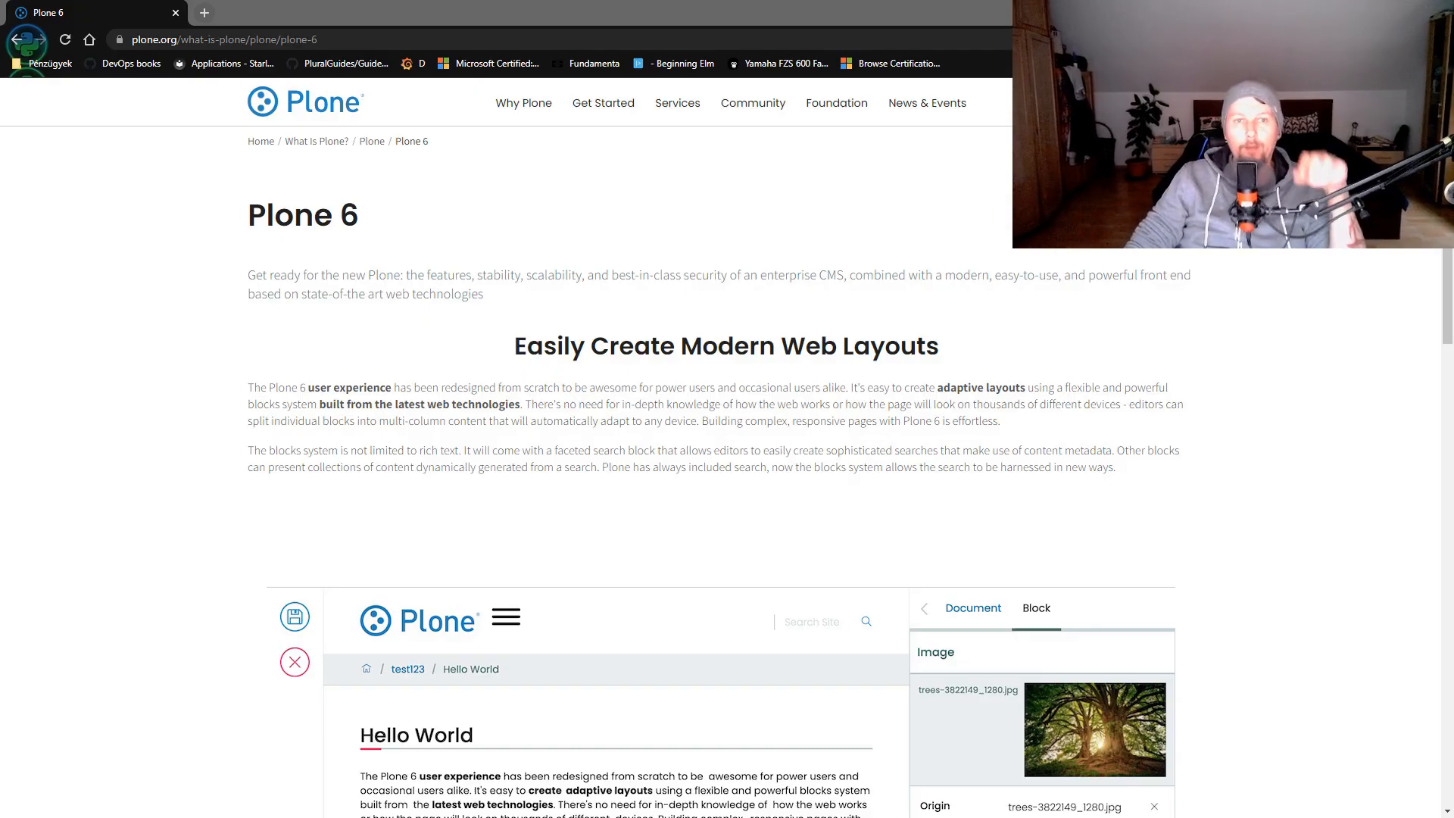
pyautogui.moveTo(83, 289)
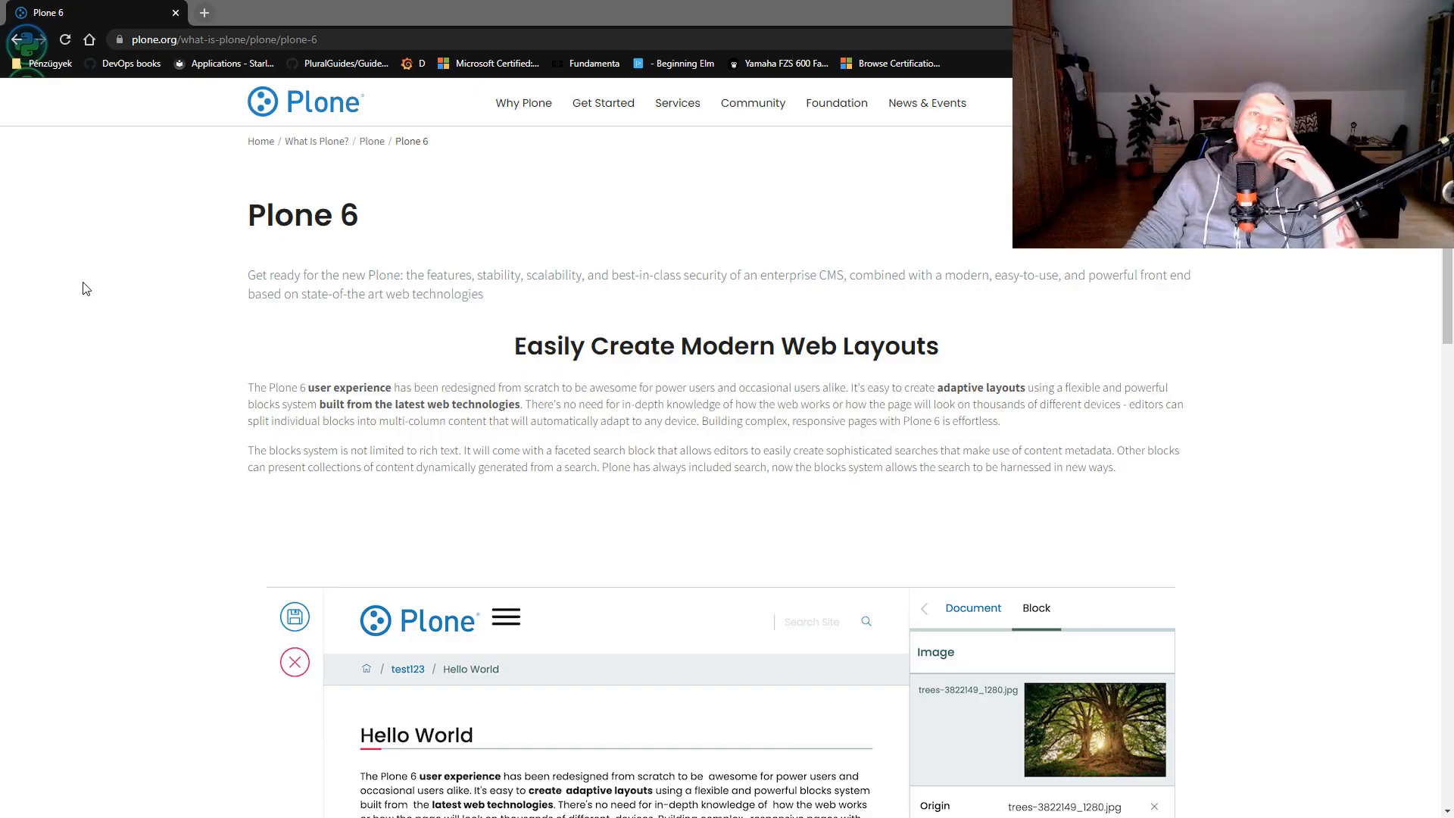
pyautogui.moveTo(232, 162)
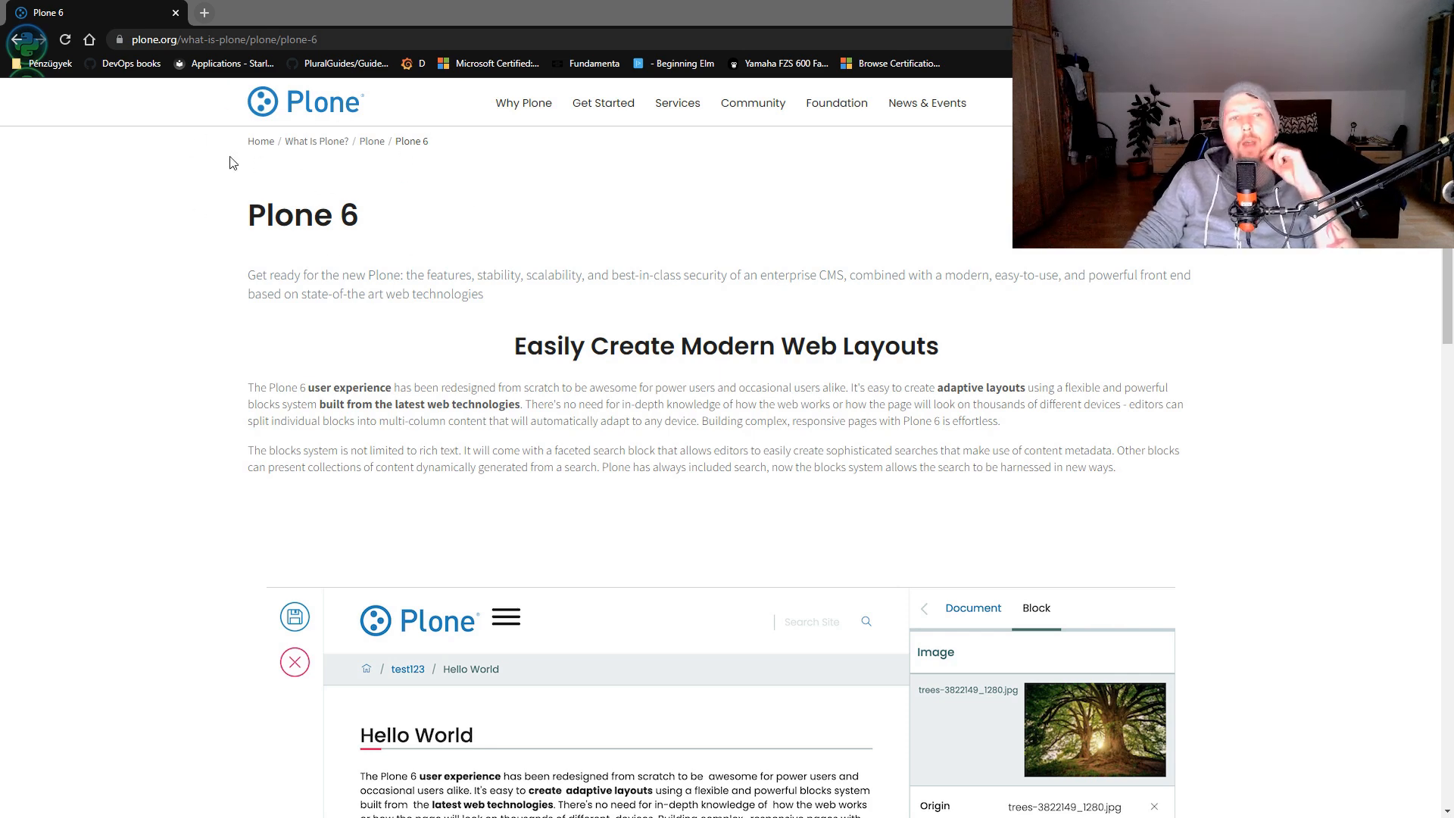
pyautogui.moveTo(209, 211)
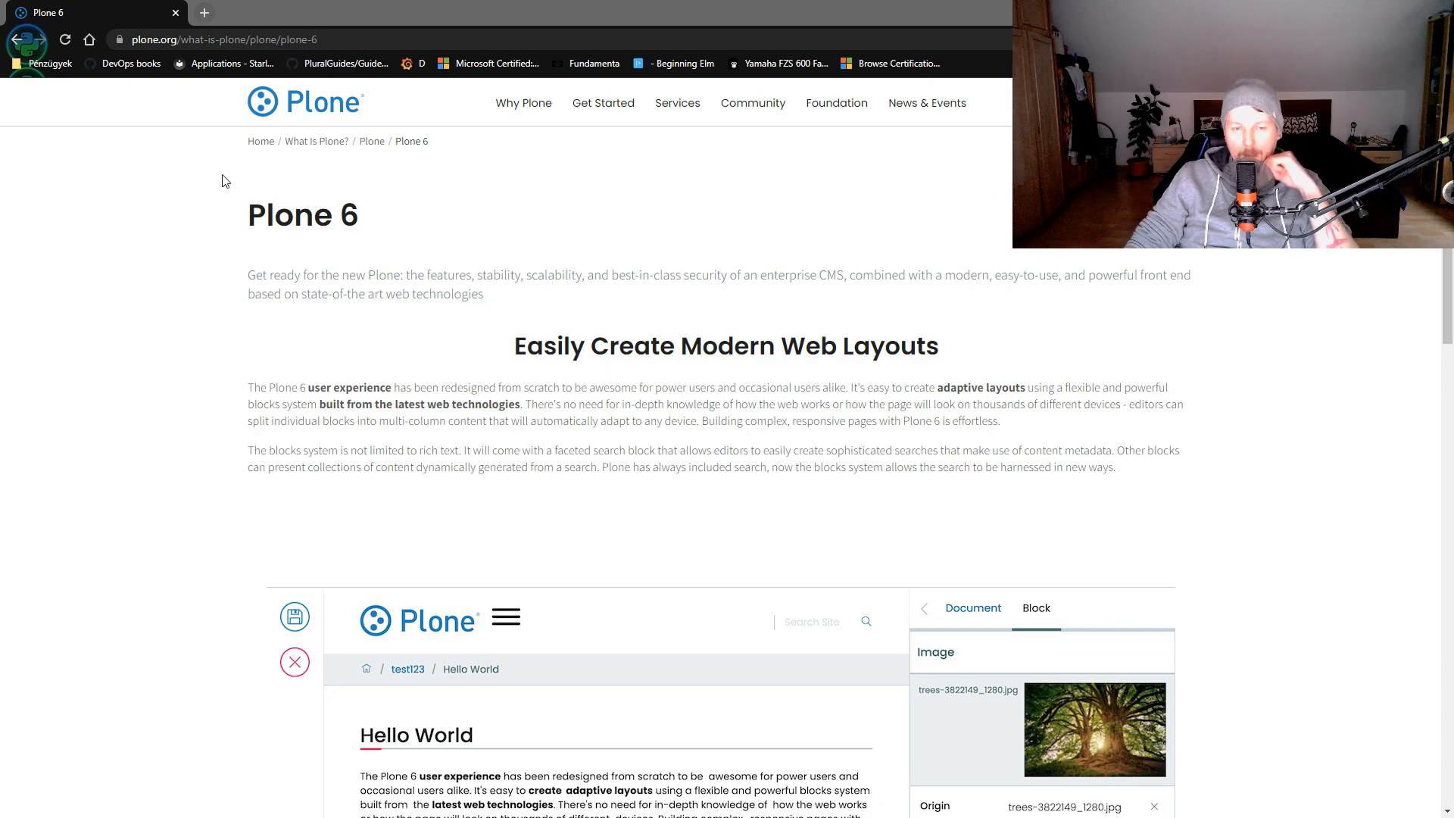
# Confirm the system release is Fedora 37 with cat /etc/redhat-release
pyautogui.scroll(-3)
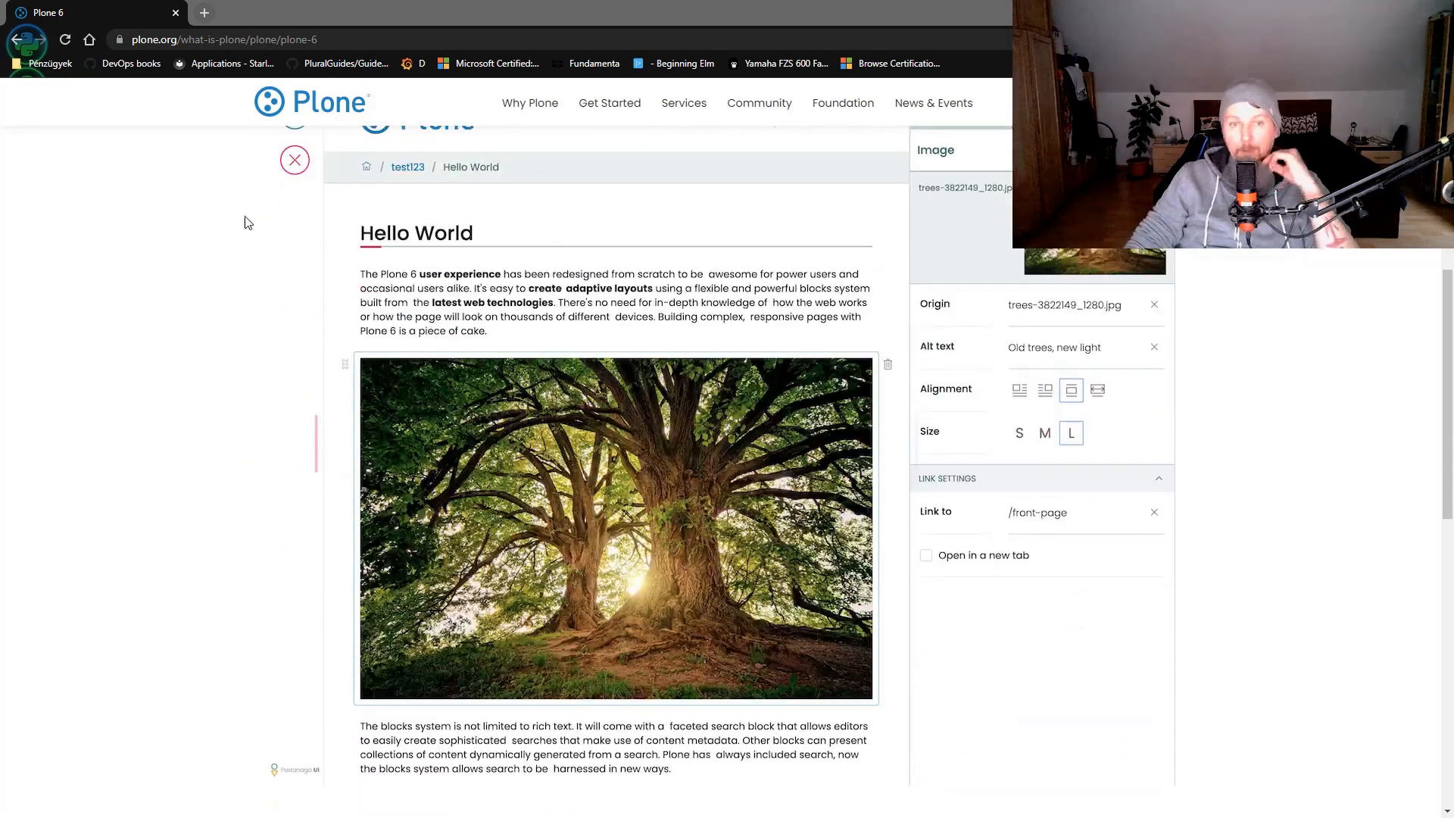
pyautogui.scroll(-3)
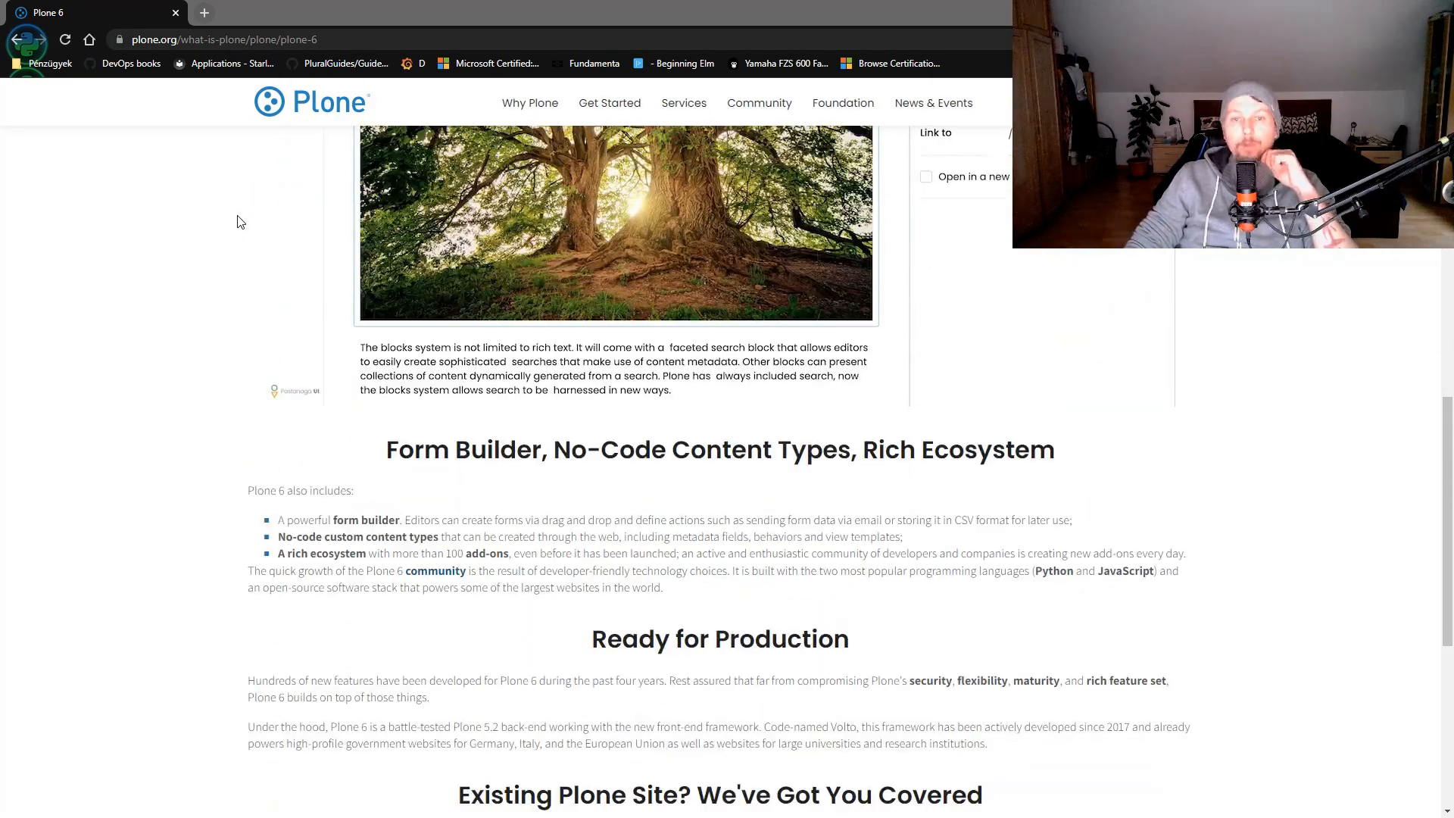
pyautogui.scroll(-3)
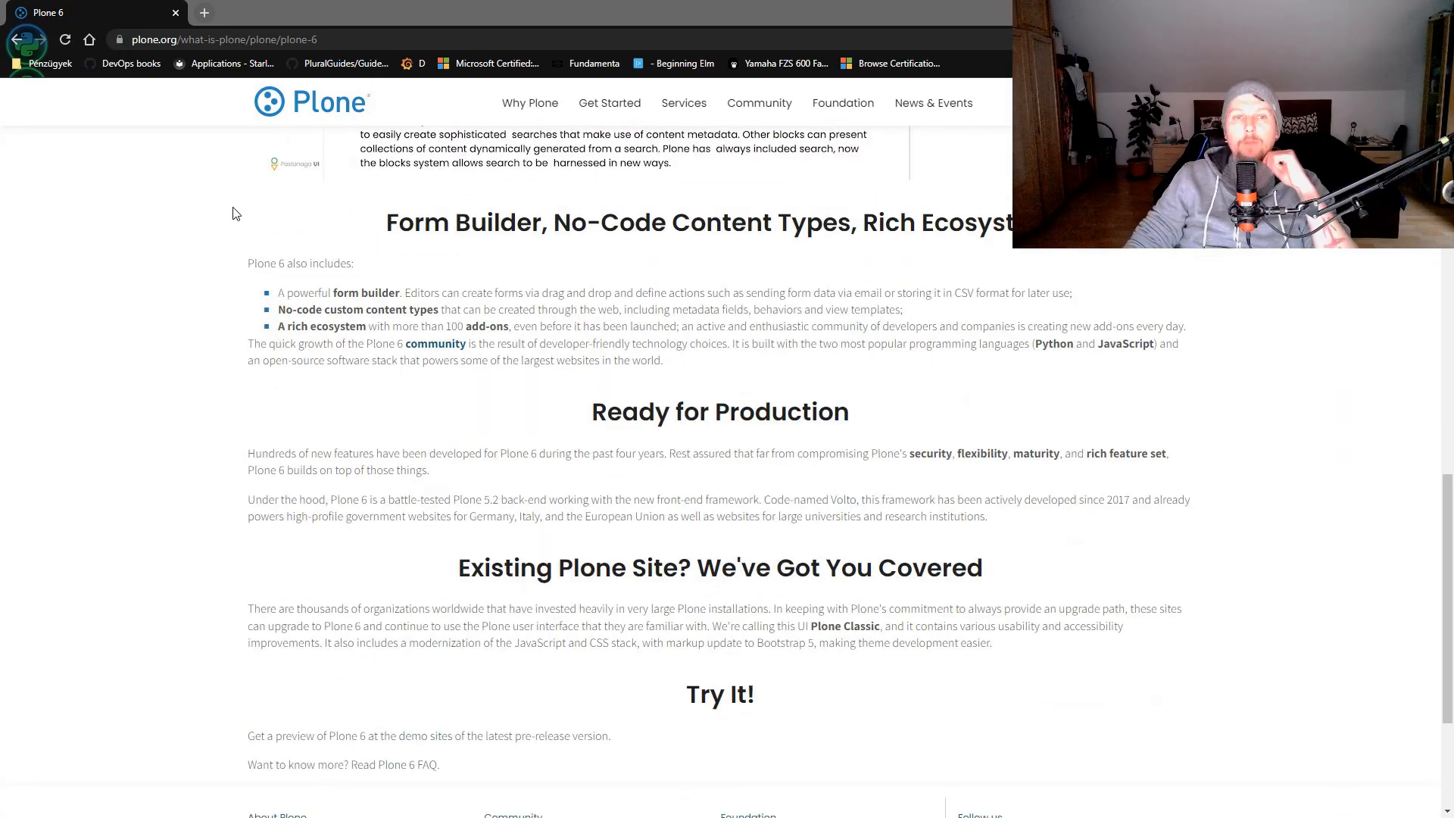
pyautogui.moveTo(177, 234)
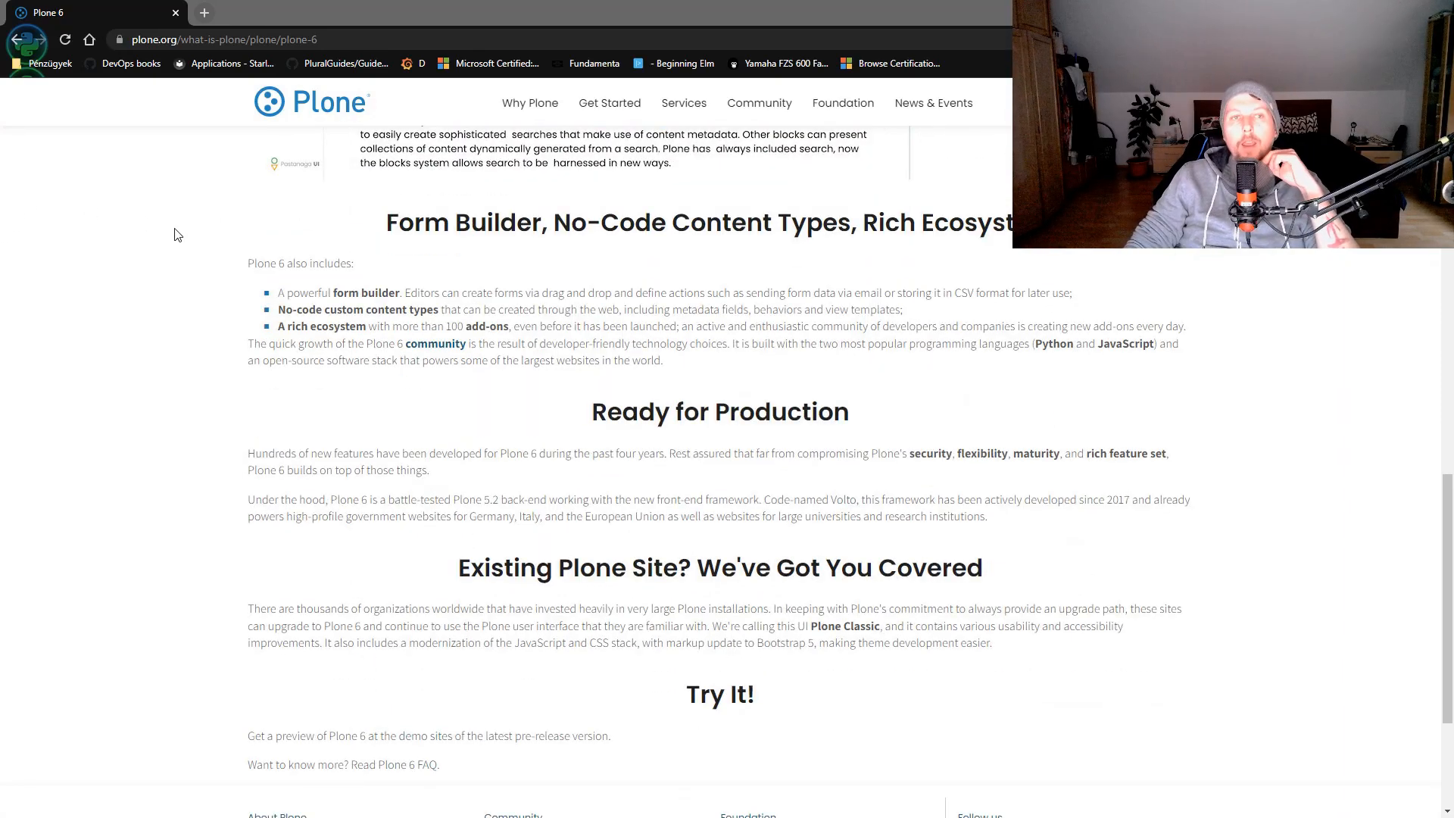
pyautogui.scroll(3)
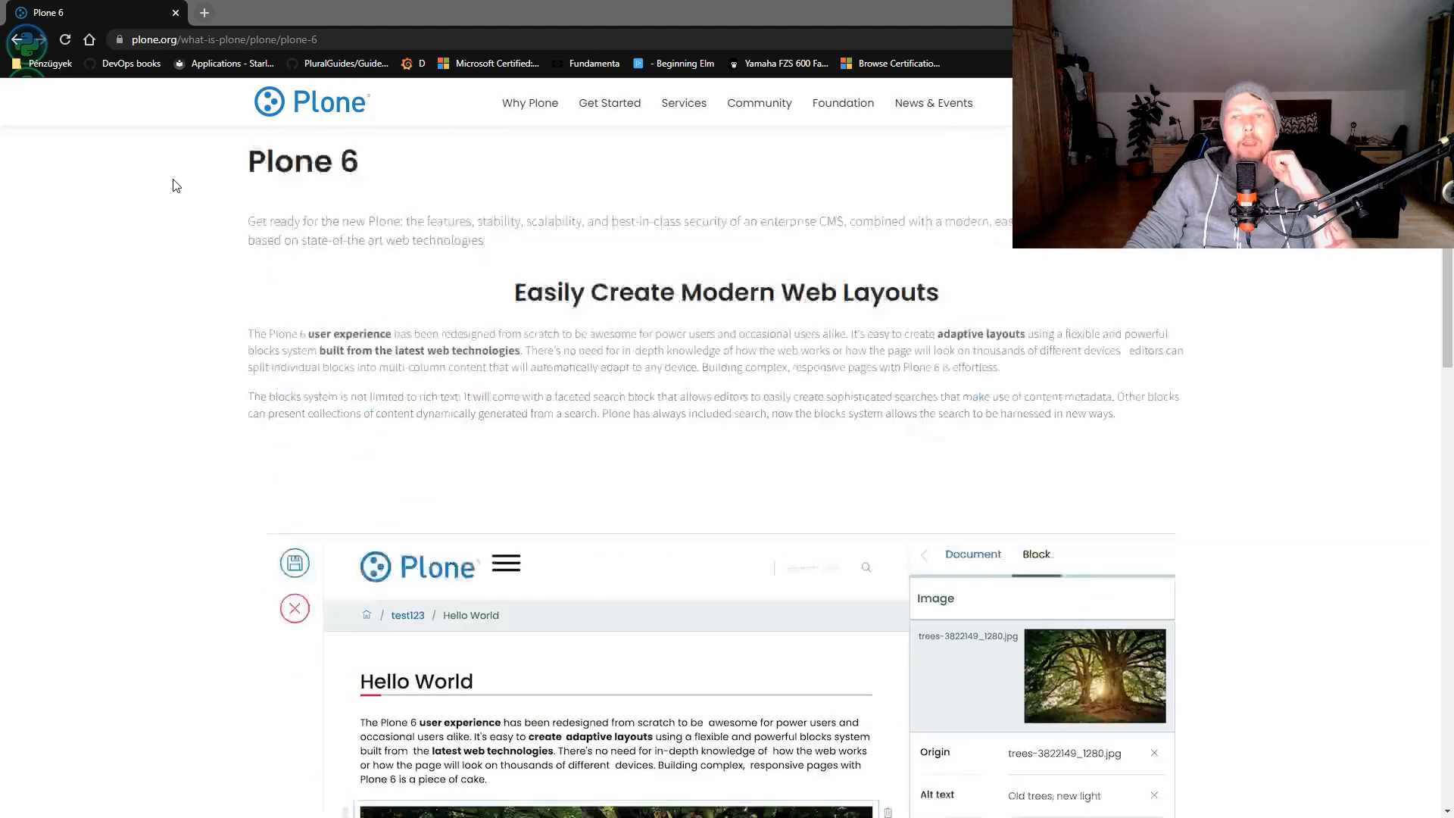
pyautogui.scroll(3)
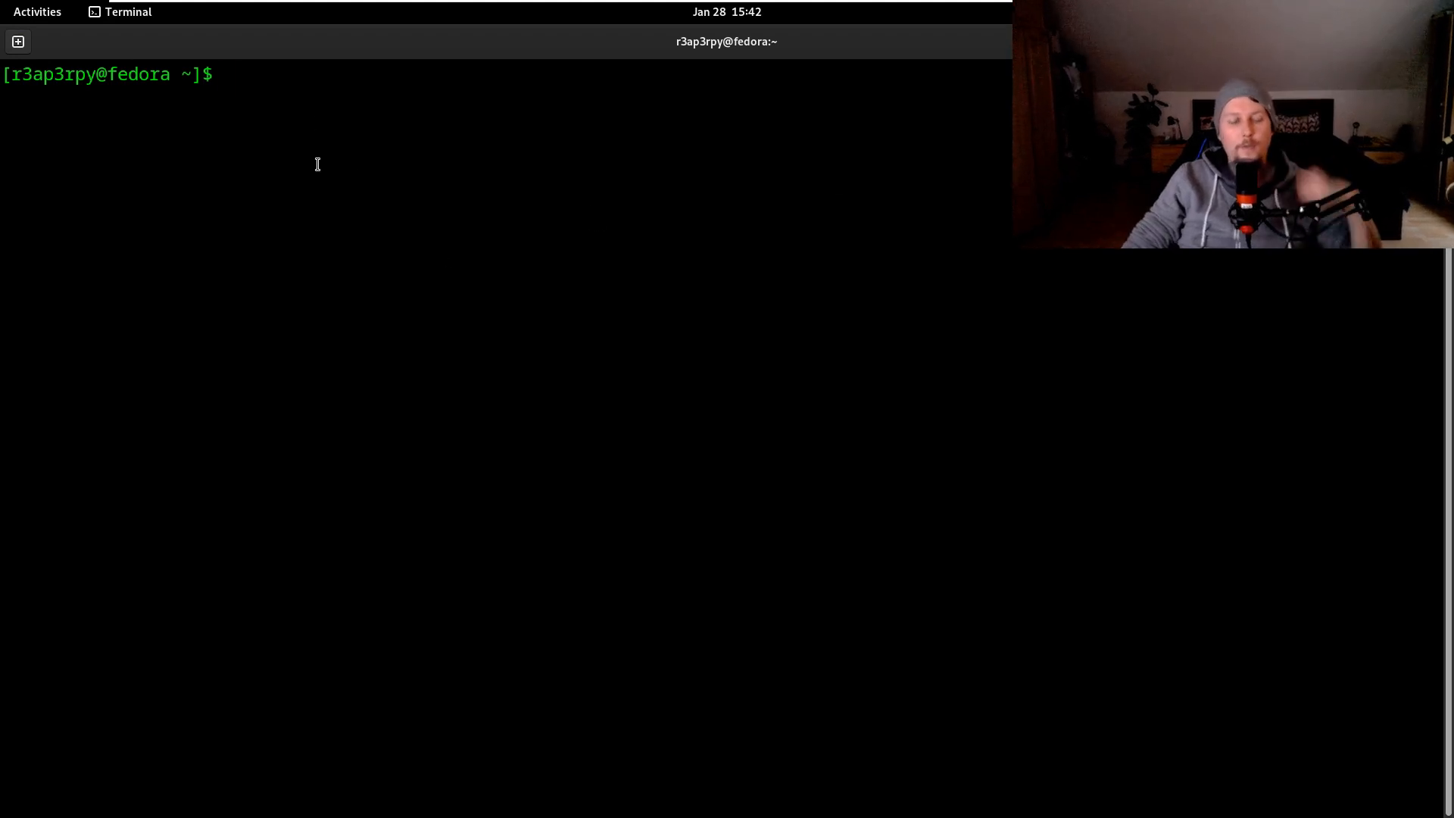
pyautogui.write('cat =')
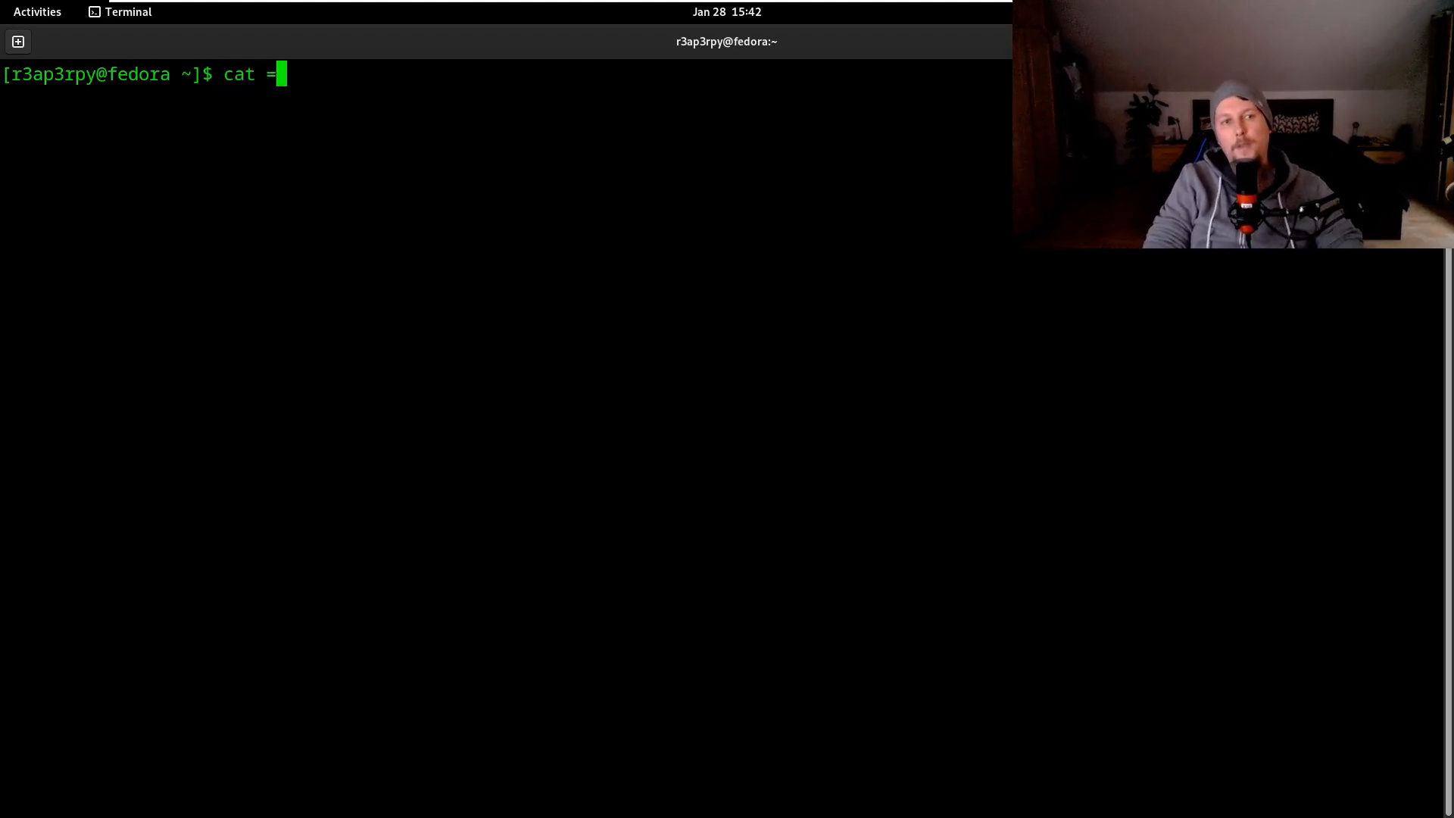
pyautogui.write('/etc/redh')
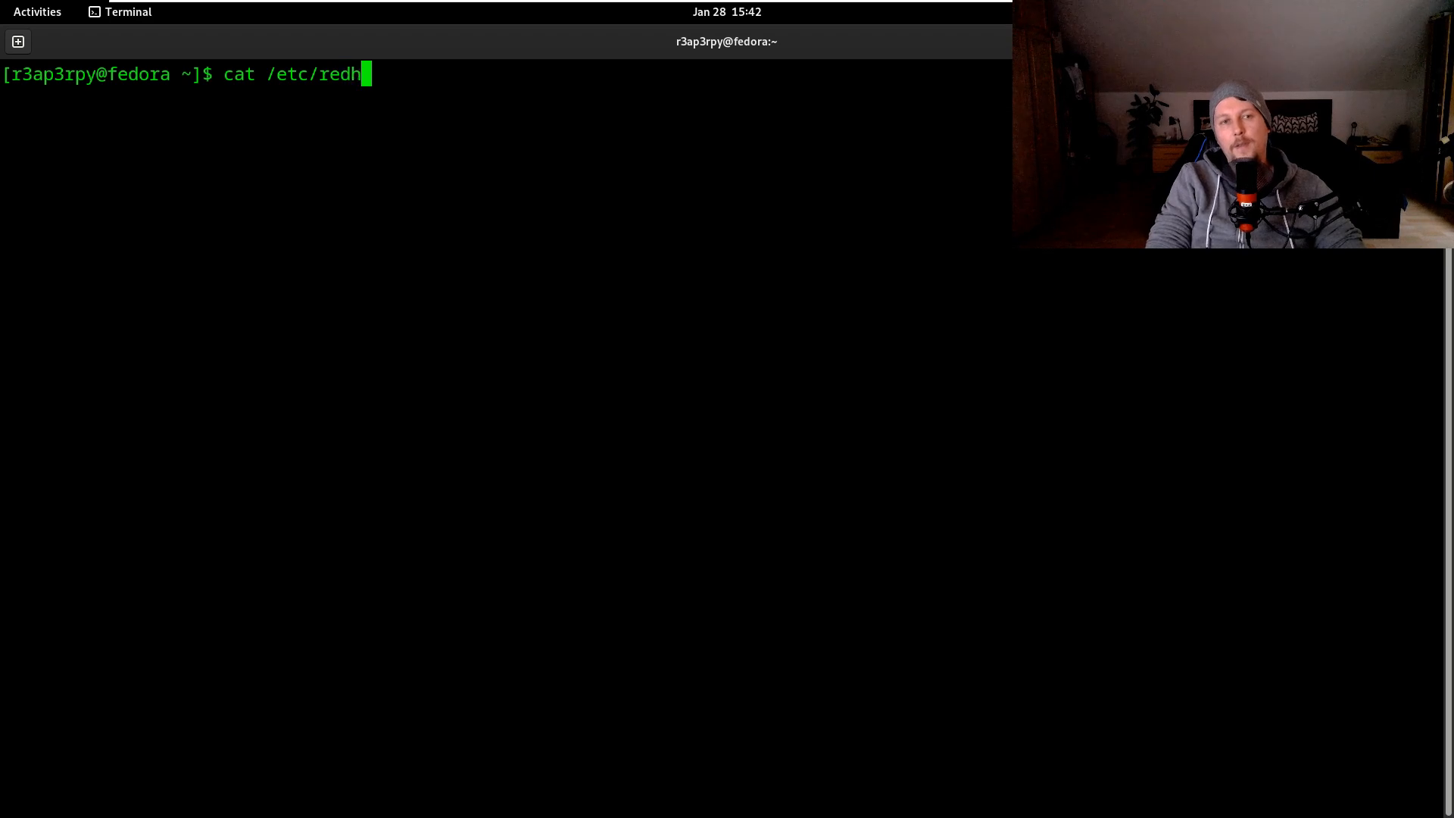
pyautogui.press('Return')
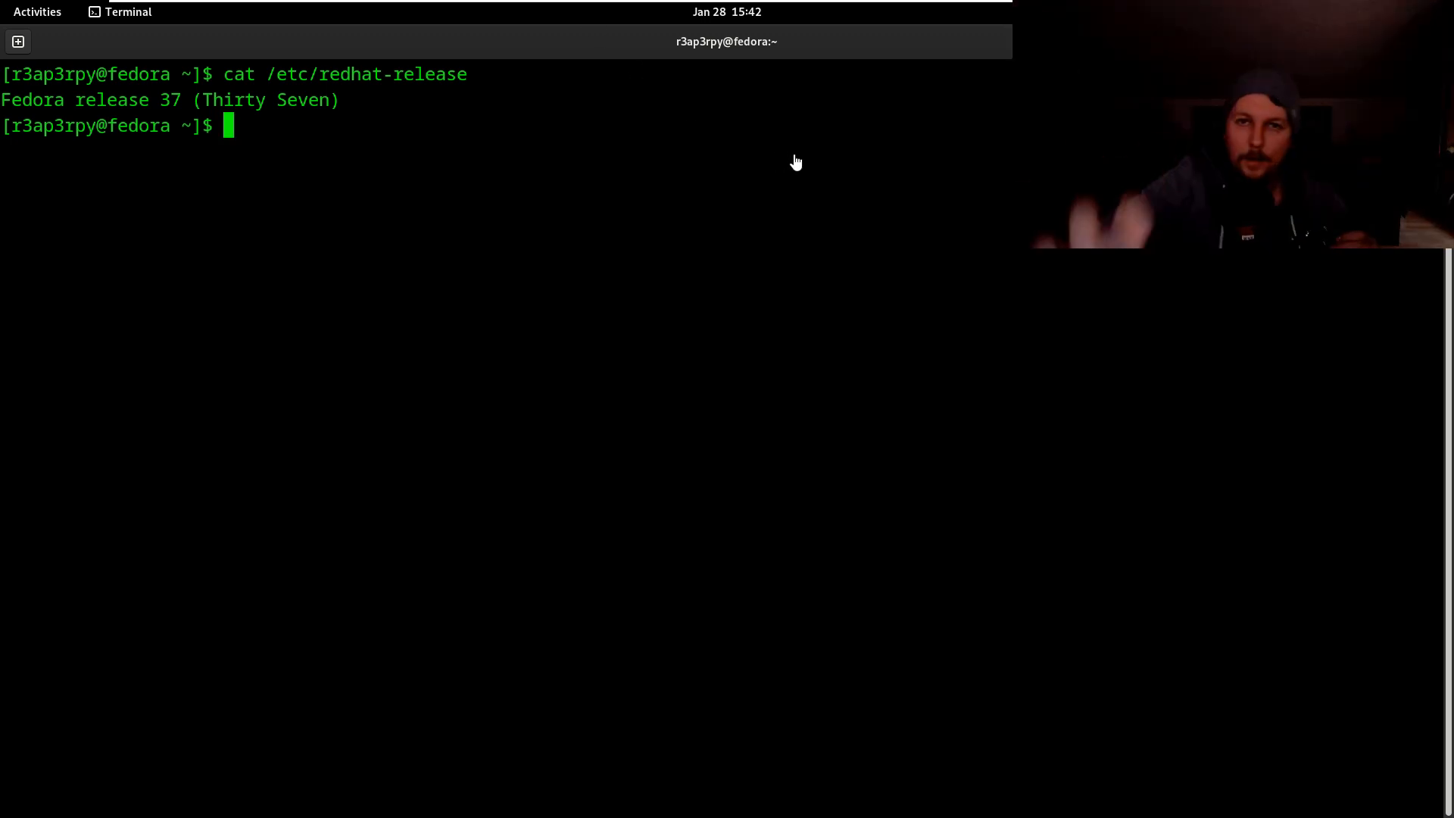
pyautogui.moveTo(505, 182)
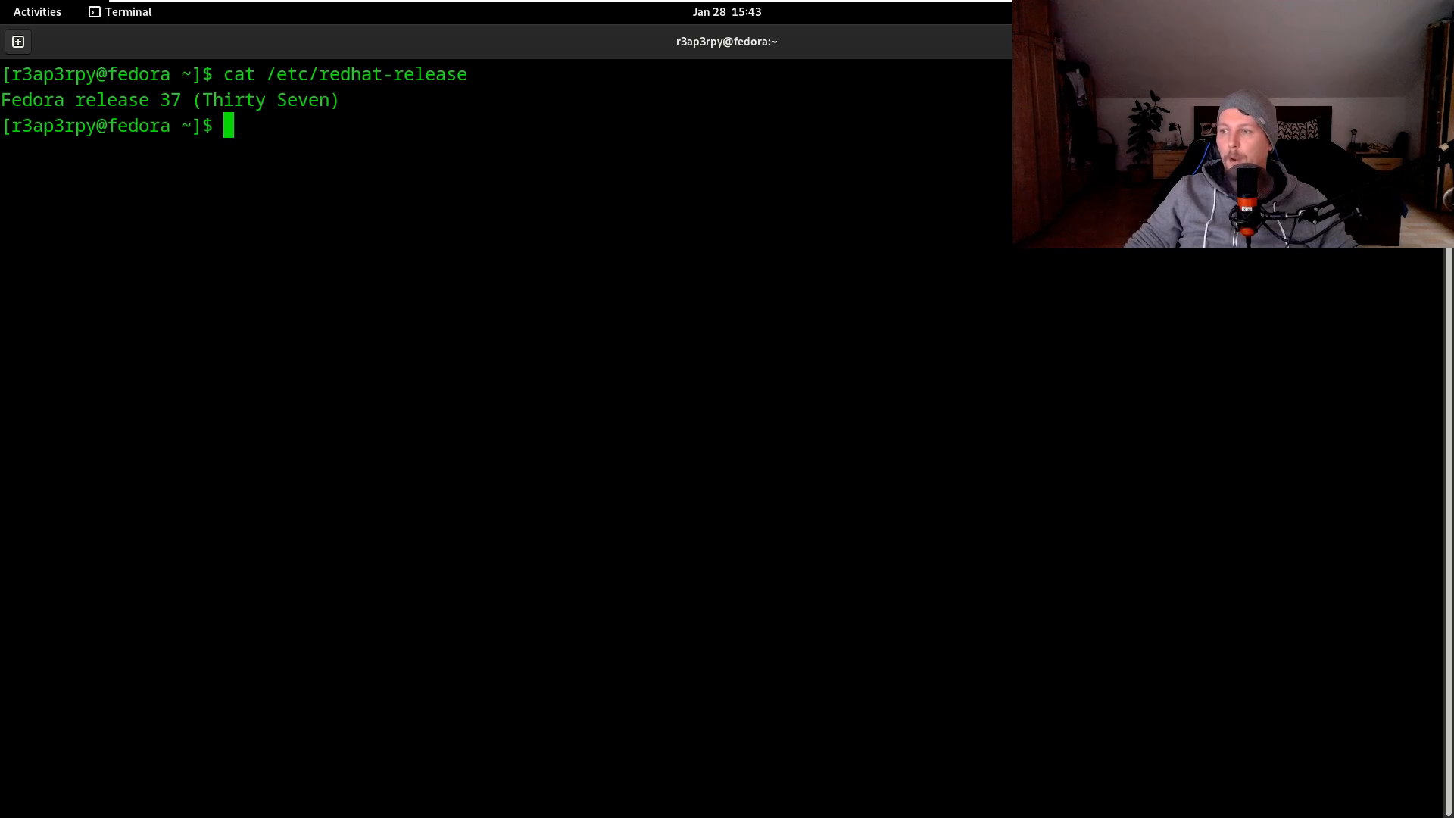
pyautogui.moveTo(505, 434)
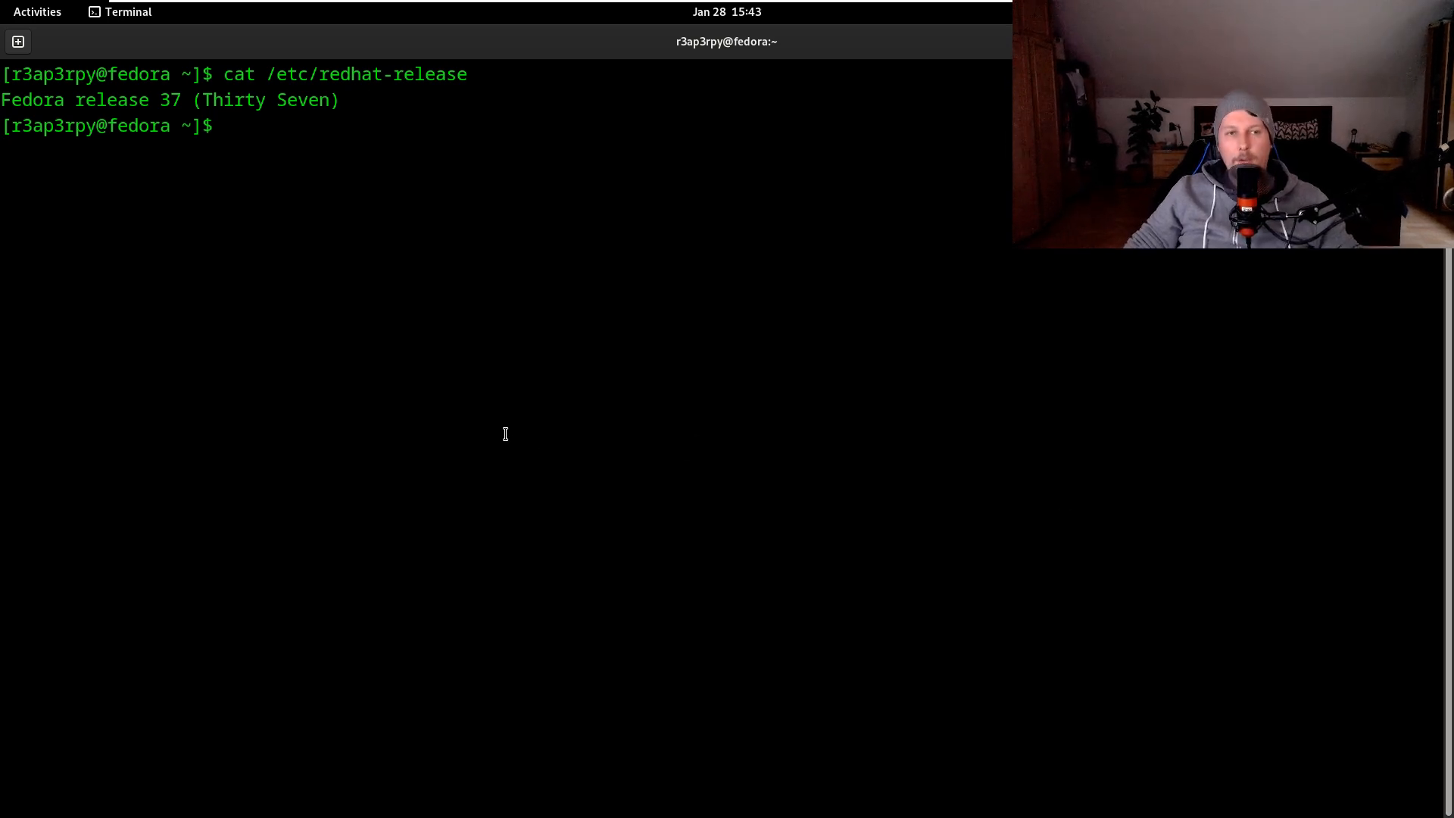
# Verify with docker ps that no Docker containers are running
pyautogui.write('doc')
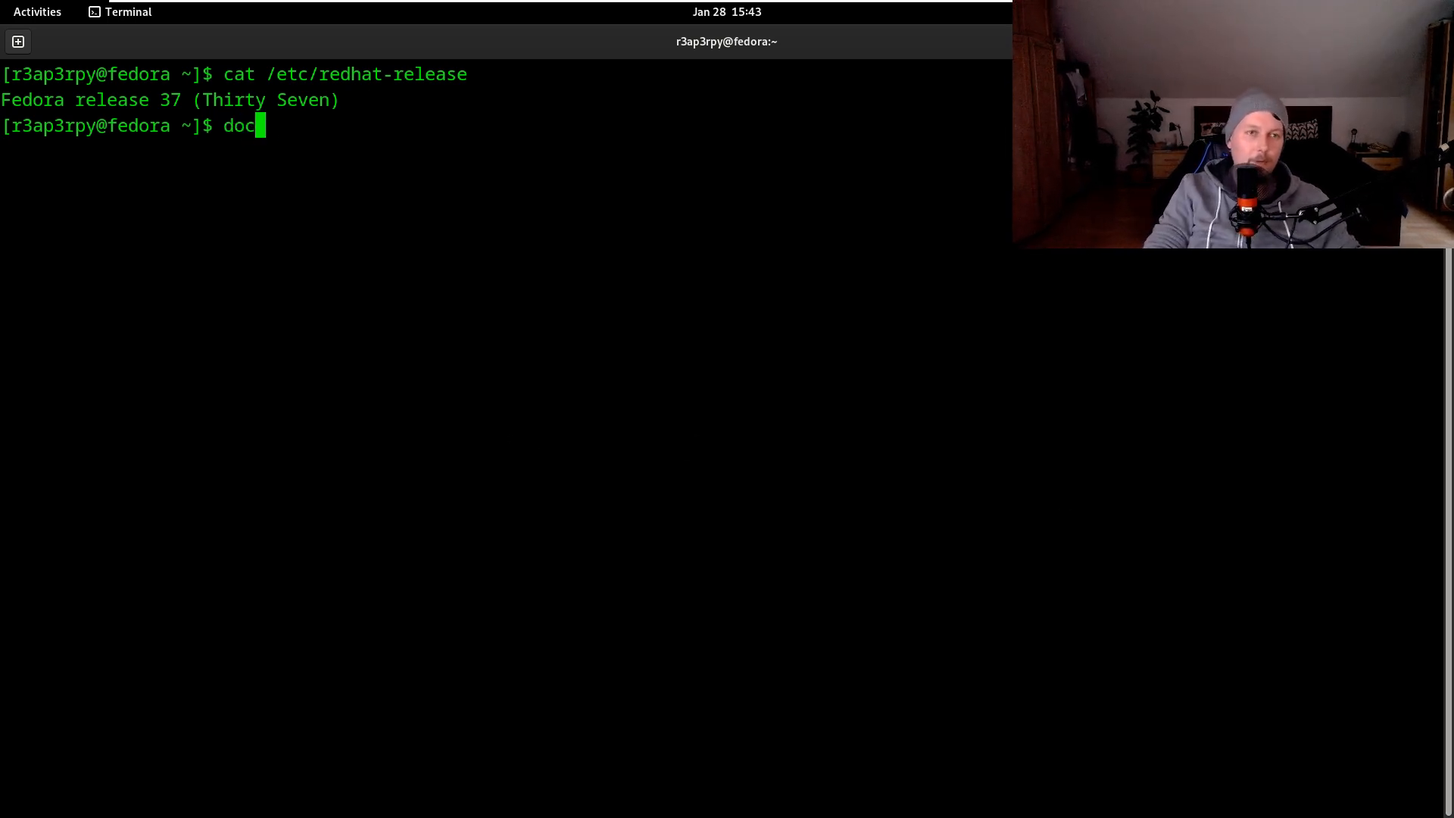
pyautogui.press('Return')
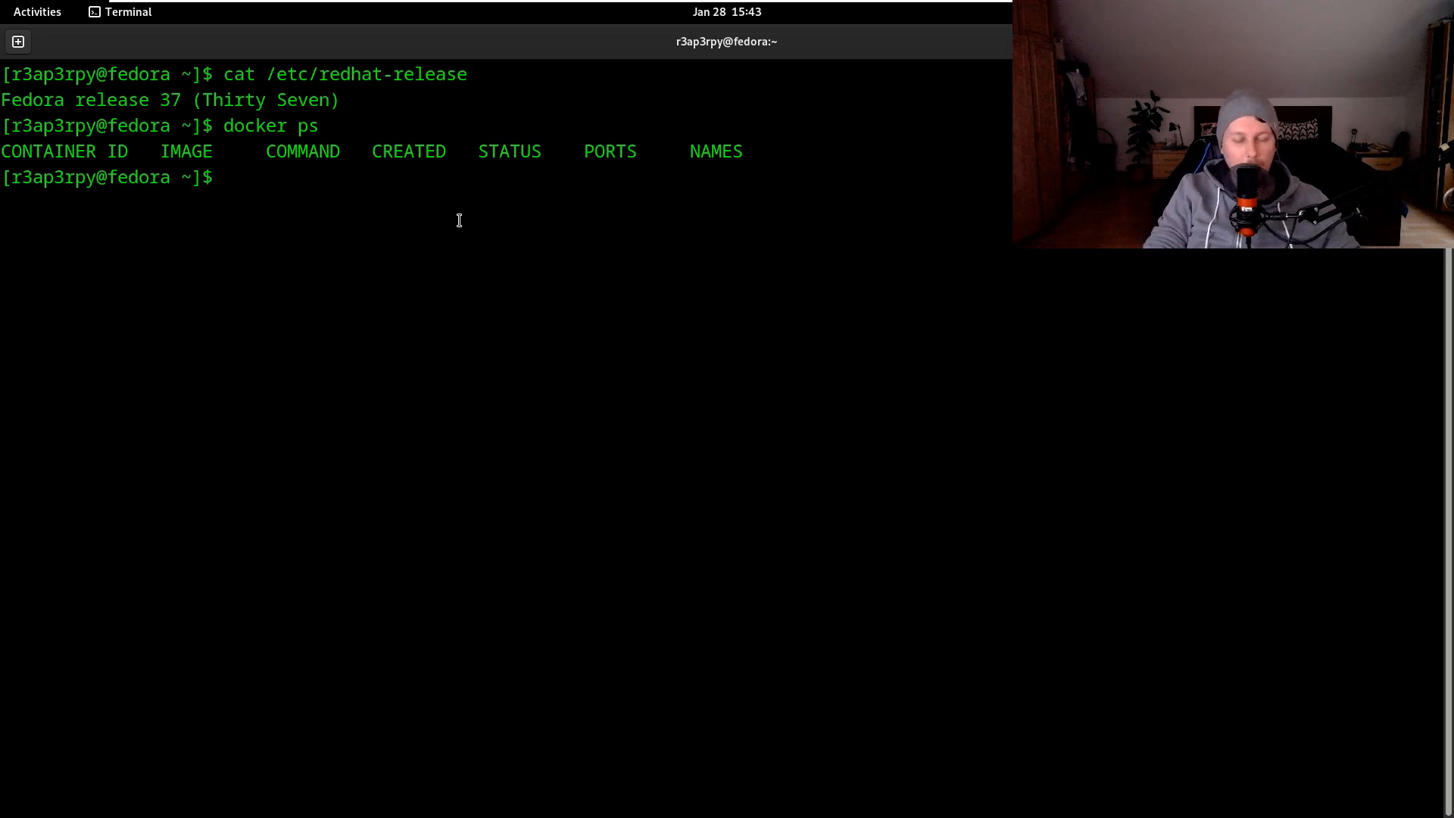
pyautogui.write('python3-')
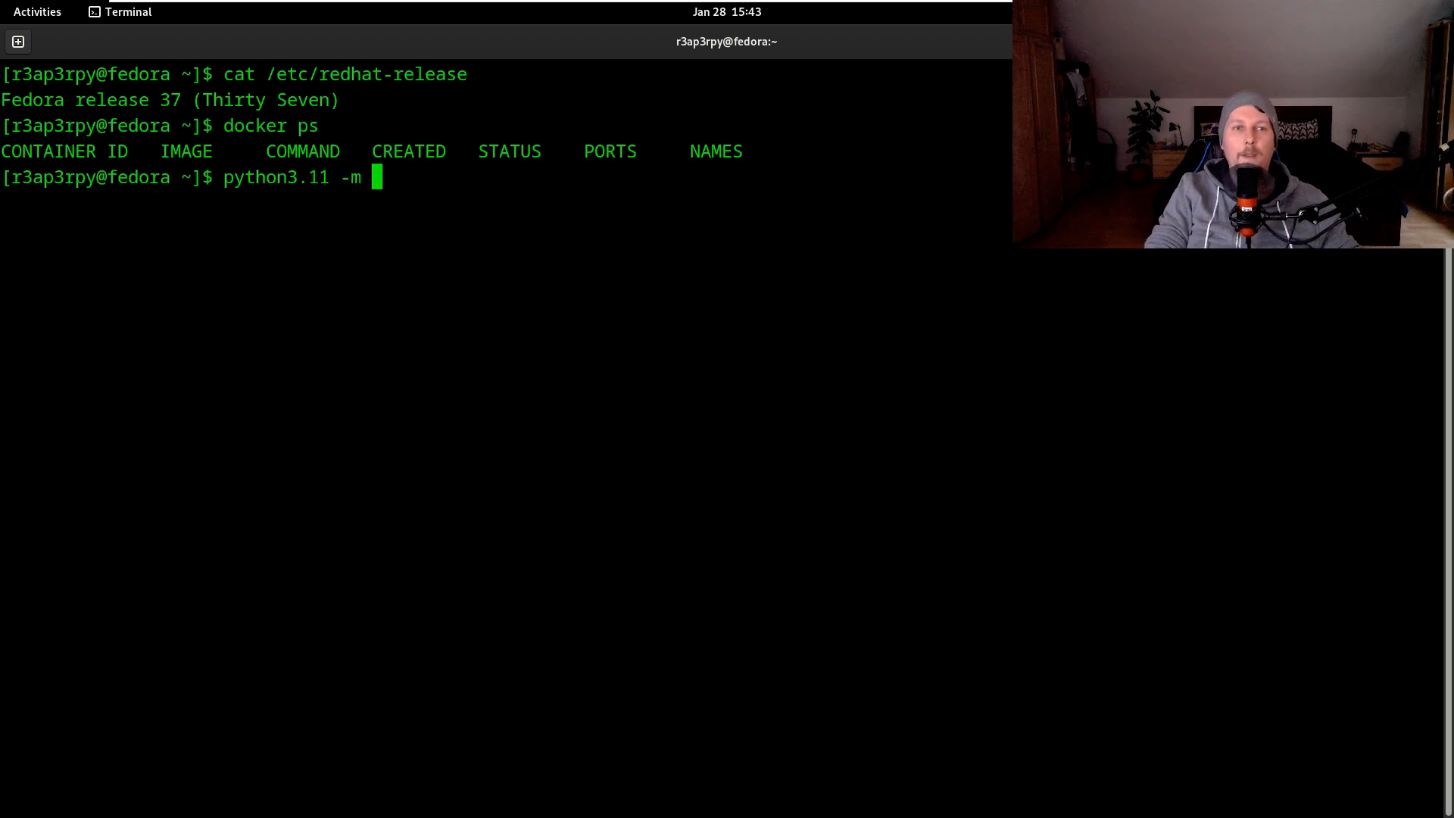
# Install cookiecutter 2.1.1 and its dependencies with python3.11 -m pip
pyautogui.write('pip install c')
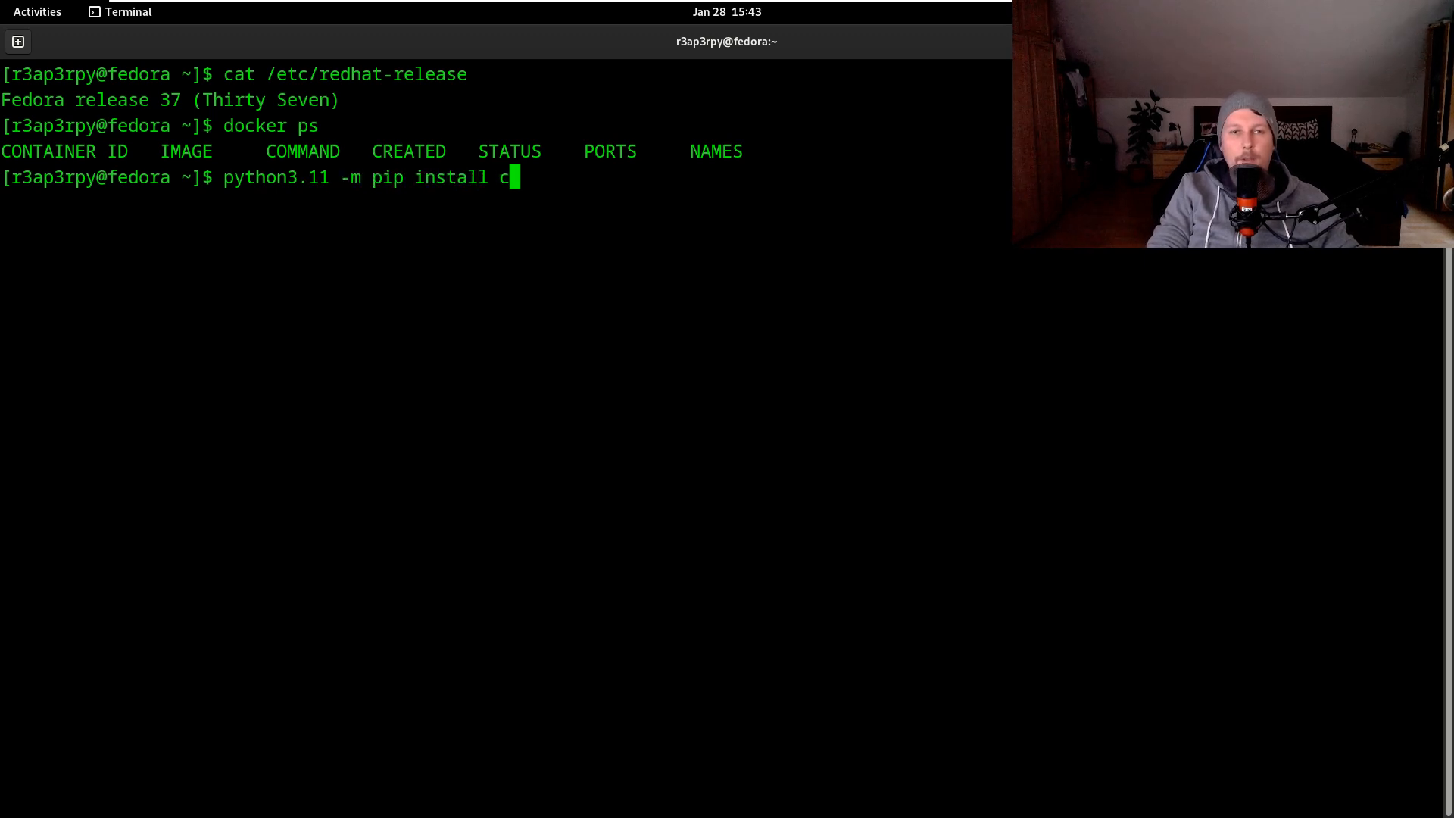
pyautogui.write('ookiecutt')
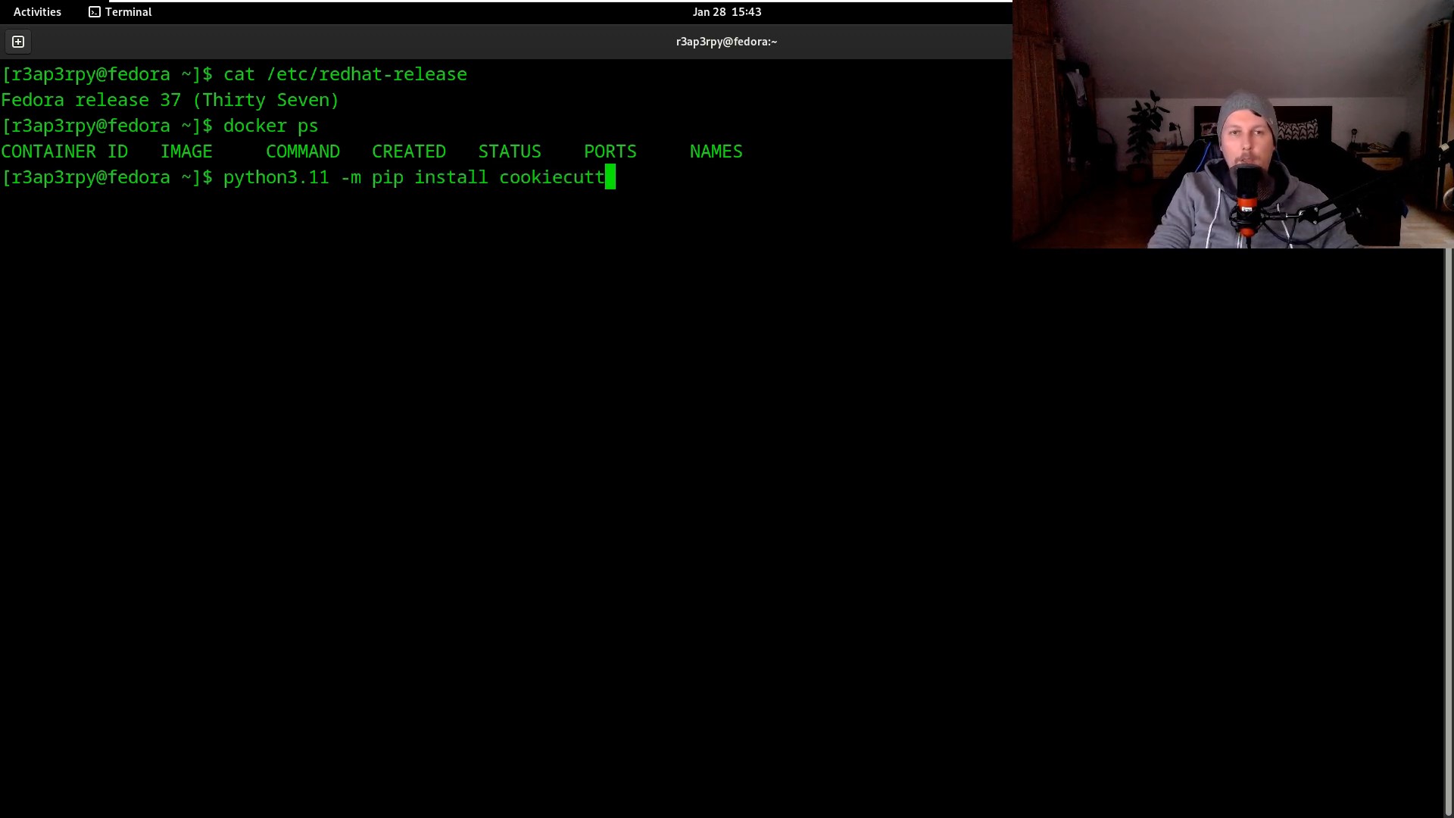
pyautogui.press('Return')
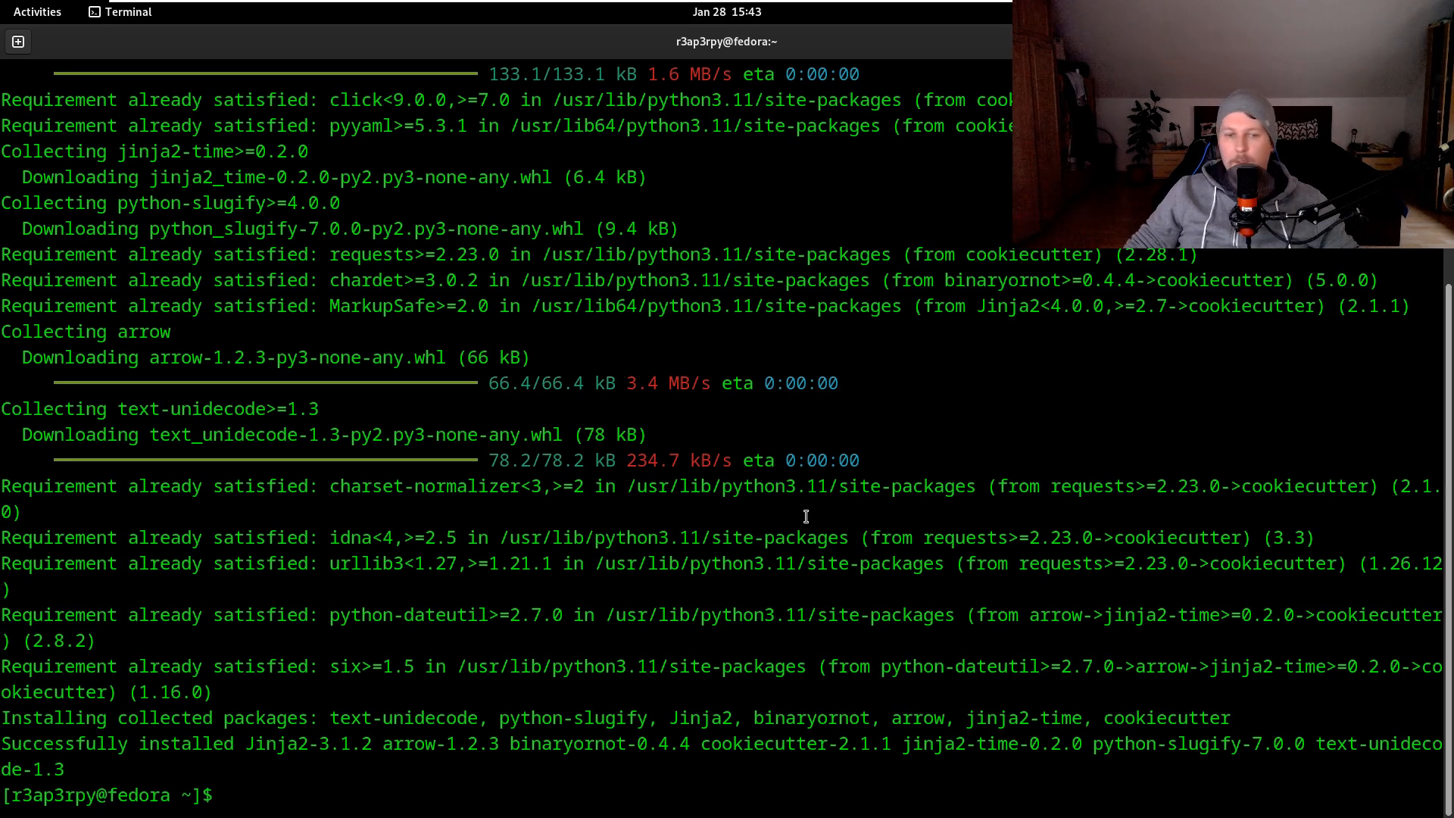
pyautogui.moveTo(1034, 443)
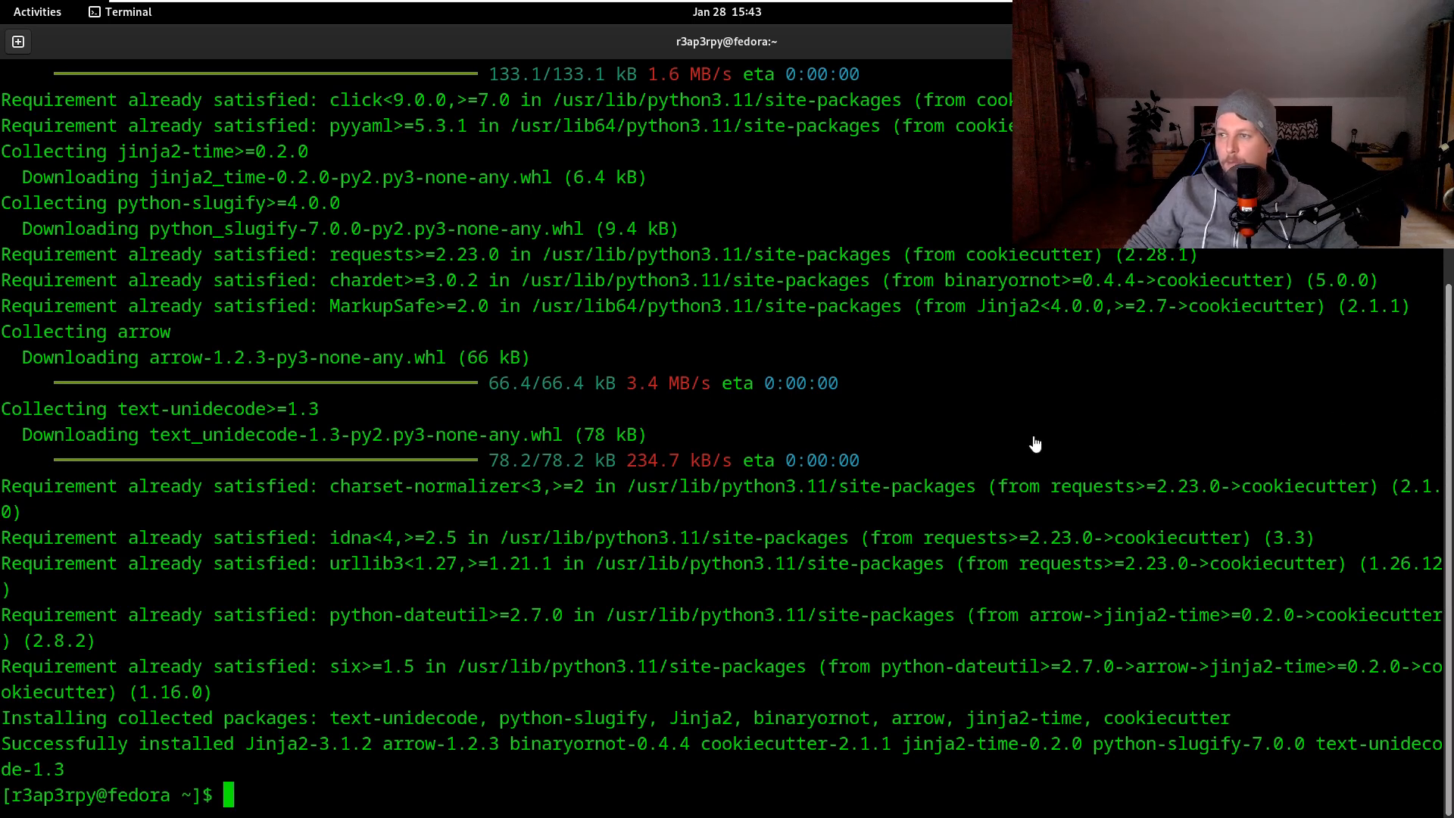
# Create an empty ~/.bash_profile and run the pasted nvm install command
pyautogui.write('touch ~/.bash_profile')
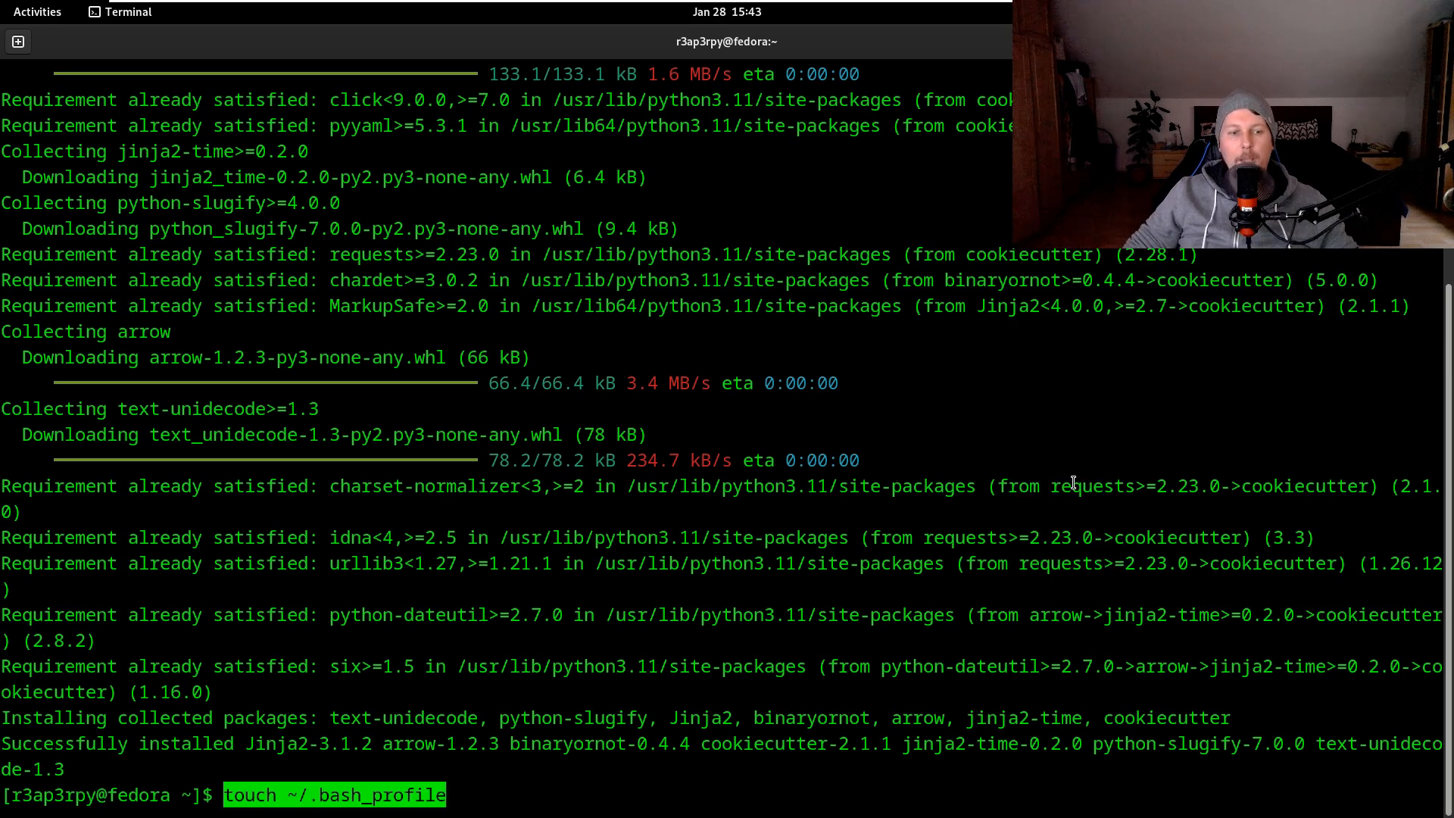
pyautogui.press('Return')
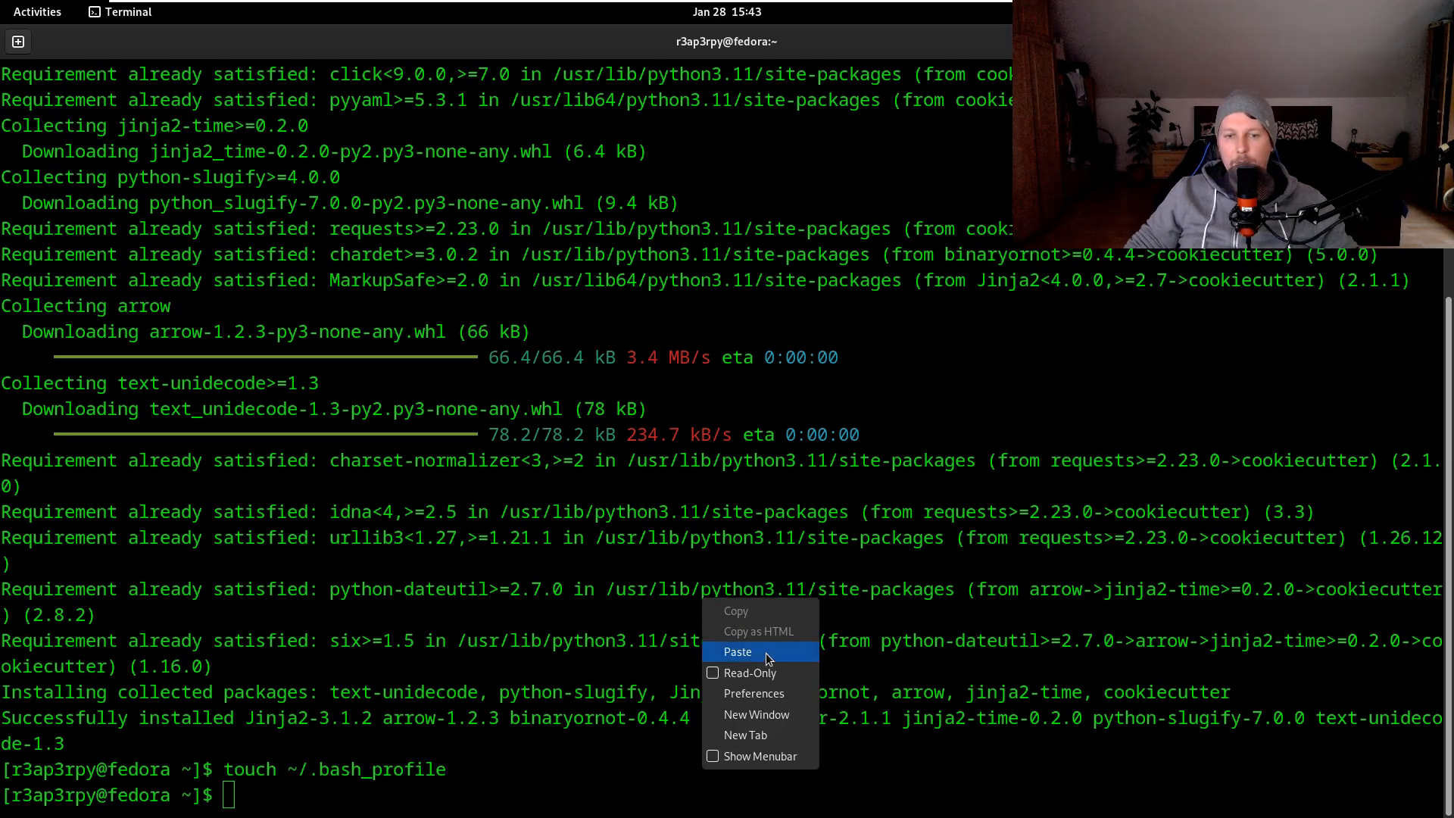
pyautogui.click(737, 652)
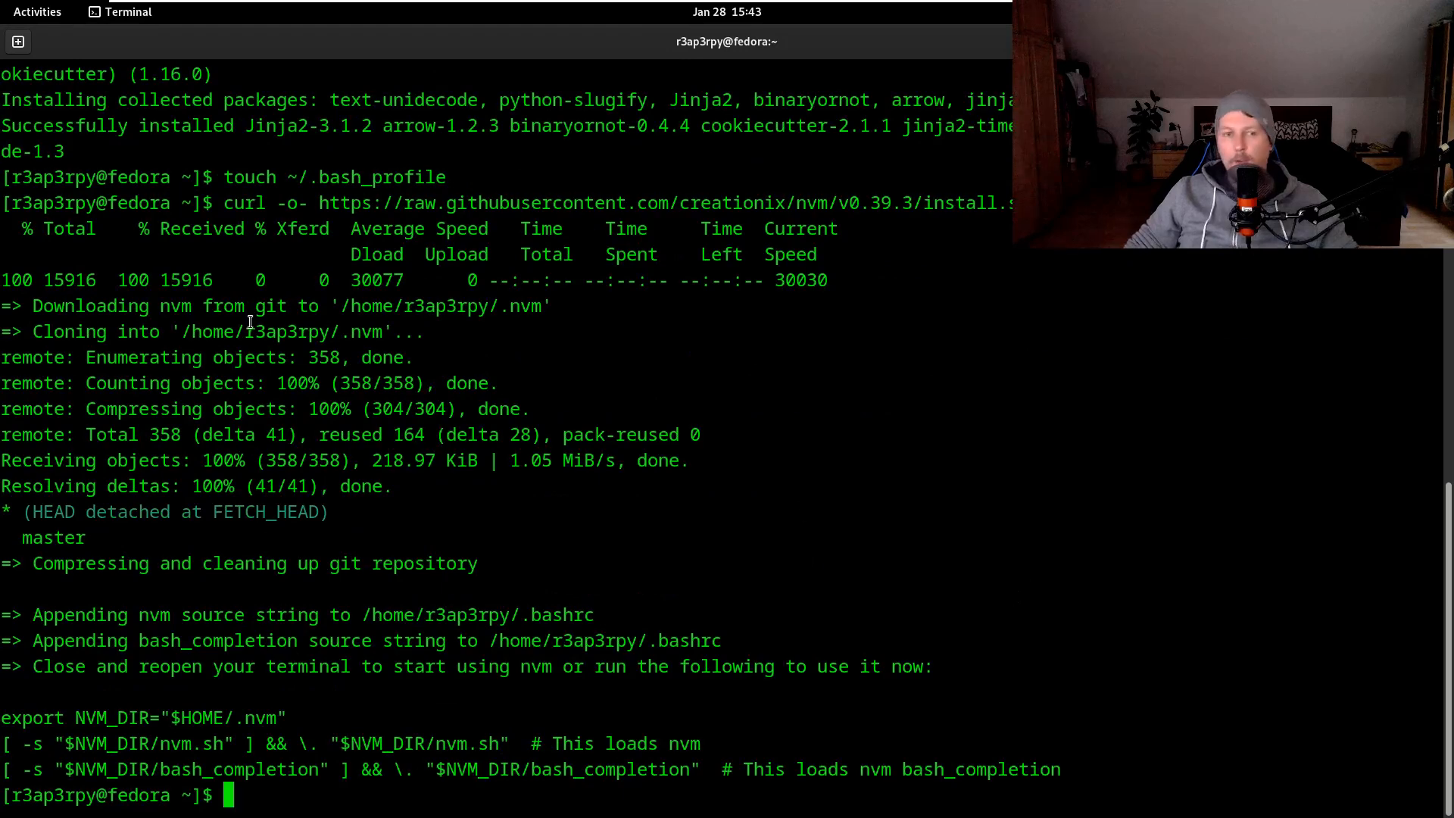
pyautogui.moveTo(781, 213)
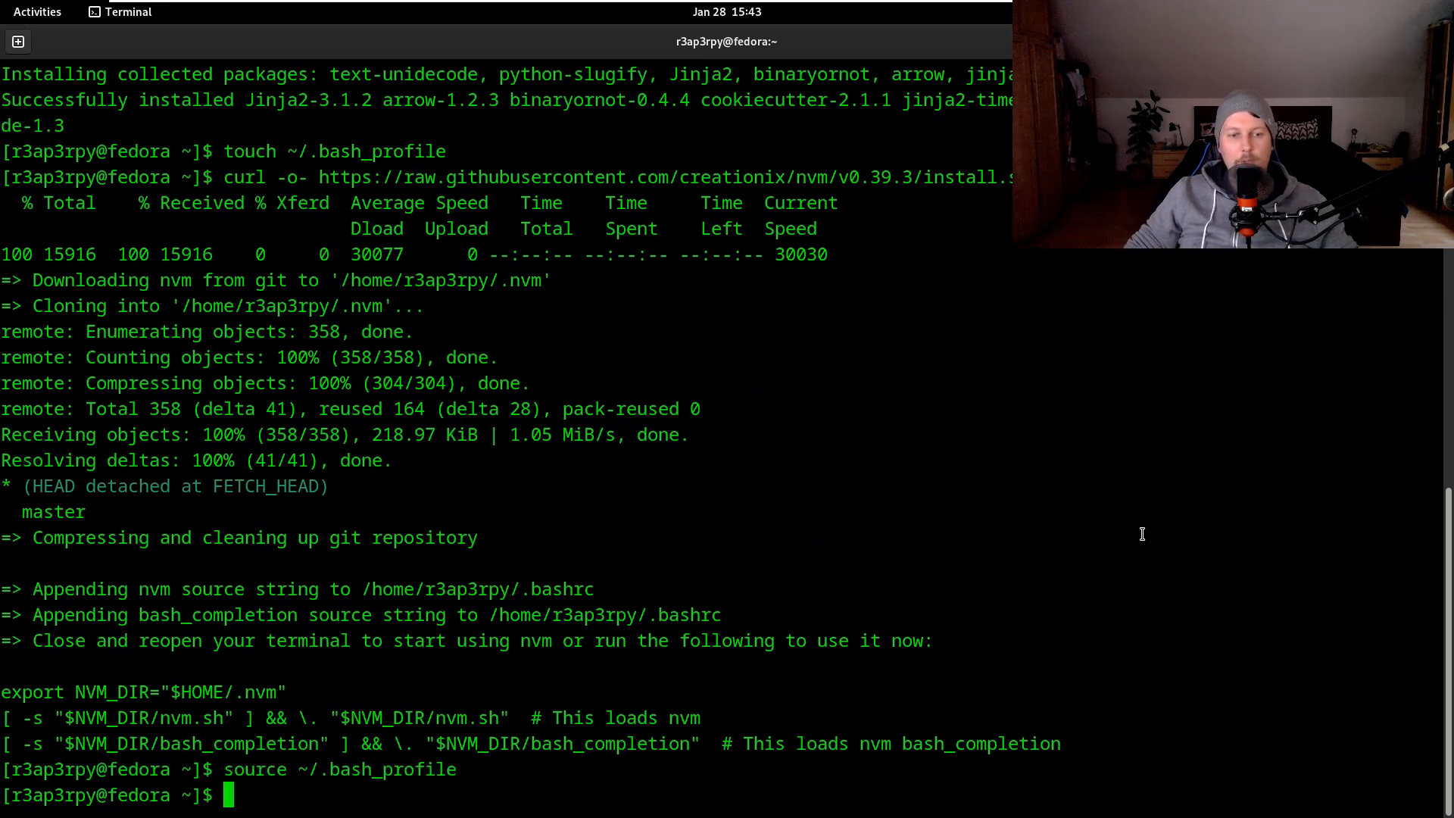
# Check that nvm --version reports 0.39.3
pyautogui.write('n')
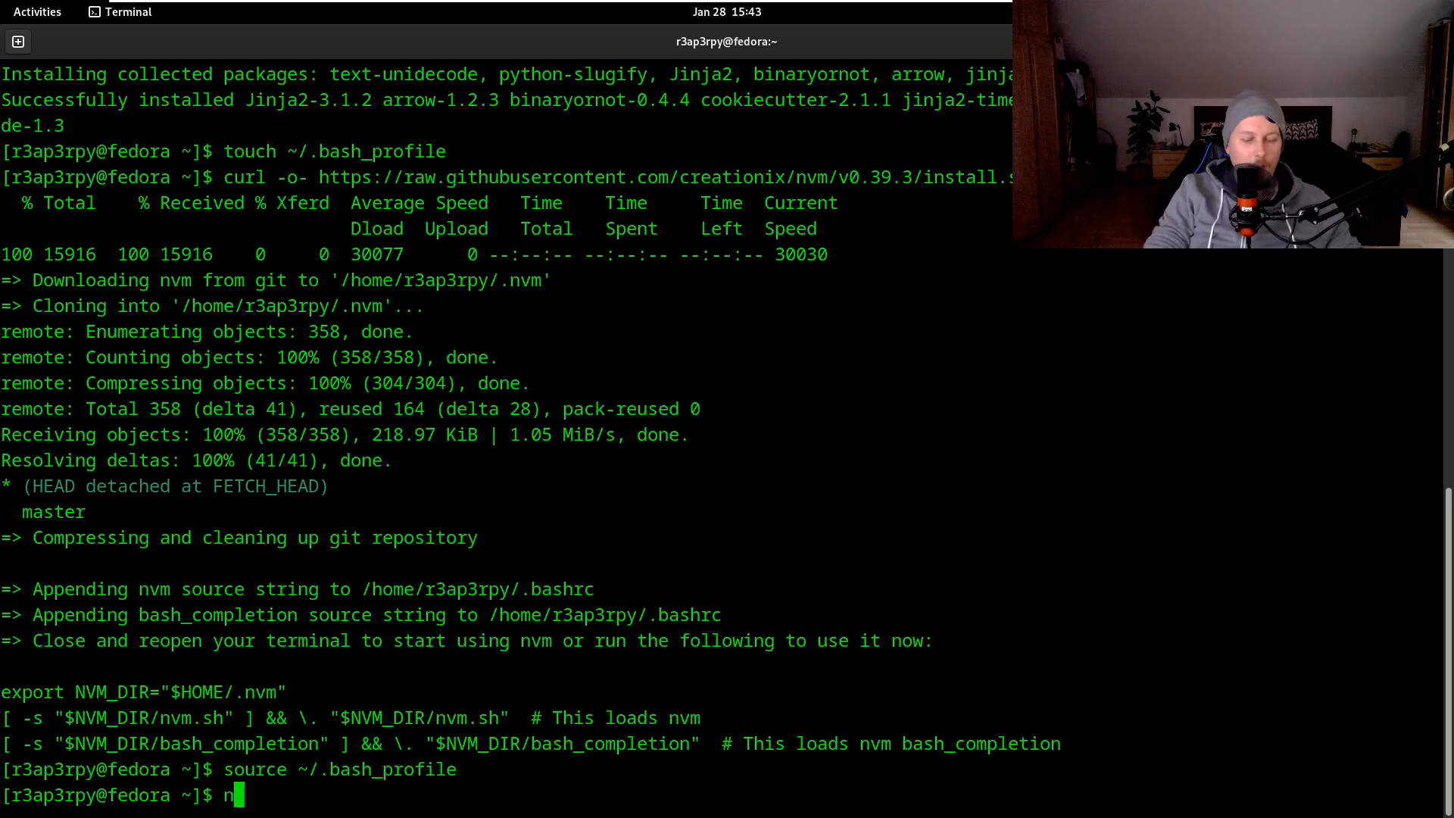
pyautogui.write('vm --v')
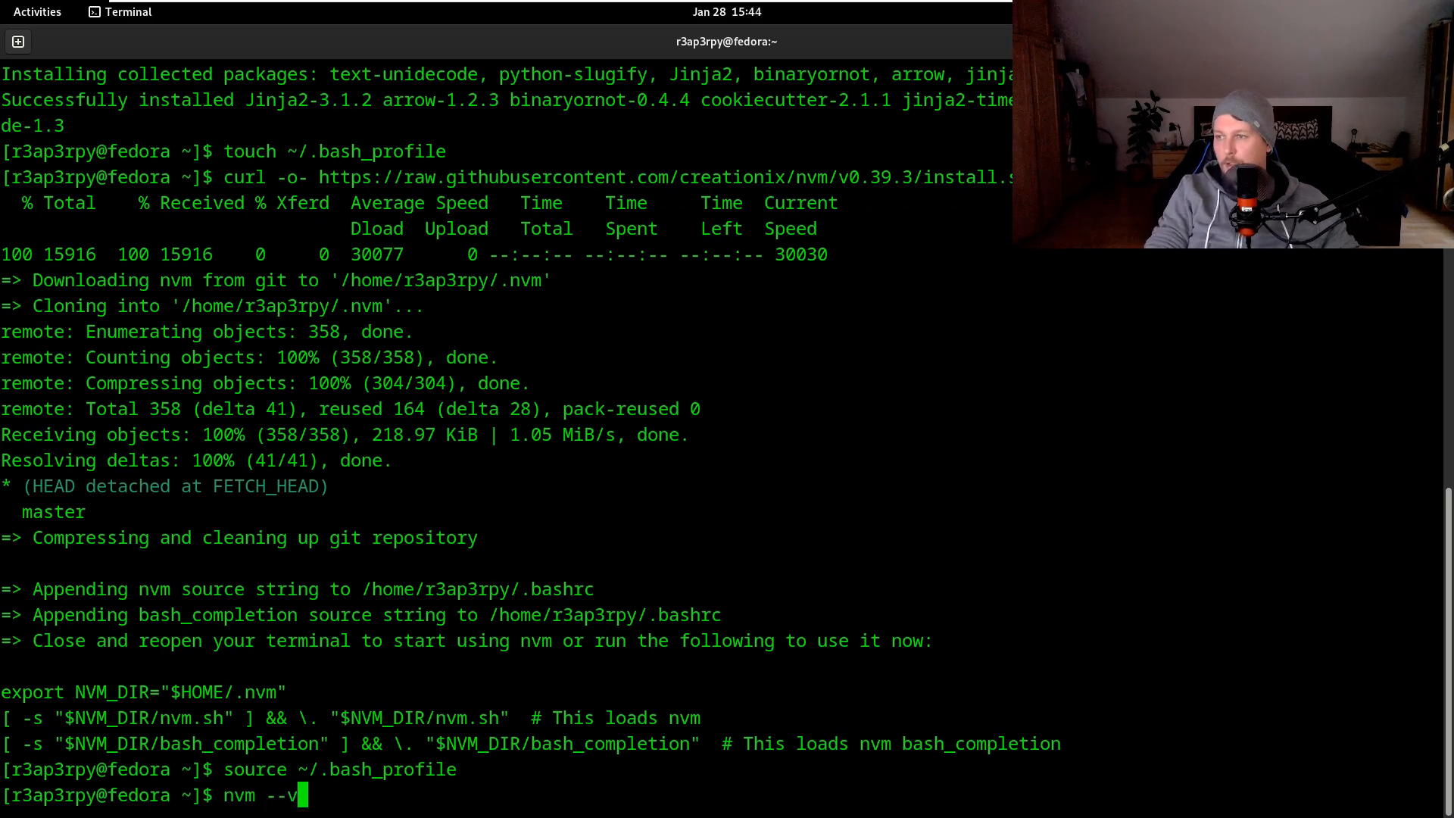
pyautogui.press('Return')
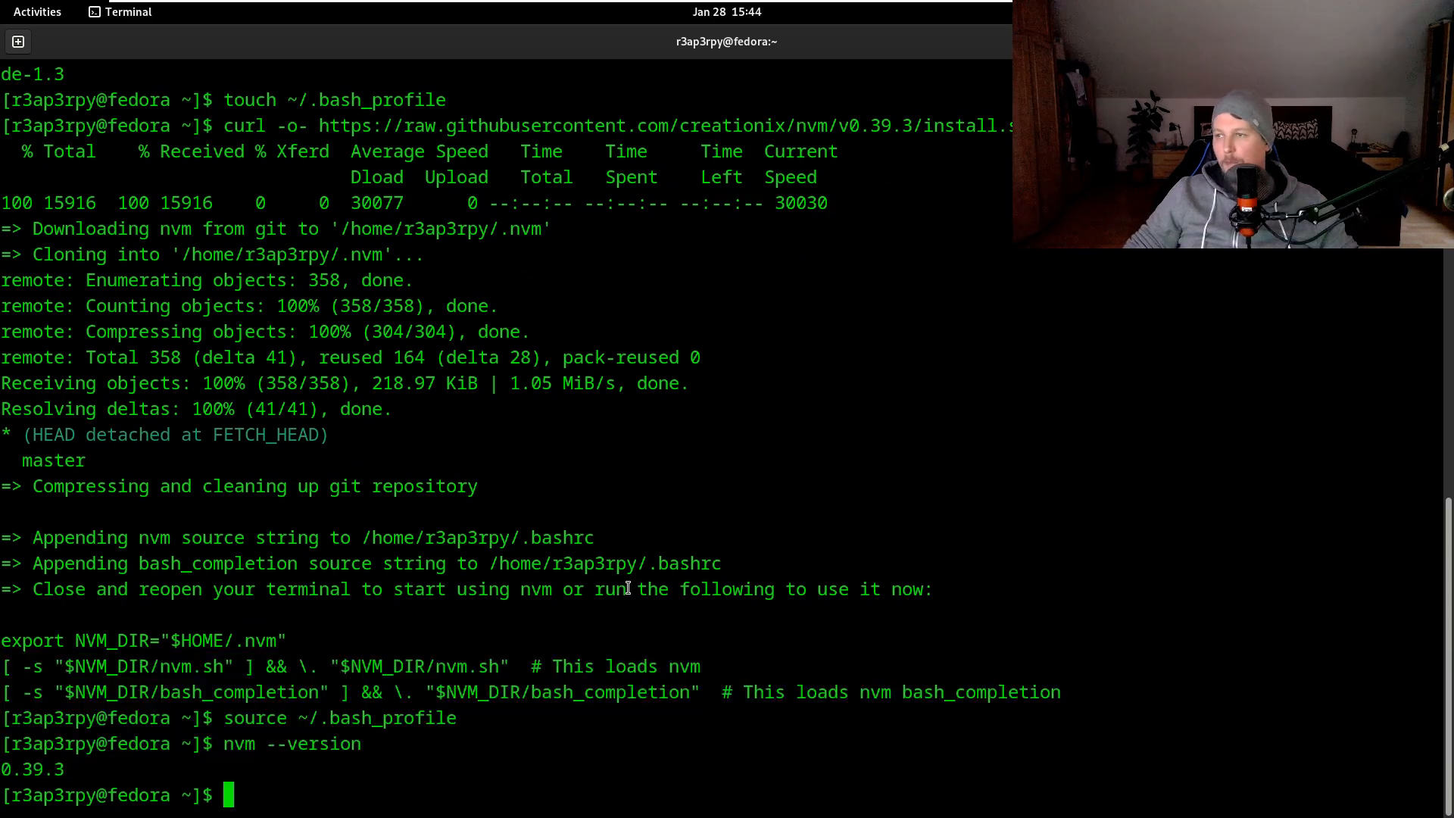
pyautogui.moveTo(872, 539)
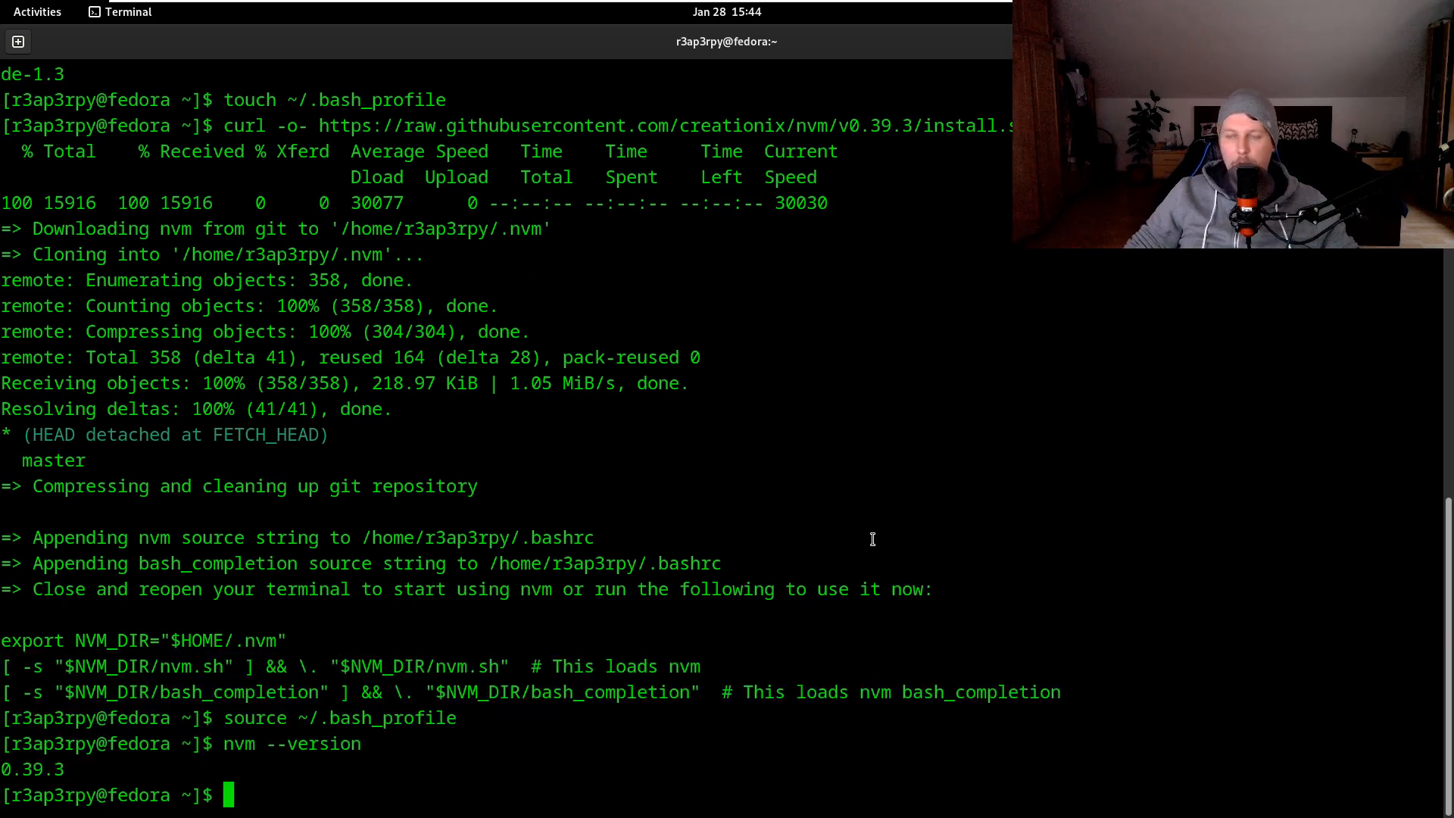
# Install Node 16 with nvm and confirm node -v shows v16.19.0
pyautogui.write('nvm install')
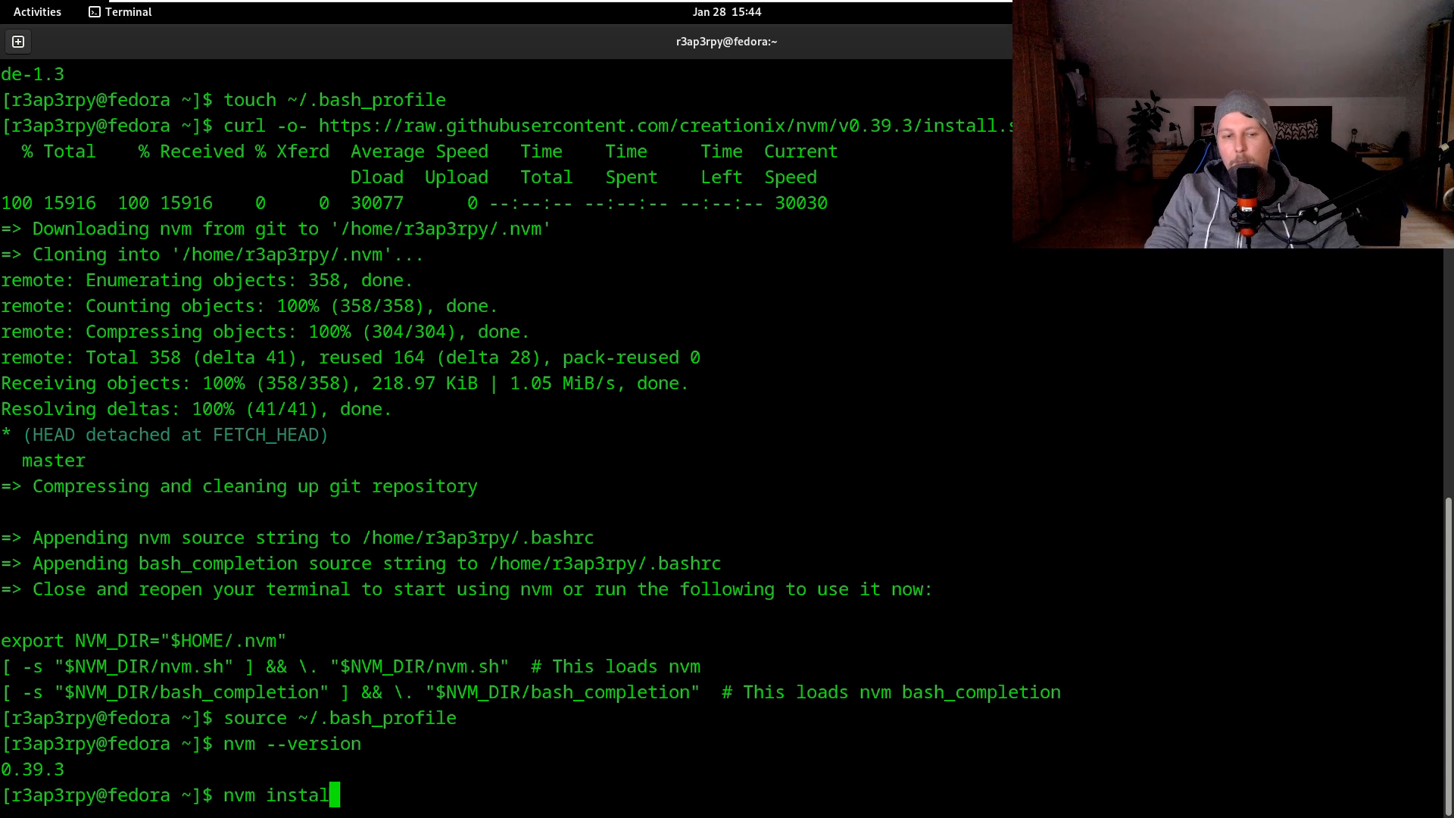
pyautogui.write('16')
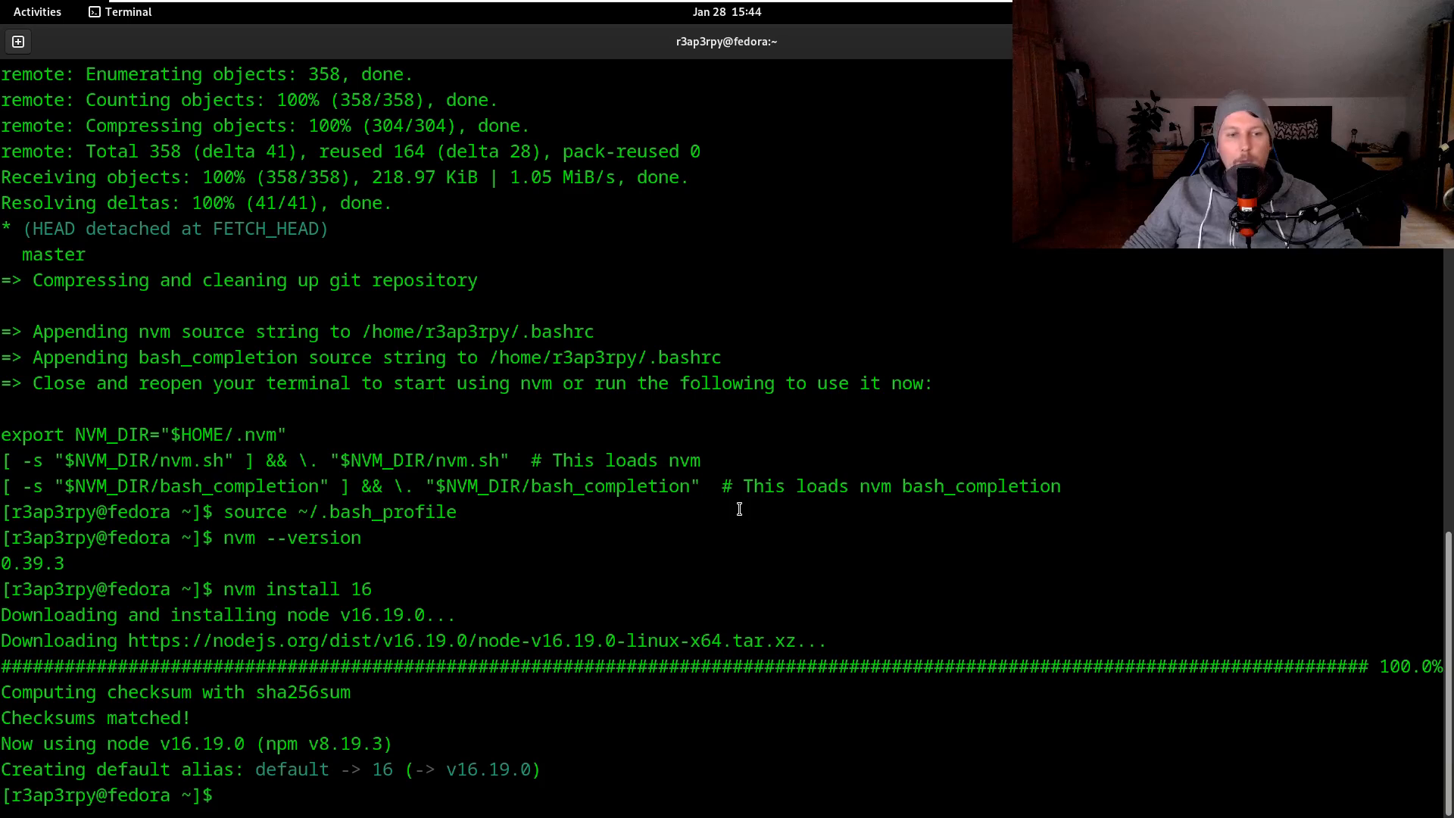
pyautogui.write('node -')
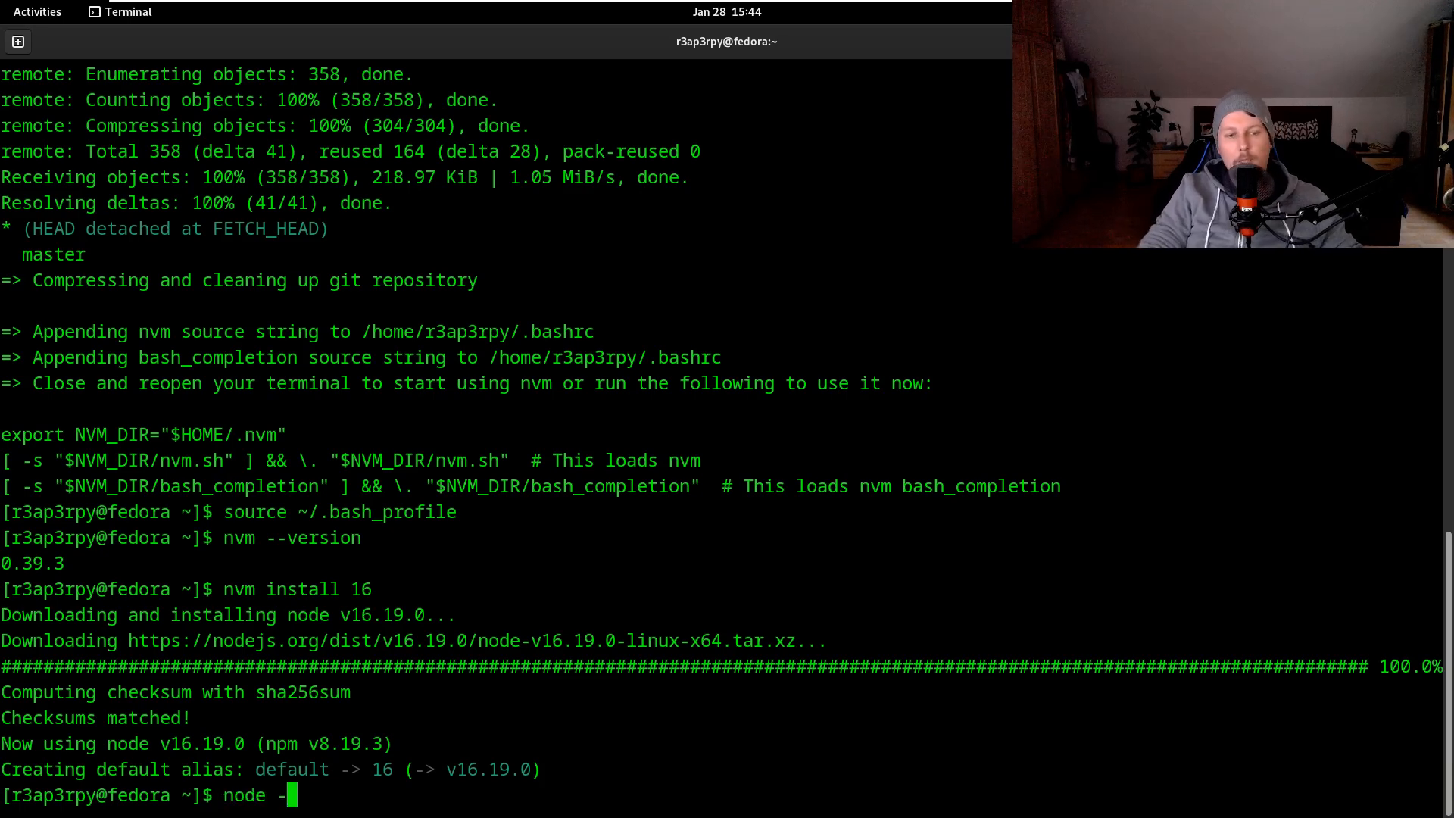
pyautogui.press('Return')
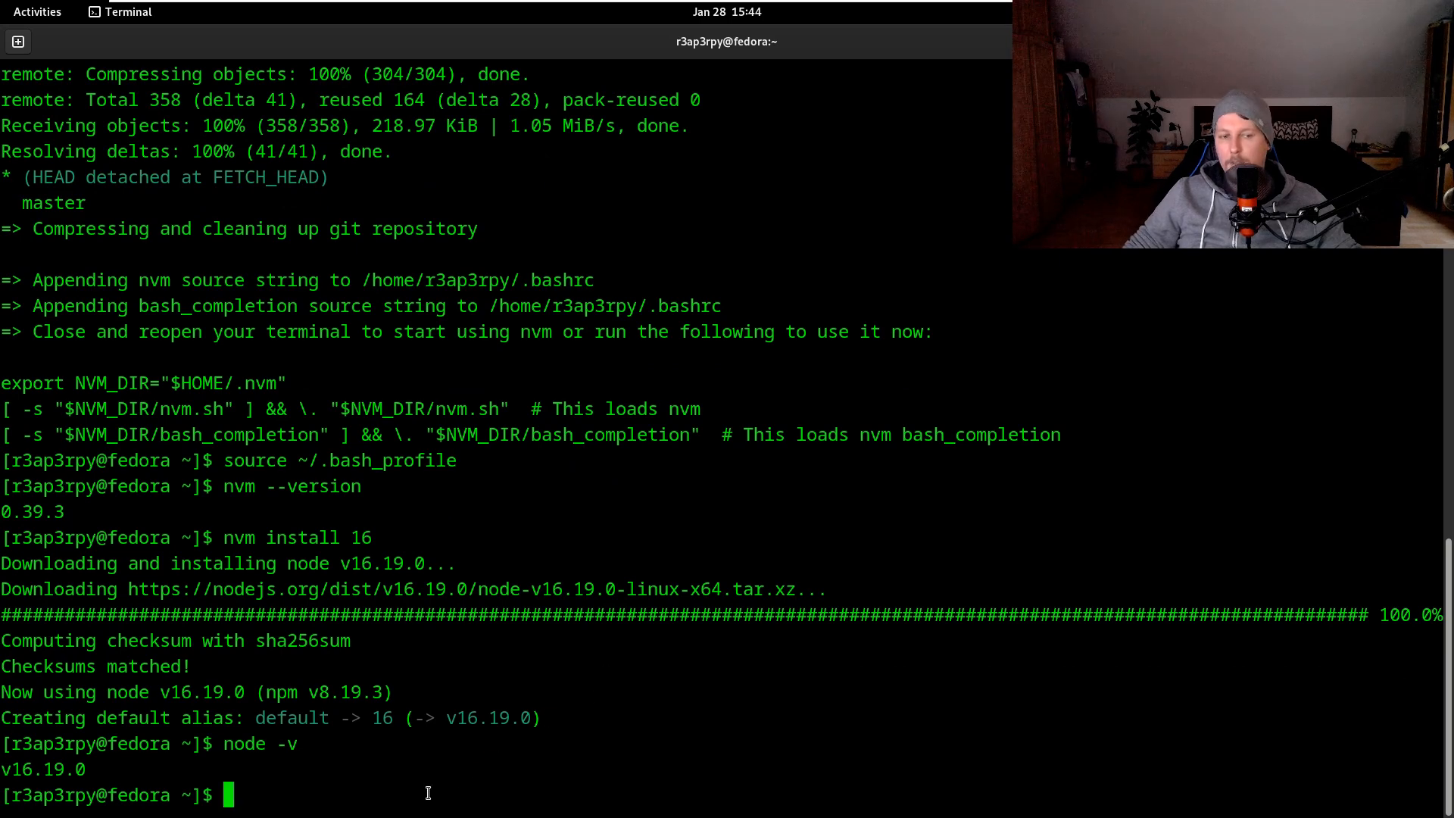
# Install yo globally with npm install -g yo, adding 719 packages
pyautogui.write('npm install -')
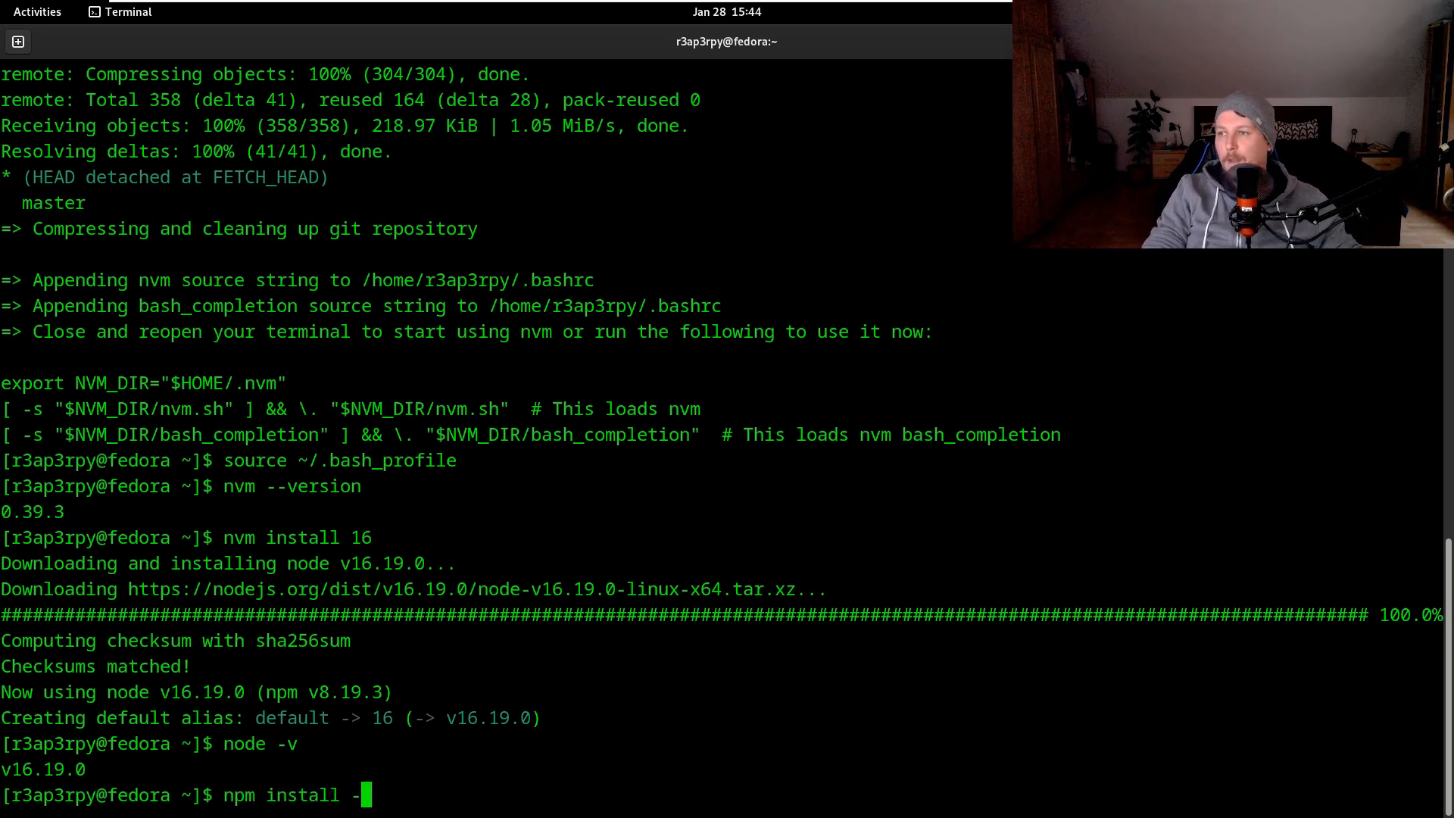
pyautogui.press('Return')
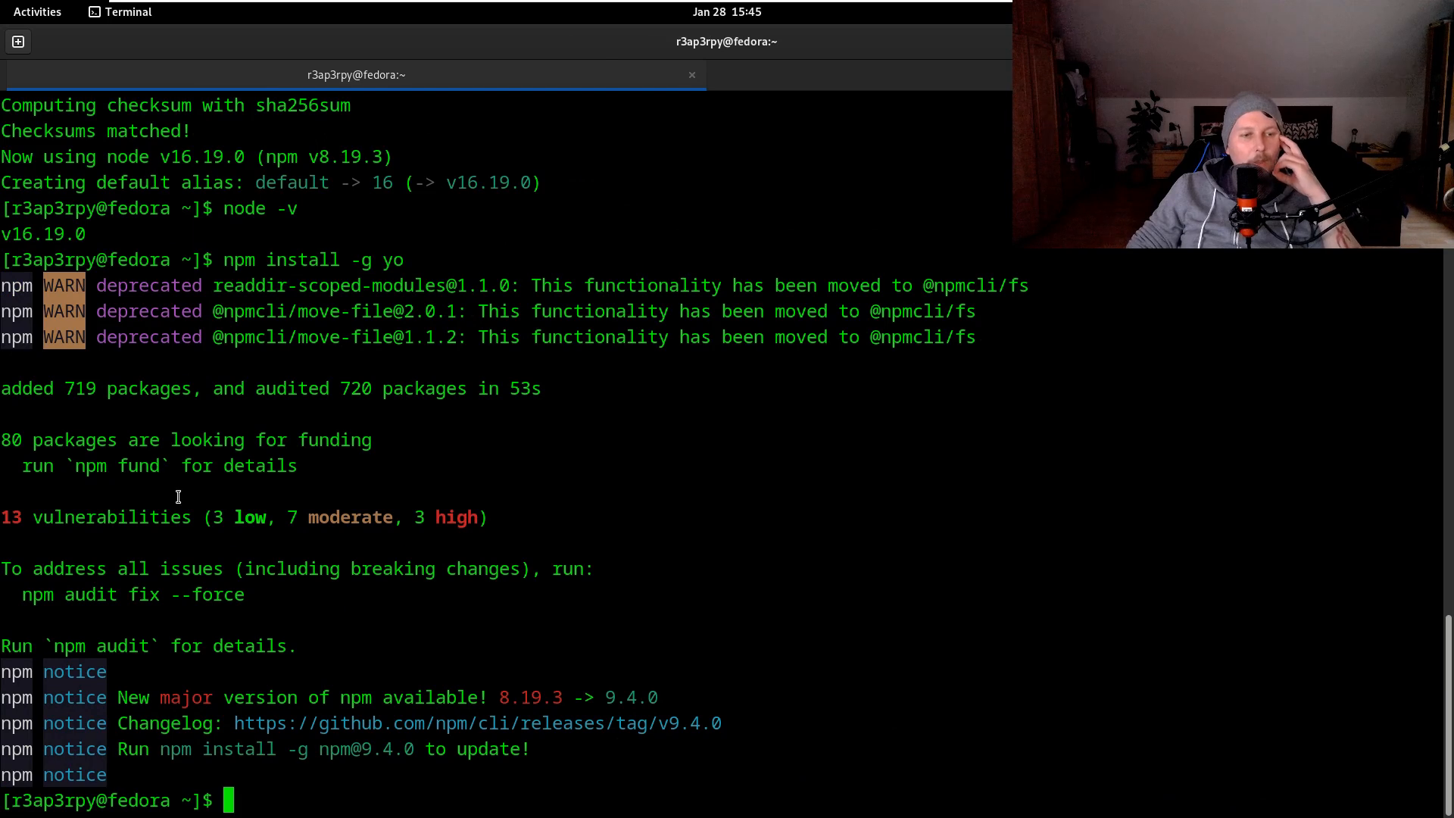
pyautogui.moveTo(755, 520)
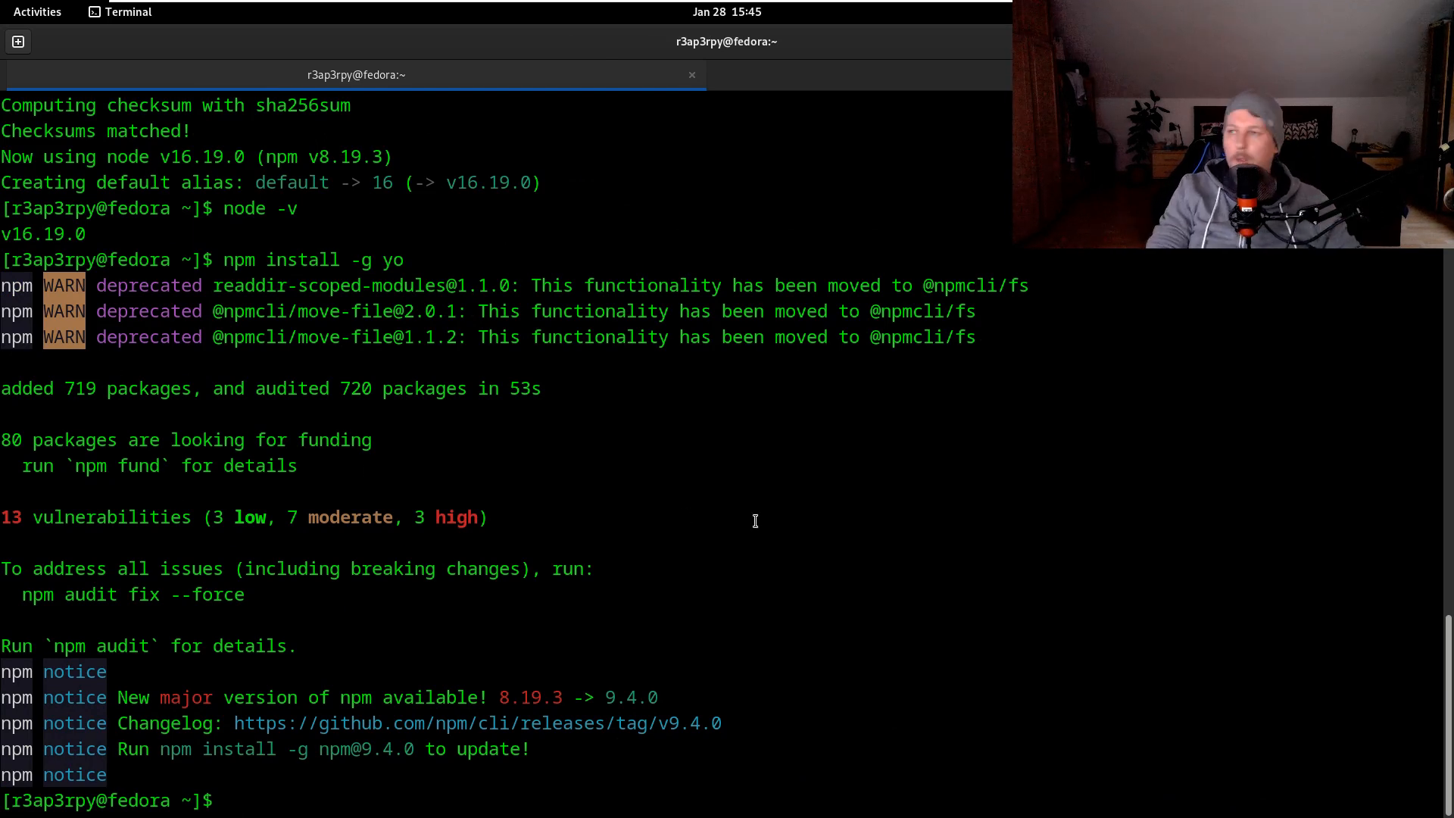
# Install yarn@1 with npm, try yarn -v, and decline the yarnpkg install with N
pyautogui.write('npm install yarn@1')
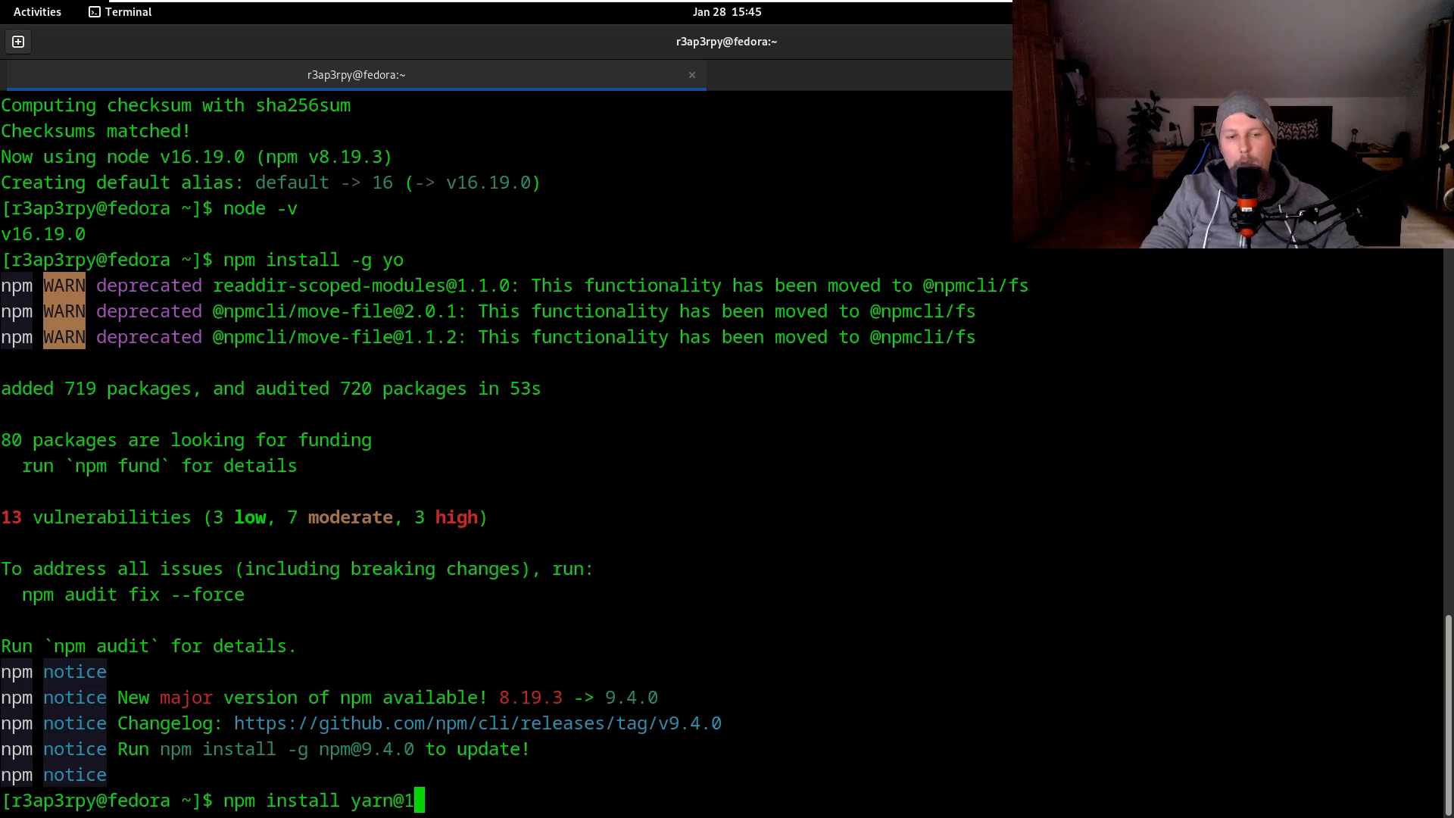
pyautogui.press('Return')
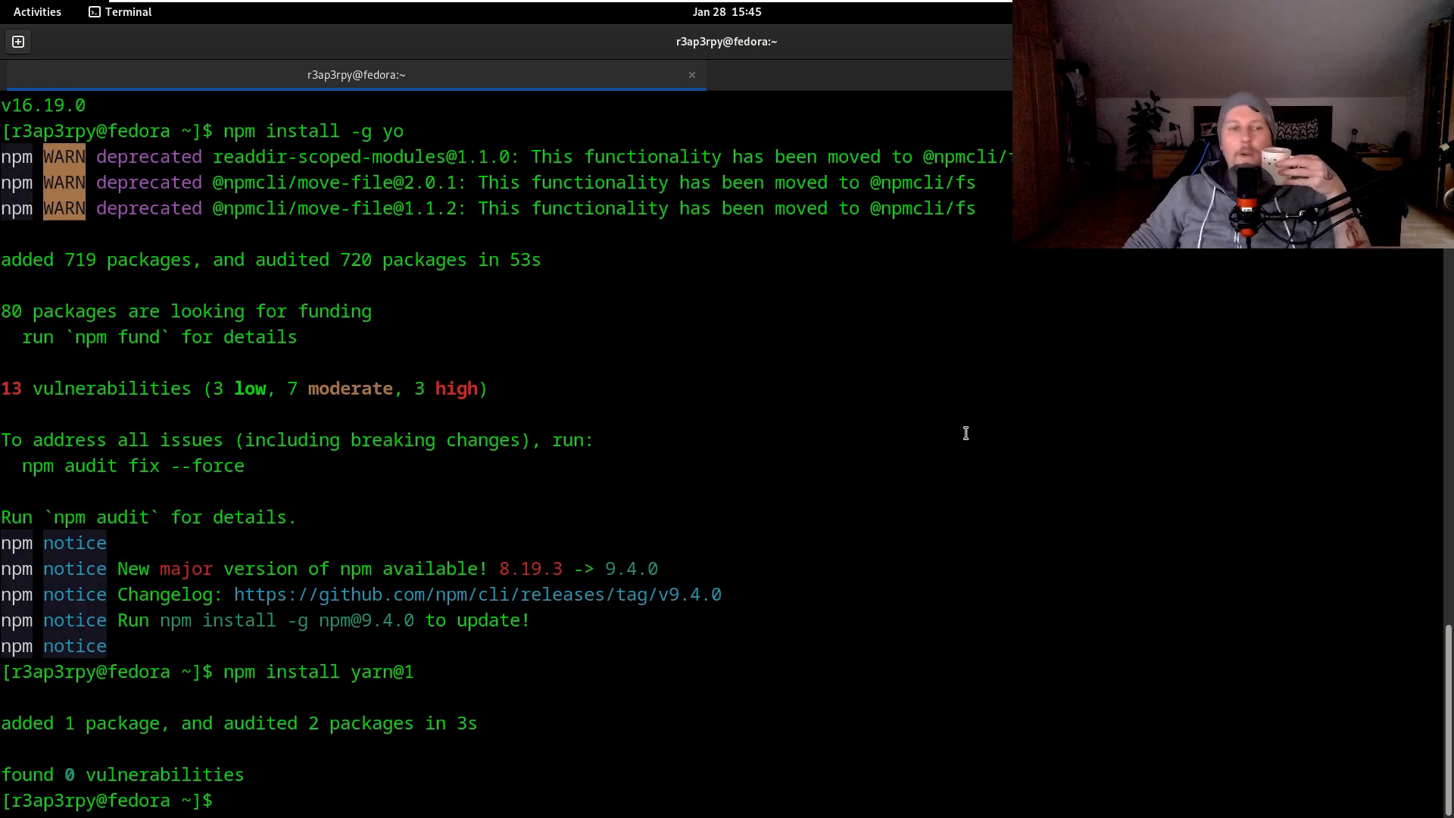
pyautogui.moveTo(851, 443)
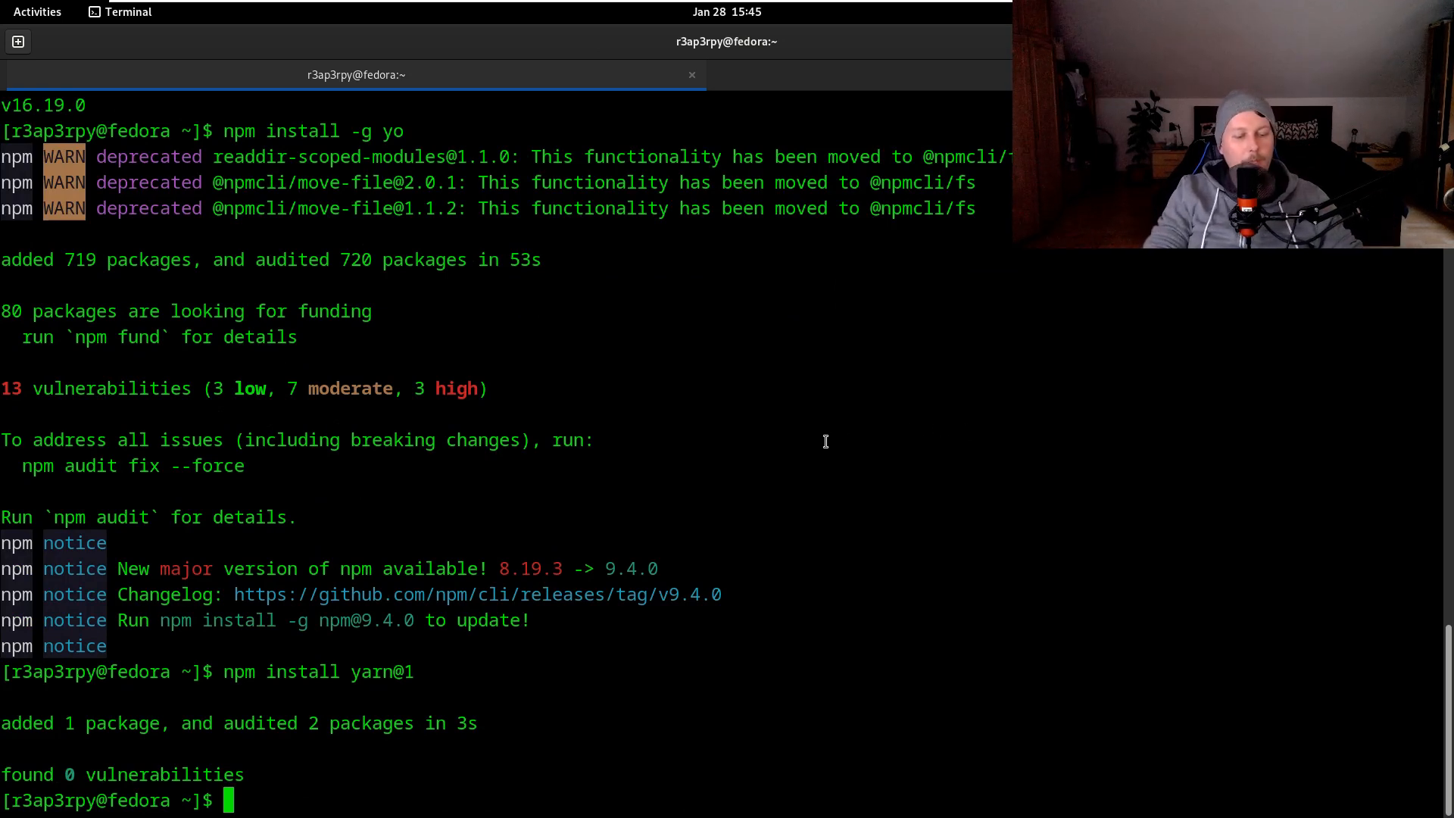
pyautogui.write('yarn -v')
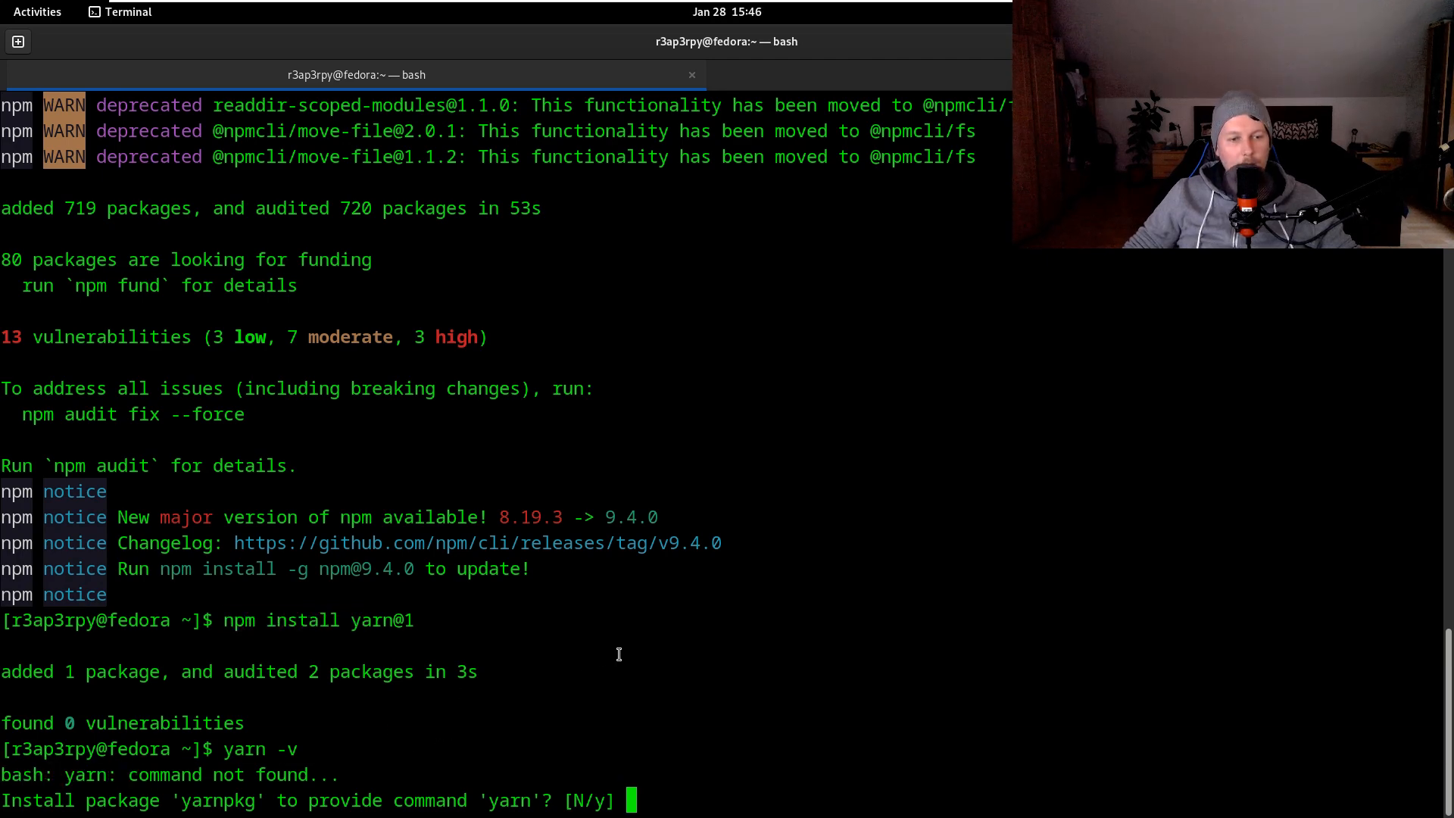
pyautogui.write('N')
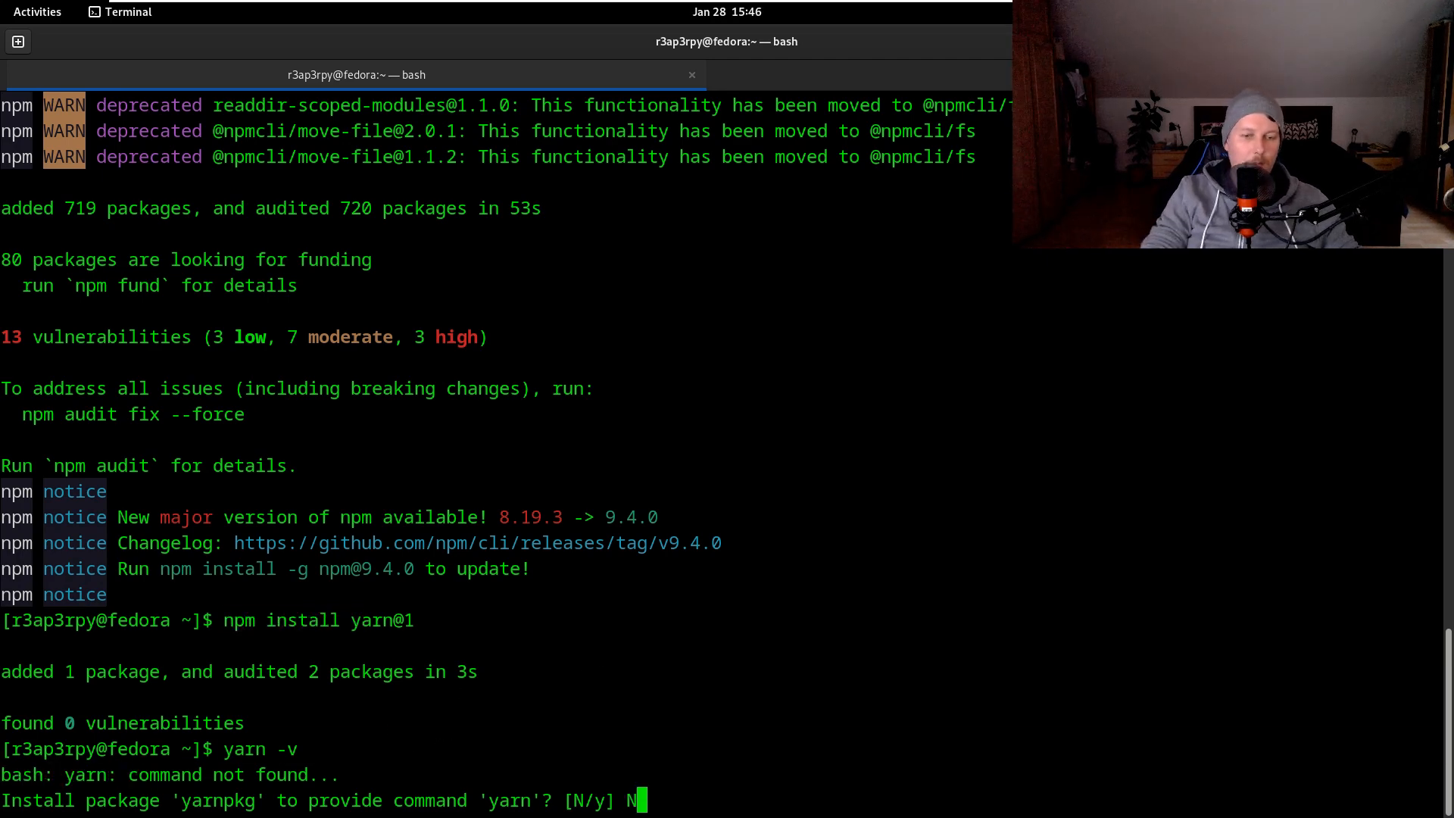
pyautogui.press('Return')
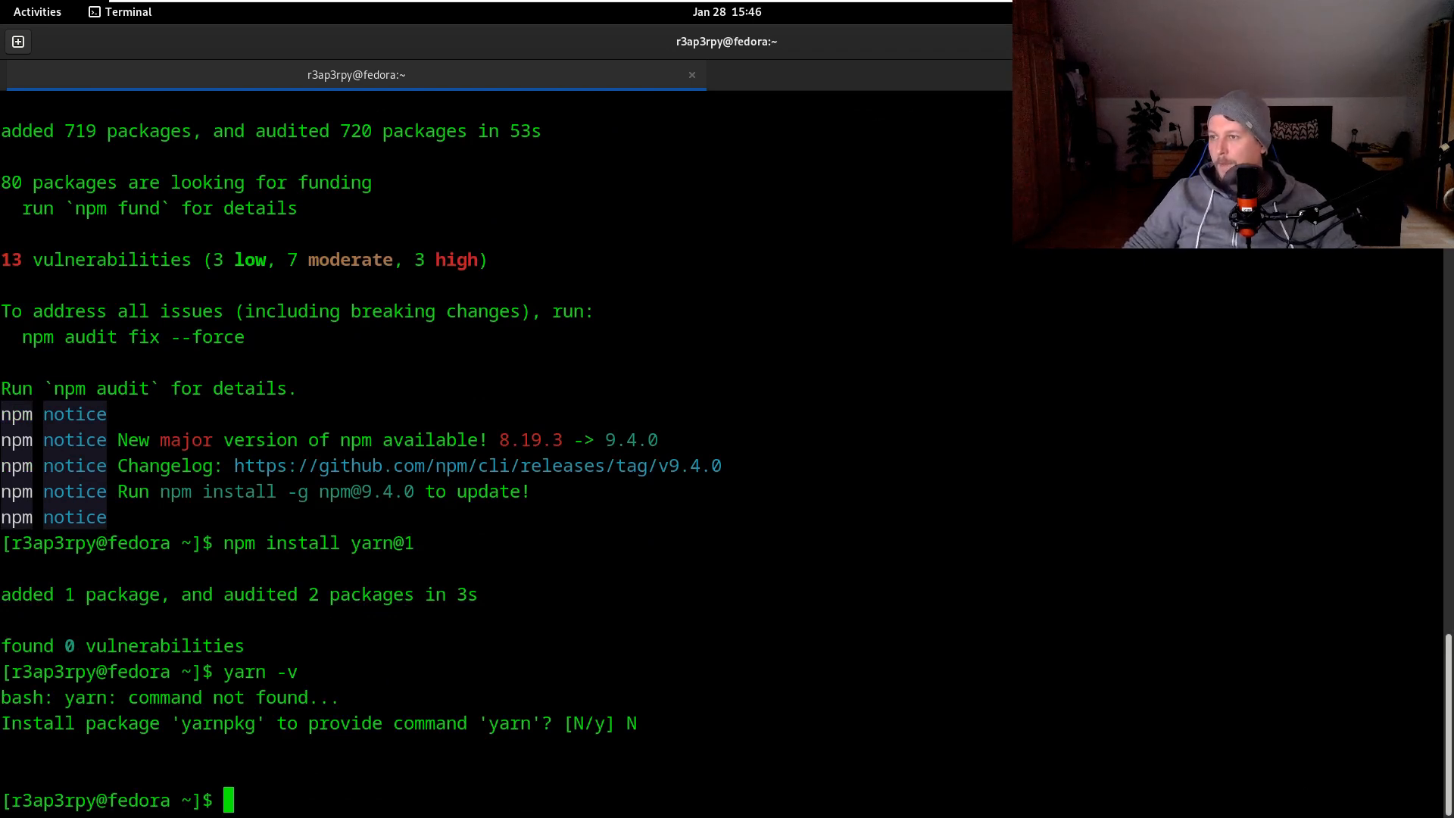
# Create the my_project folder and move into it
pyautogui.write('m')
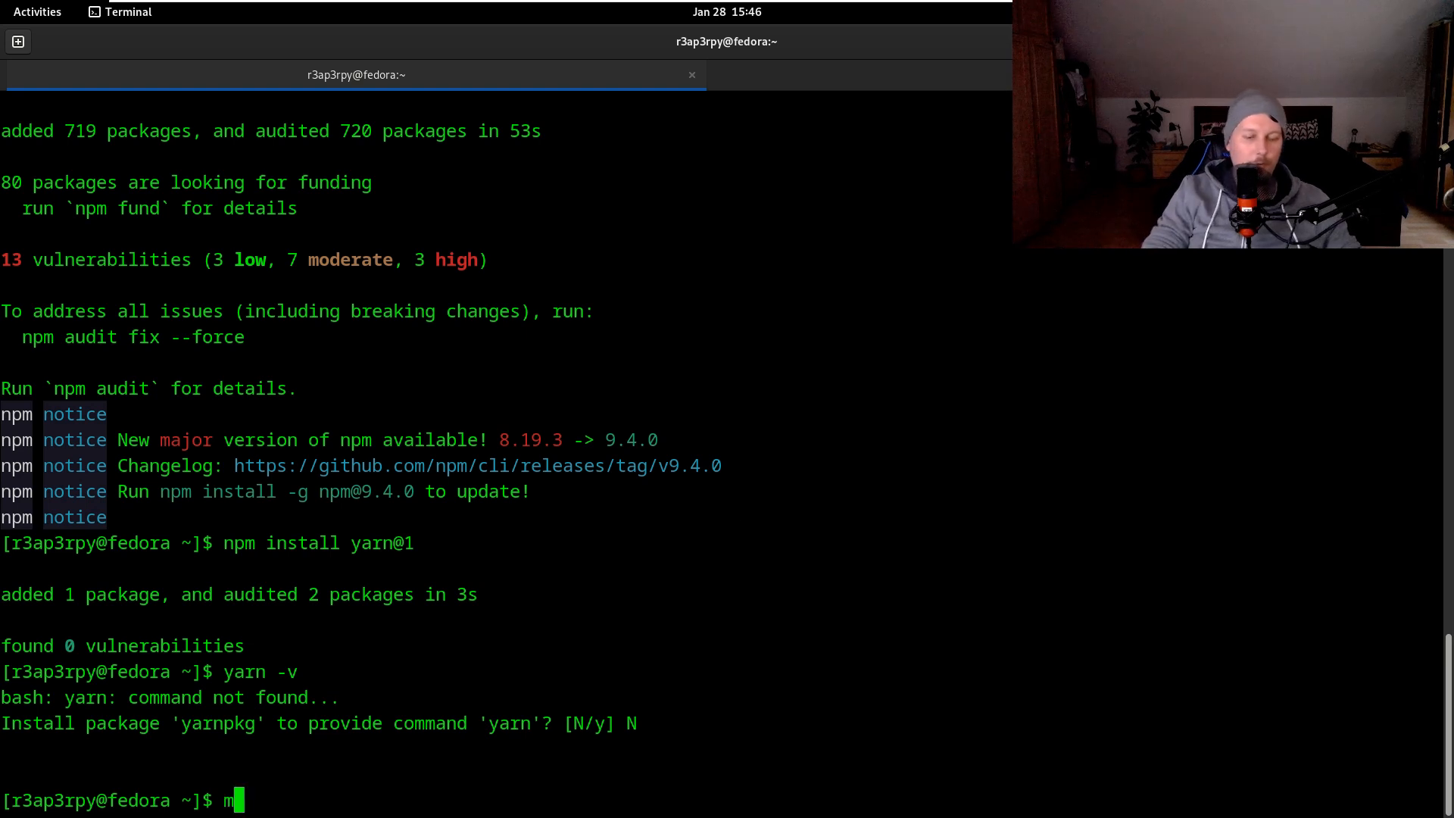
pyautogui.write('kdir my_project')
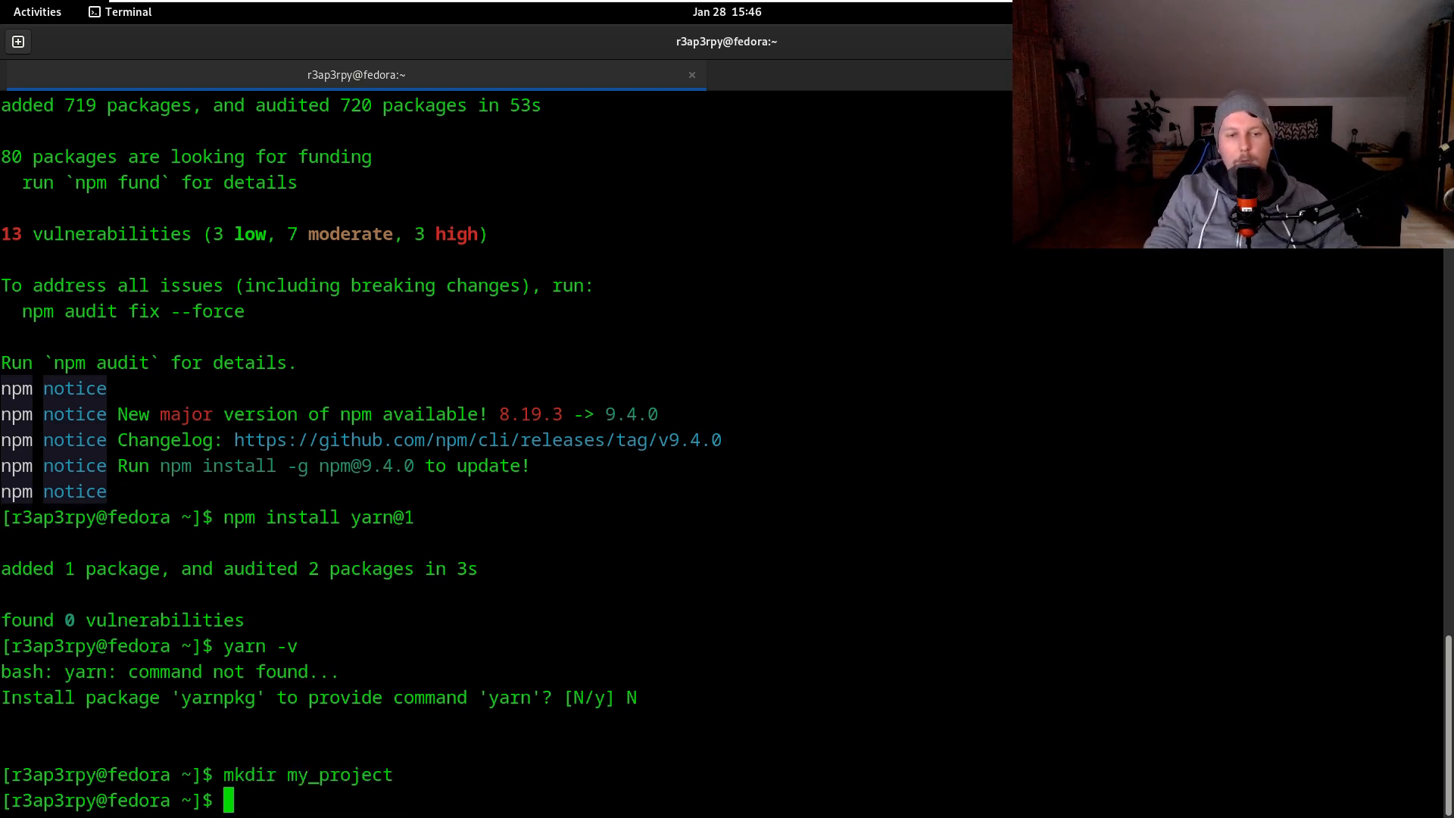
pyautogui.press('Return')
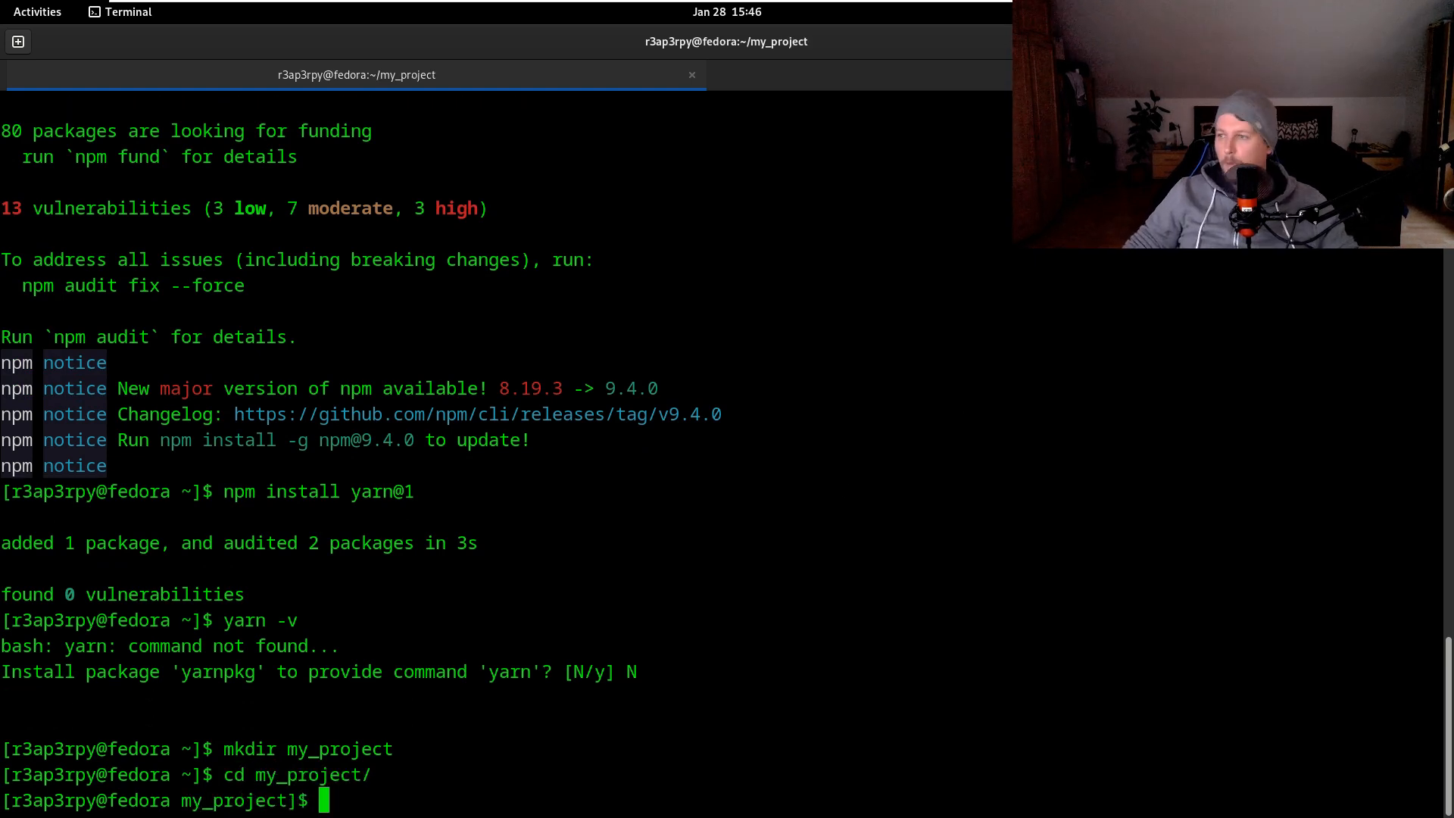
pyautogui.moveTo(1128, 569)
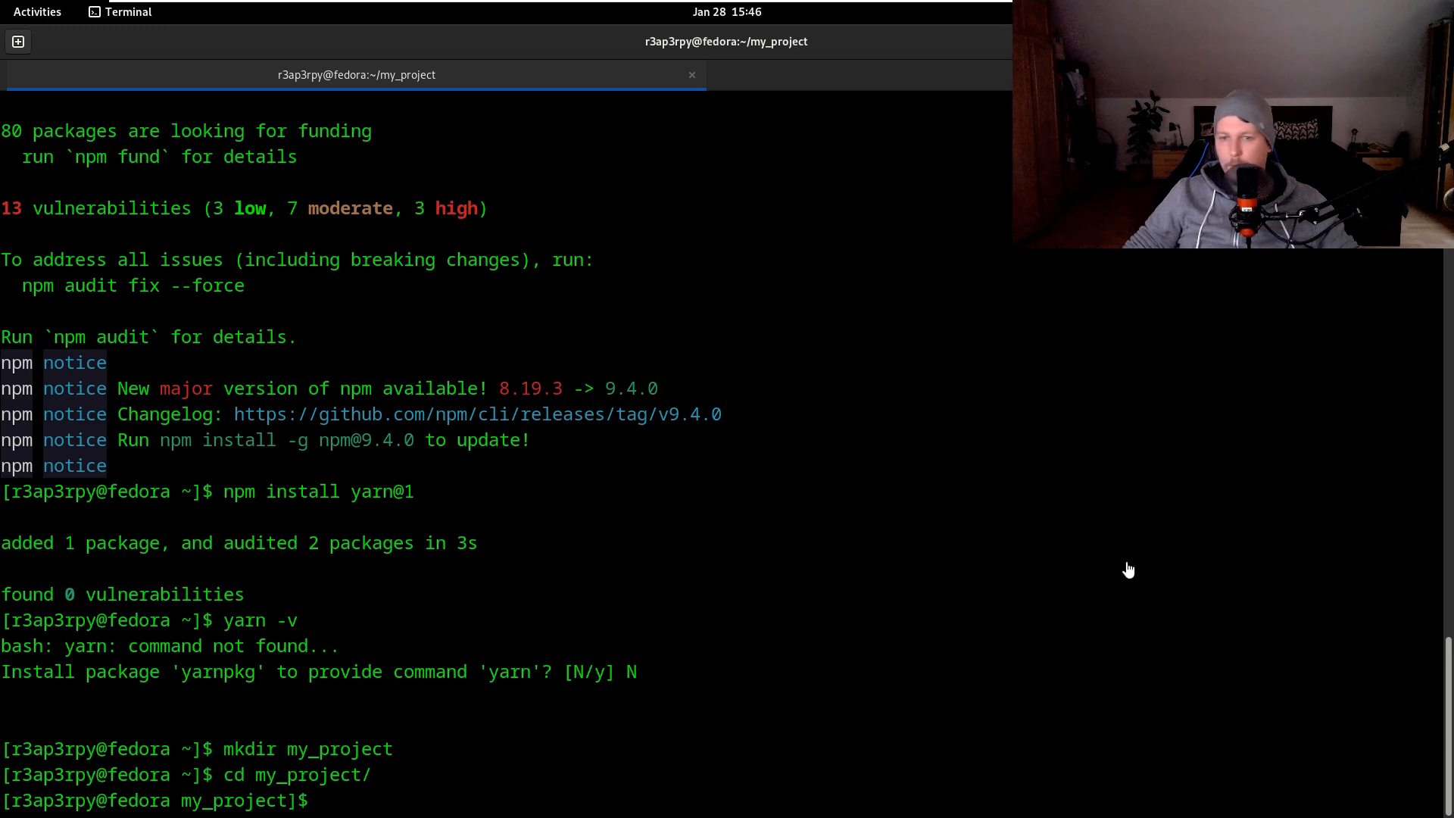
# Generate a project from cookiecutter-plone-starter, accepting defaults including en and Docker Hub
pyautogui.write('cookie')
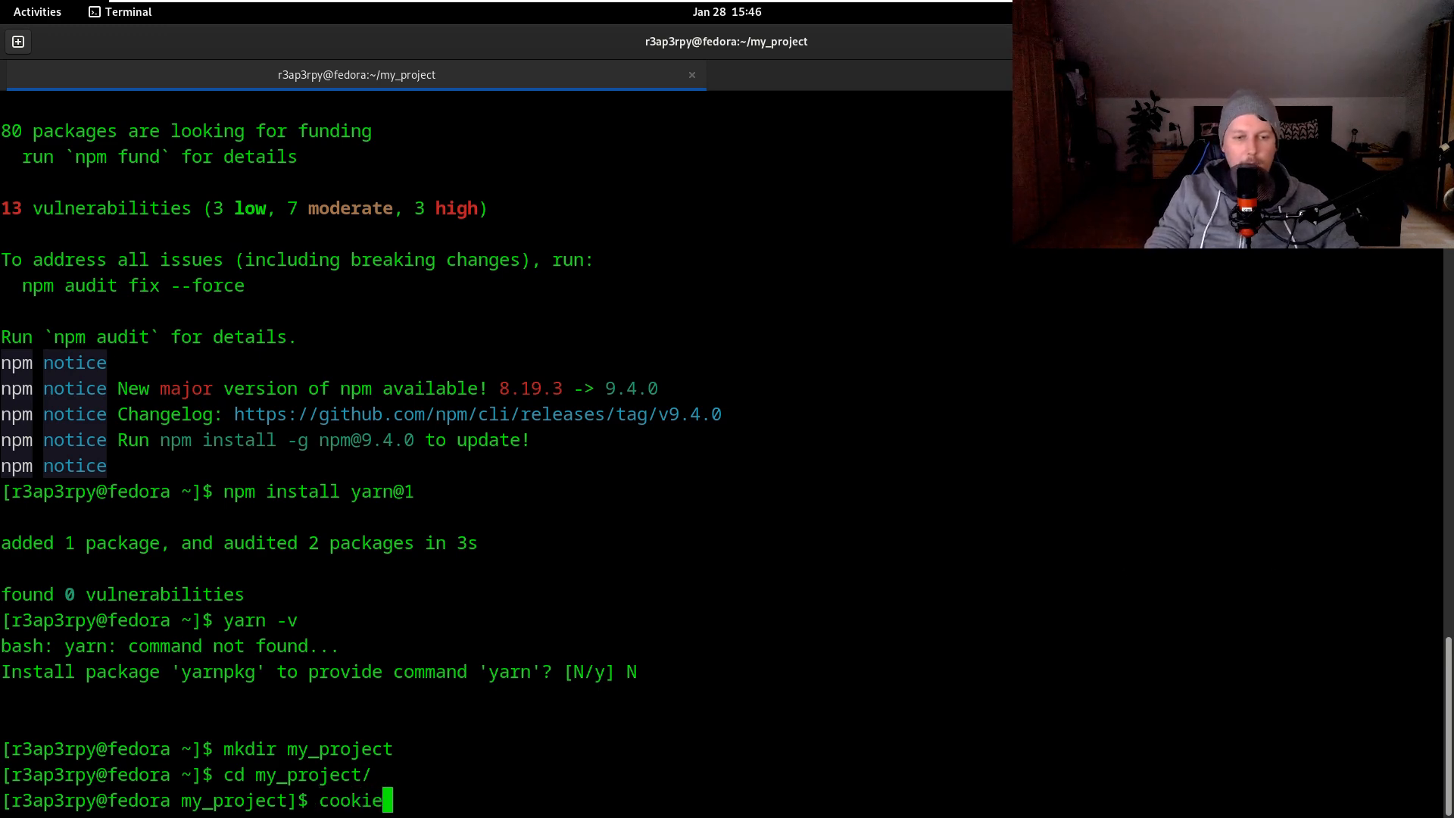
pyautogui.write('cutter https://github.com/collective/cookiecutter-plone-starter')
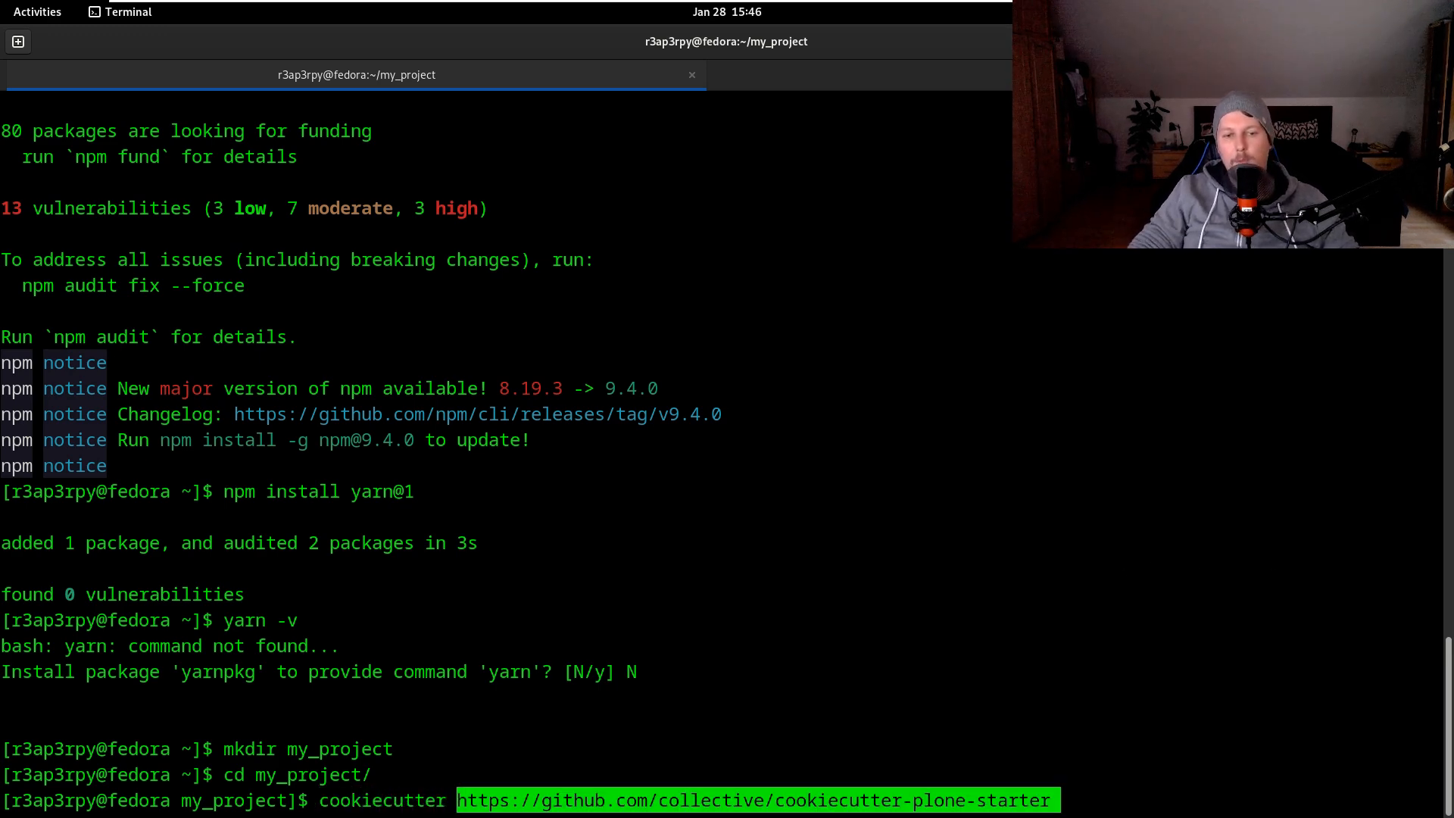
pyautogui.press('Return')
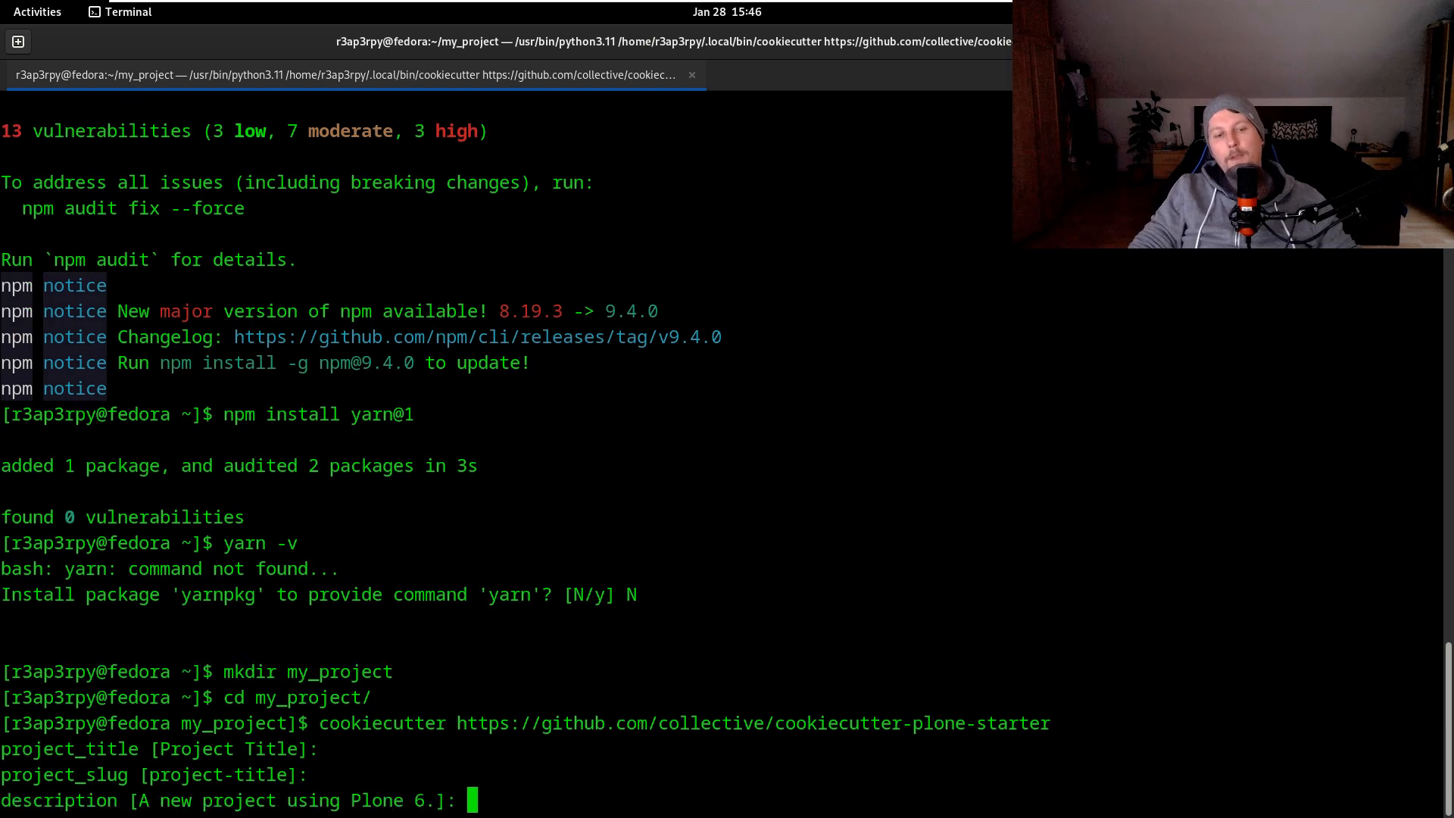
pyautogui.press('Return')
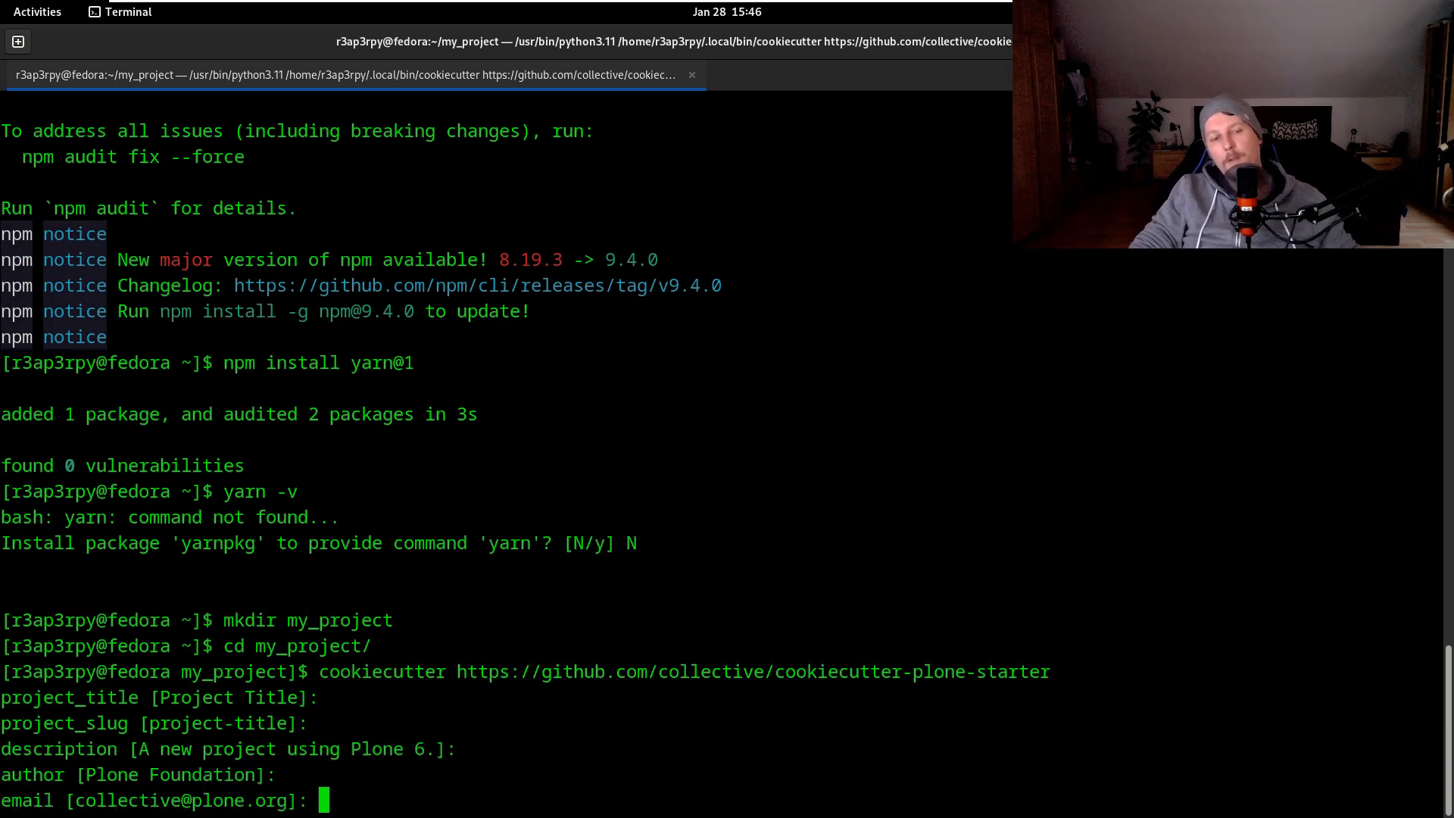
pyautogui.press('Return')
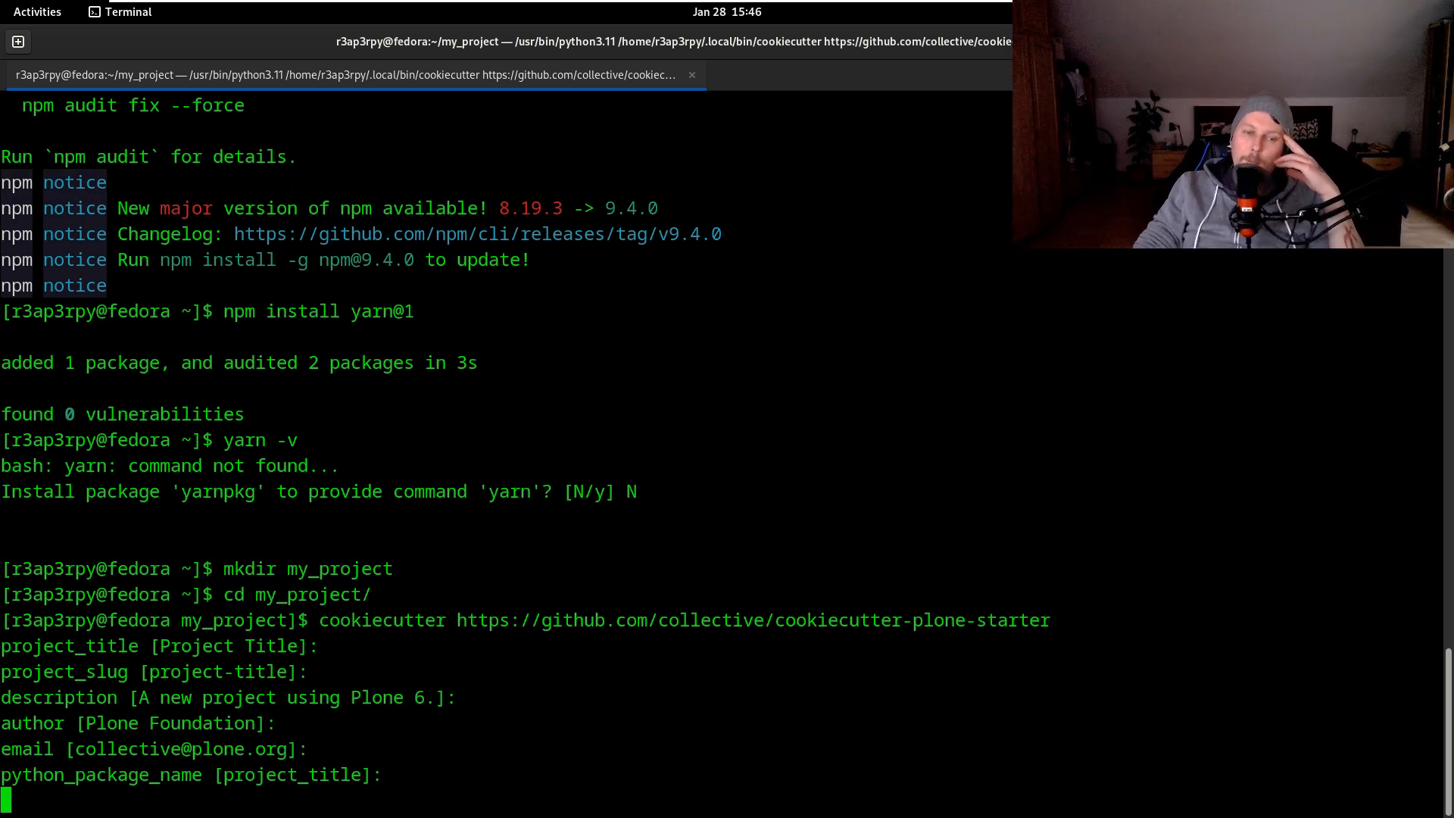
pyautogui.press('Return')
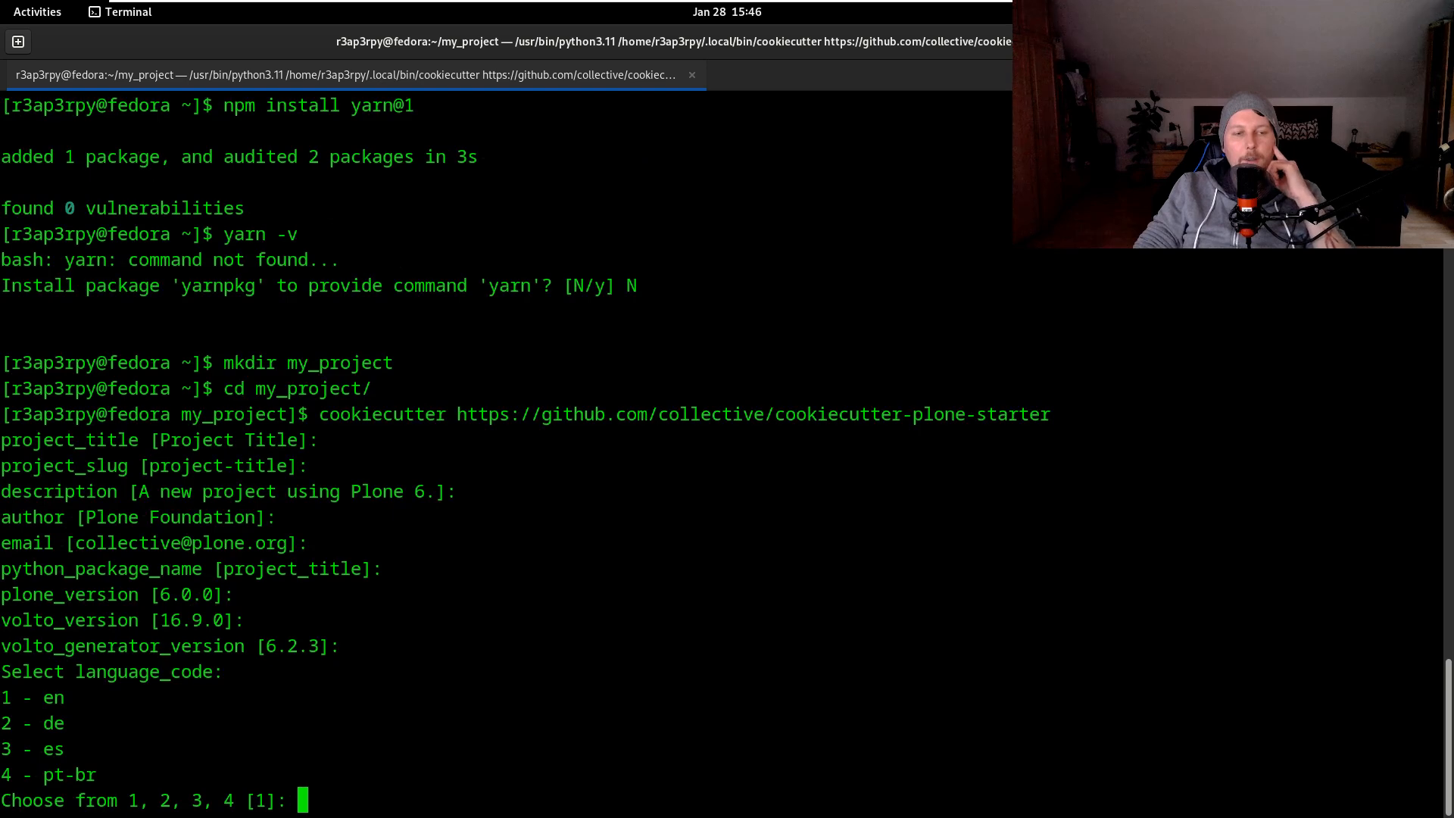
pyautogui.press('Return')
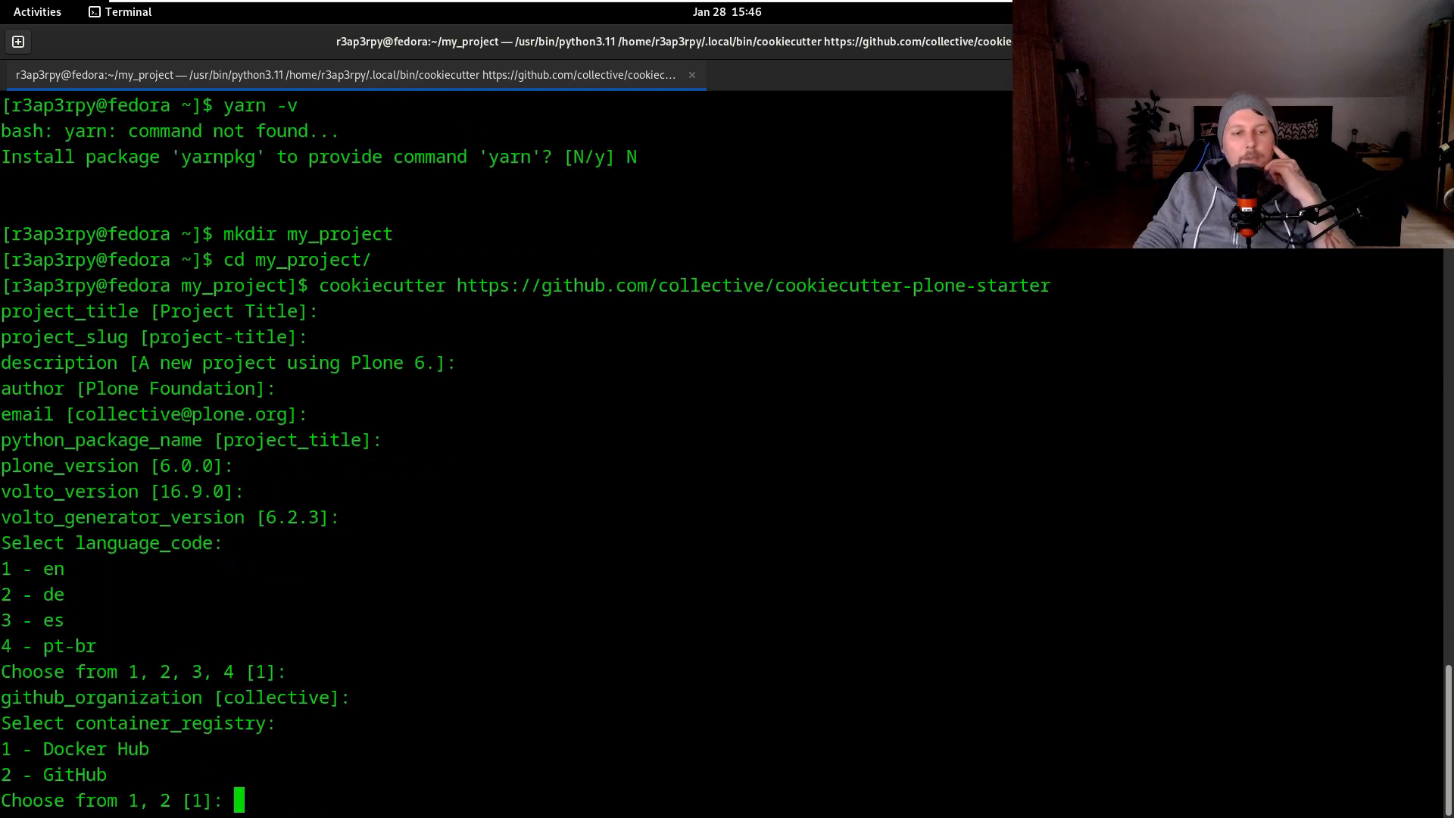
pyautogui.press('Return')
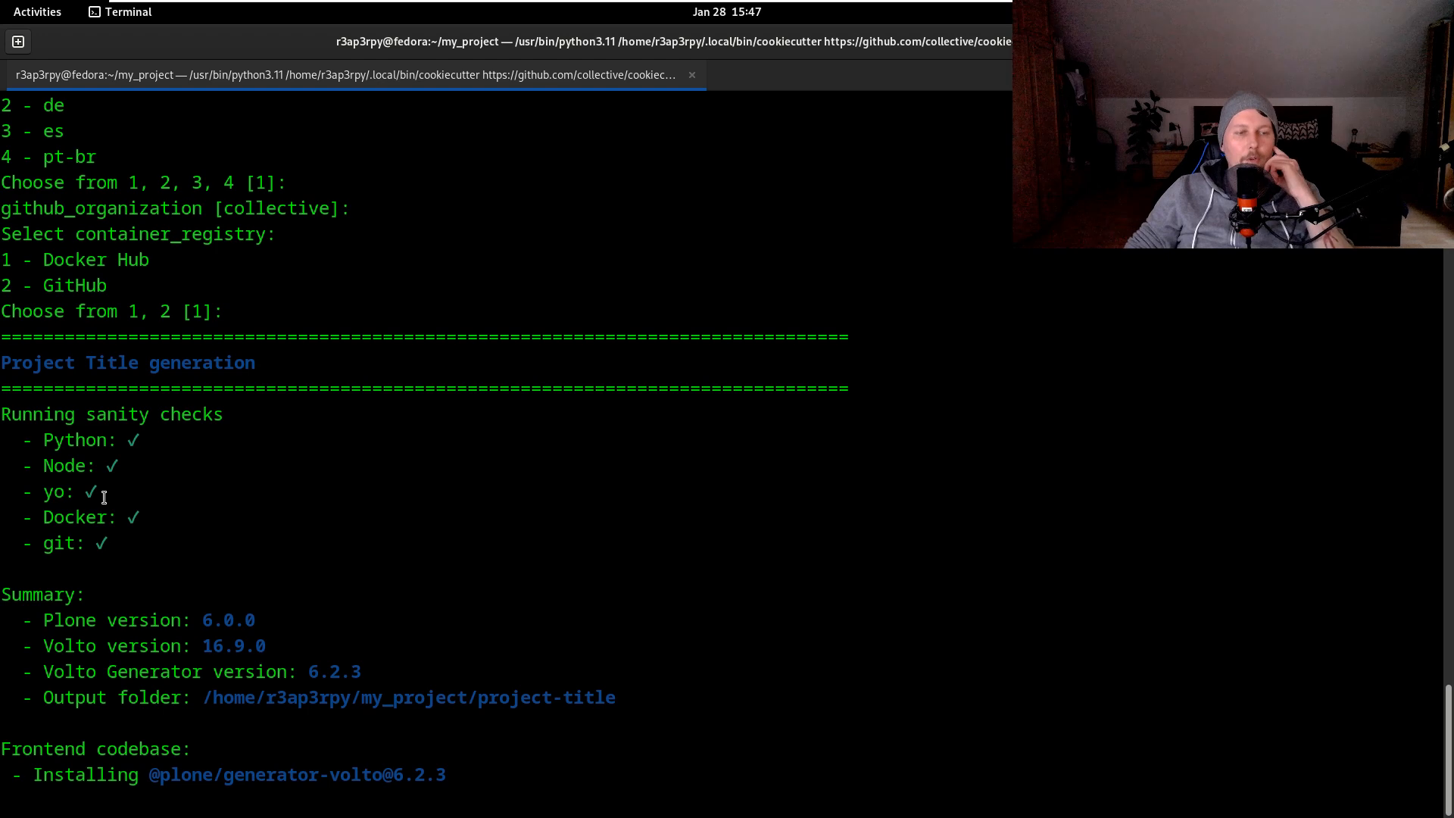
pyautogui.moveTo(450, 487)
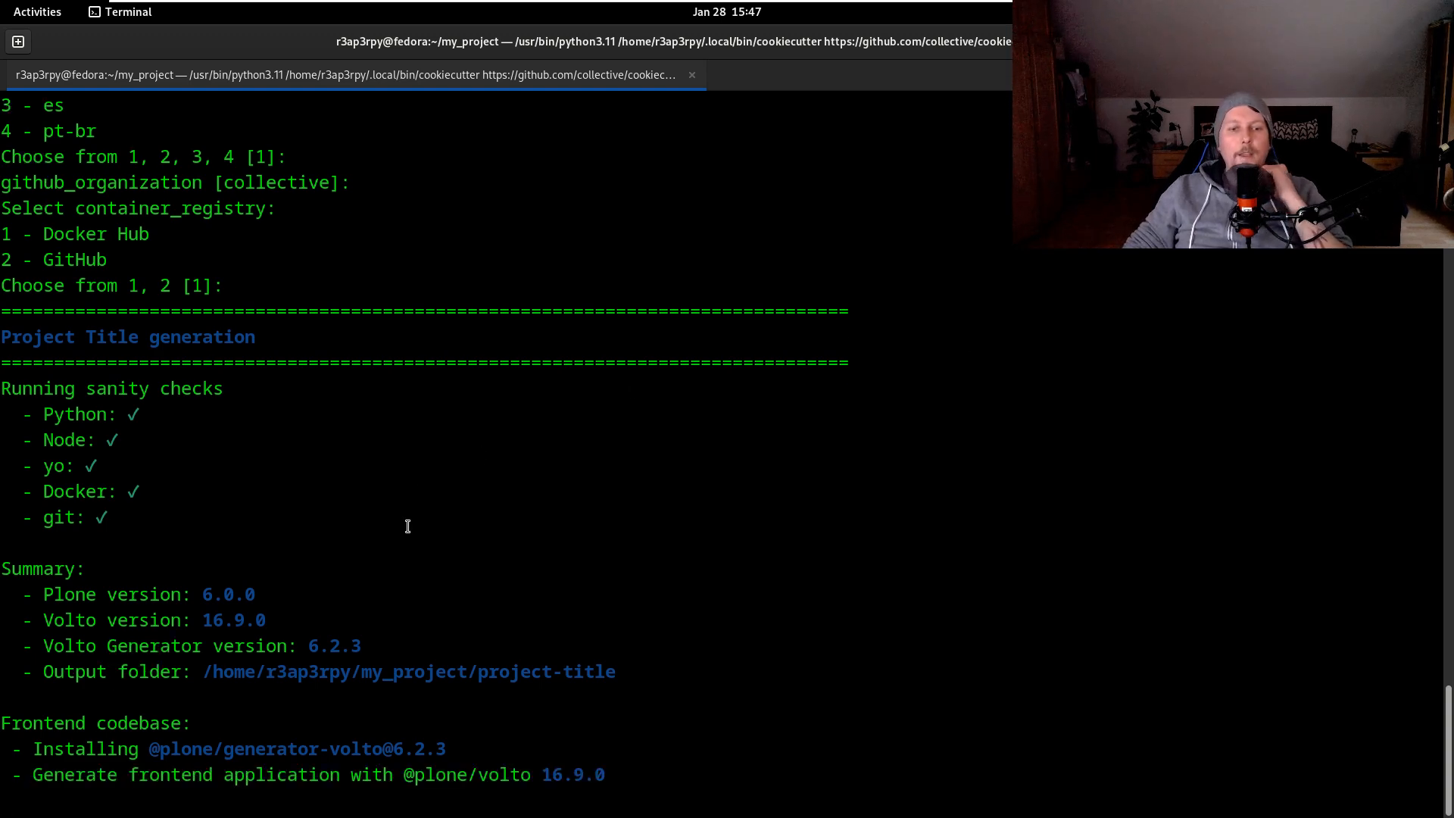
pyautogui.moveTo(992, 426)
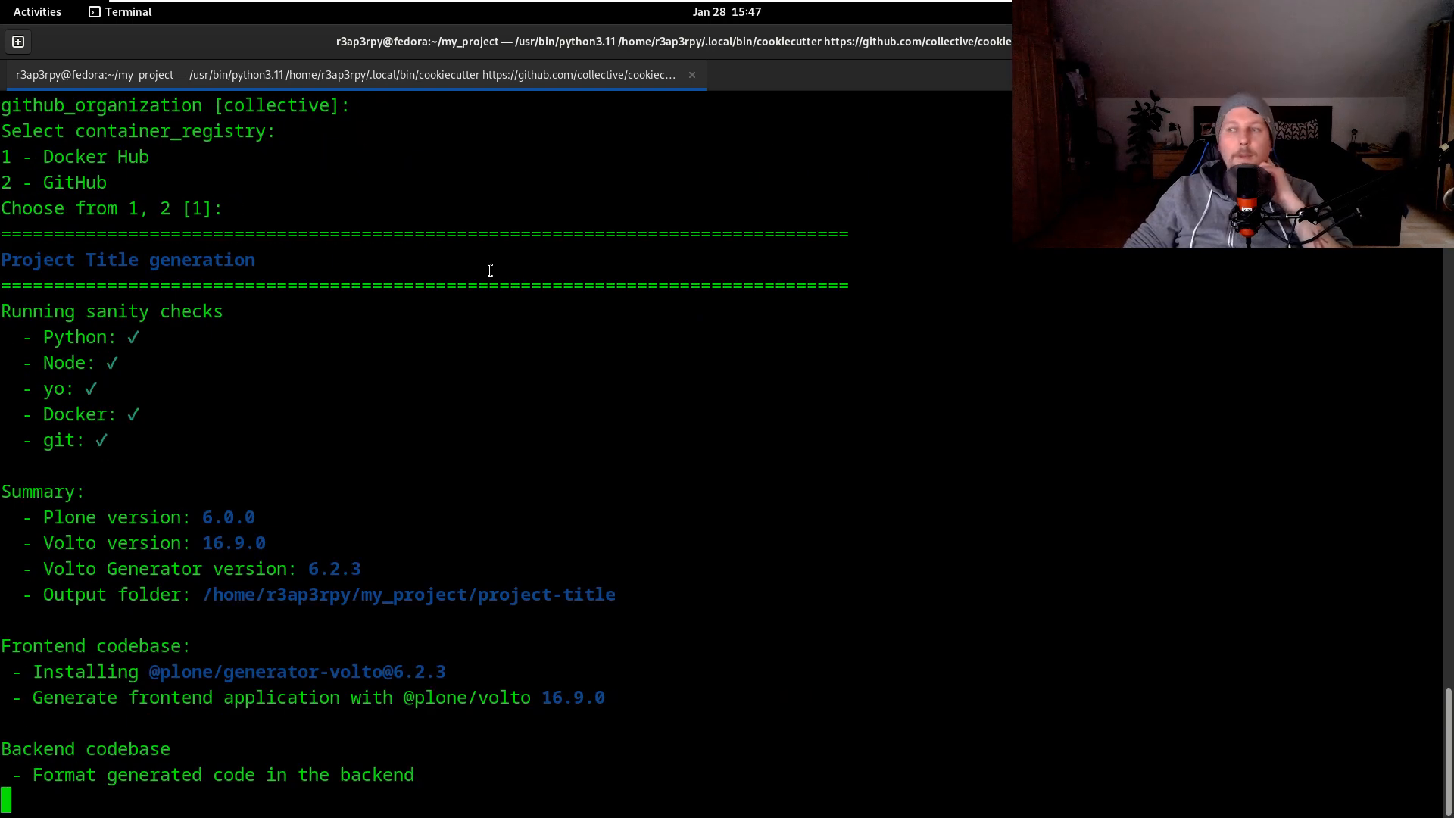
pyautogui.moveTo(819, 328)
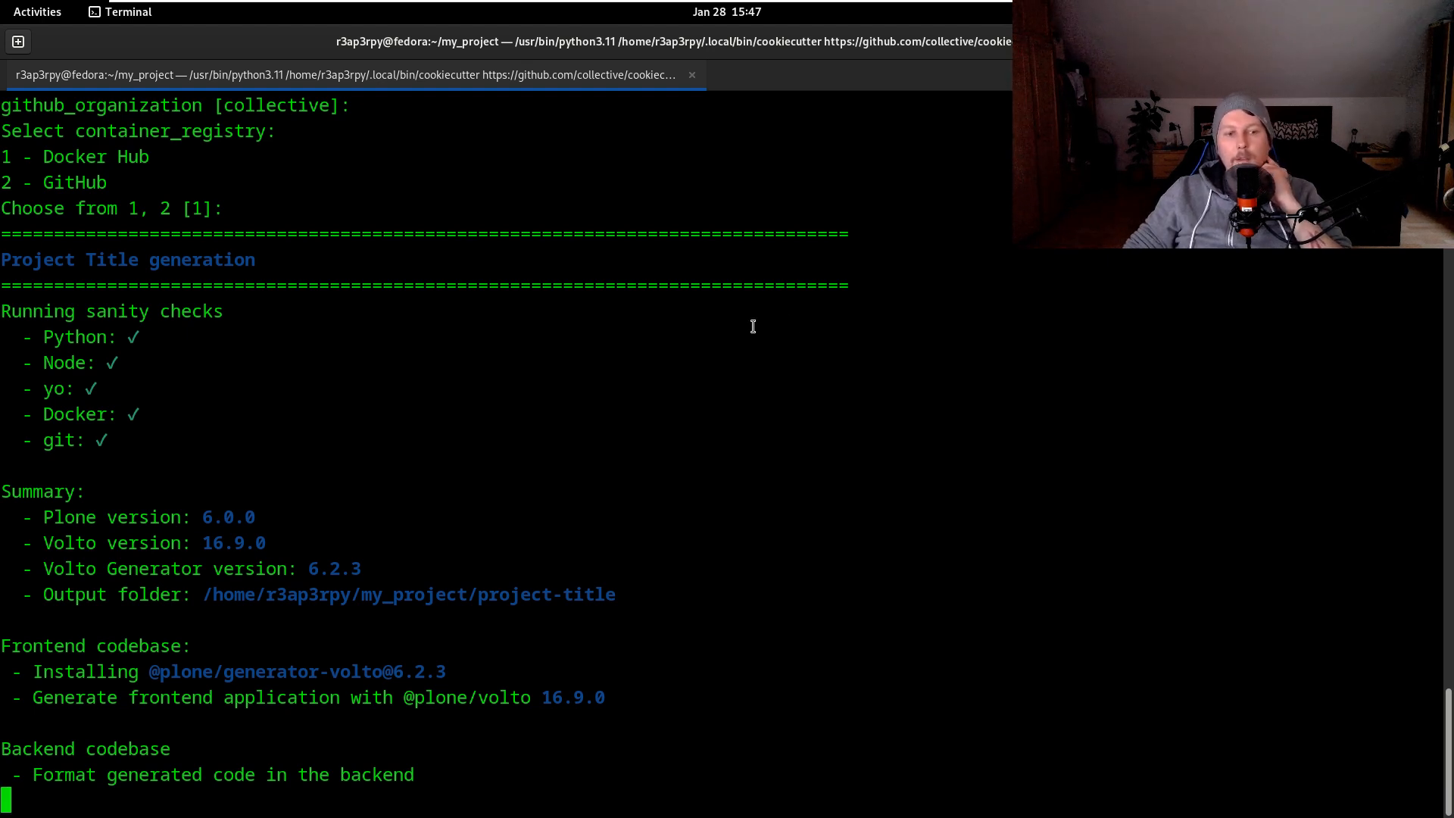
pyautogui.moveTo(724, 328)
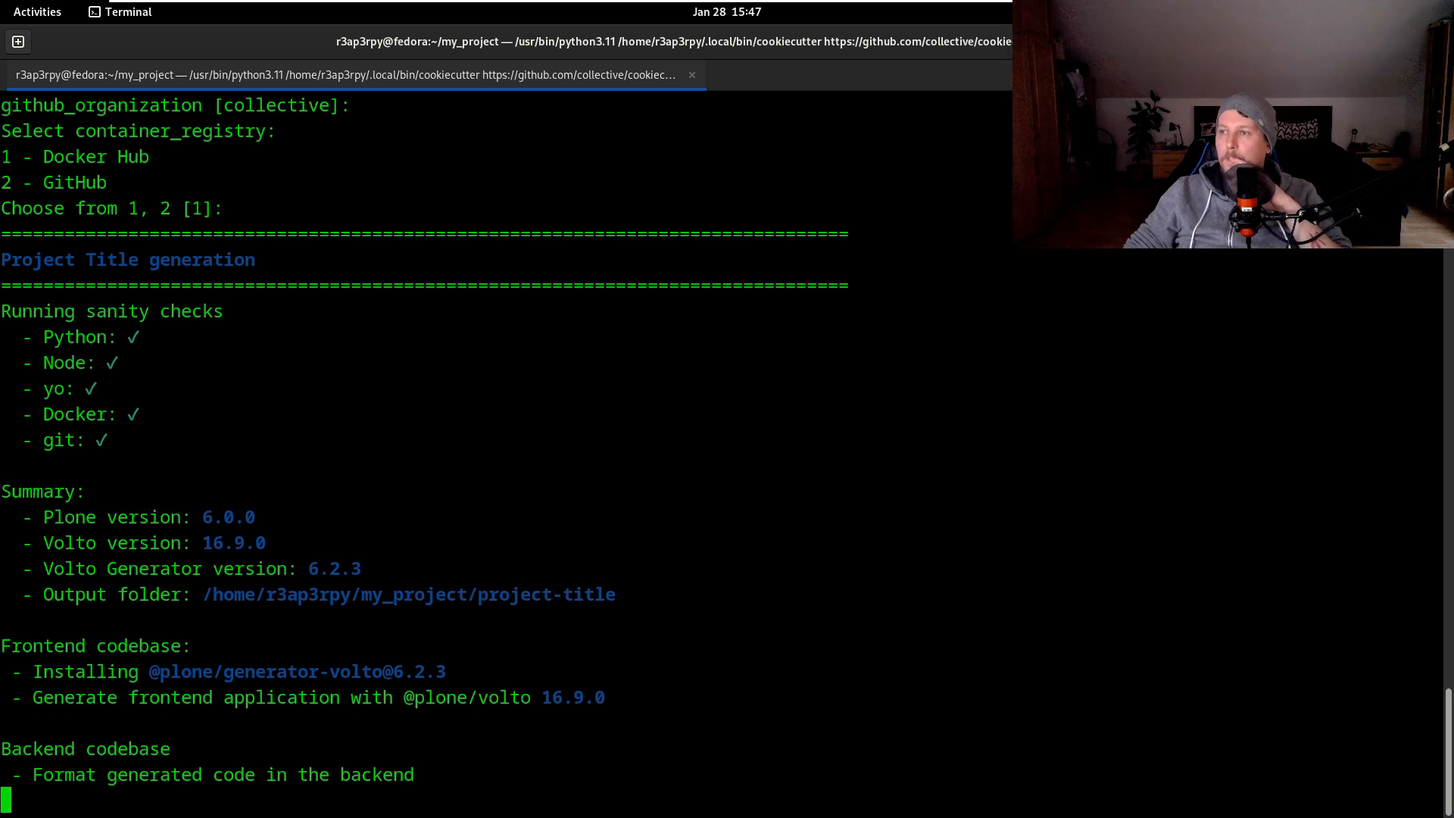
pyautogui.moveTo(384, 604)
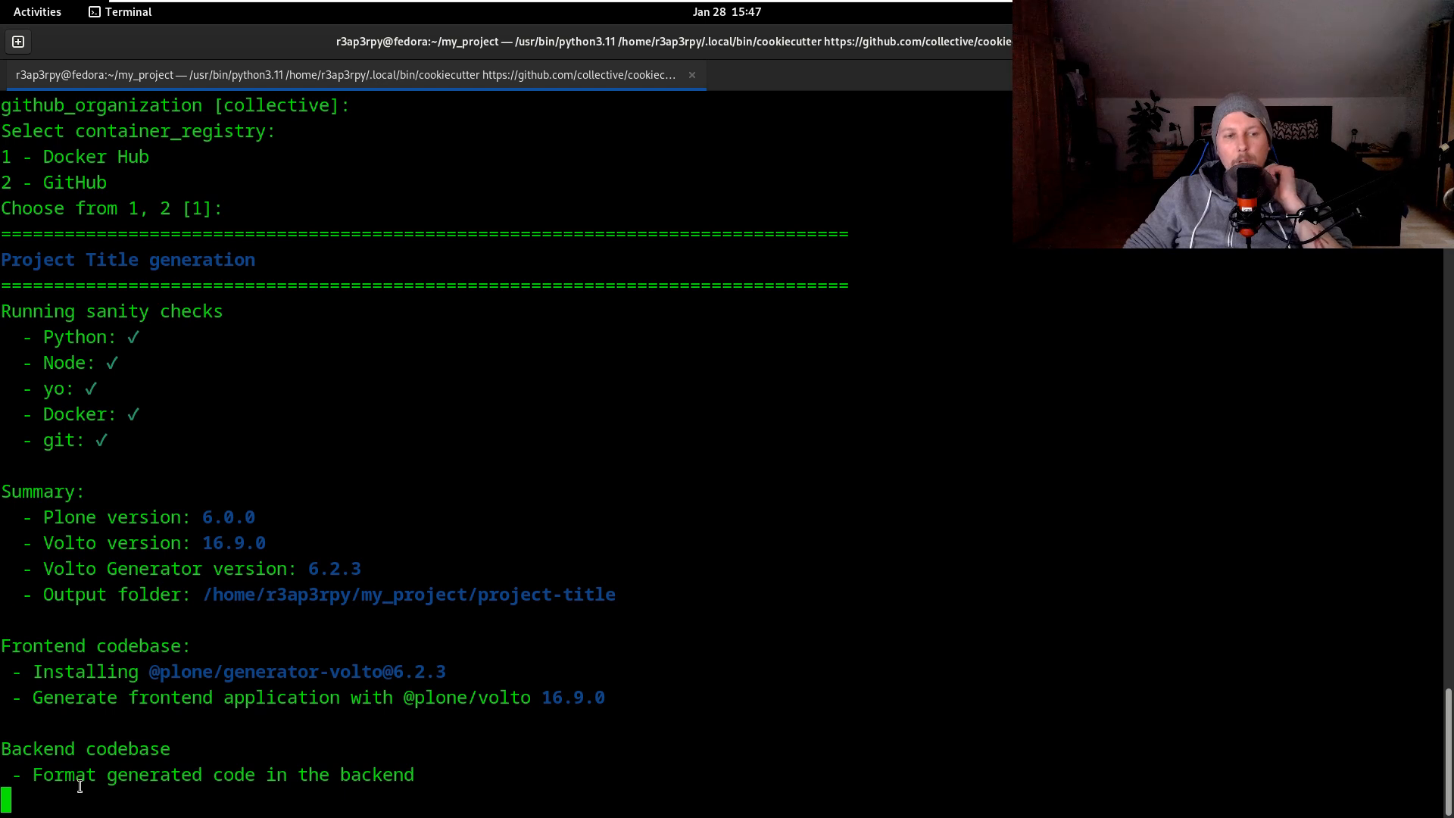
pyautogui.moveTo(665, 575)
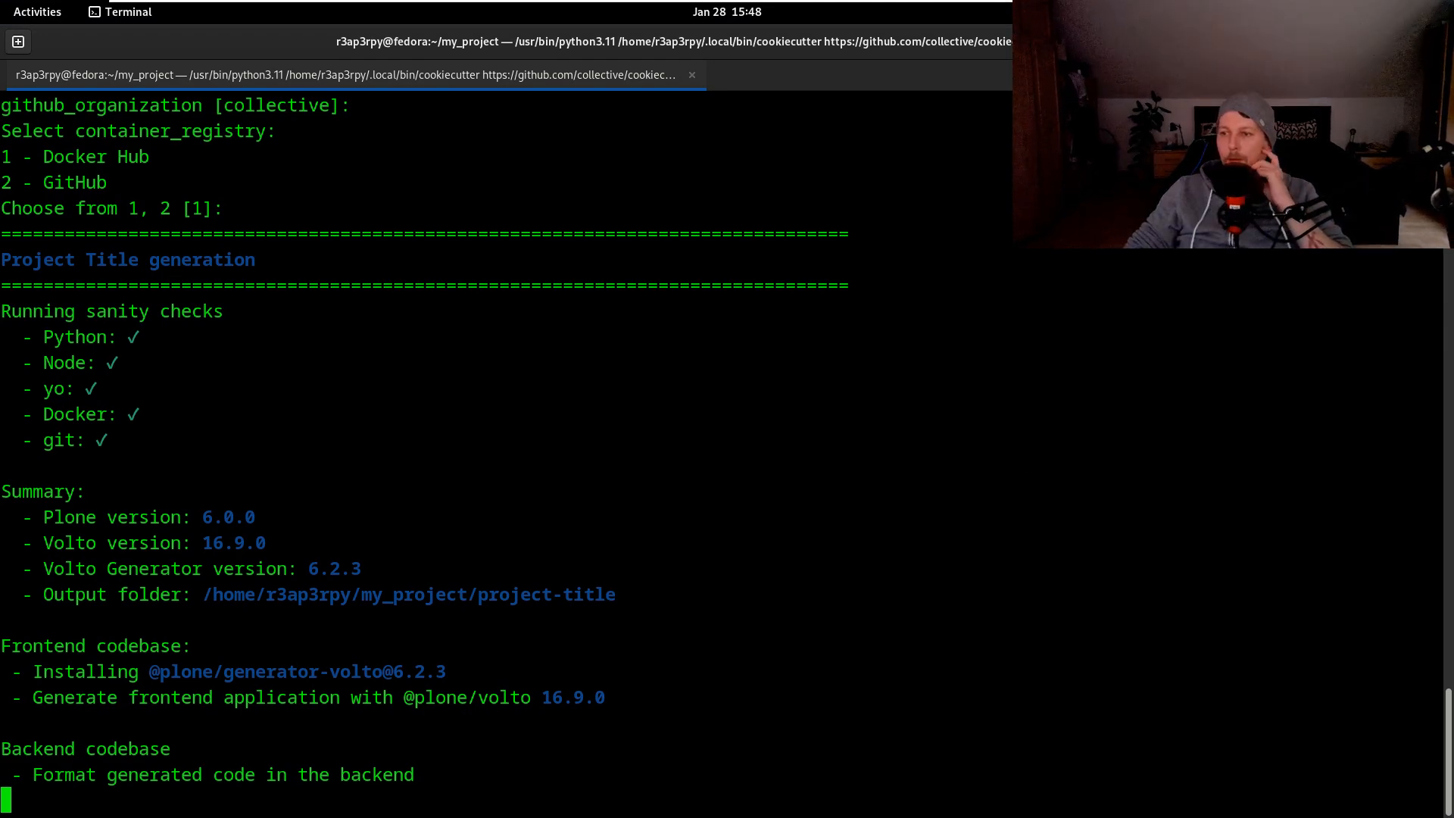
pyautogui.moveTo(541, 552)
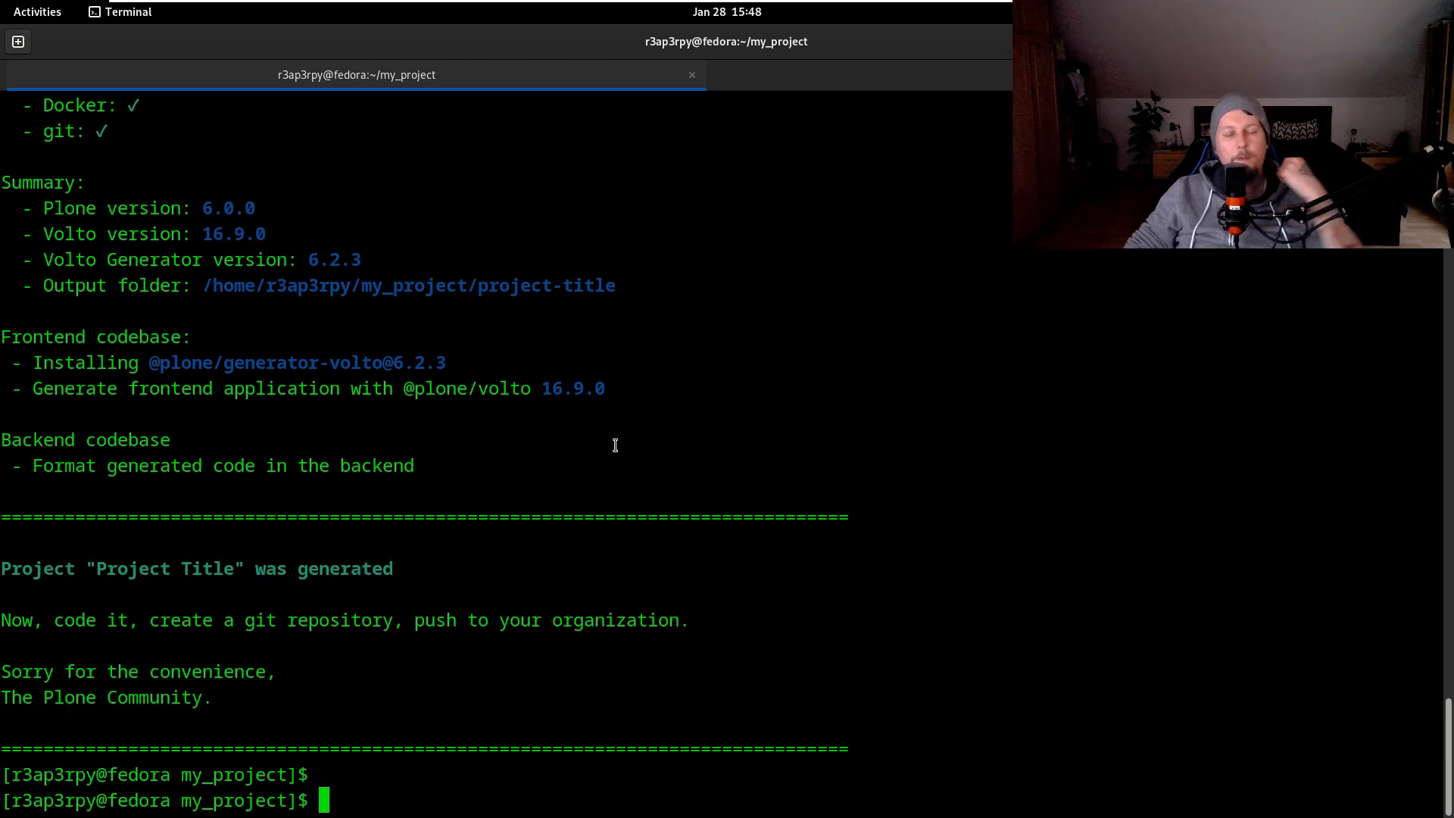
# Enter project-title and run make help to list targets like build, install, start, test
pyautogui.write('cd')
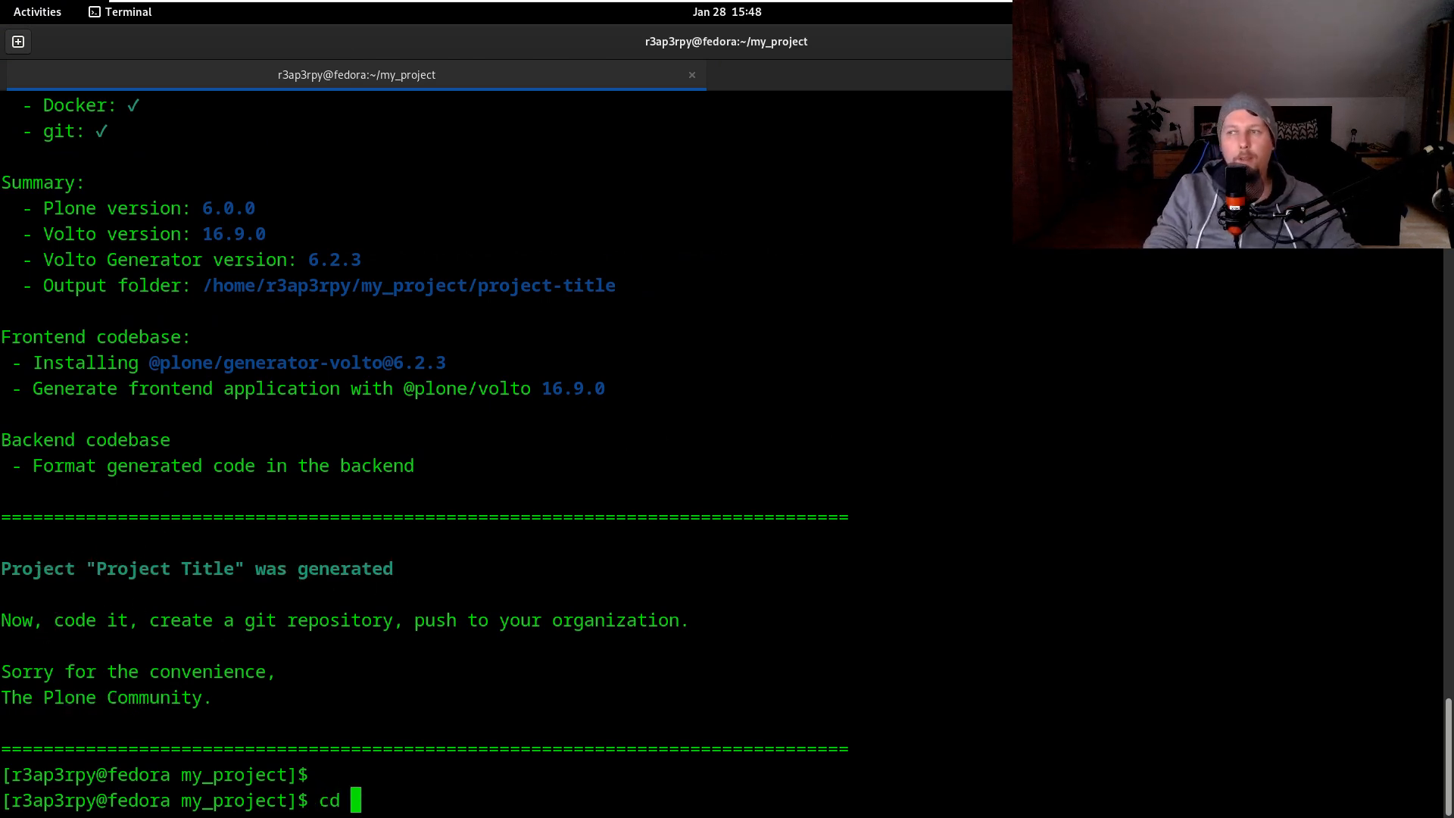
pyautogui.press('Return')
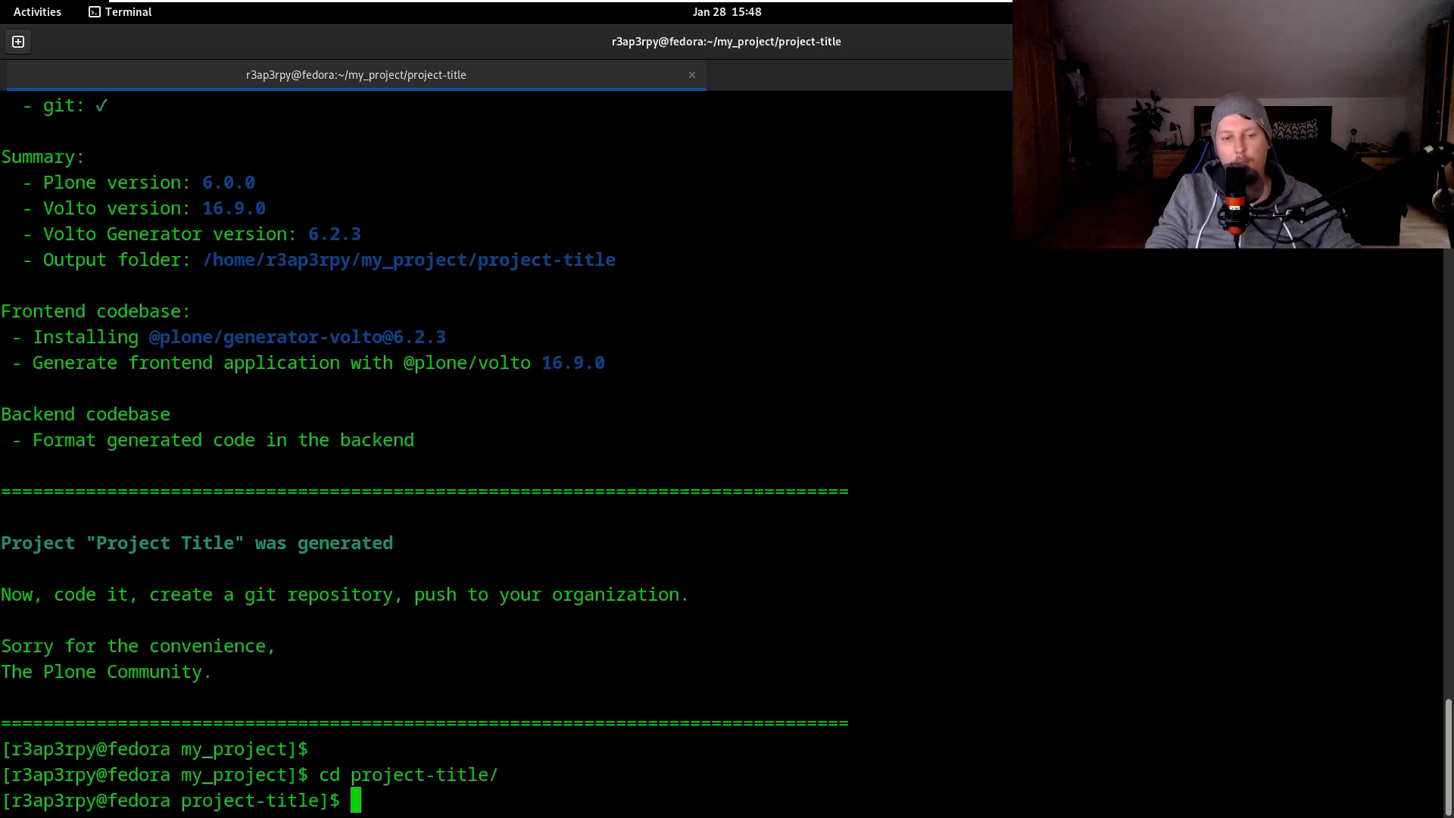
pyautogui.write('make hel')
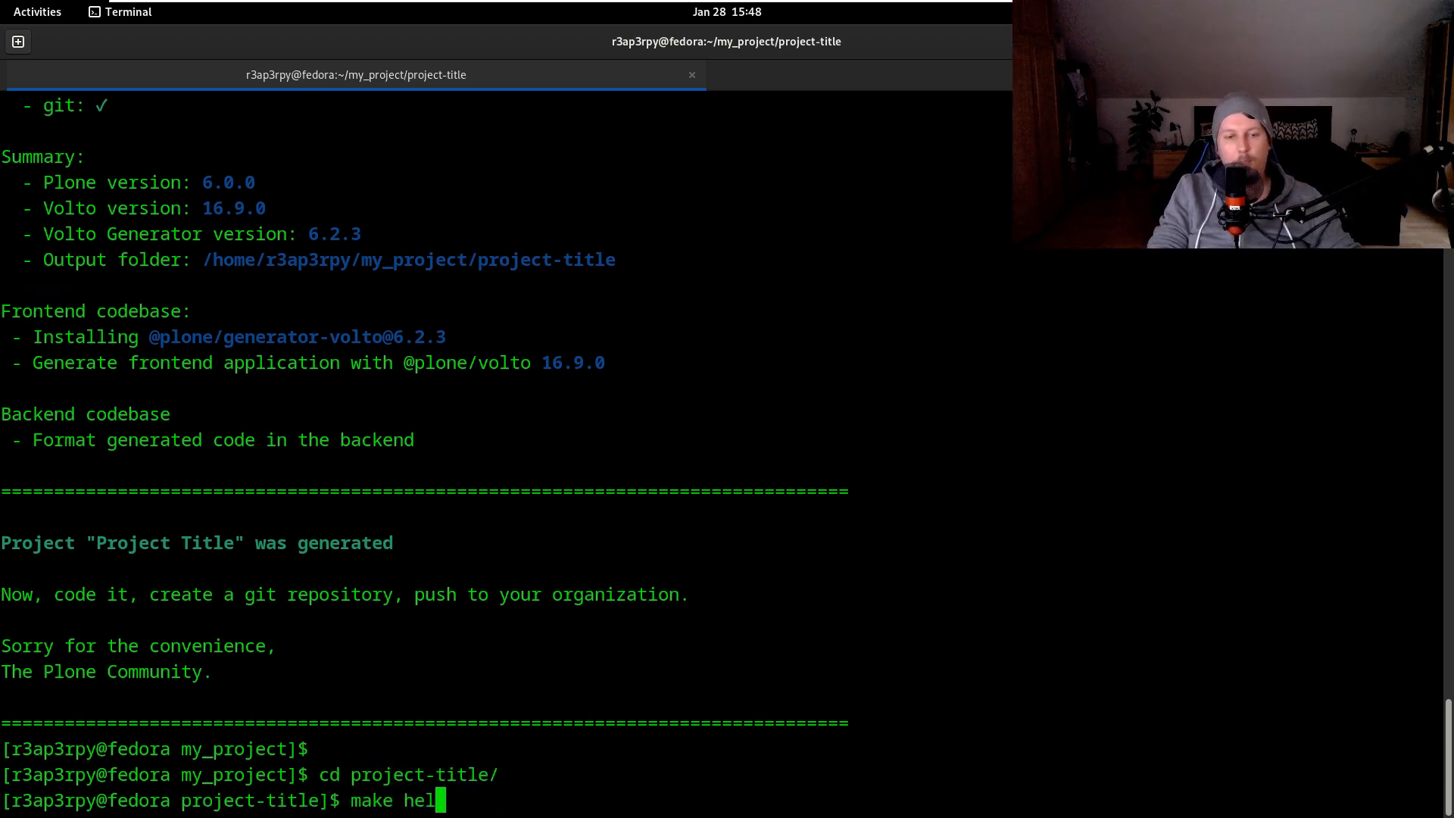
pyautogui.press('Return')
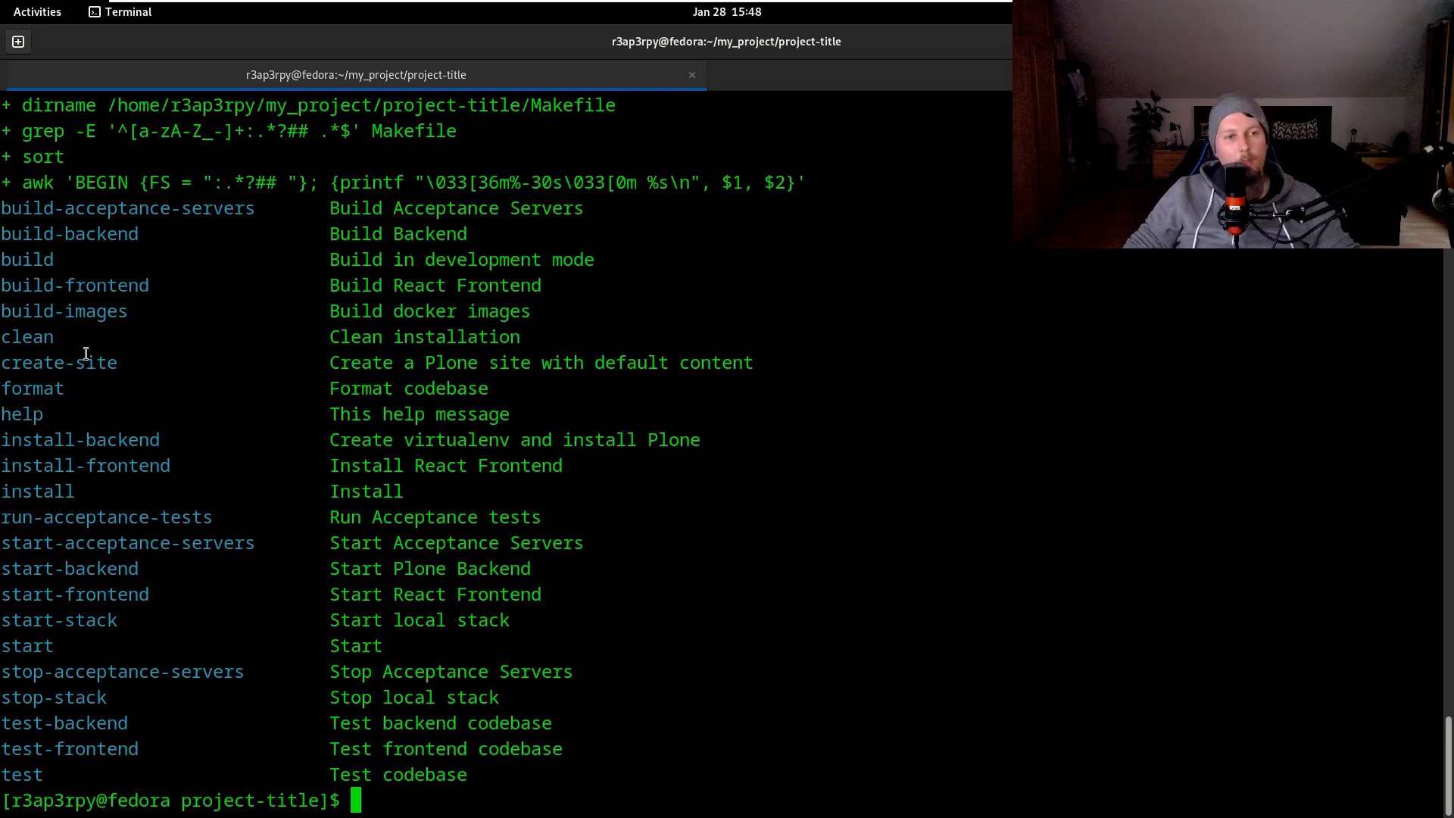
# Run make install and follow pip downloading the Plone 6.0.0 requirements
pyautogui.write('make install')
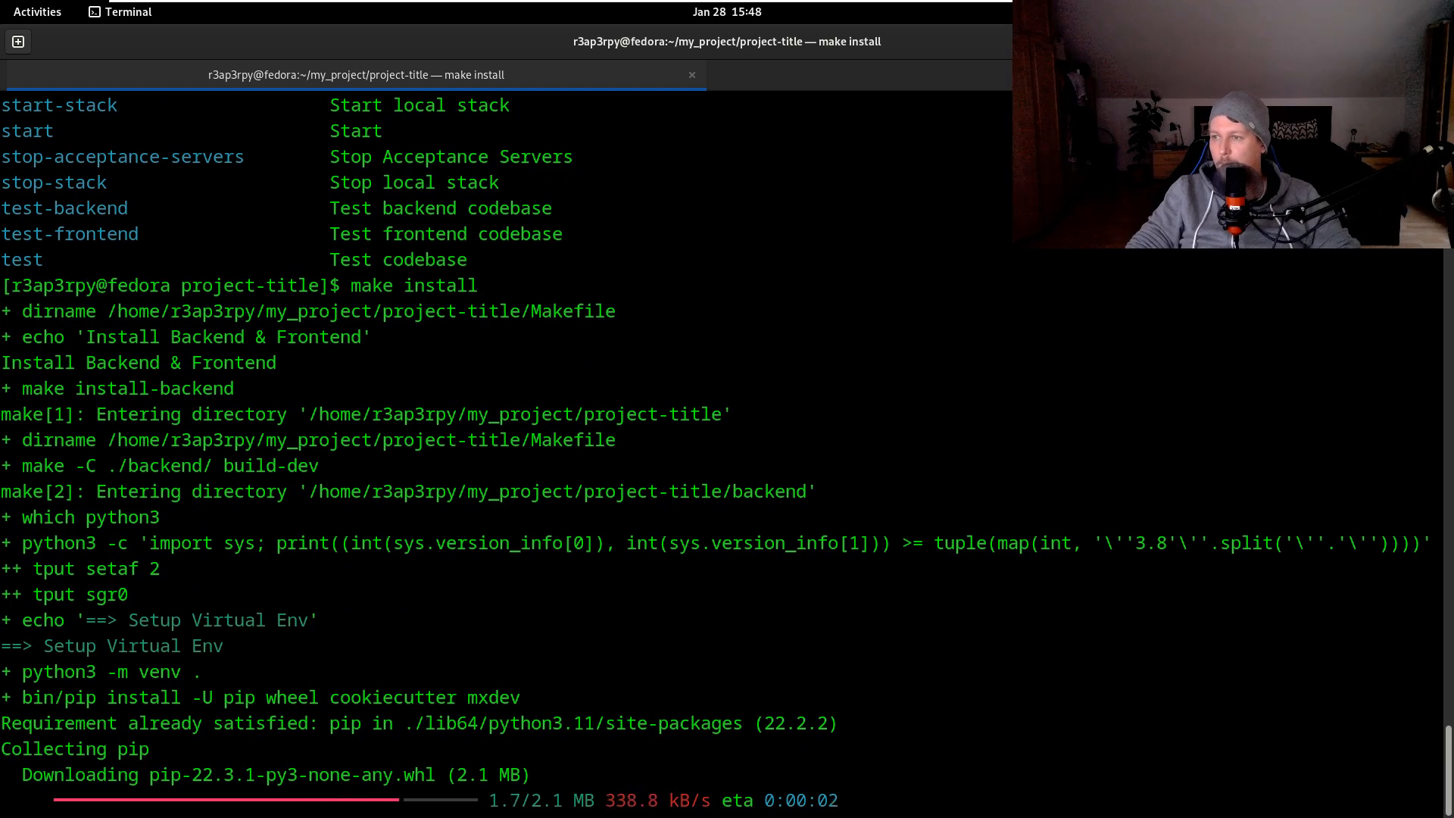
pyautogui.scroll(-3)
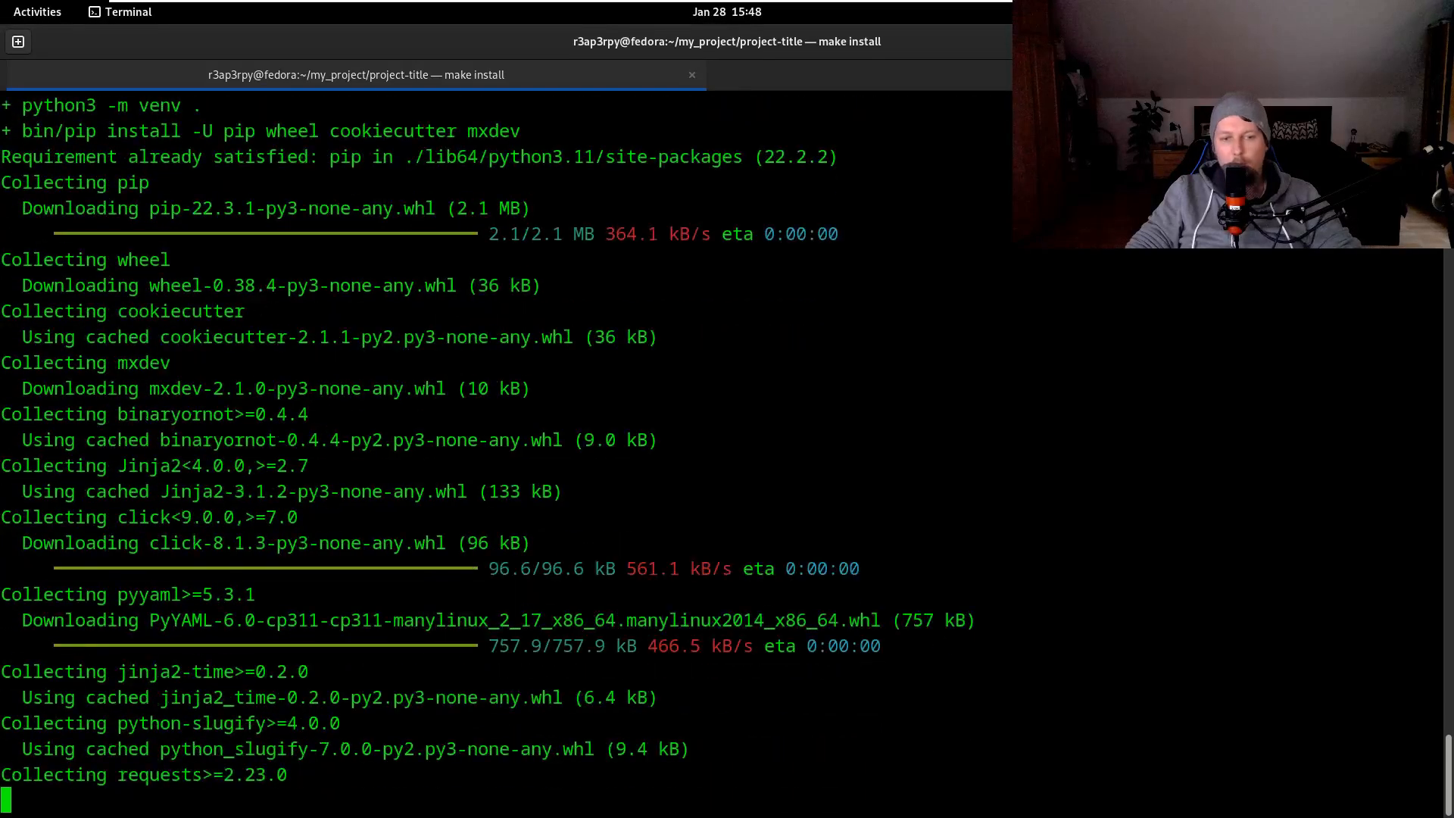
pyautogui.scroll(-3)
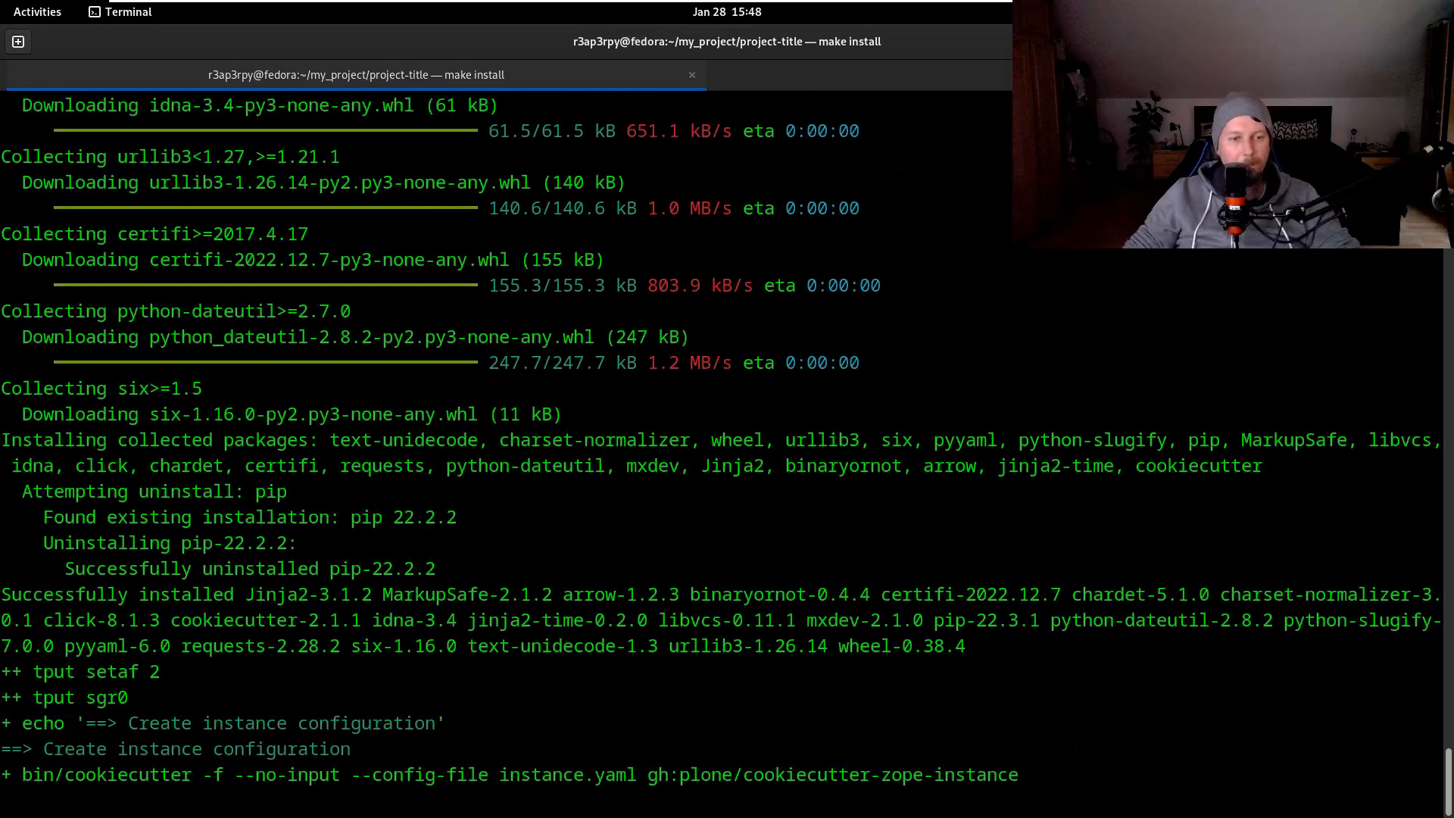
pyautogui.scroll(-3)
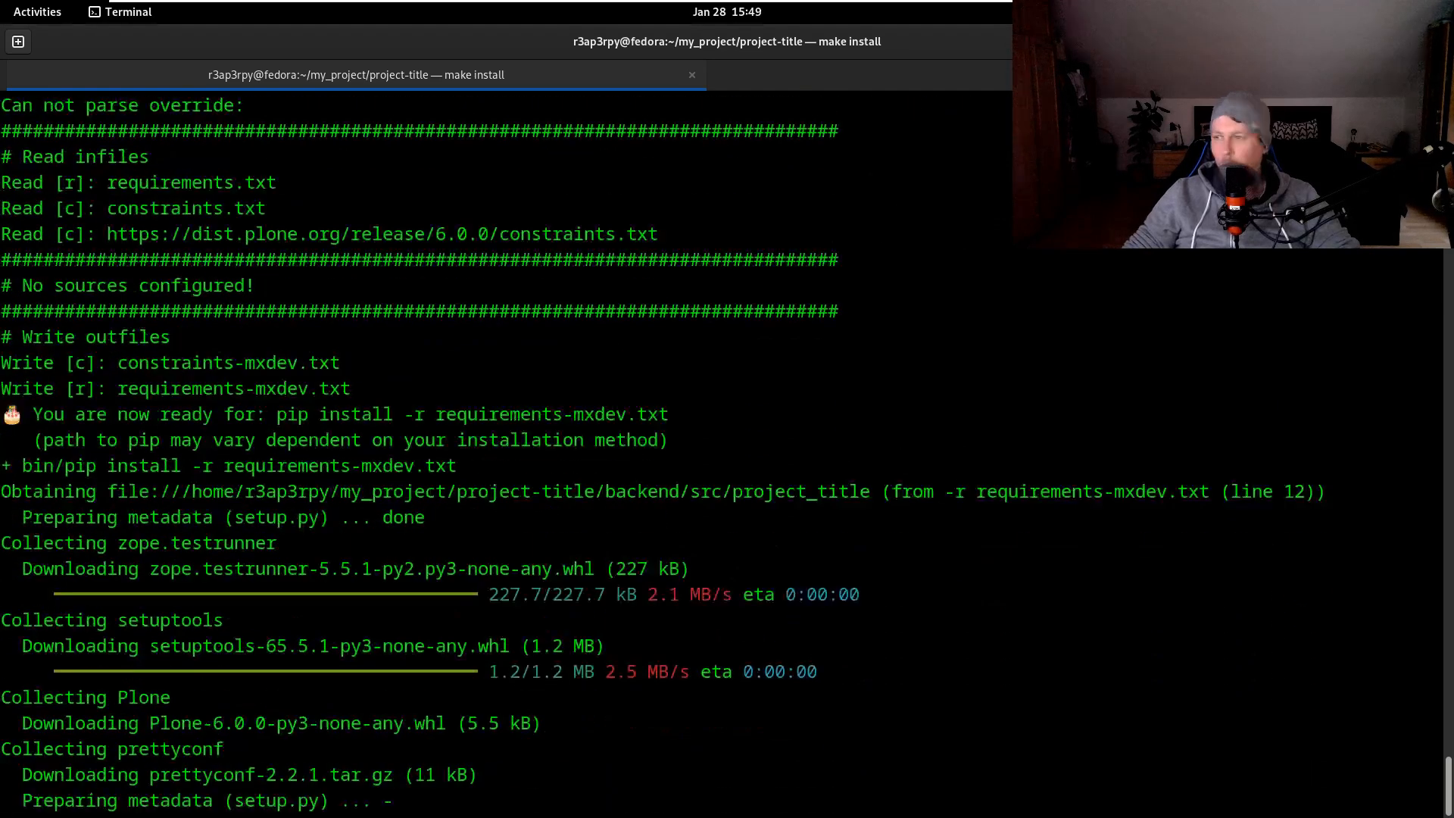
# Scroll through the make install output while Plone backend packages download
pyautogui.scroll(-3)
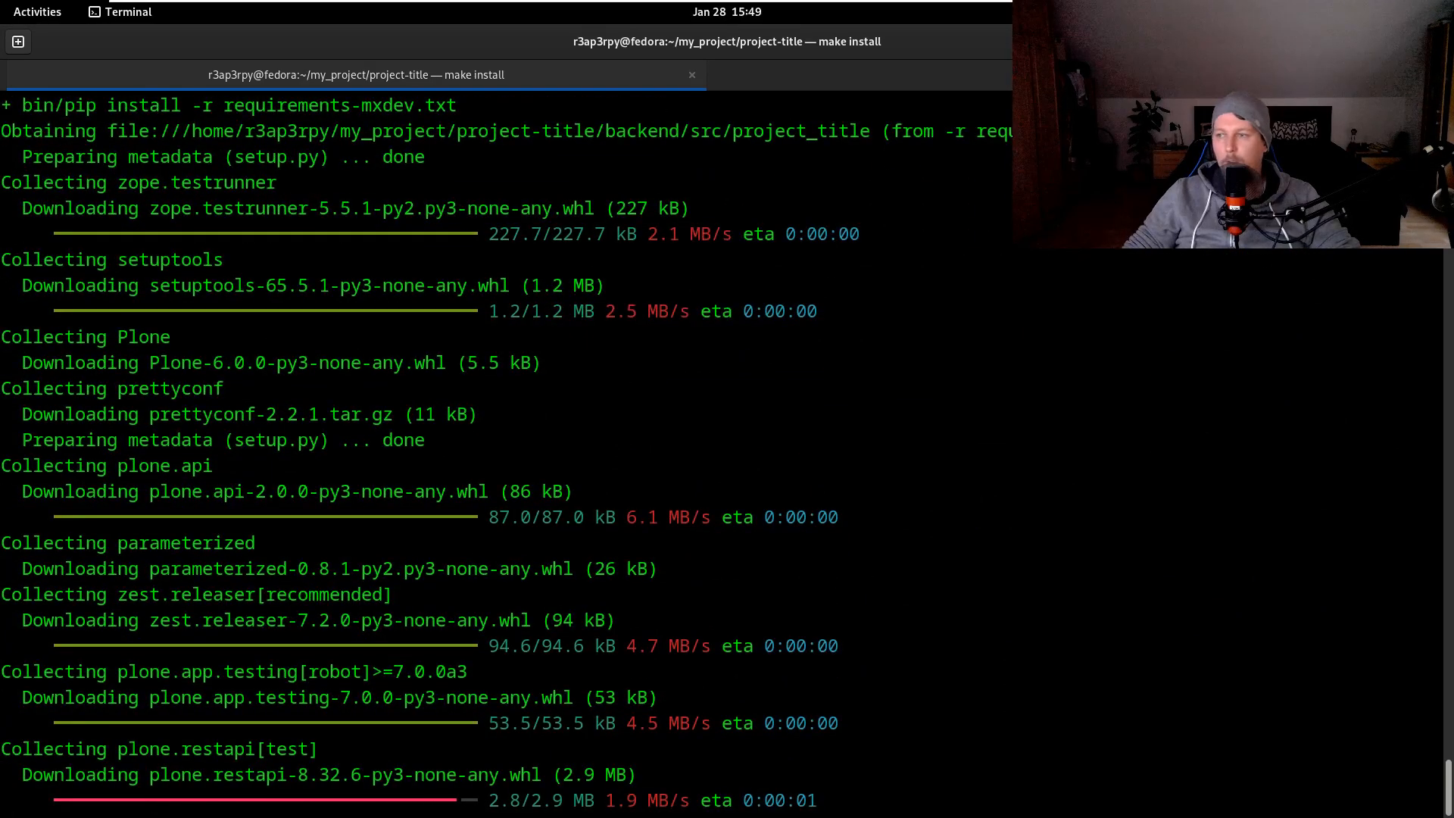
pyautogui.scroll(-3)
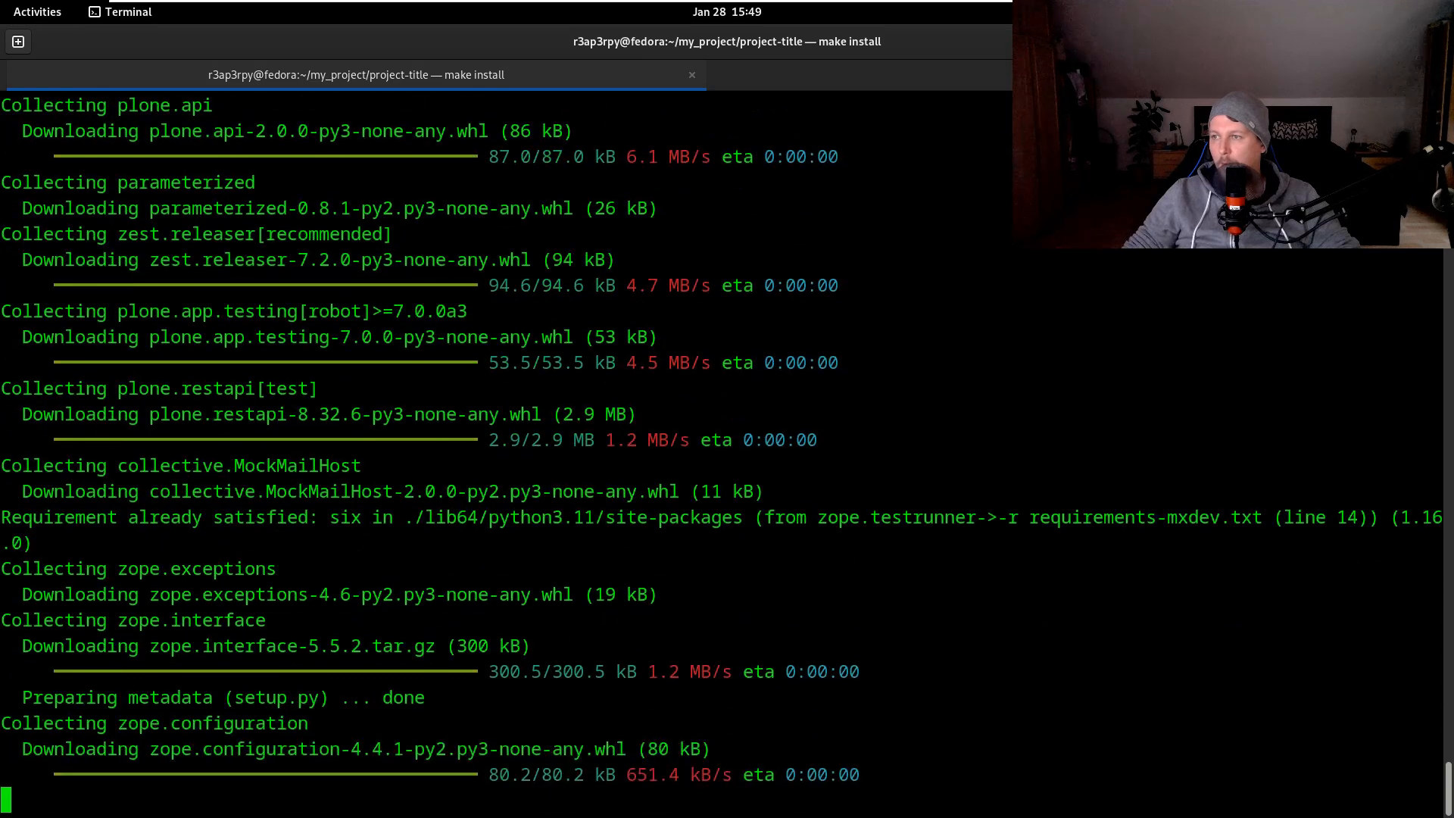
pyautogui.scroll(-3)
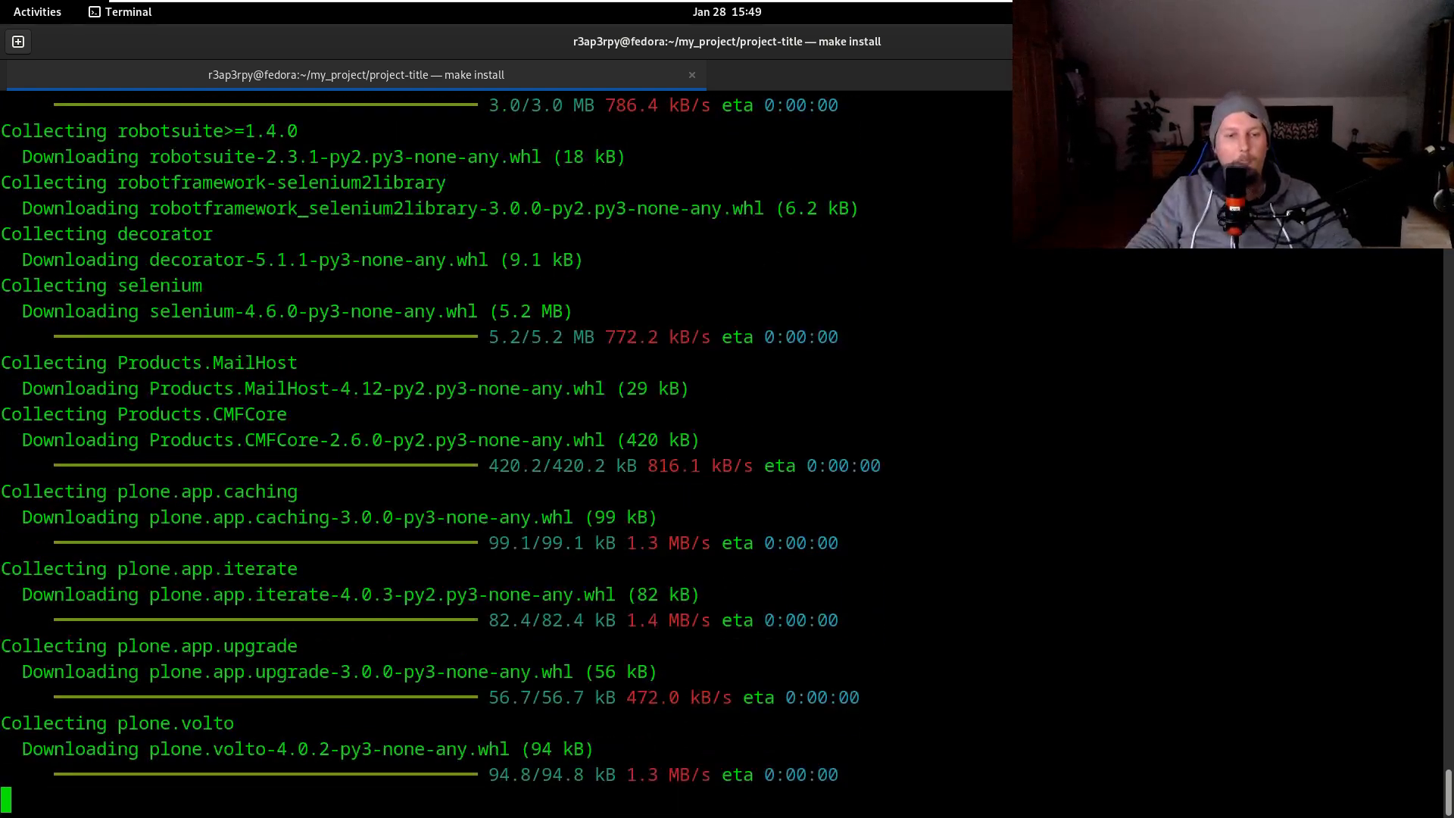
pyautogui.scroll(-3)
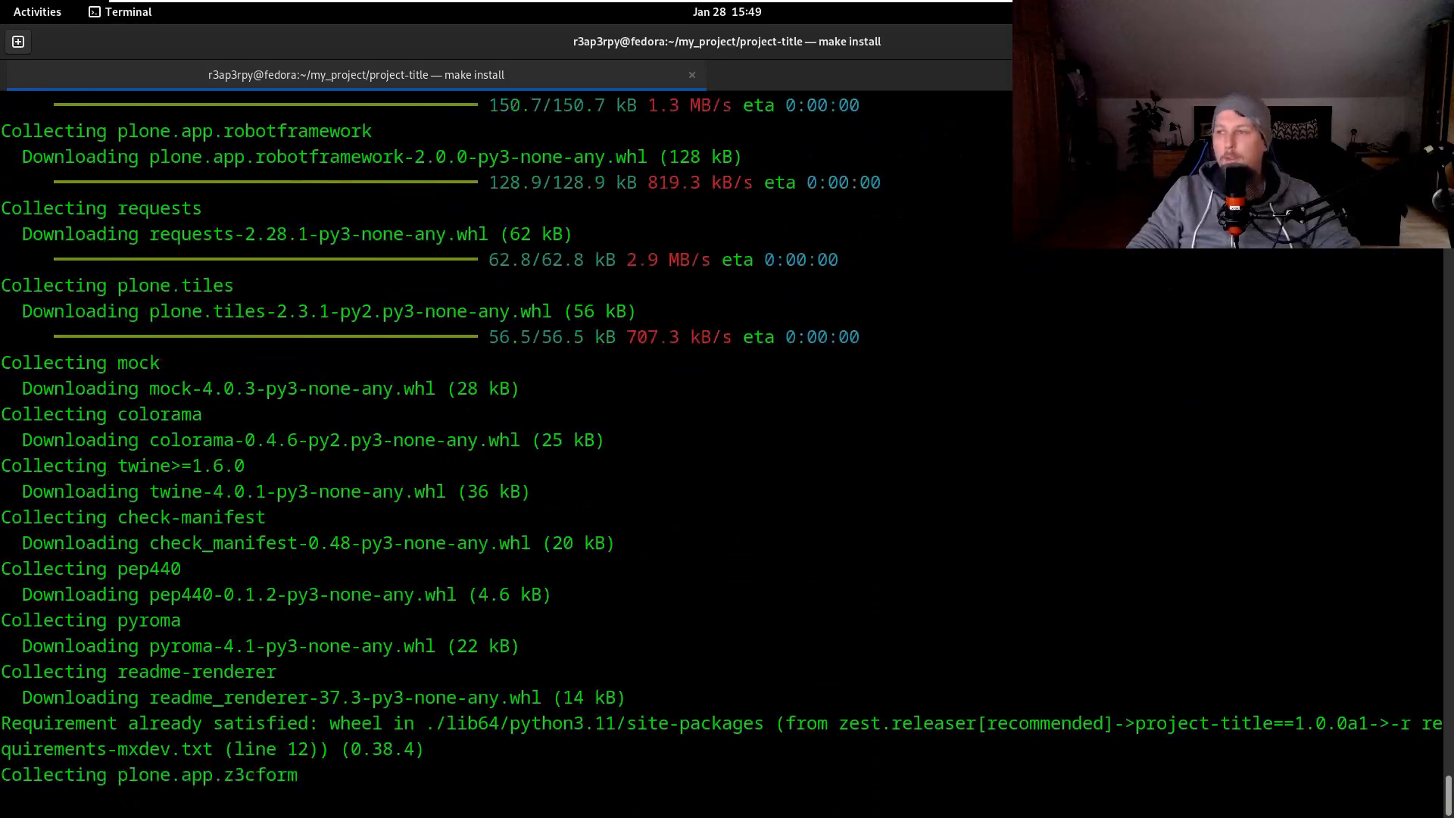
pyautogui.scroll(-3)
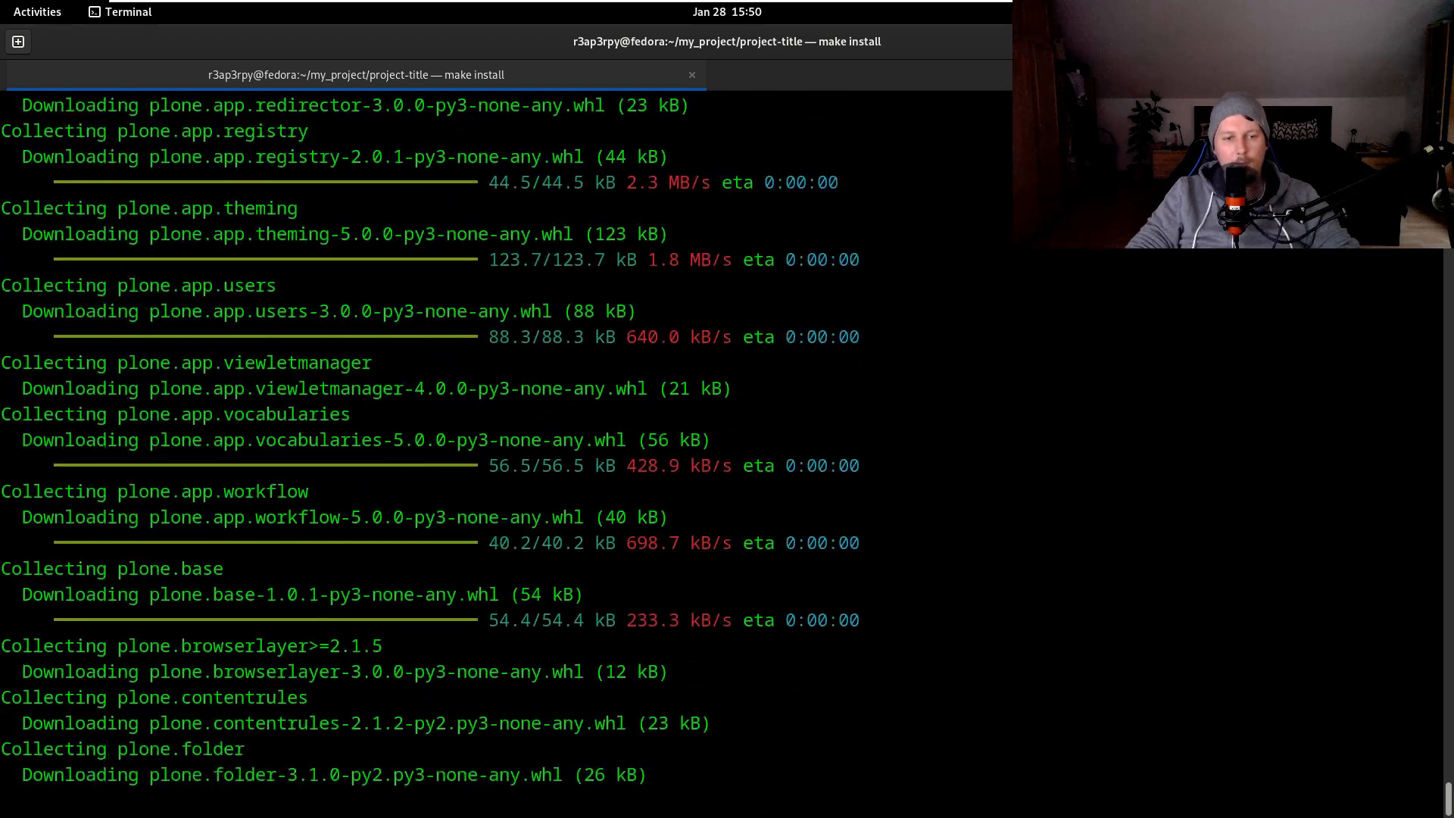
pyautogui.scroll(-3)
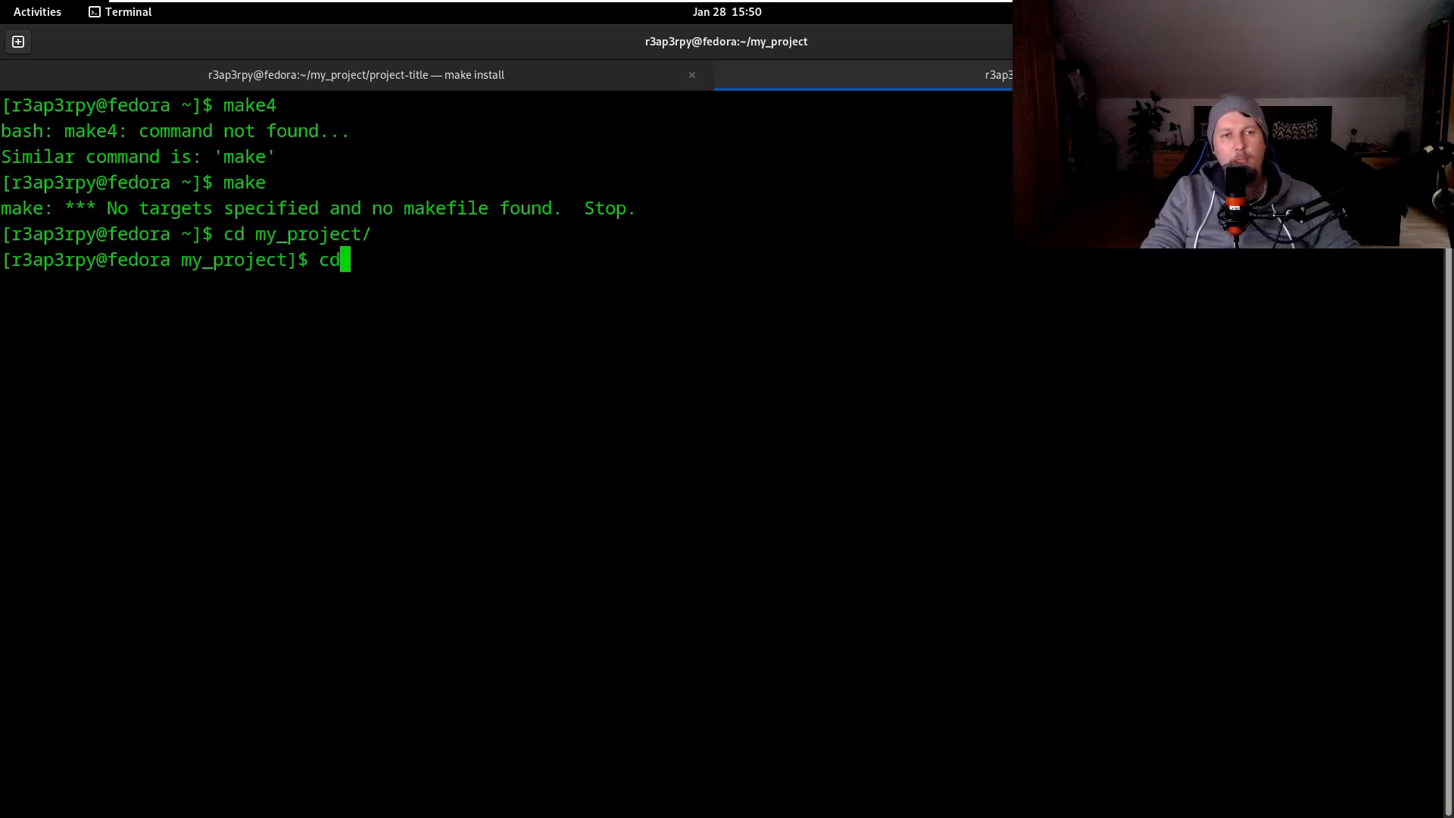
# In the second tab, complete the my_project folder name from 'm' to change into it
pyautogui.write('m')
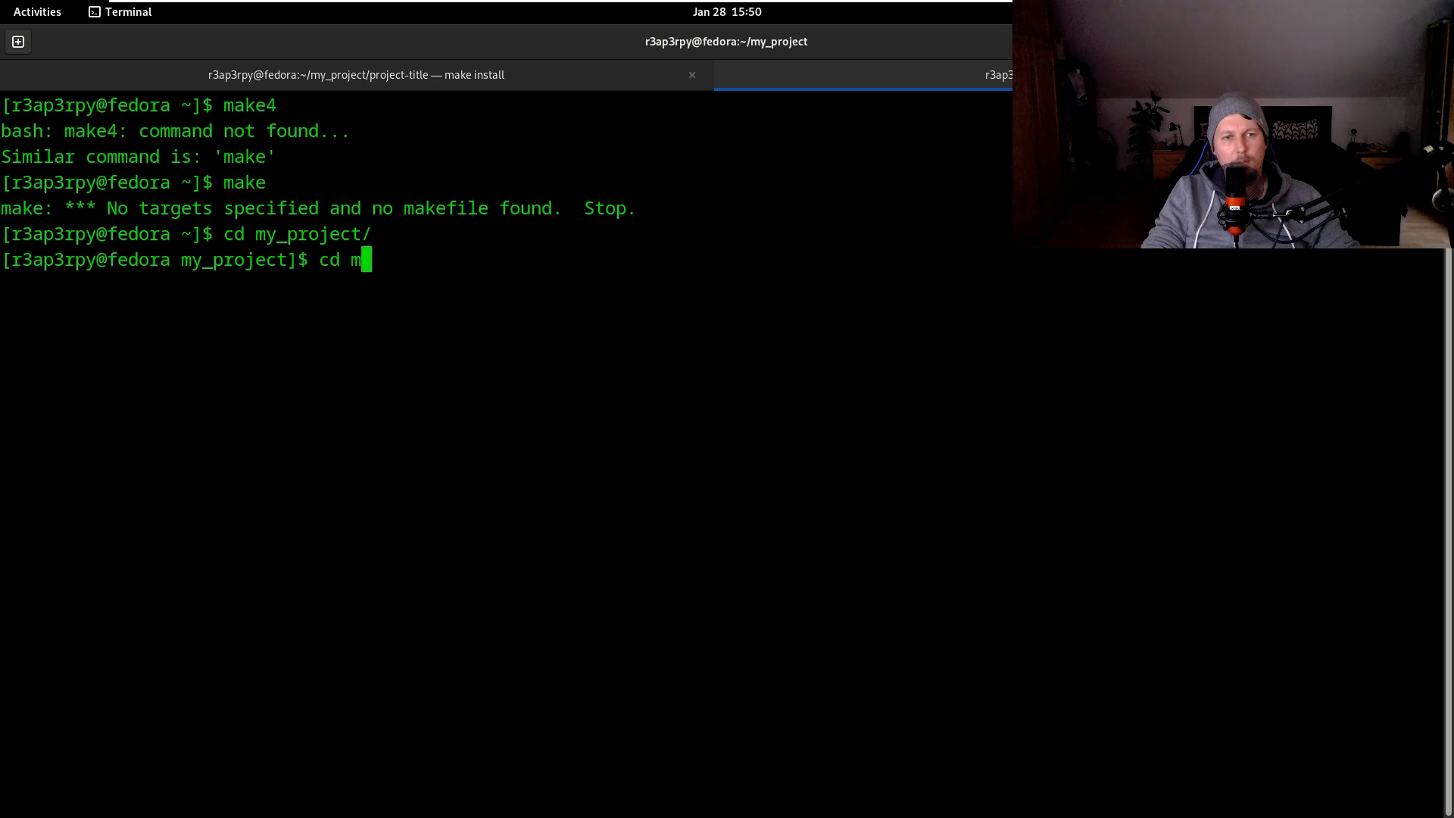
pyautogui.press('Return')
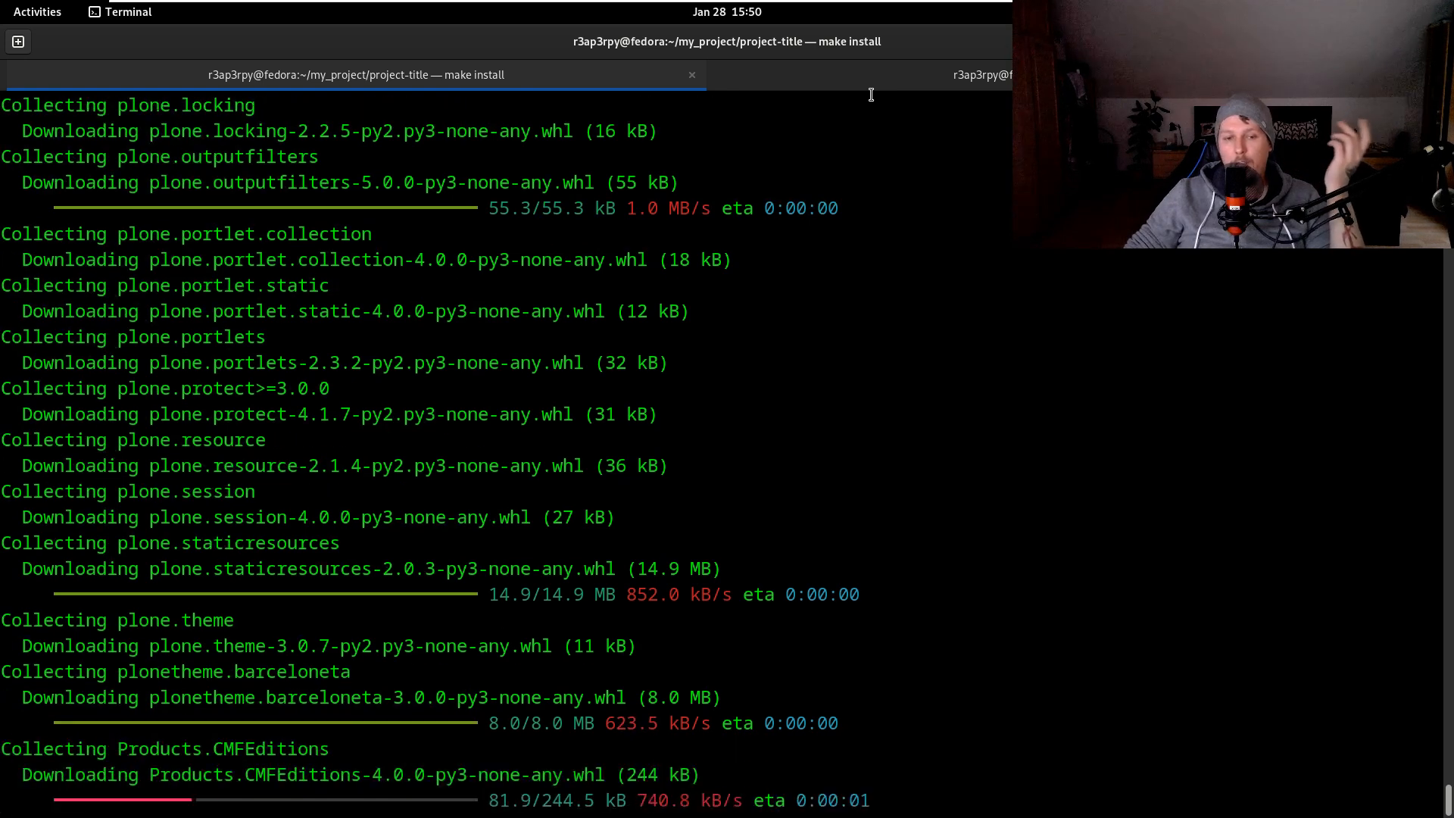
# Follow make install downloading Plone packages, then launch a Firefox window
pyautogui.scroll(-3)
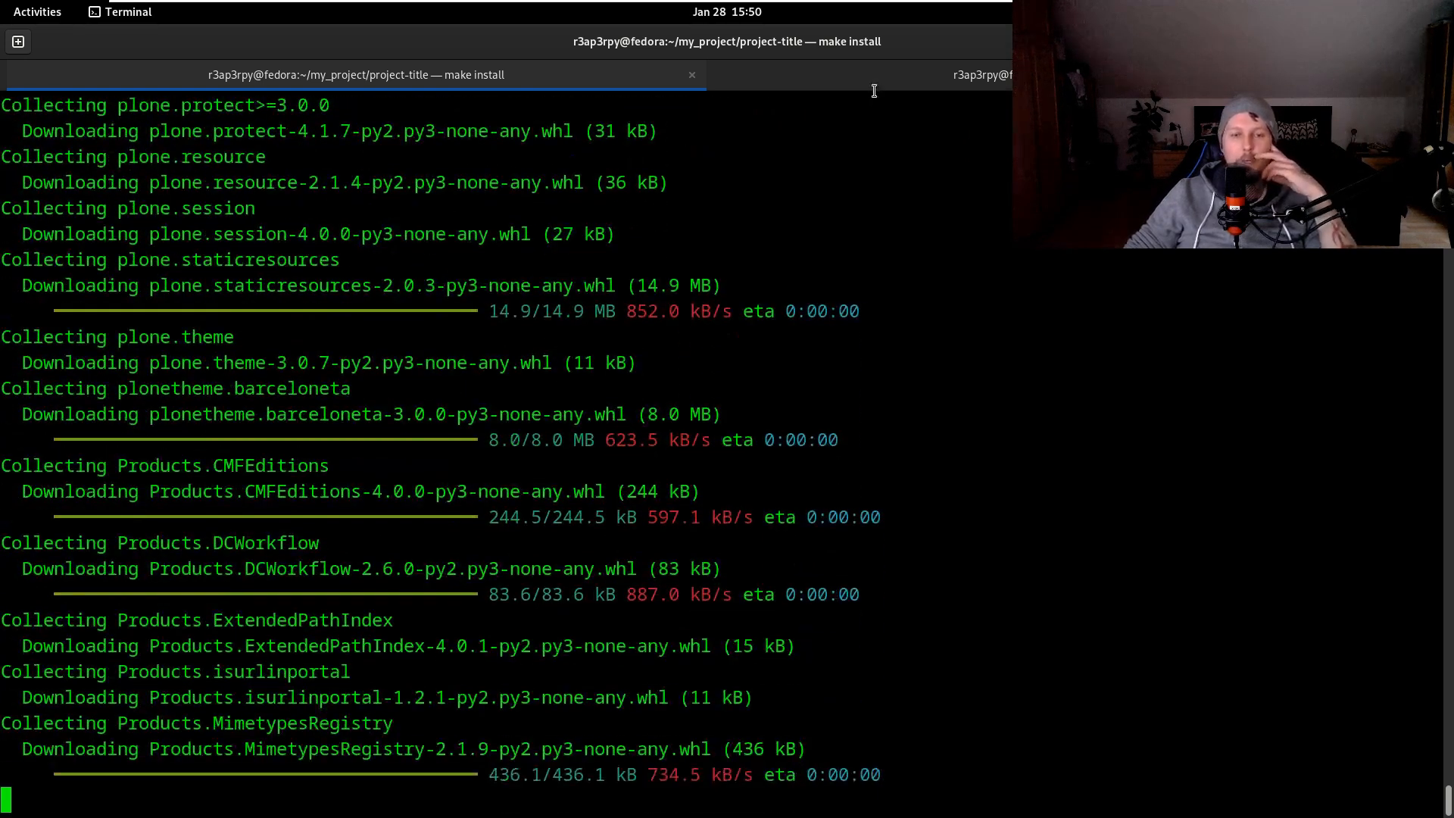
pyautogui.scroll(-3)
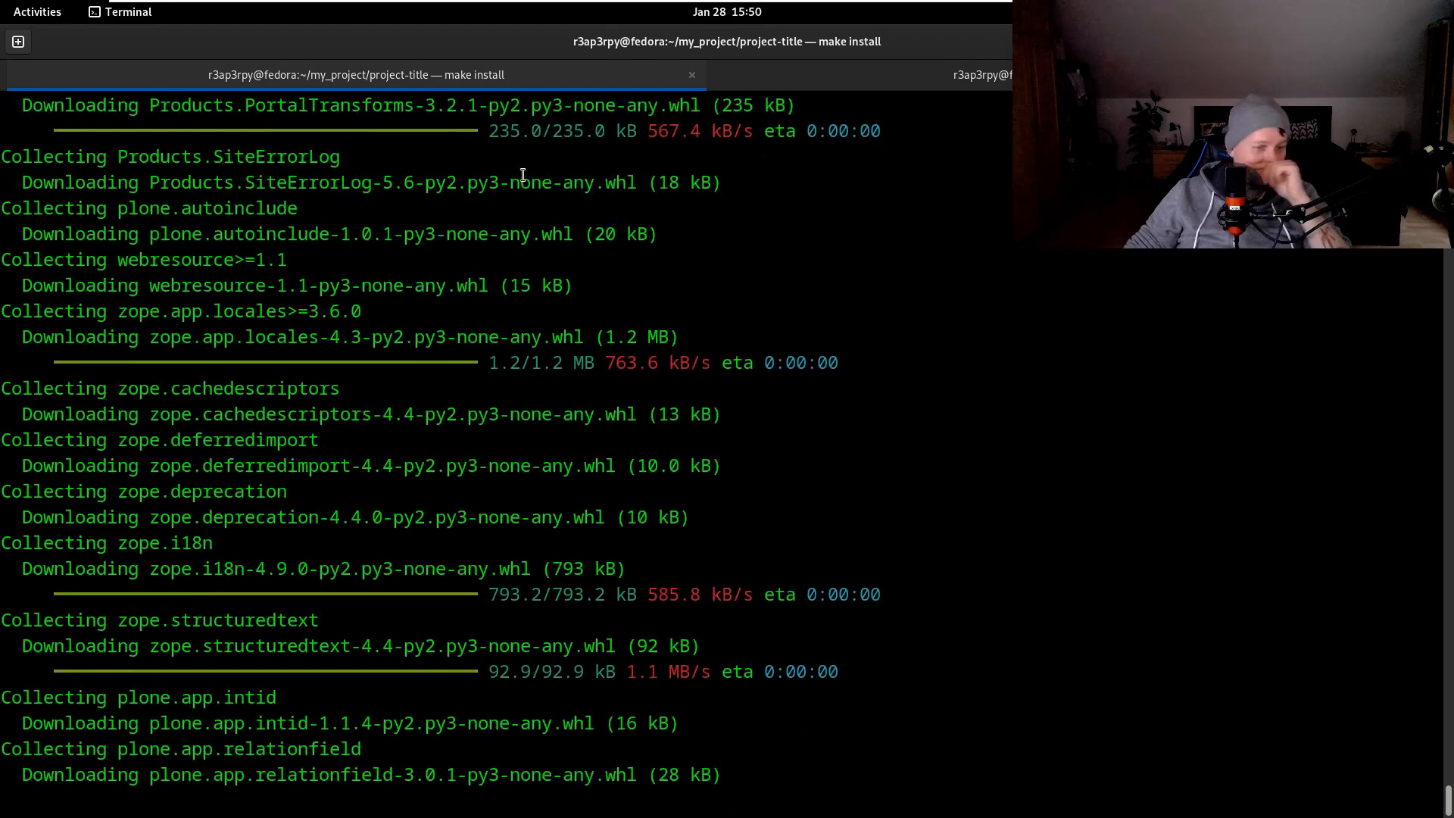
pyautogui.scroll(-3)
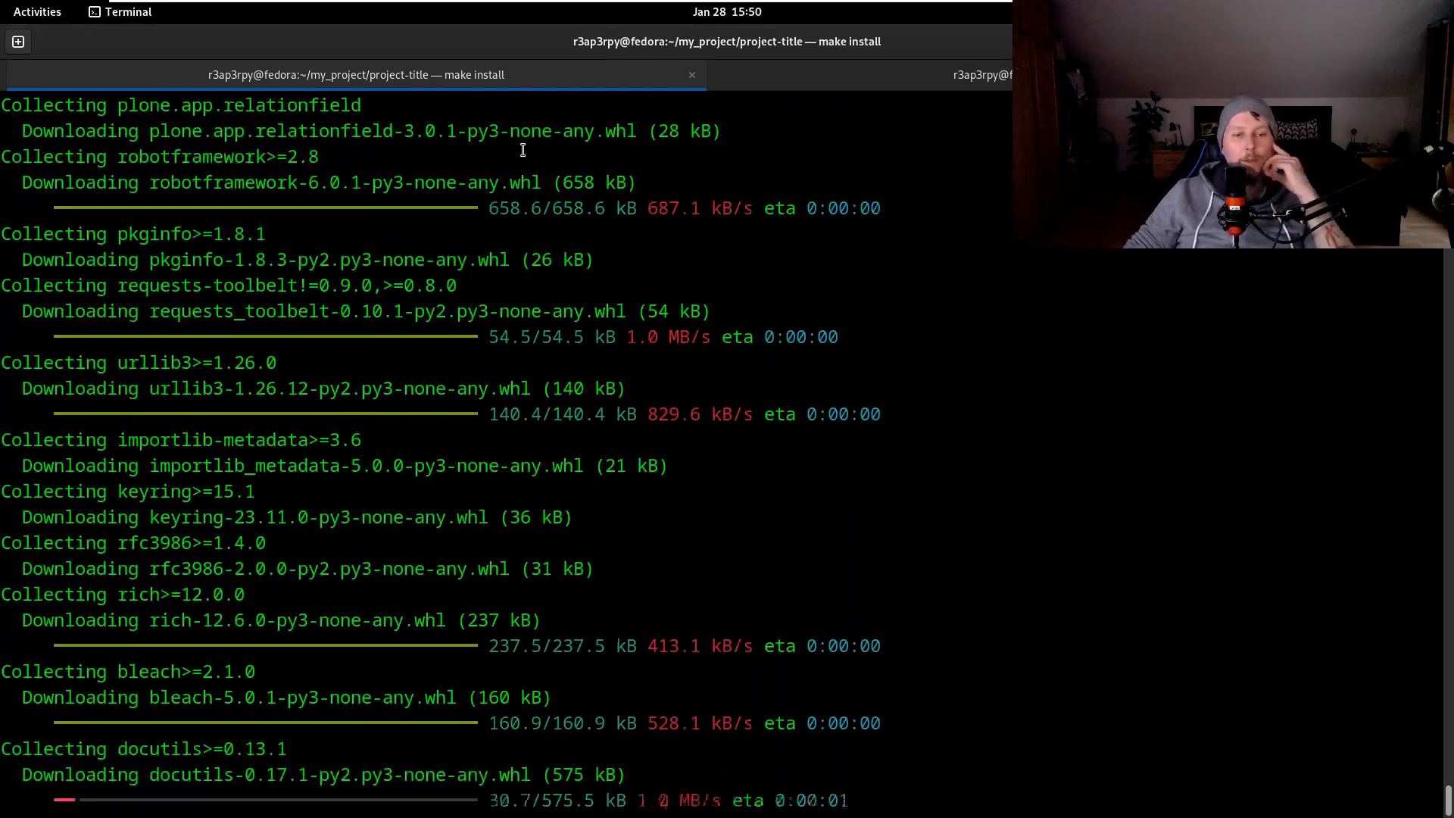
pyautogui.scroll(-3)
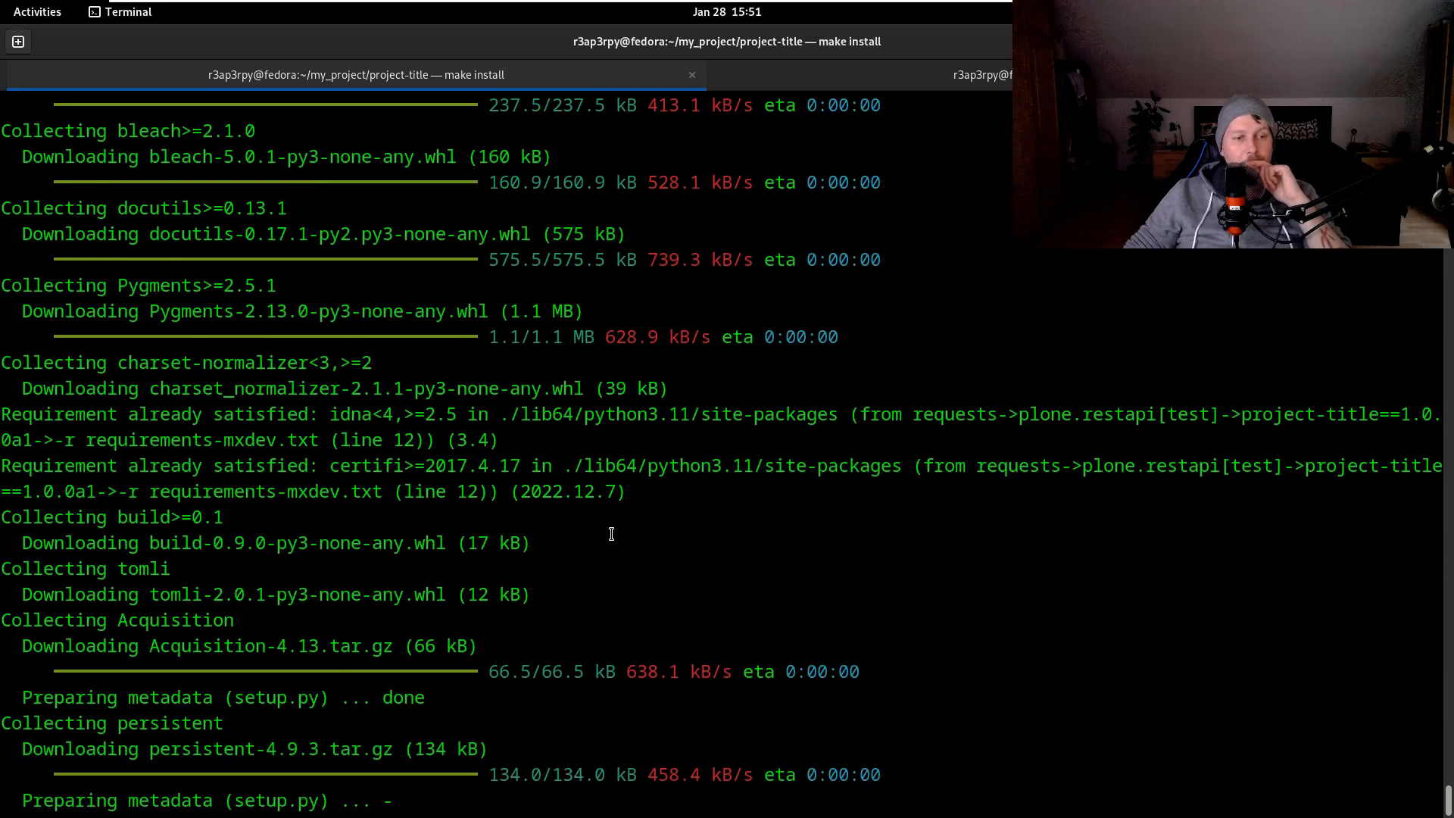
pyautogui.scroll(-3)
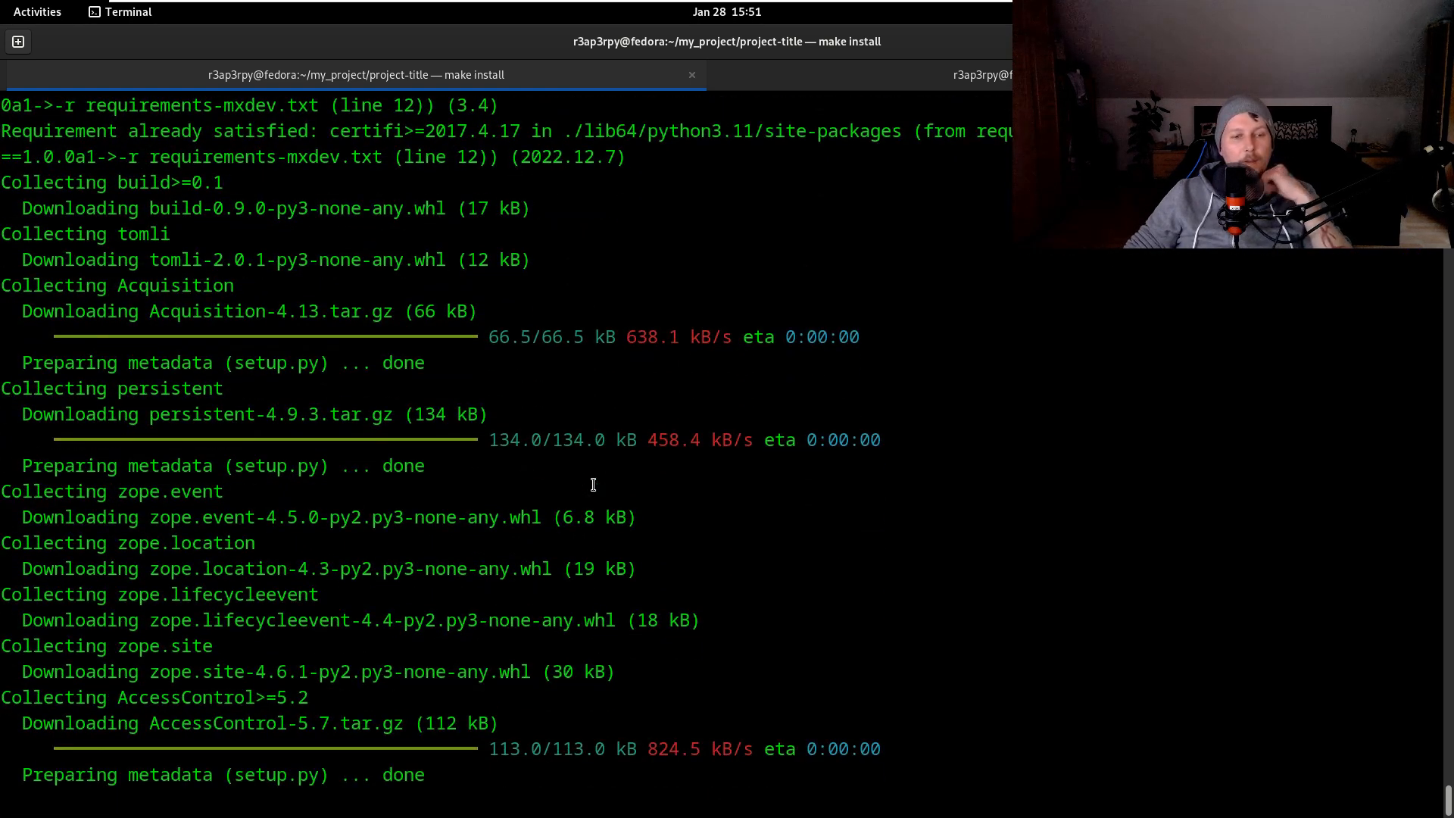
pyautogui.scroll(-3)
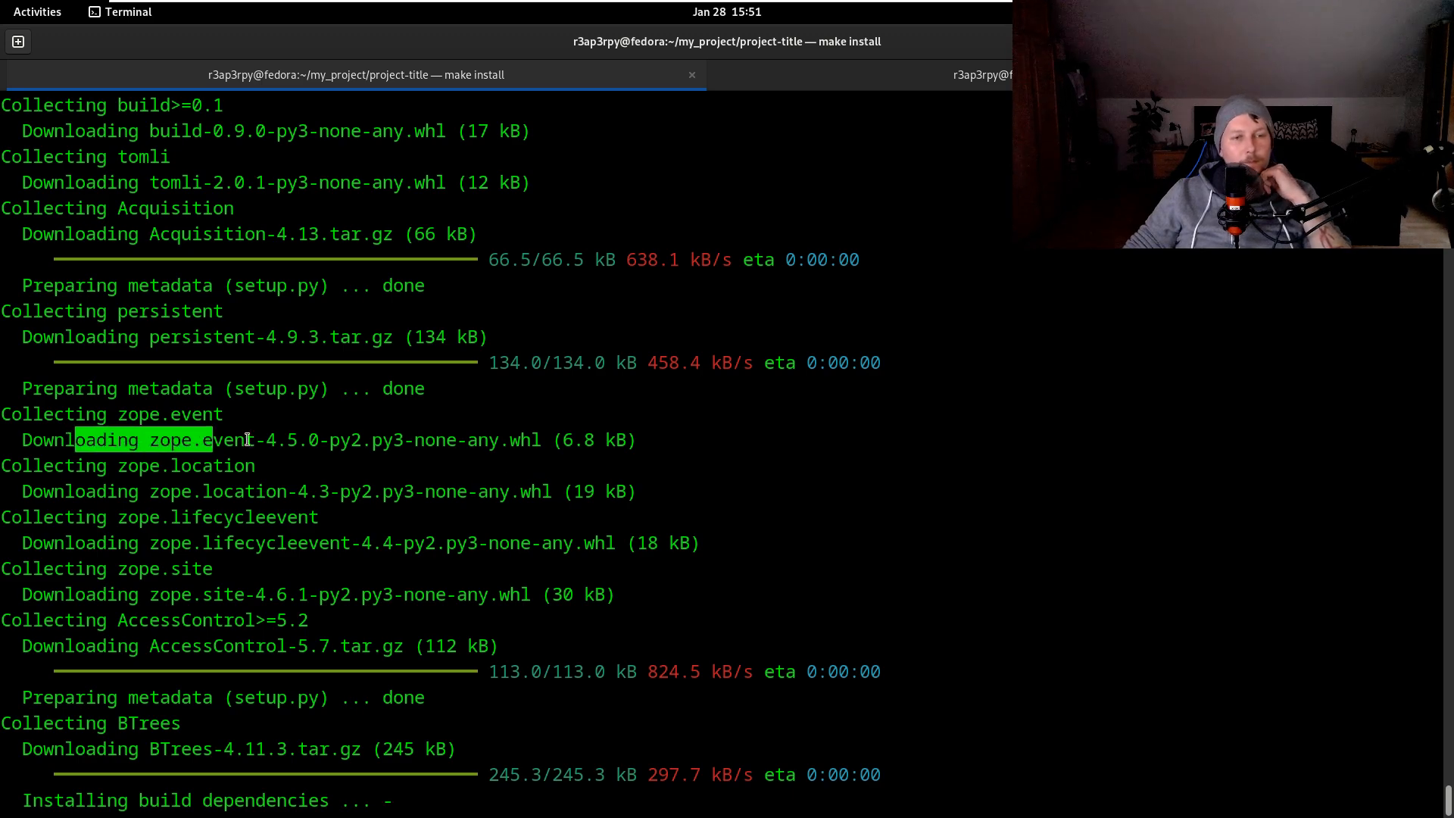
pyautogui.scroll(-3)
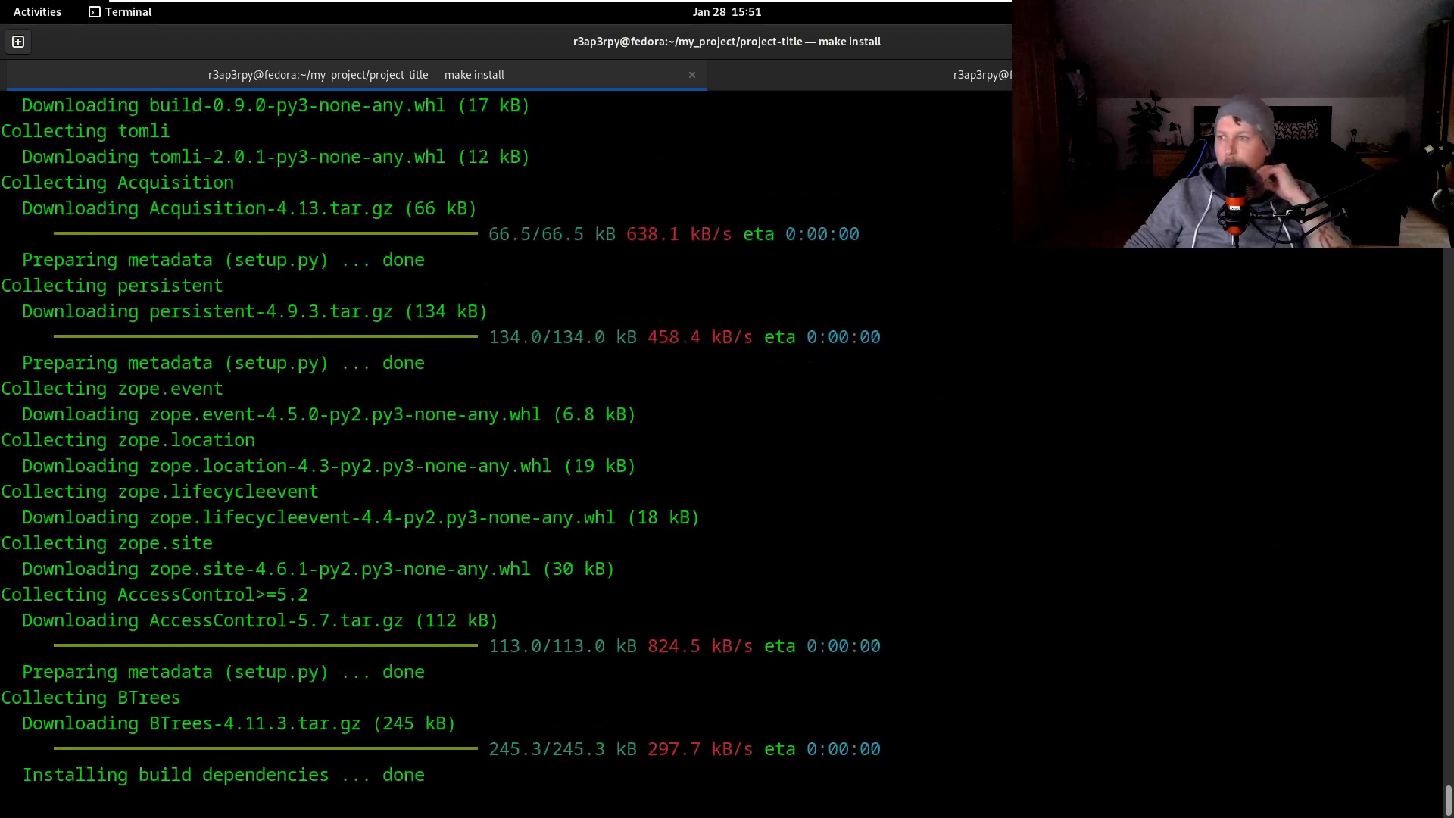
pyautogui.scroll(-3)
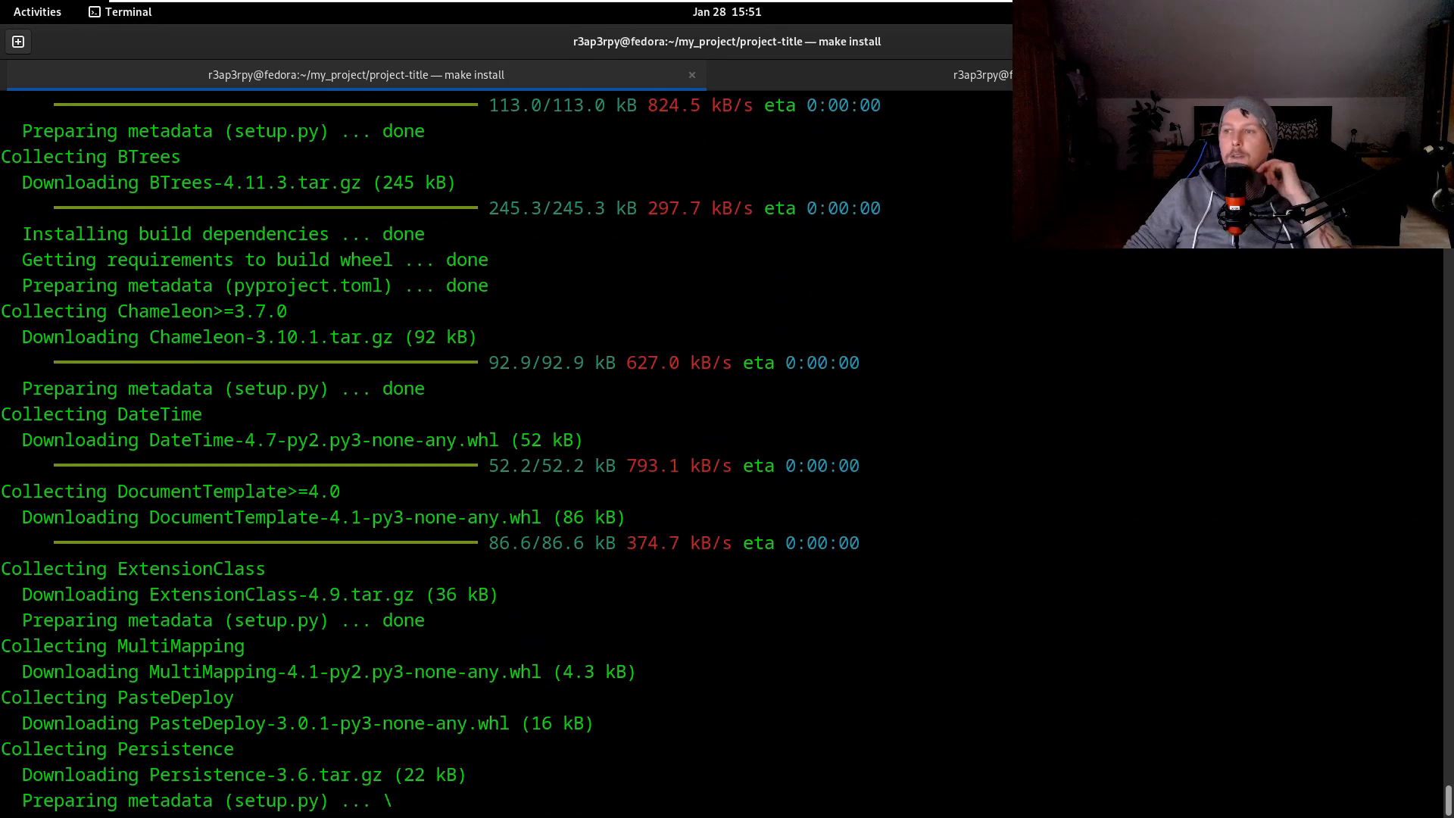
pyautogui.scroll(-3)
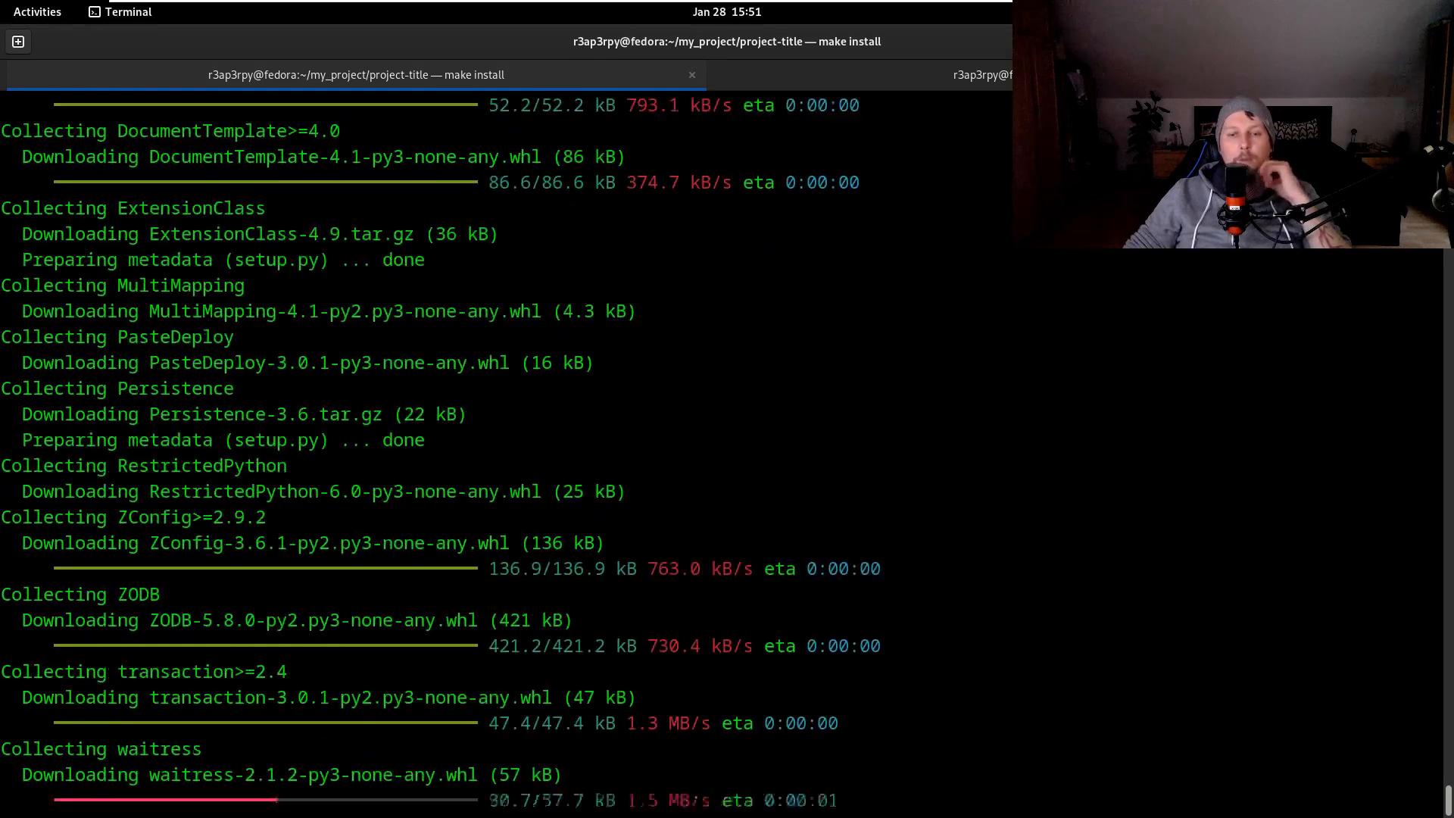
pyautogui.scroll(-3)
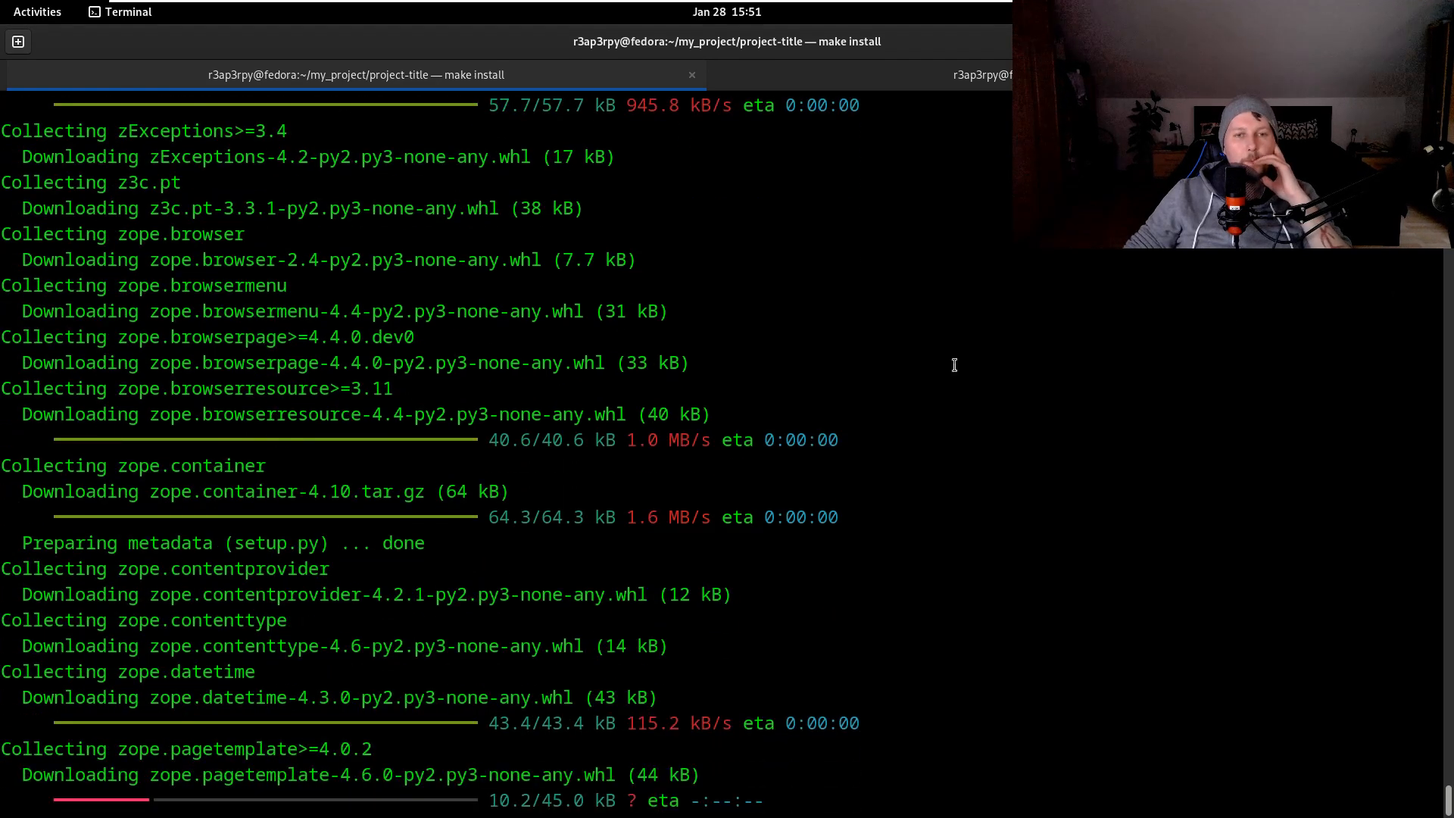
pyautogui.scroll(-3)
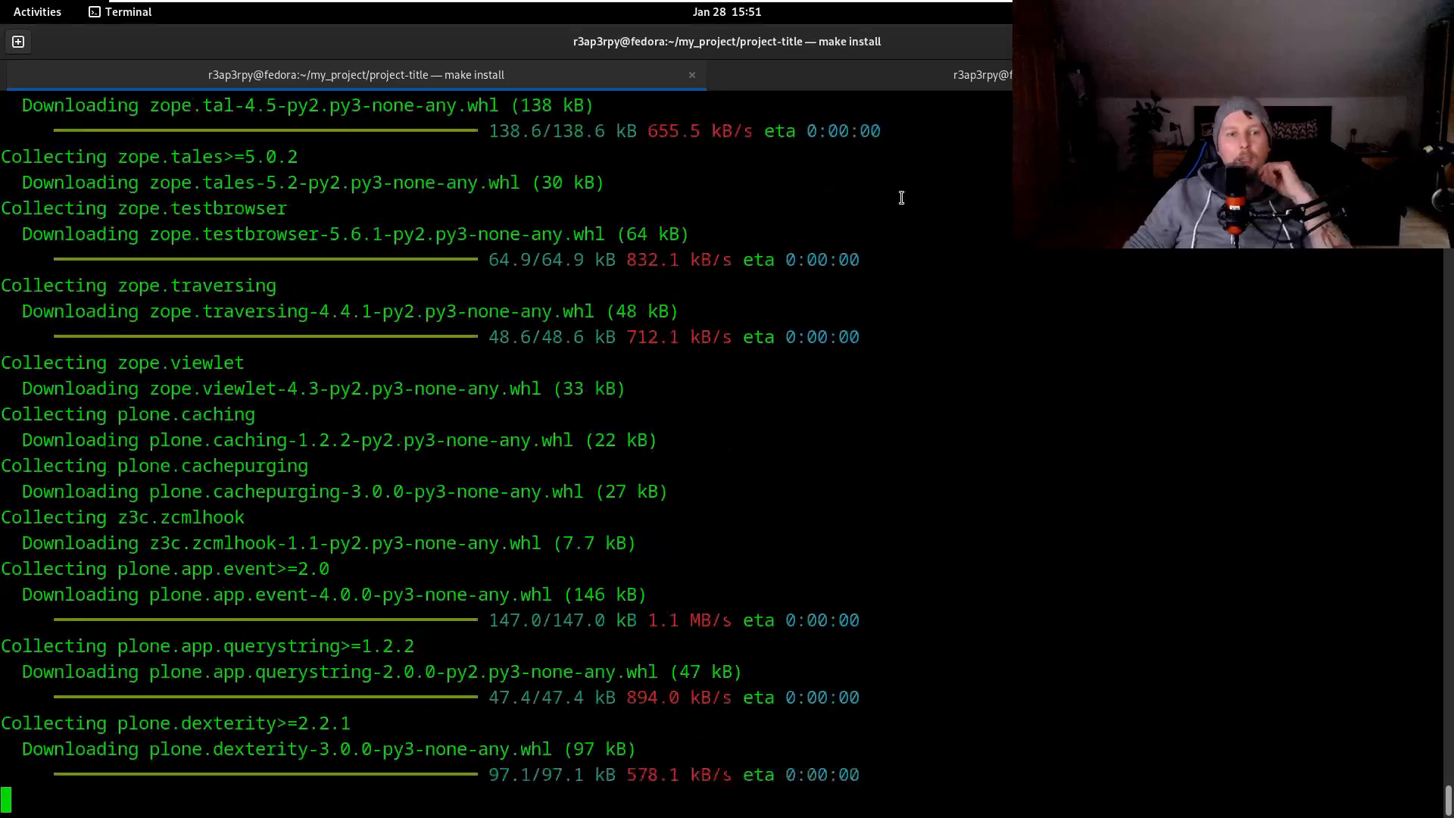
pyautogui.click(37, 12)
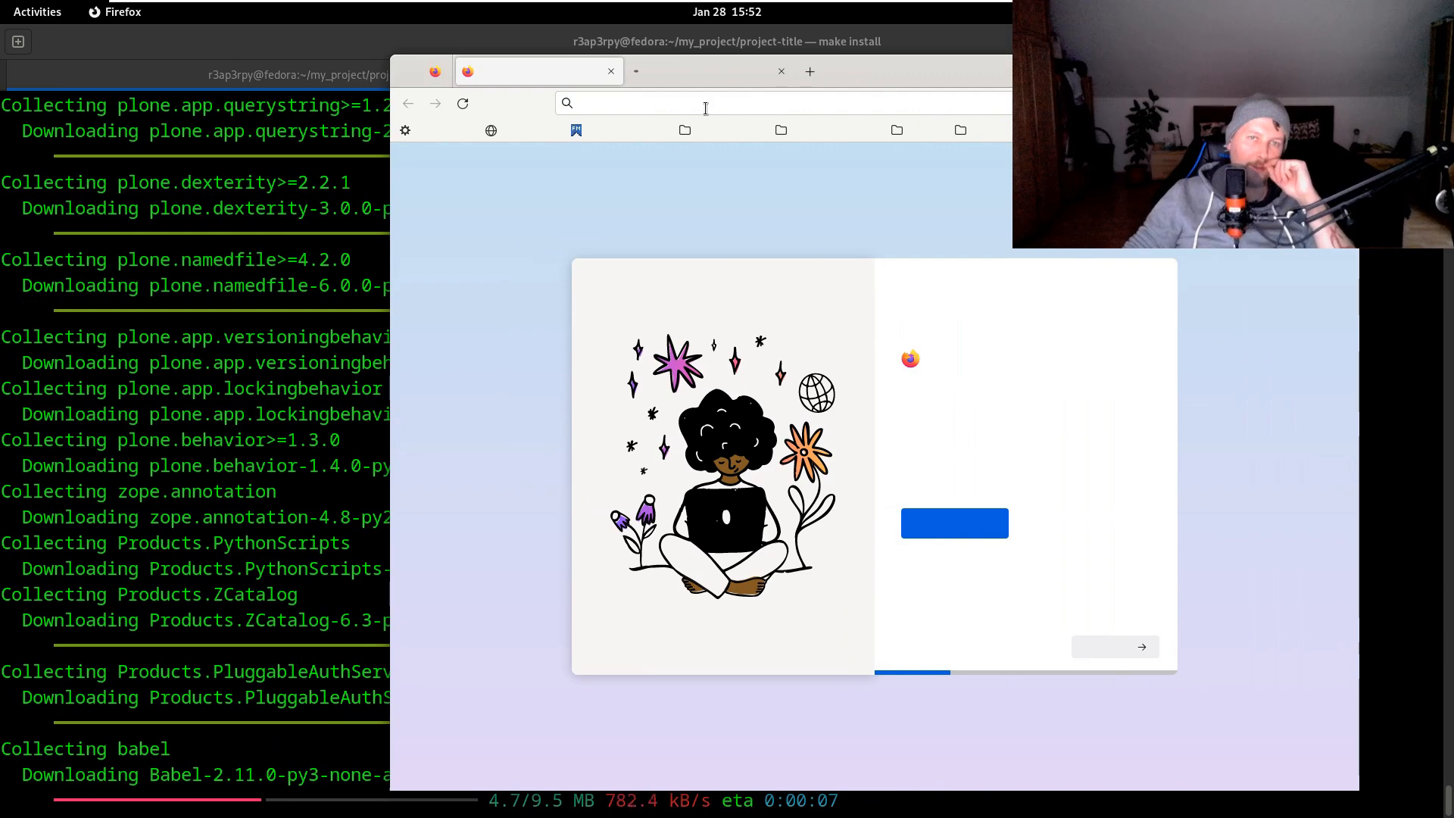
# Dismiss Firefox's welcome screens to reach Google, then switch back to the terminal
pyautogui.click(695, 103)
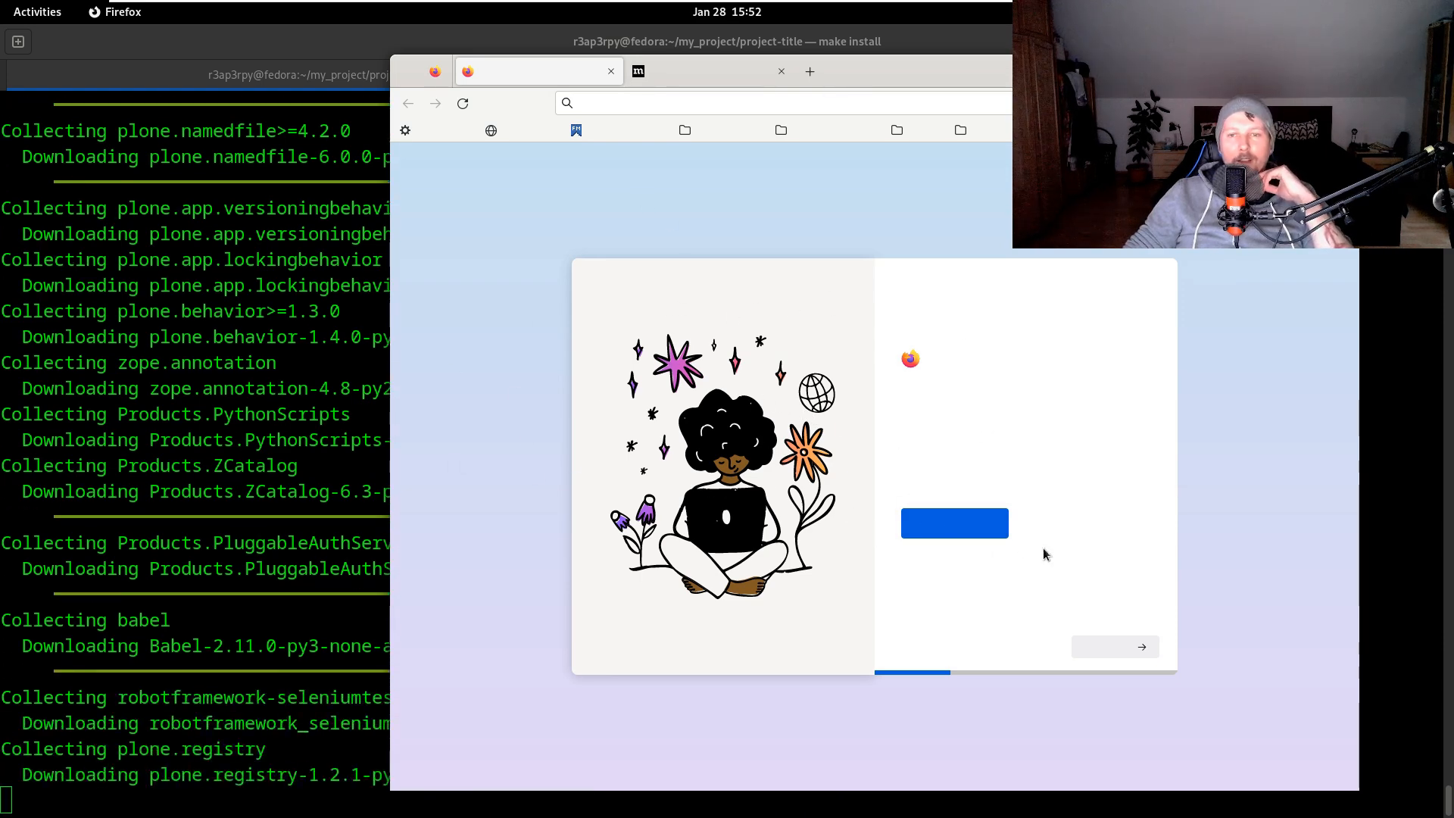
pyautogui.moveTo(955, 515)
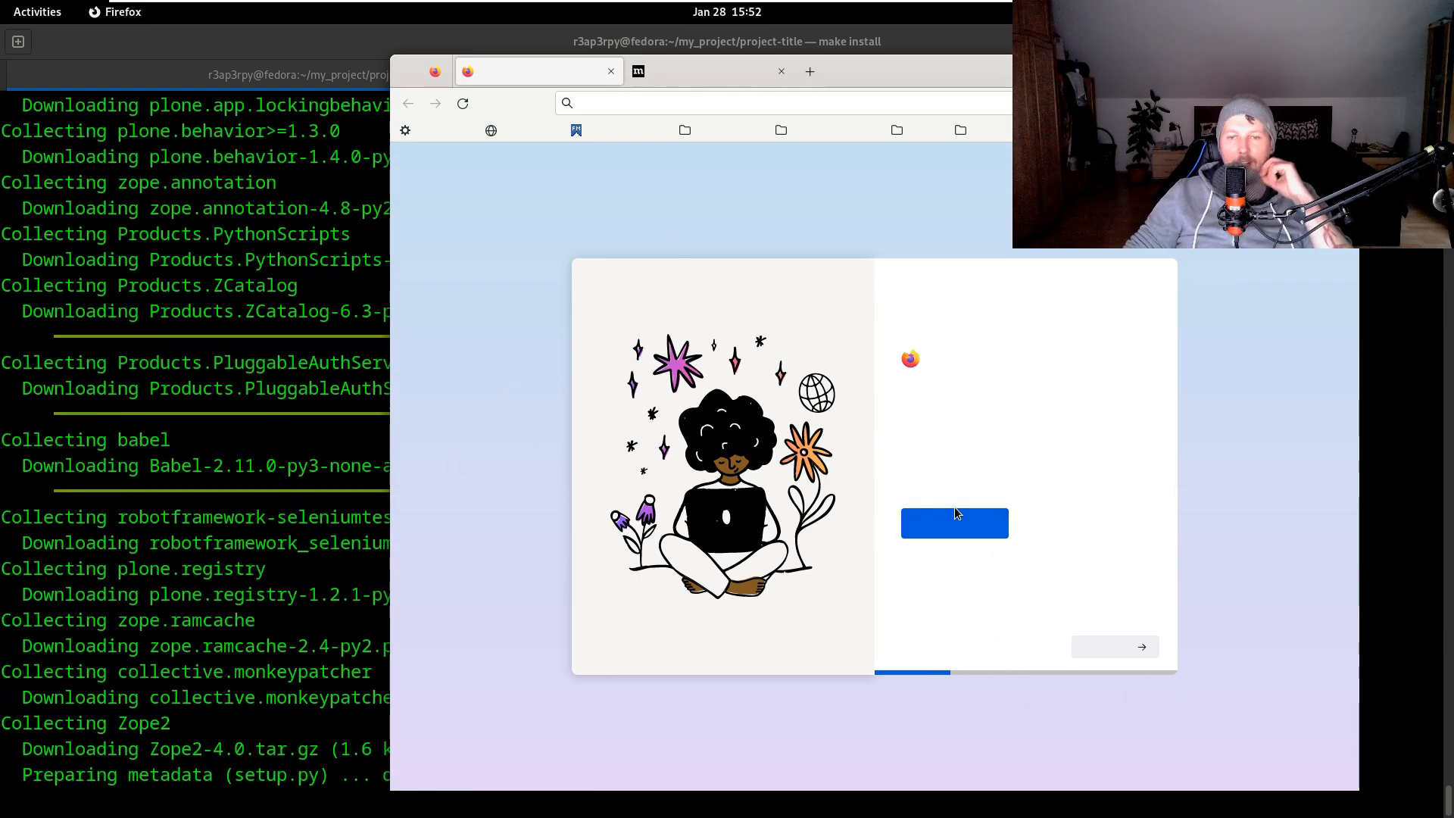
pyautogui.click(955, 524)
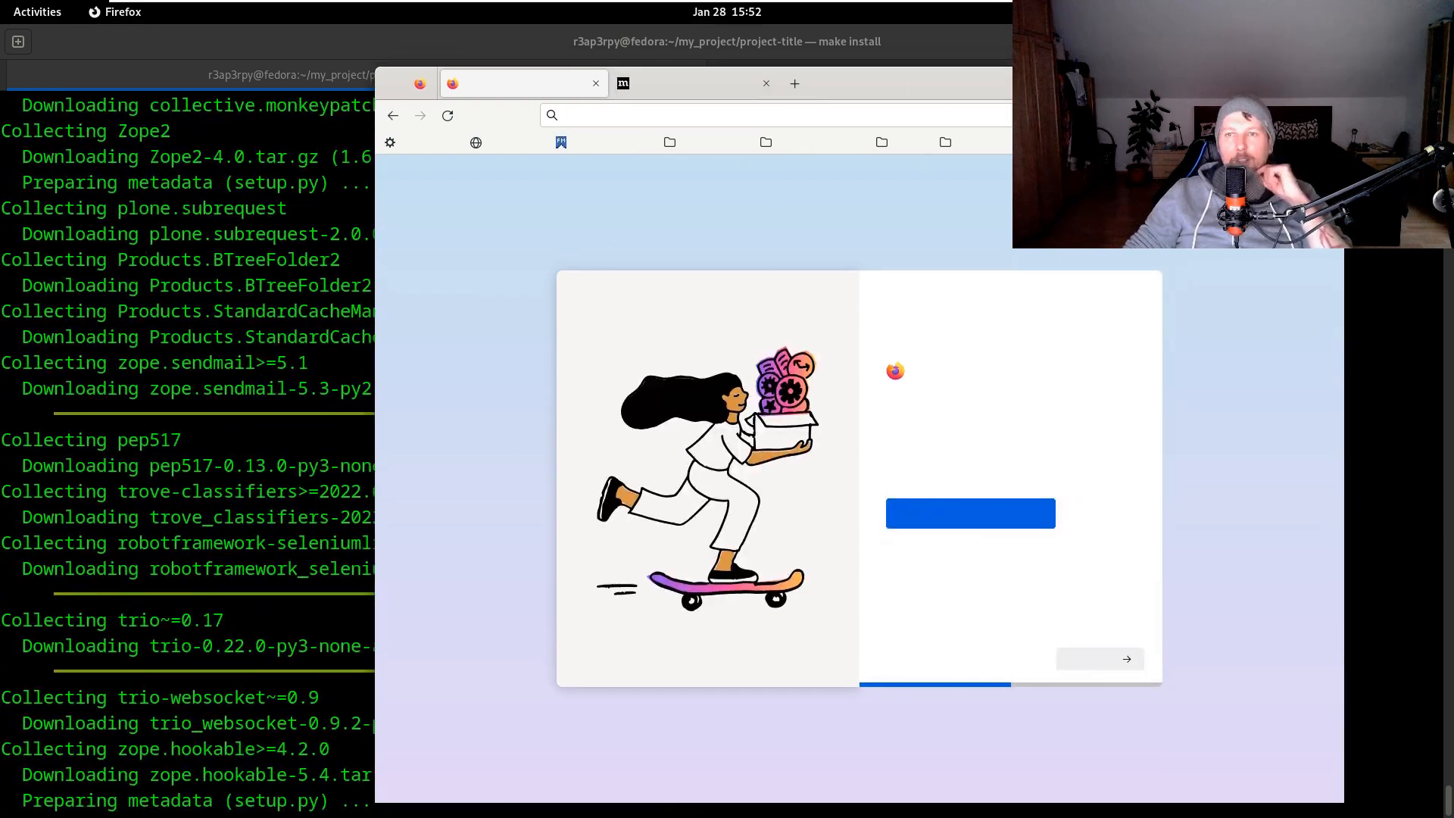
pyautogui.click(770, 115)
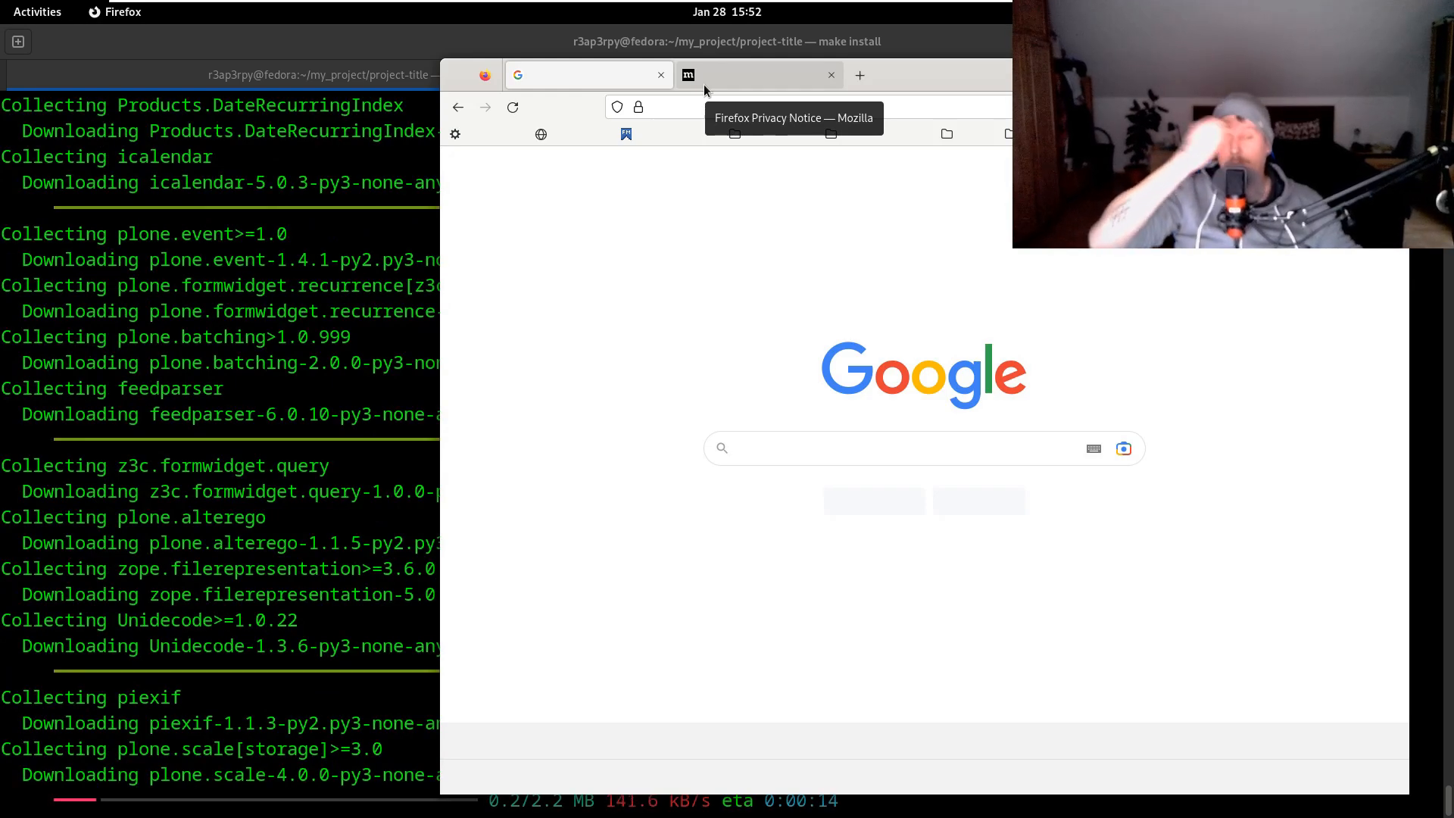
pyautogui.moveTo(760, 82)
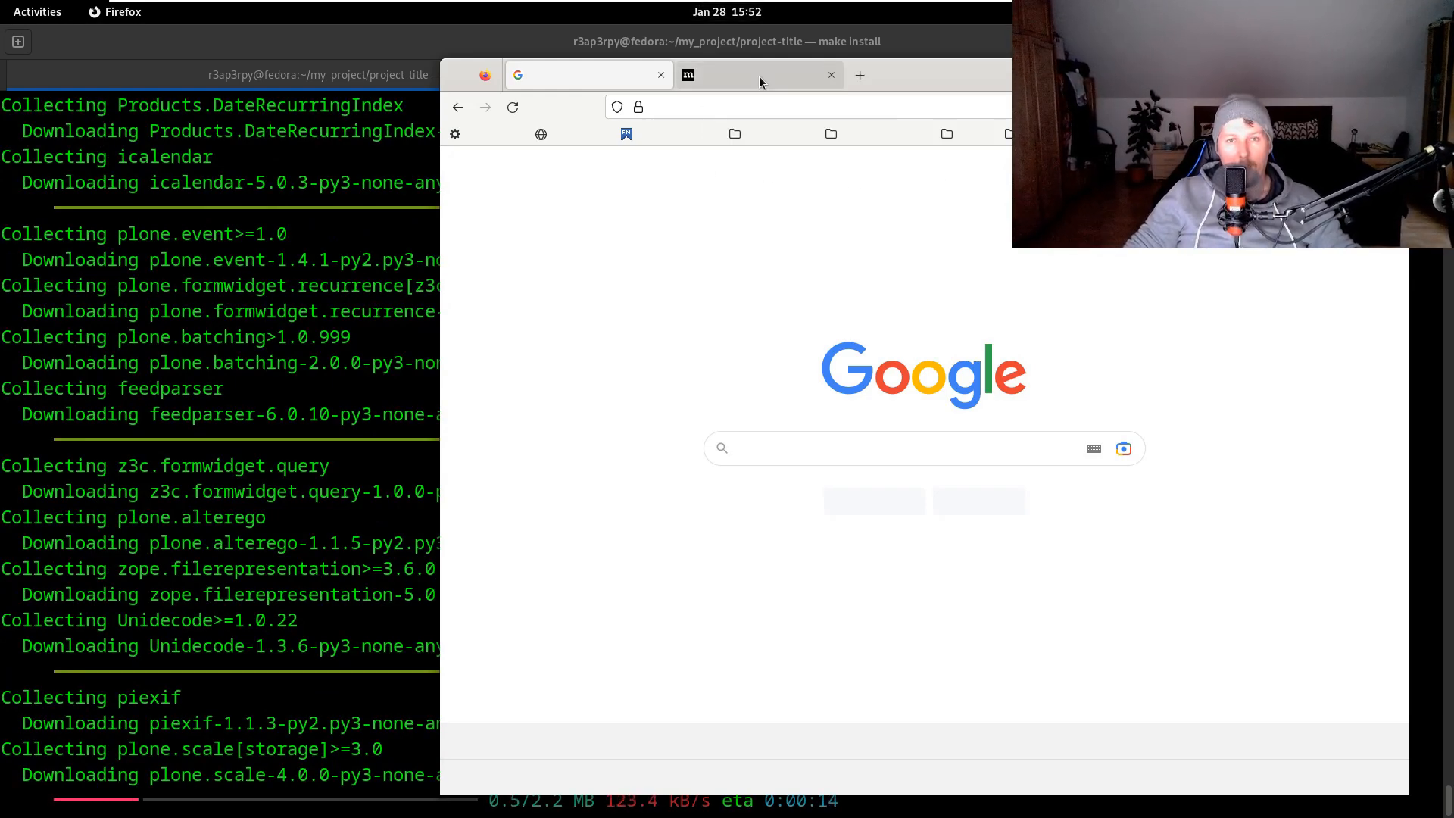
pyautogui.click(831, 75)
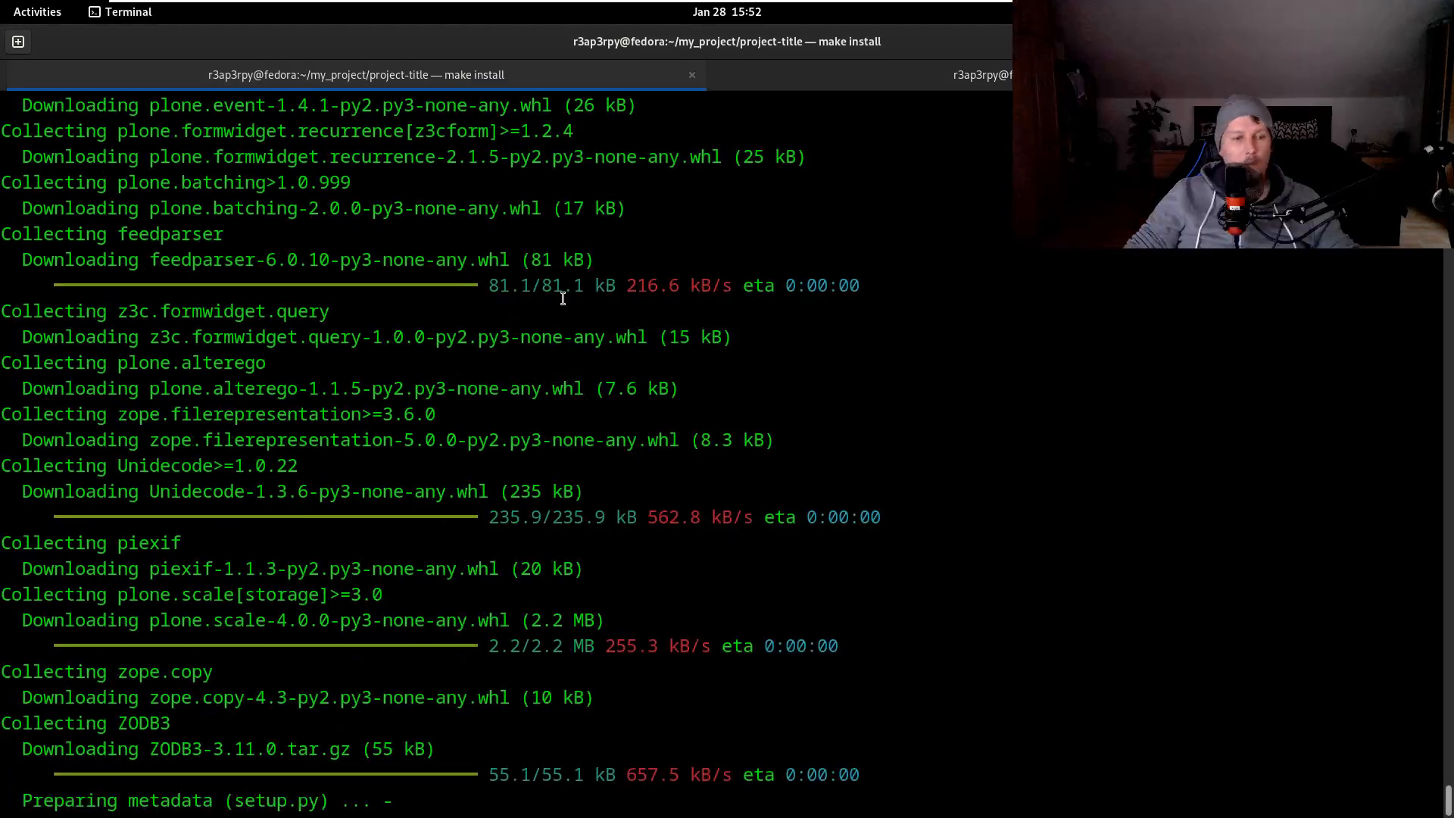
# Scroll the output down to the AccessControl wheel failure caused by missing Python.h
pyautogui.scroll(-3)
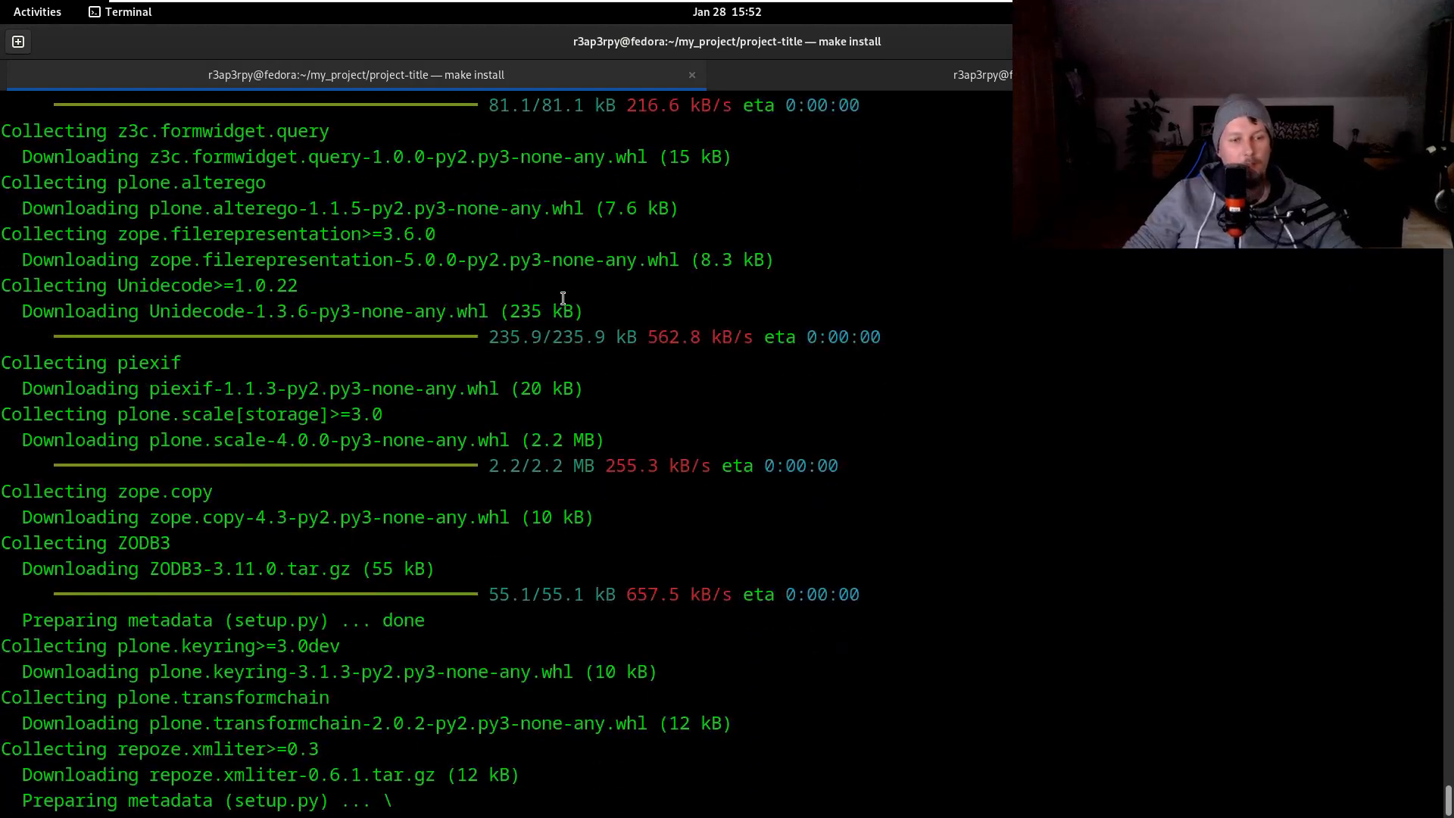
pyautogui.scroll(-3)
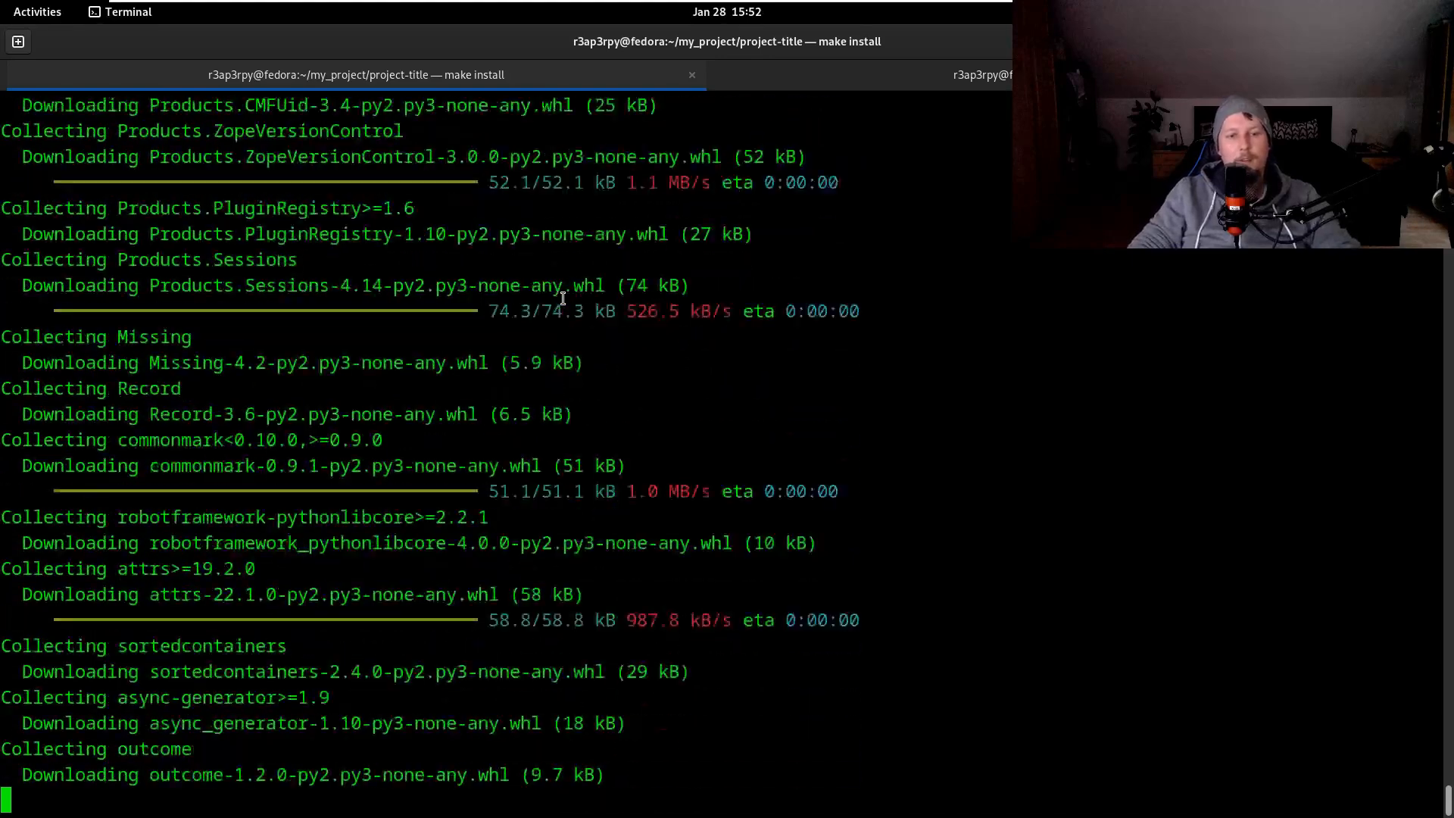
pyautogui.scroll(-3)
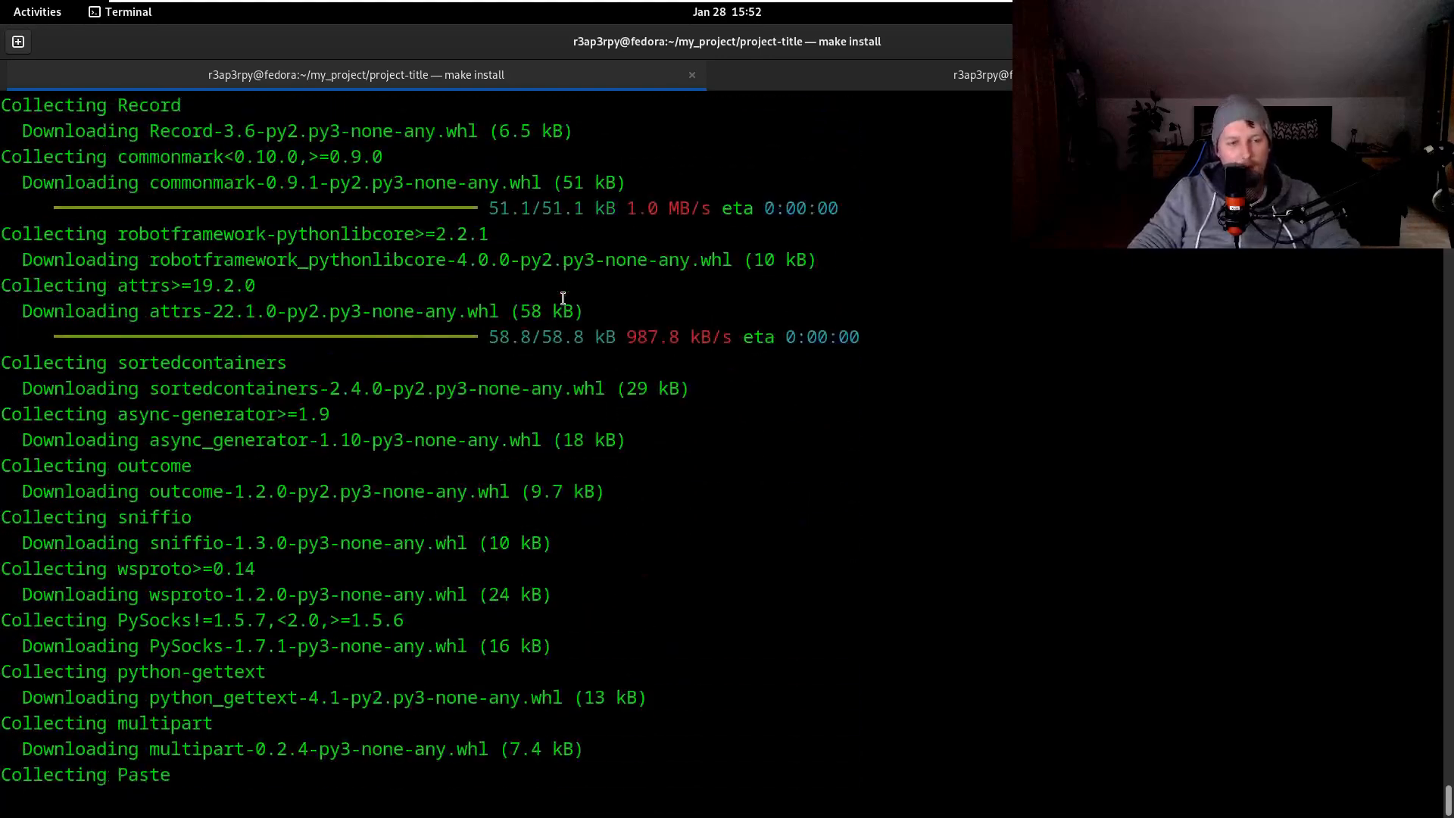
pyautogui.scroll(-3)
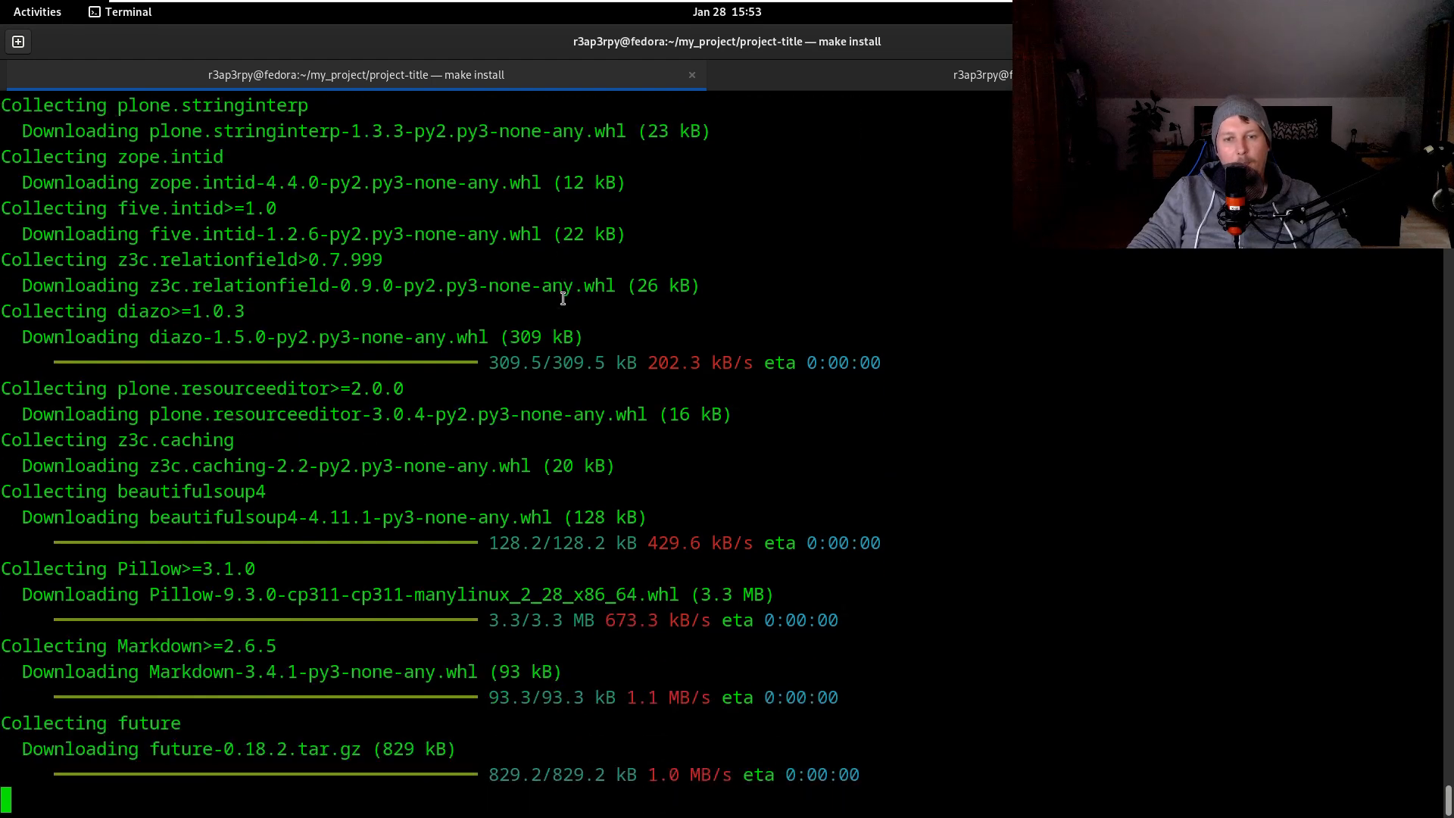
pyautogui.scroll(-3)
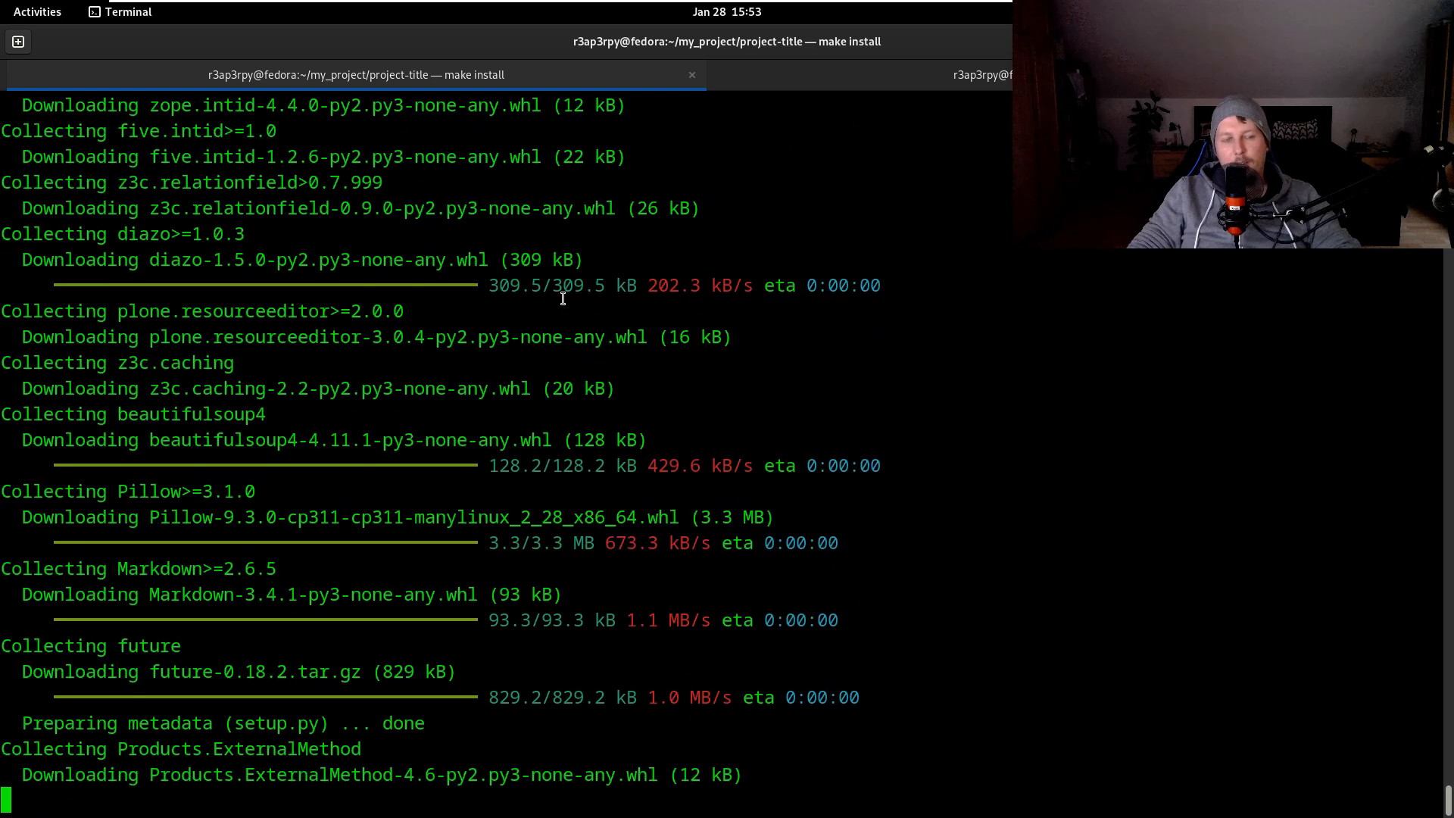
pyautogui.scroll(-3)
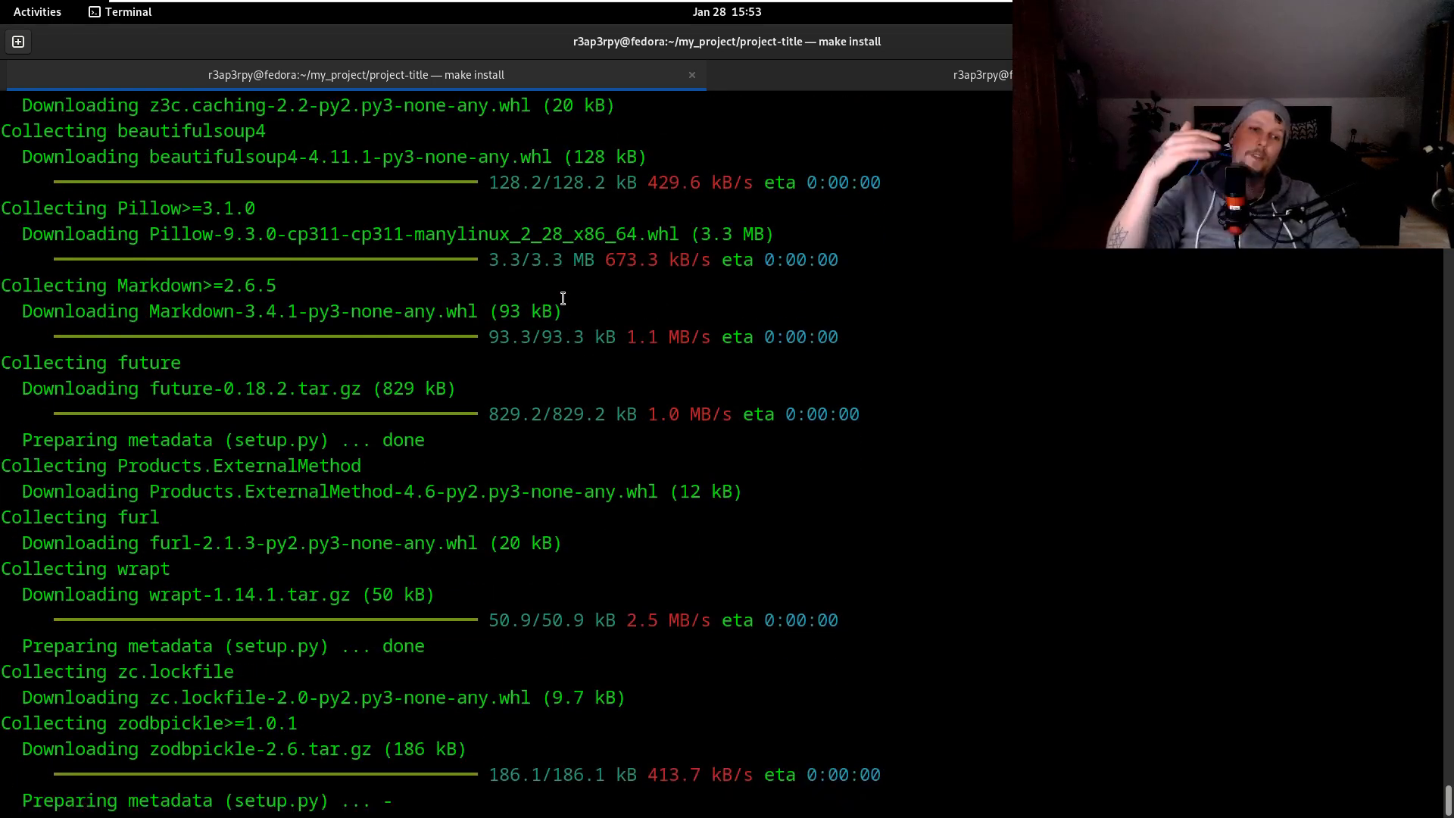
pyautogui.scroll(-3)
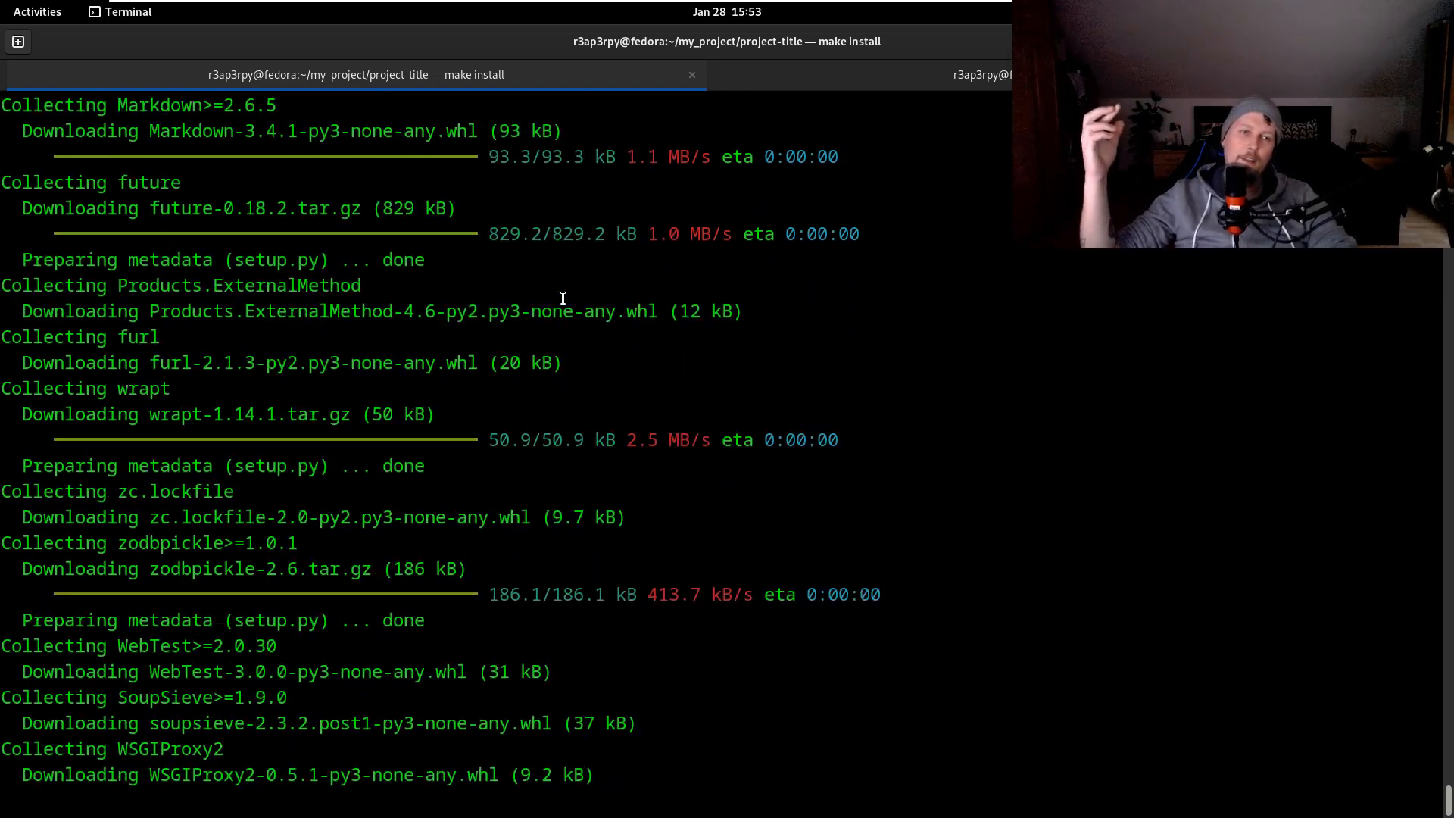
pyautogui.scroll(-3)
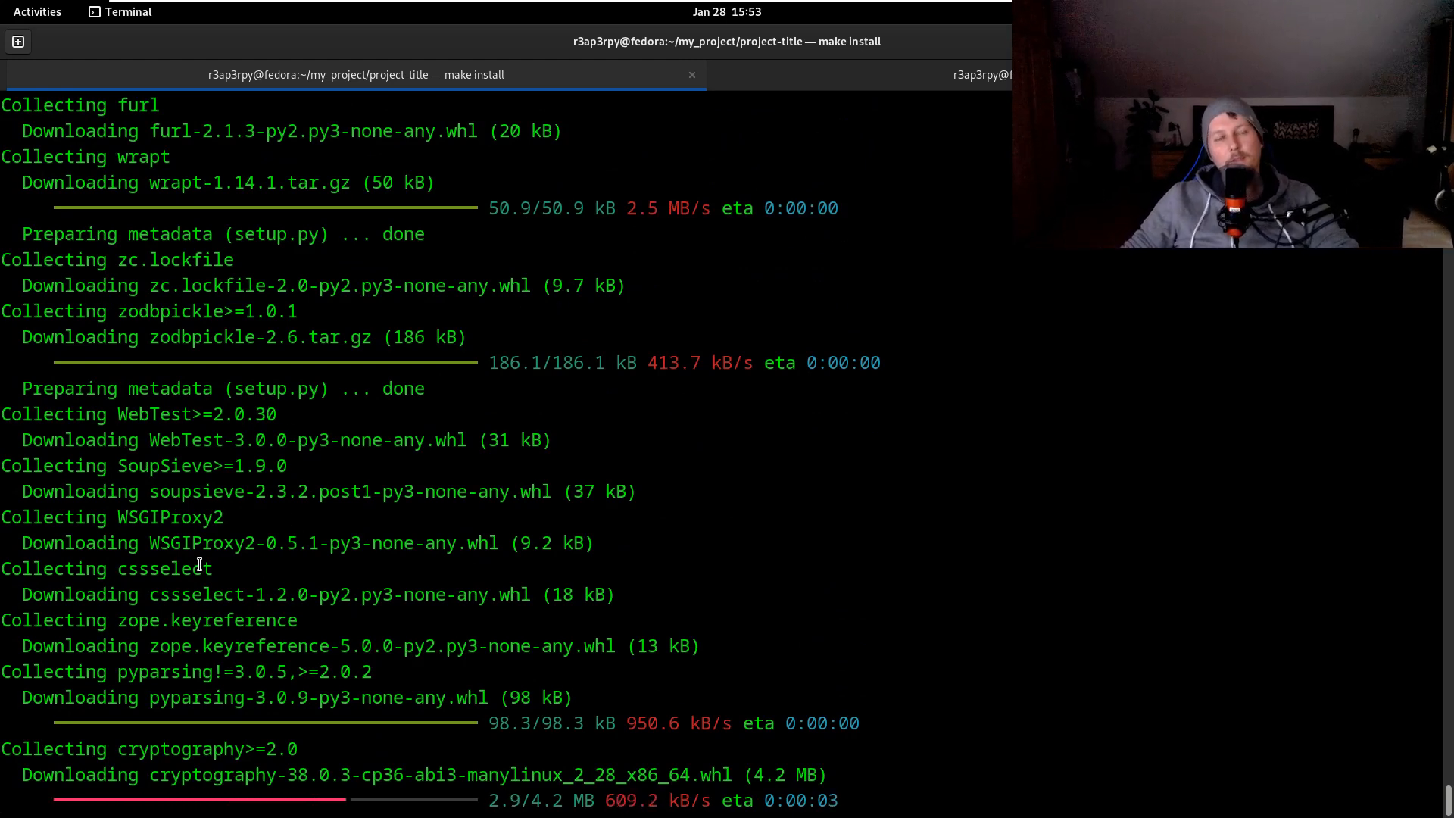
pyautogui.scroll(-3)
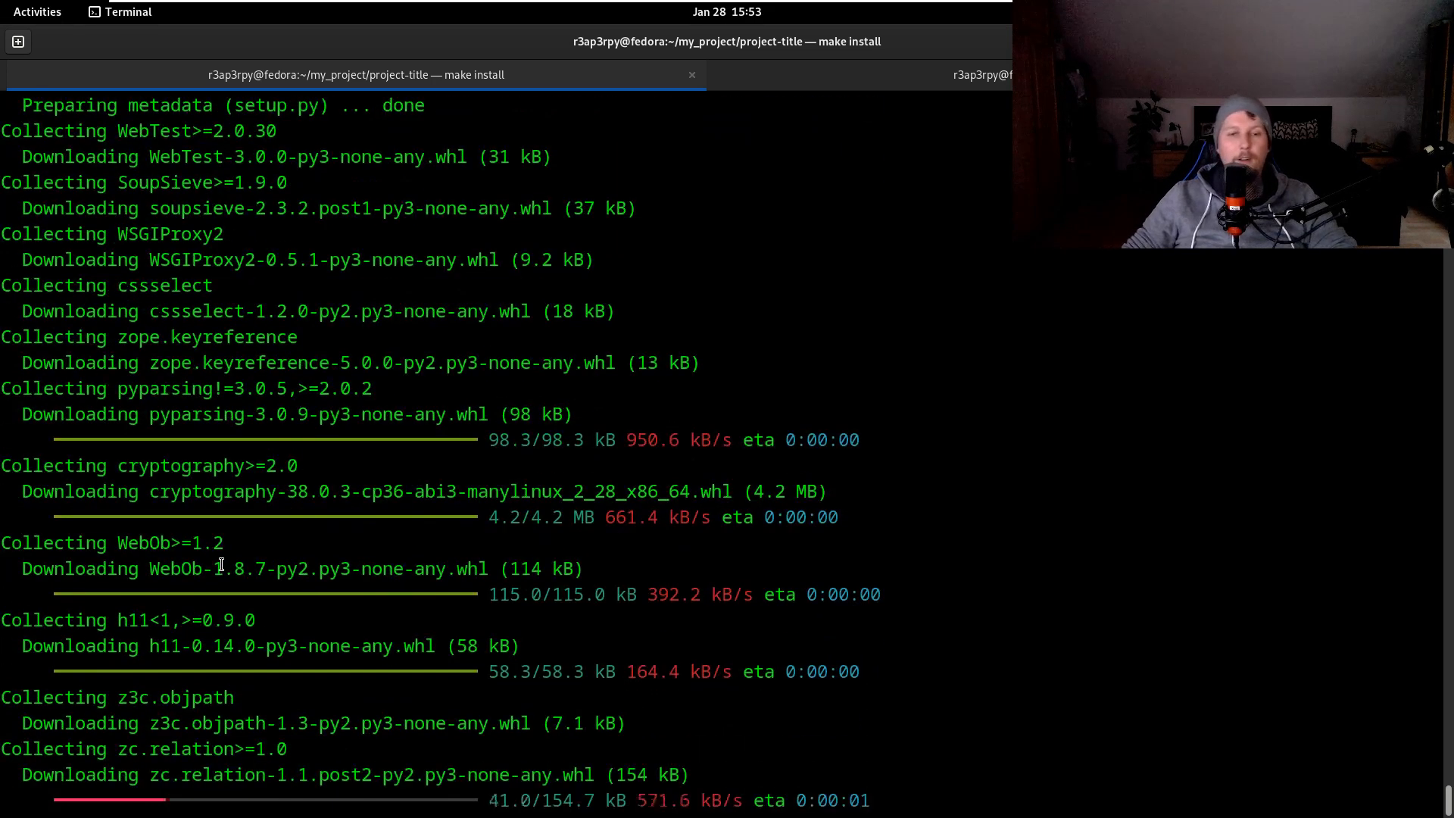
pyautogui.scroll(-3)
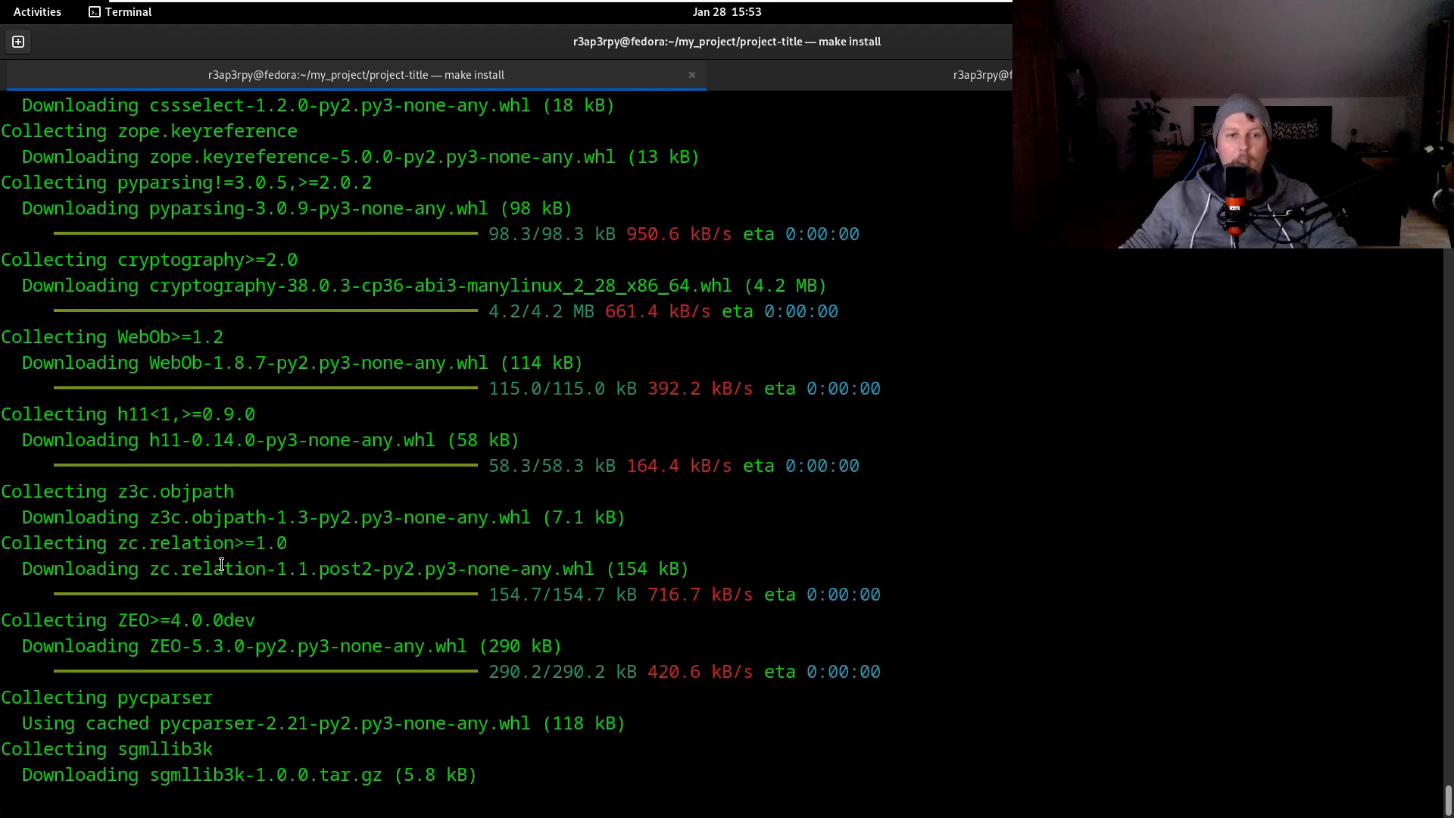
pyautogui.scroll(-3)
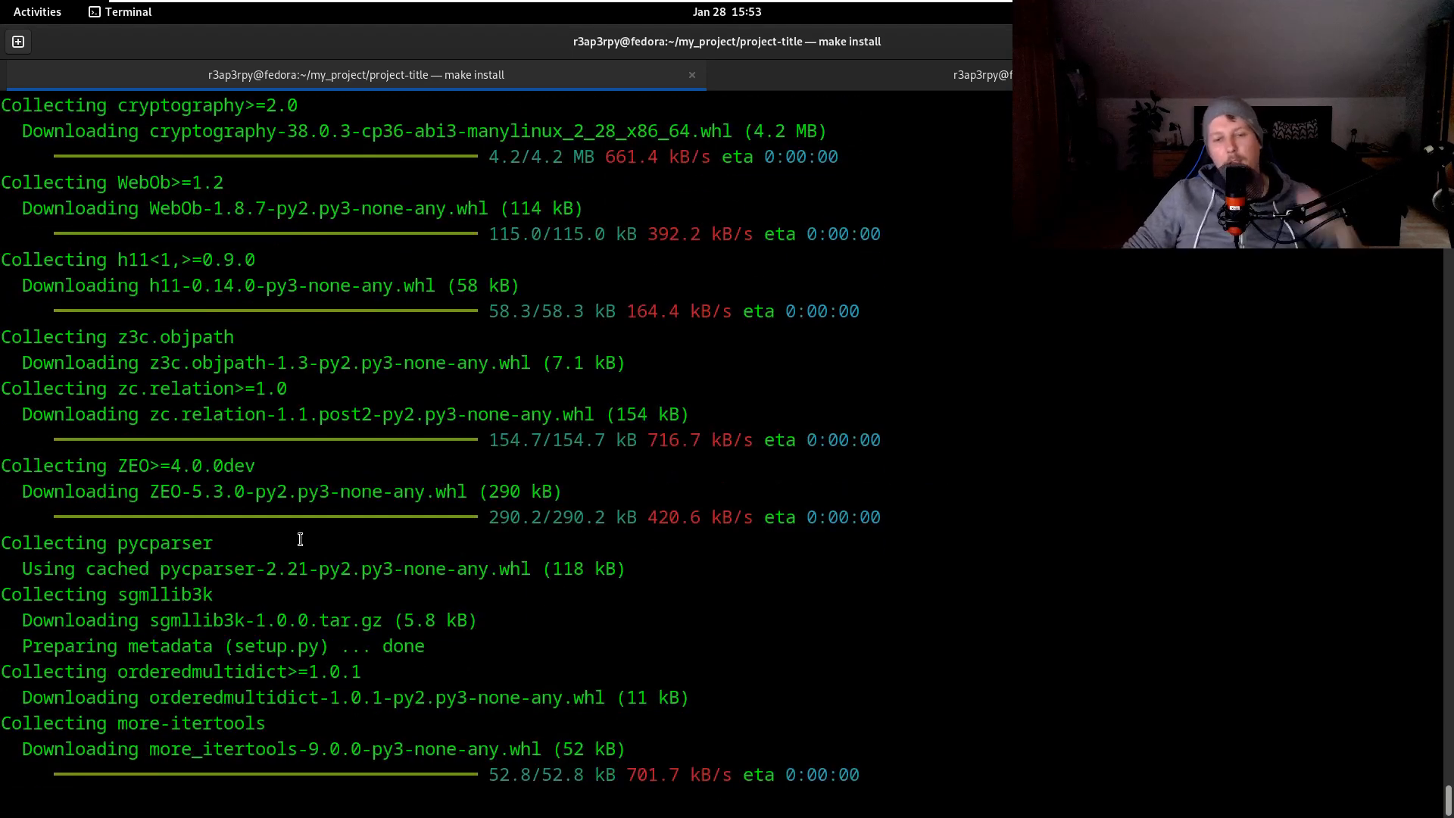
pyautogui.scroll(-3)
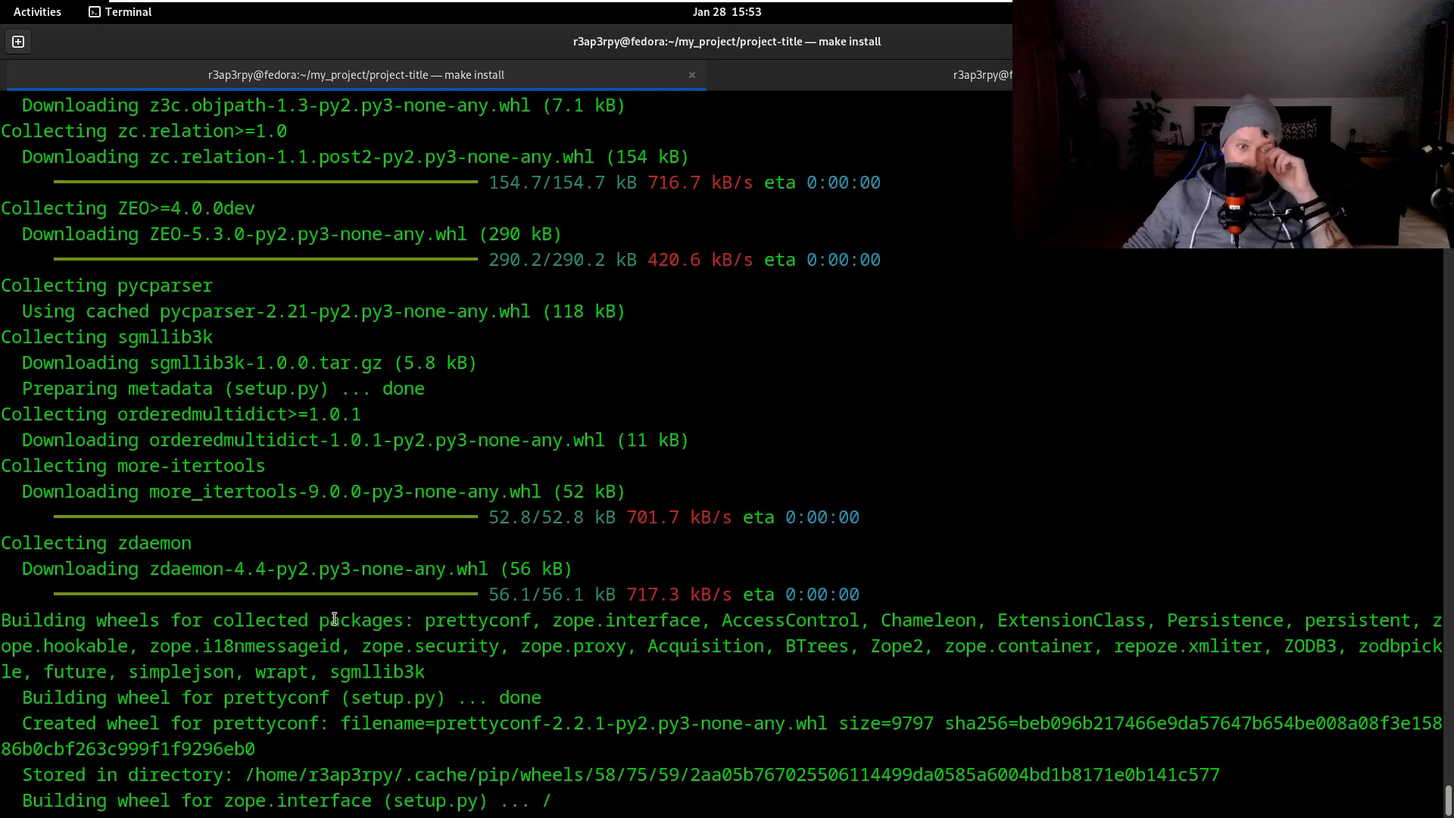
pyautogui.scroll(-3)
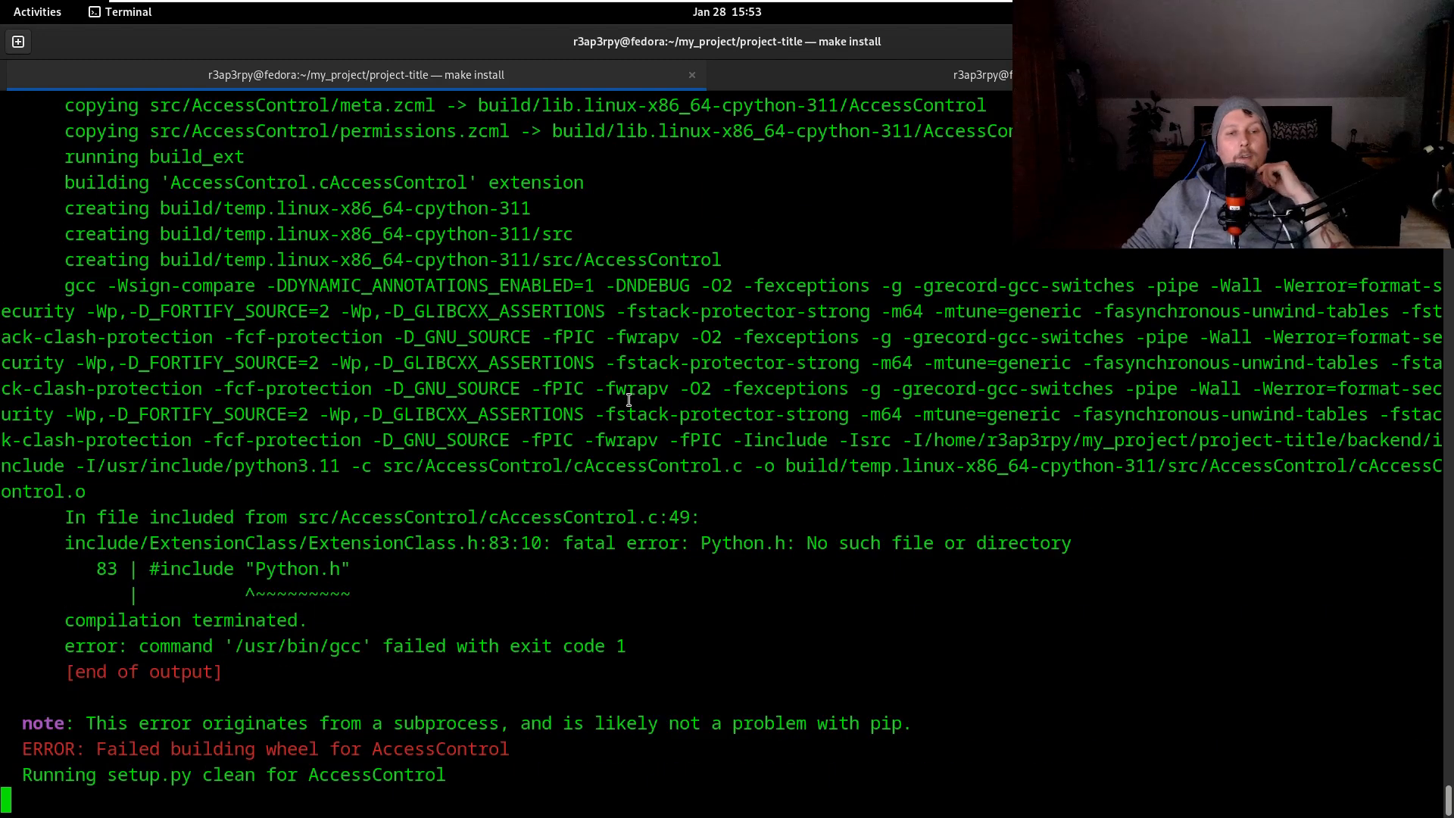
# Scroll to the Persistence wheel's Python.h error and the interrupted make install prompt
pyautogui.scroll(-3)
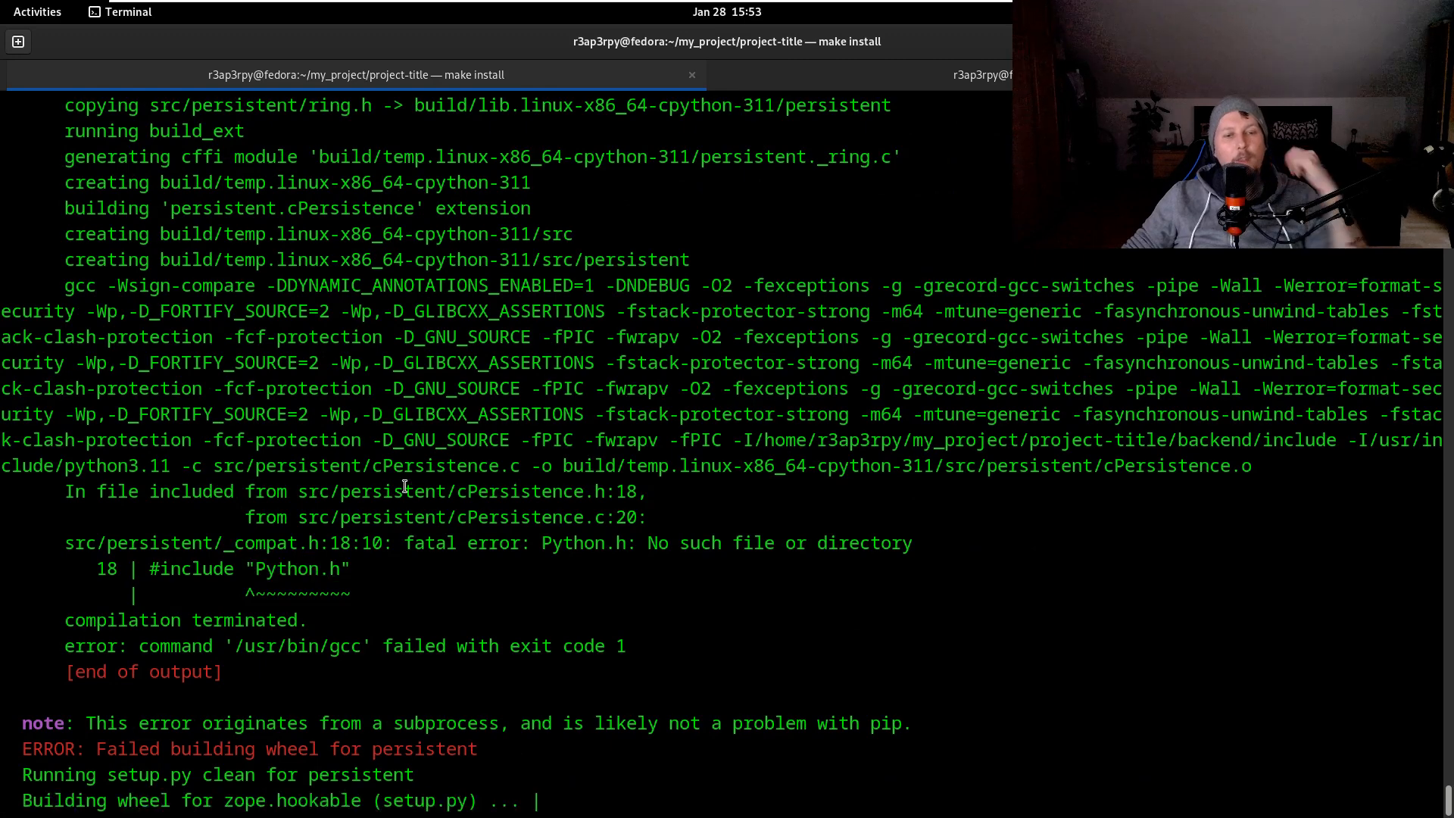
pyautogui.scroll(-3)
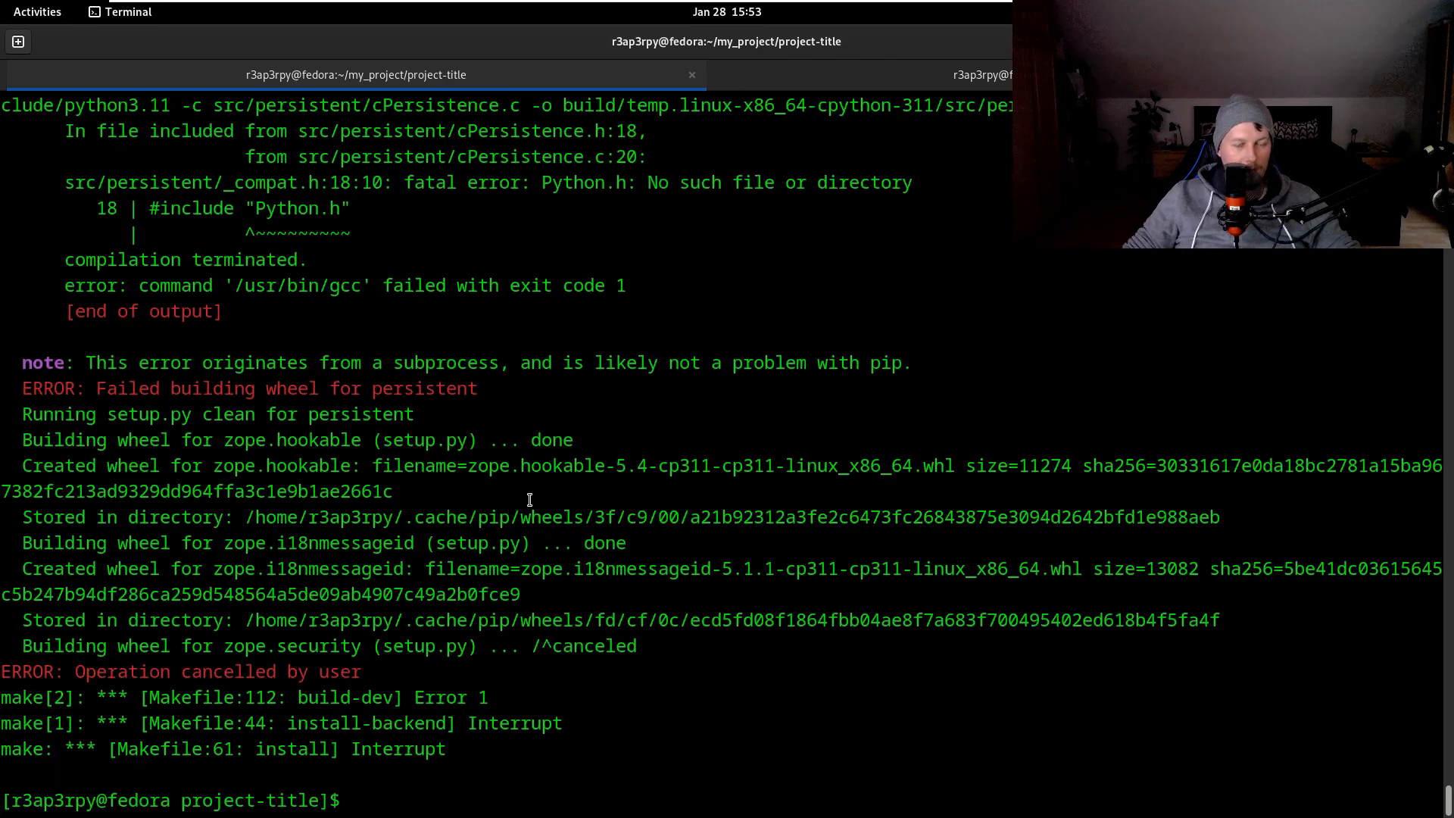
# Run 'sudo yum install python3-devel' and approve the transaction with y
pyautogui.write('sudo')
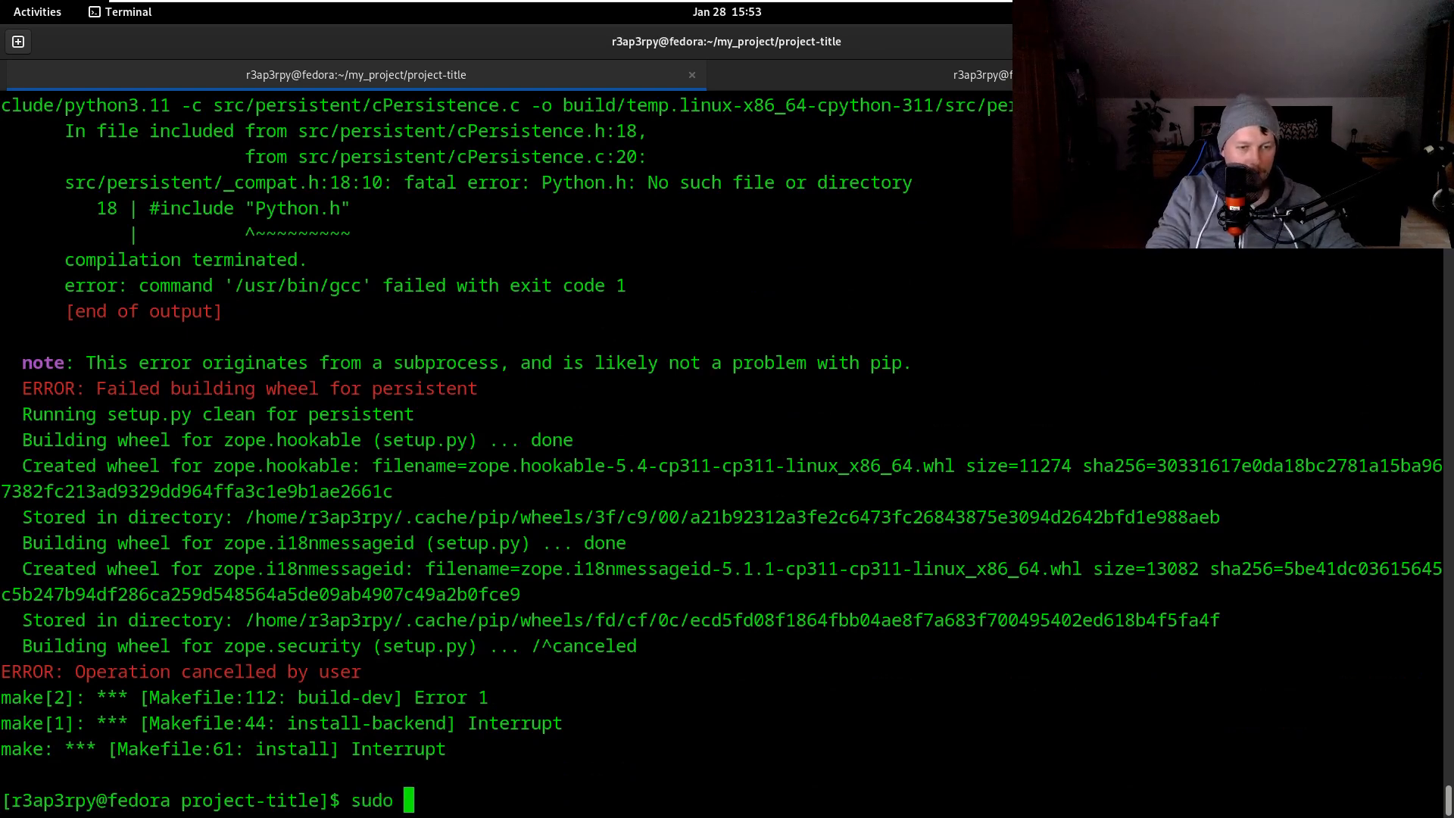
pyautogui.write('yum i')
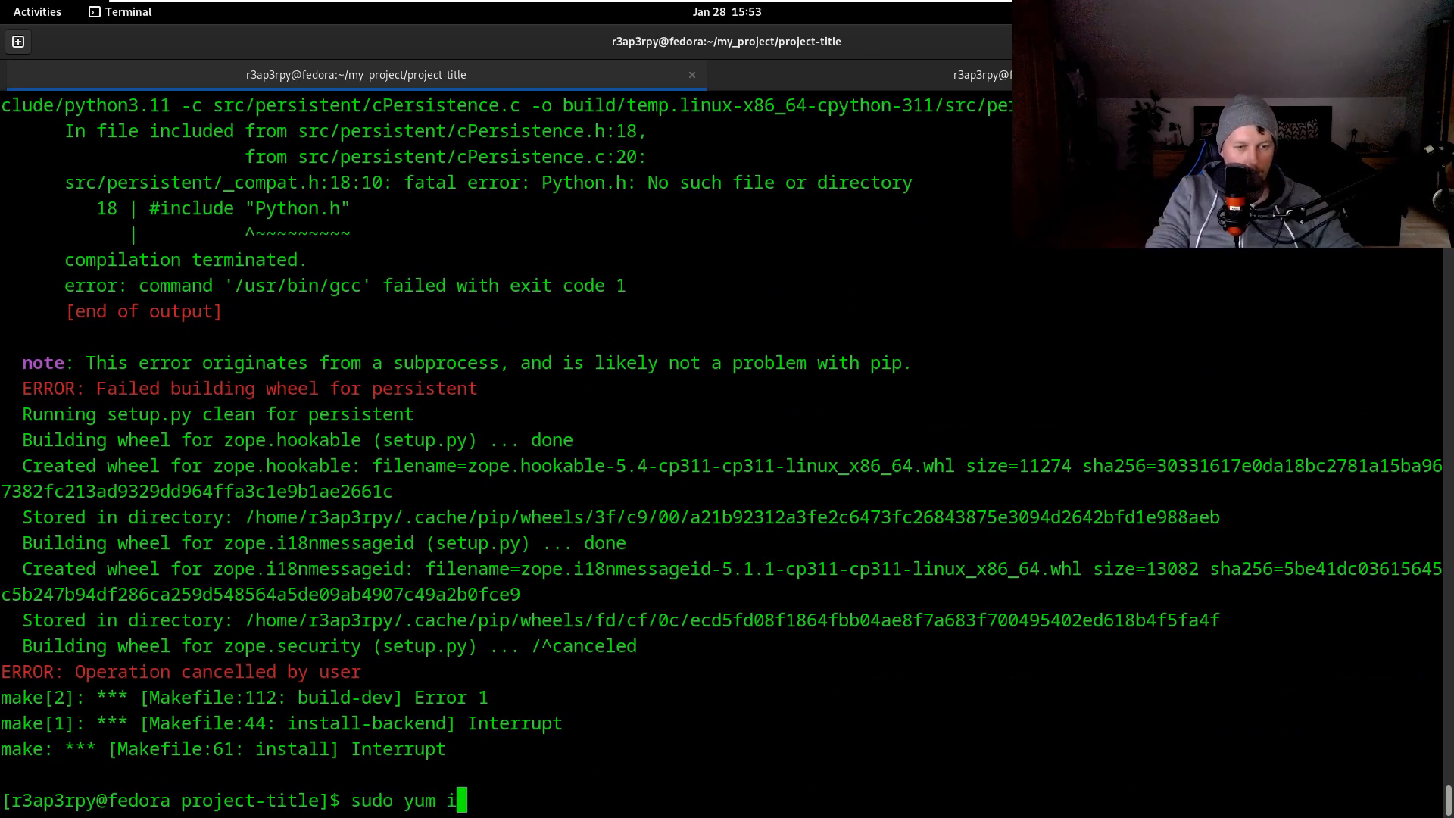
pyautogui.write('nstall py')
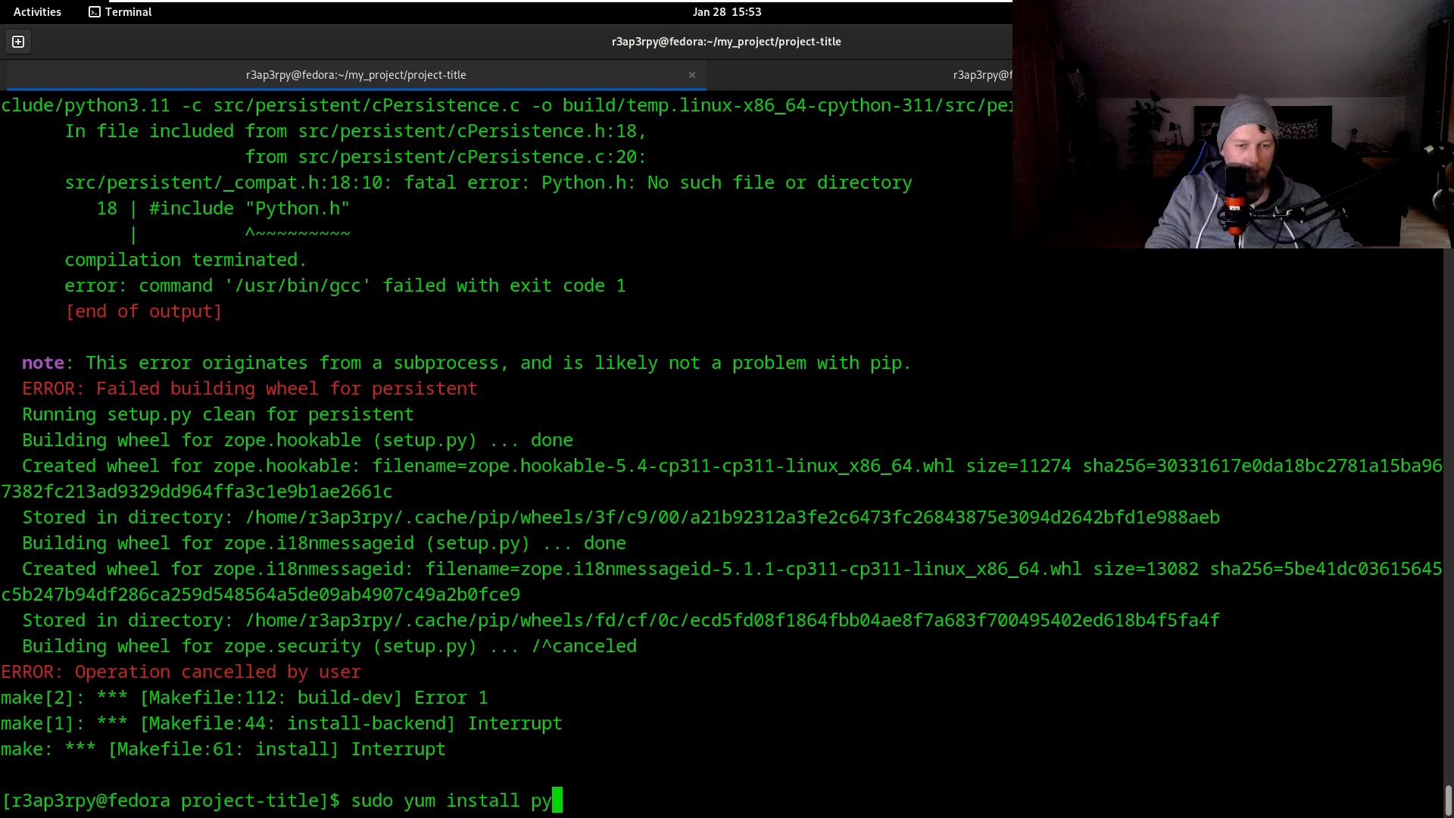
pyautogui.write('thon3-devel')
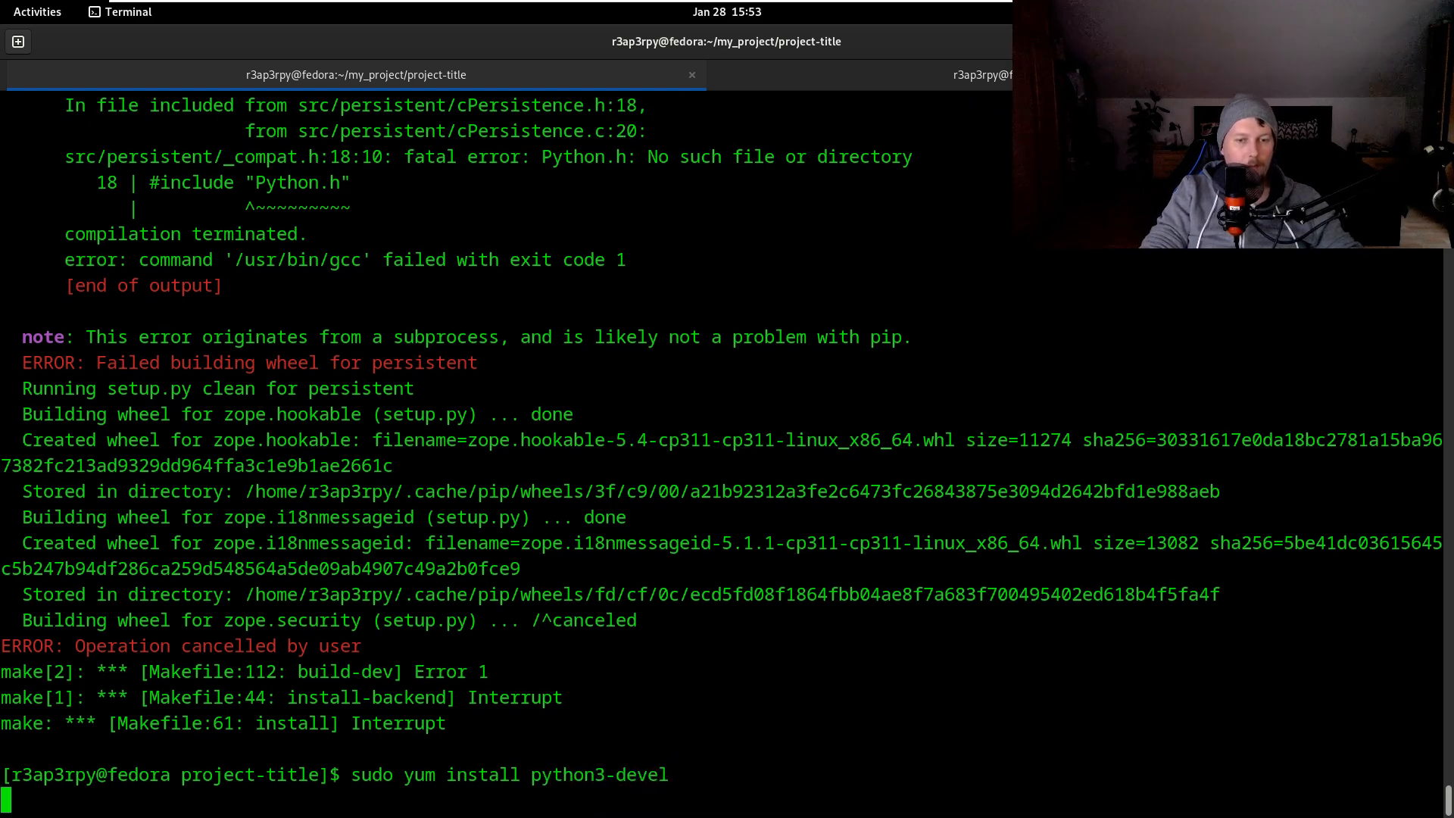
pyautogui.press('Return')
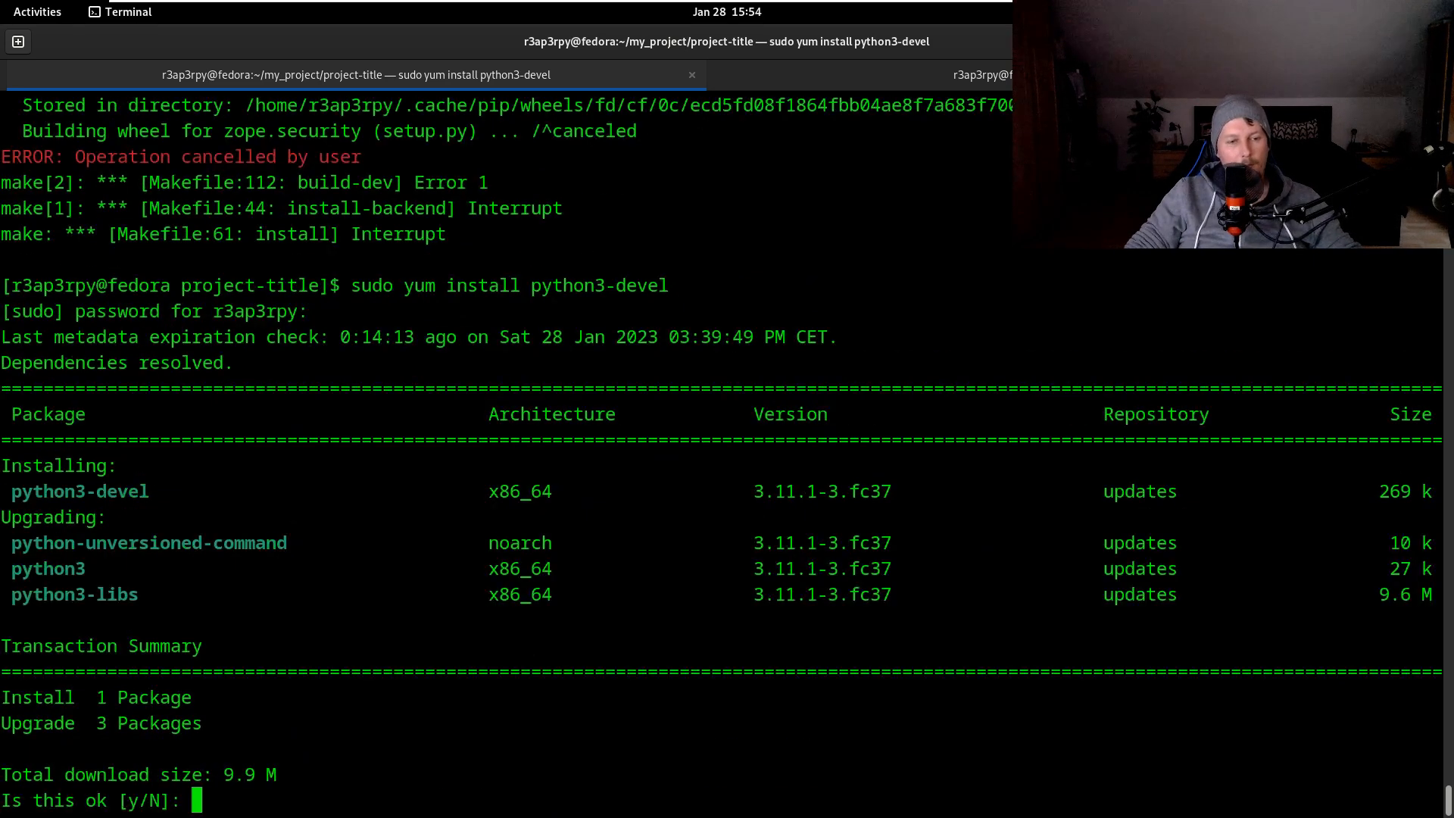
pyautogui.write('y')
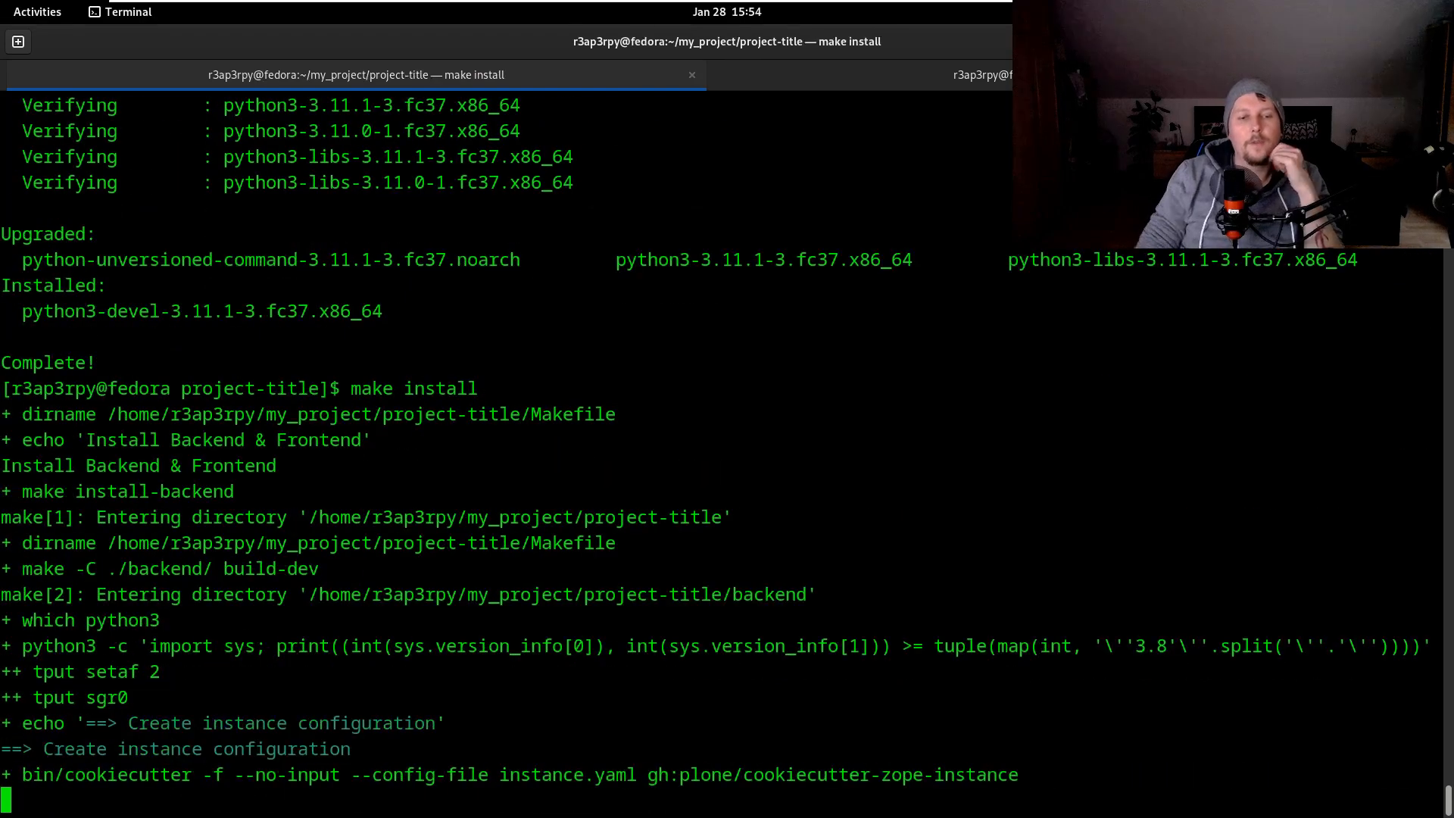
# Scroll through the rerun's output as pip collects cached Plone backend packages
pyautogui.scroll(-3)
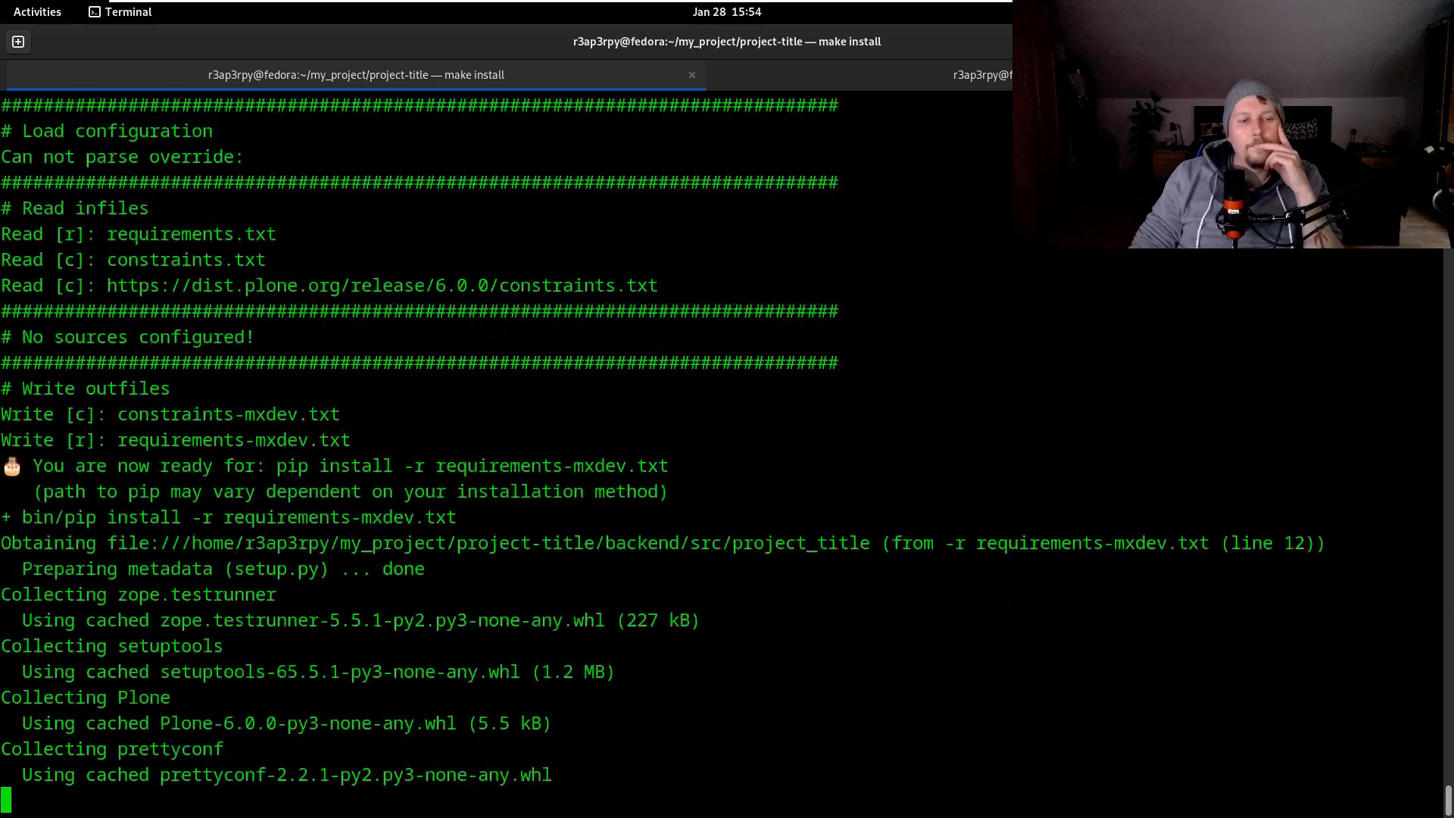
pyautogui.scroll(-3)
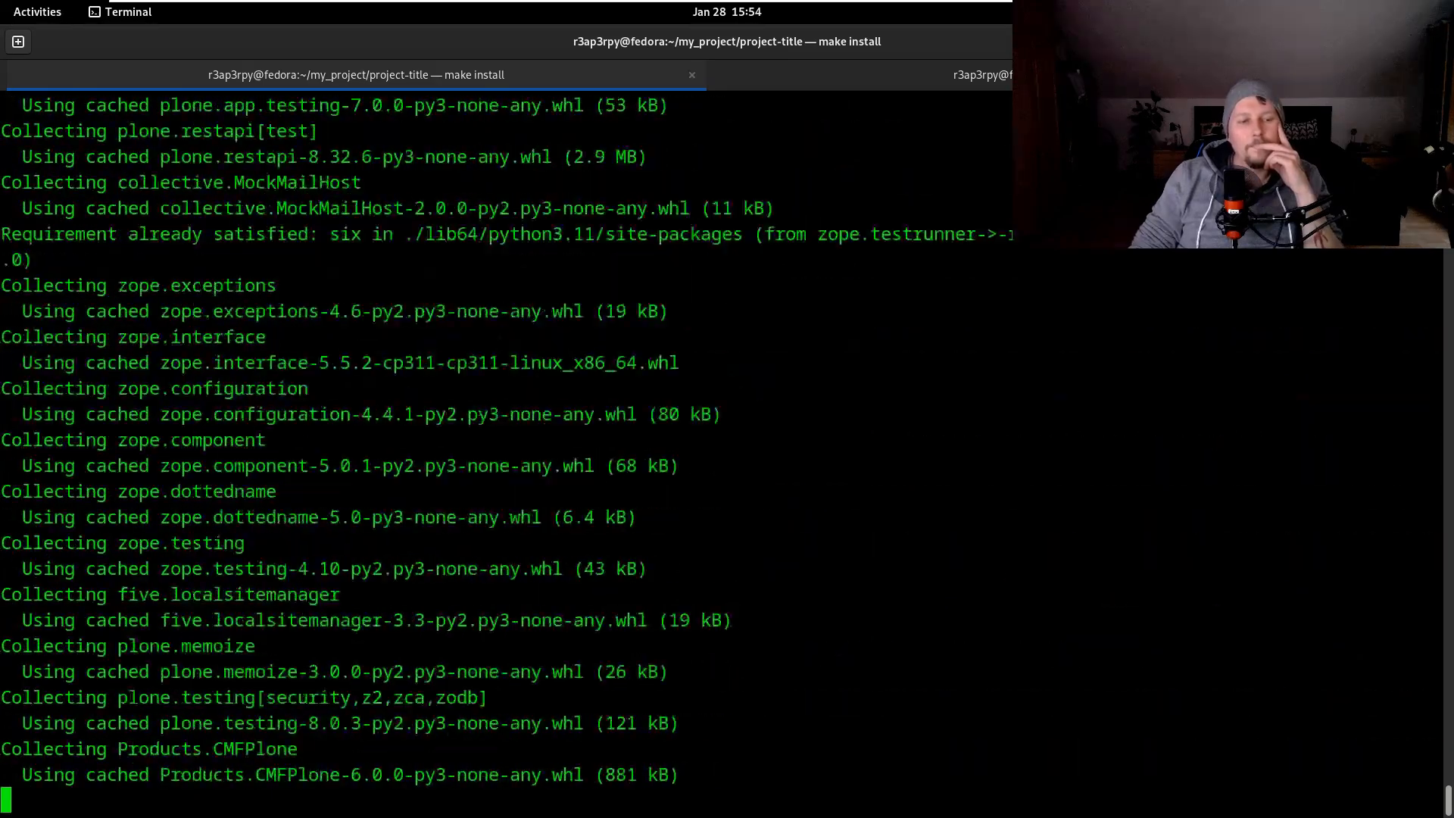
pyautogui.scroll(-3)
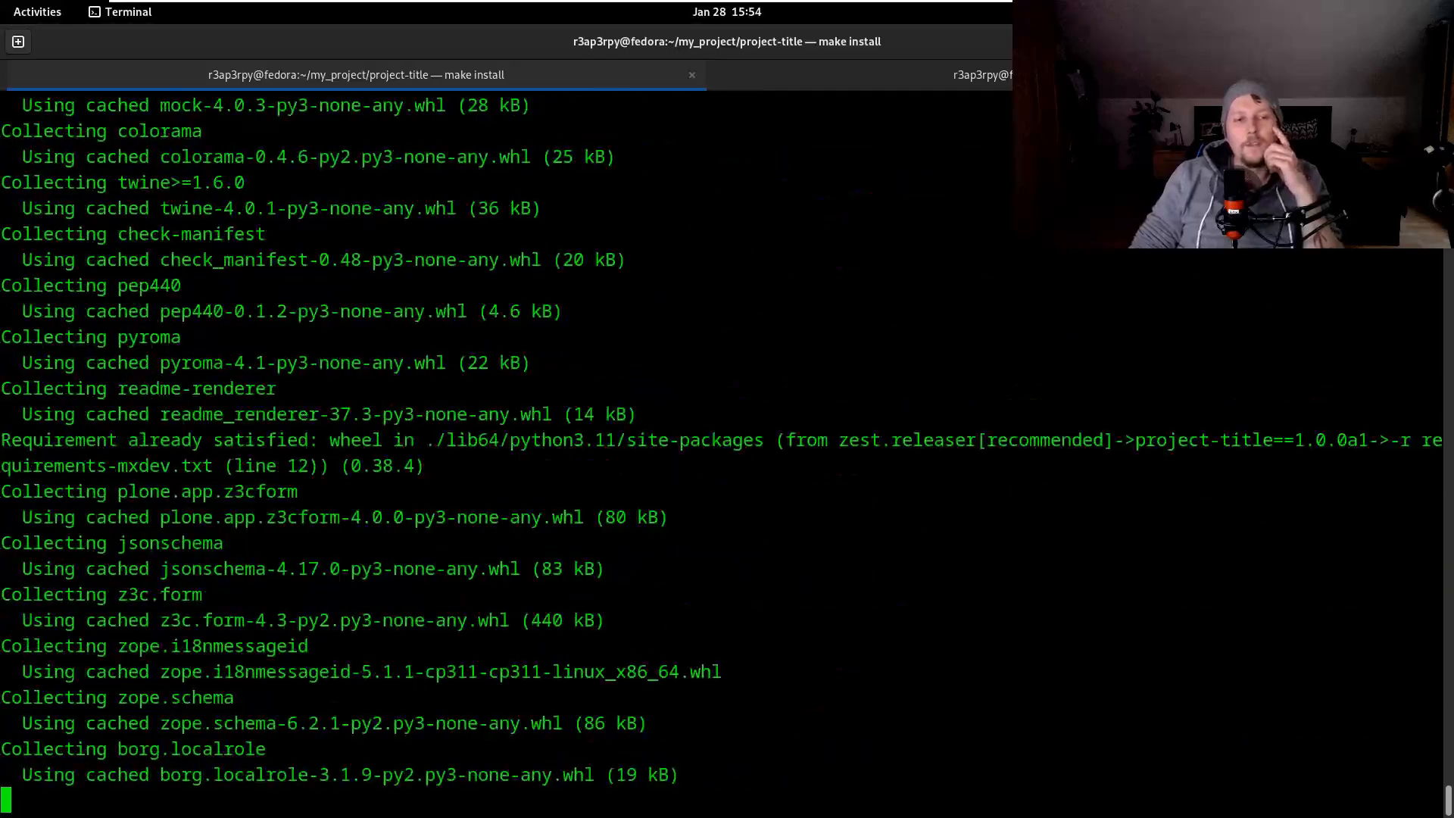
pyautogui.scroll(-3)
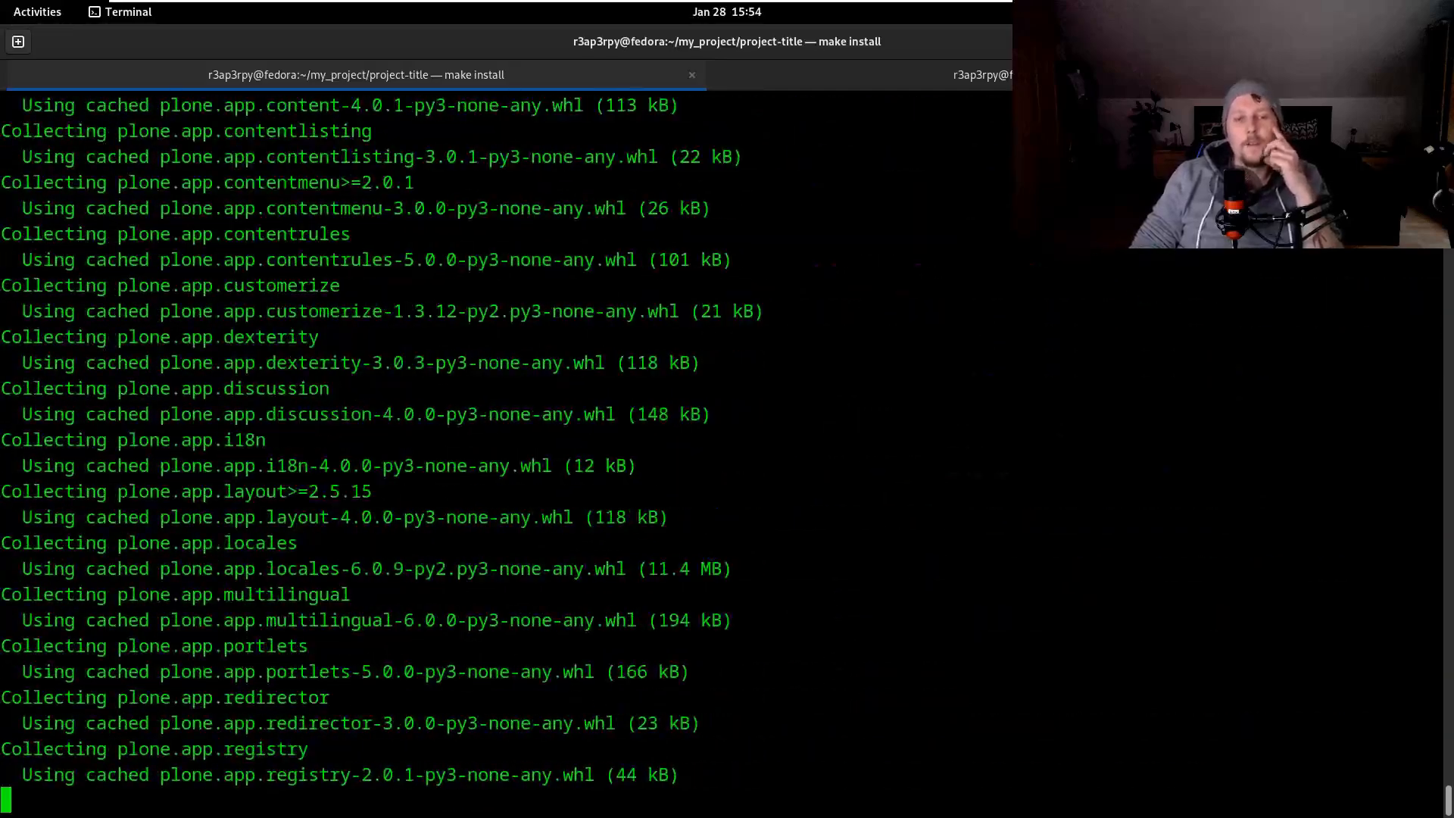
pyautogui.scroll(-3)
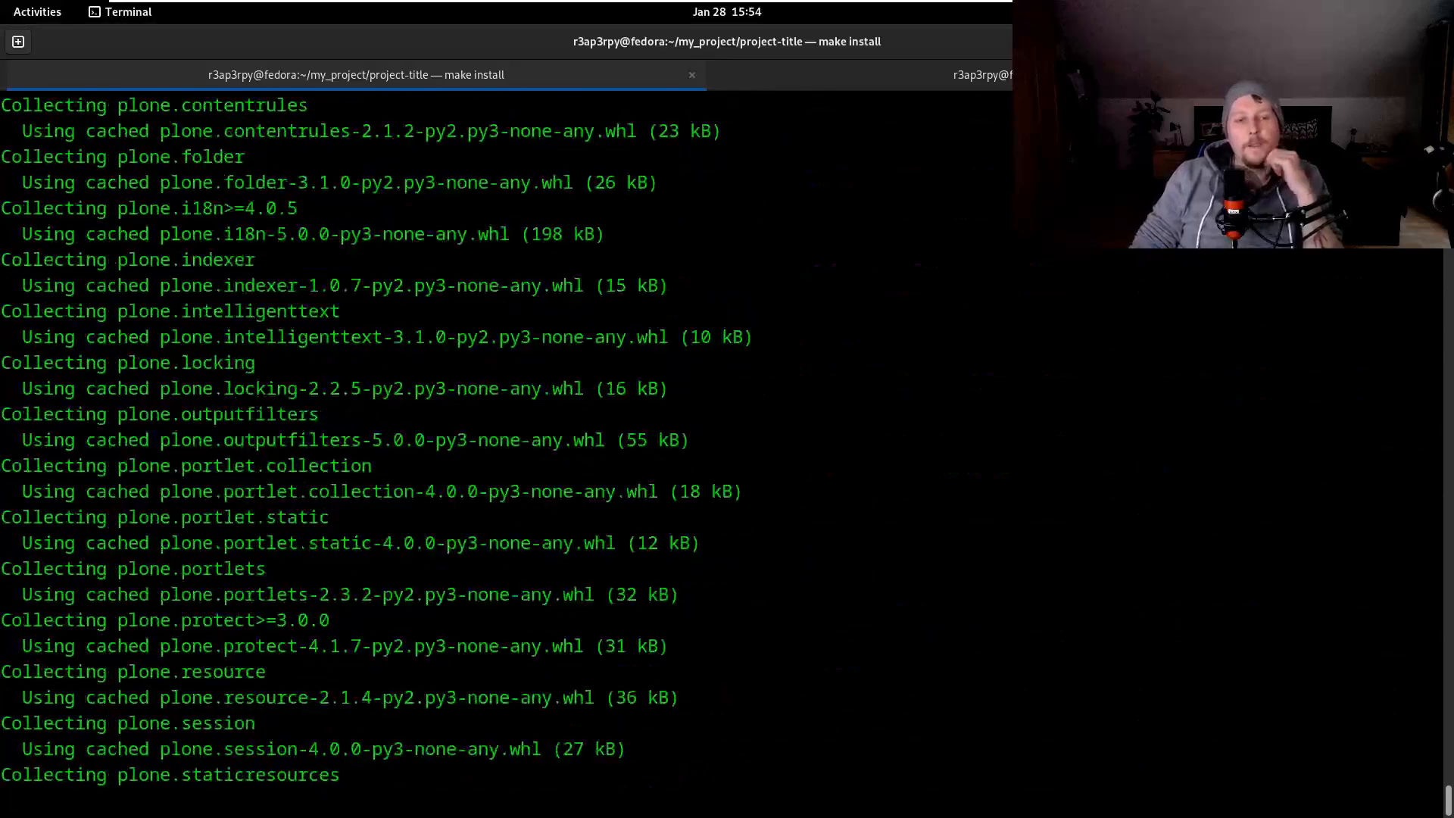
pyautogui.scroll(-3)
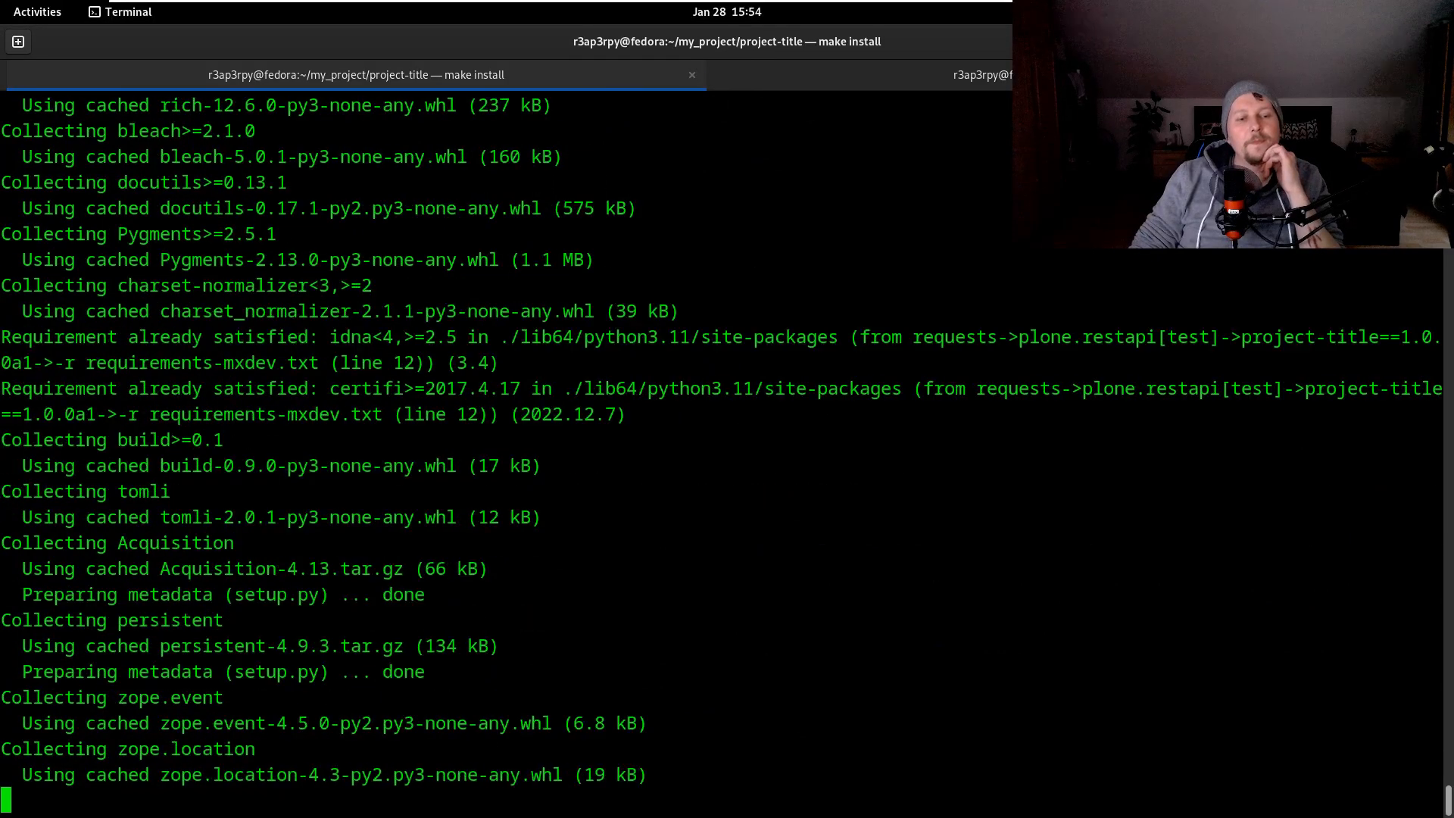
pyautogui.scroll(-3)
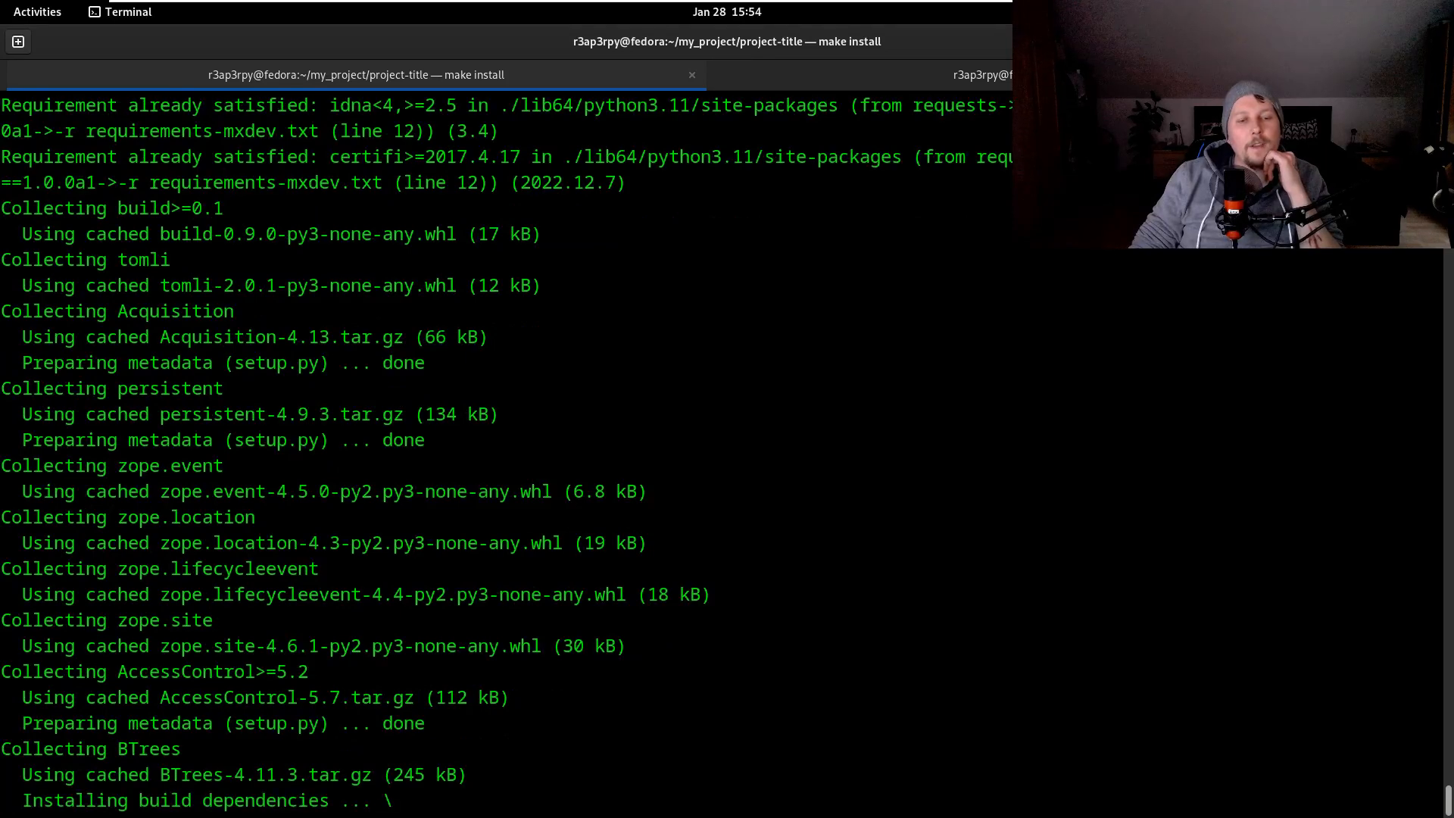
pyautogui.scroll(-3)
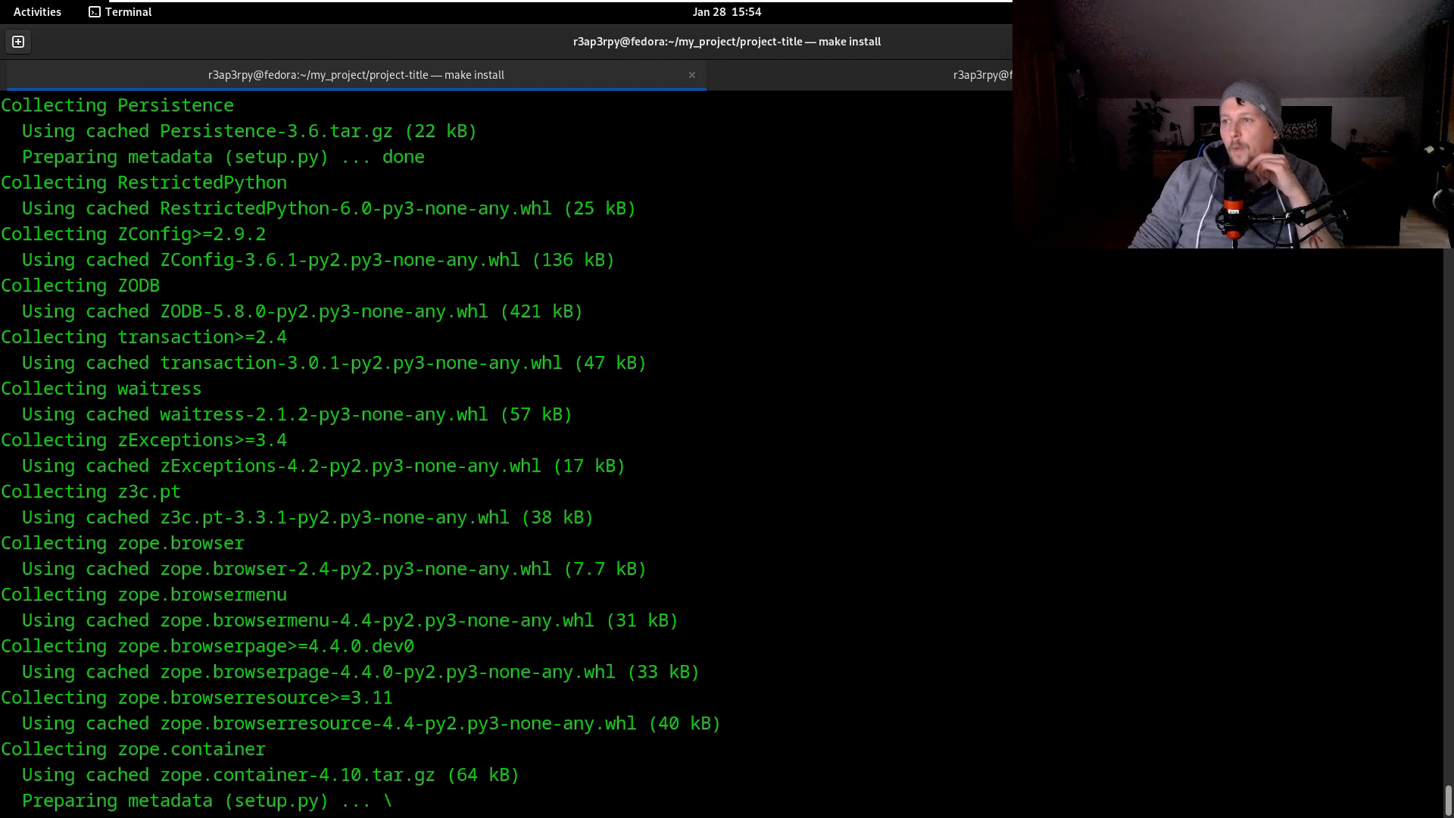
pyautogui.scroll(-3)
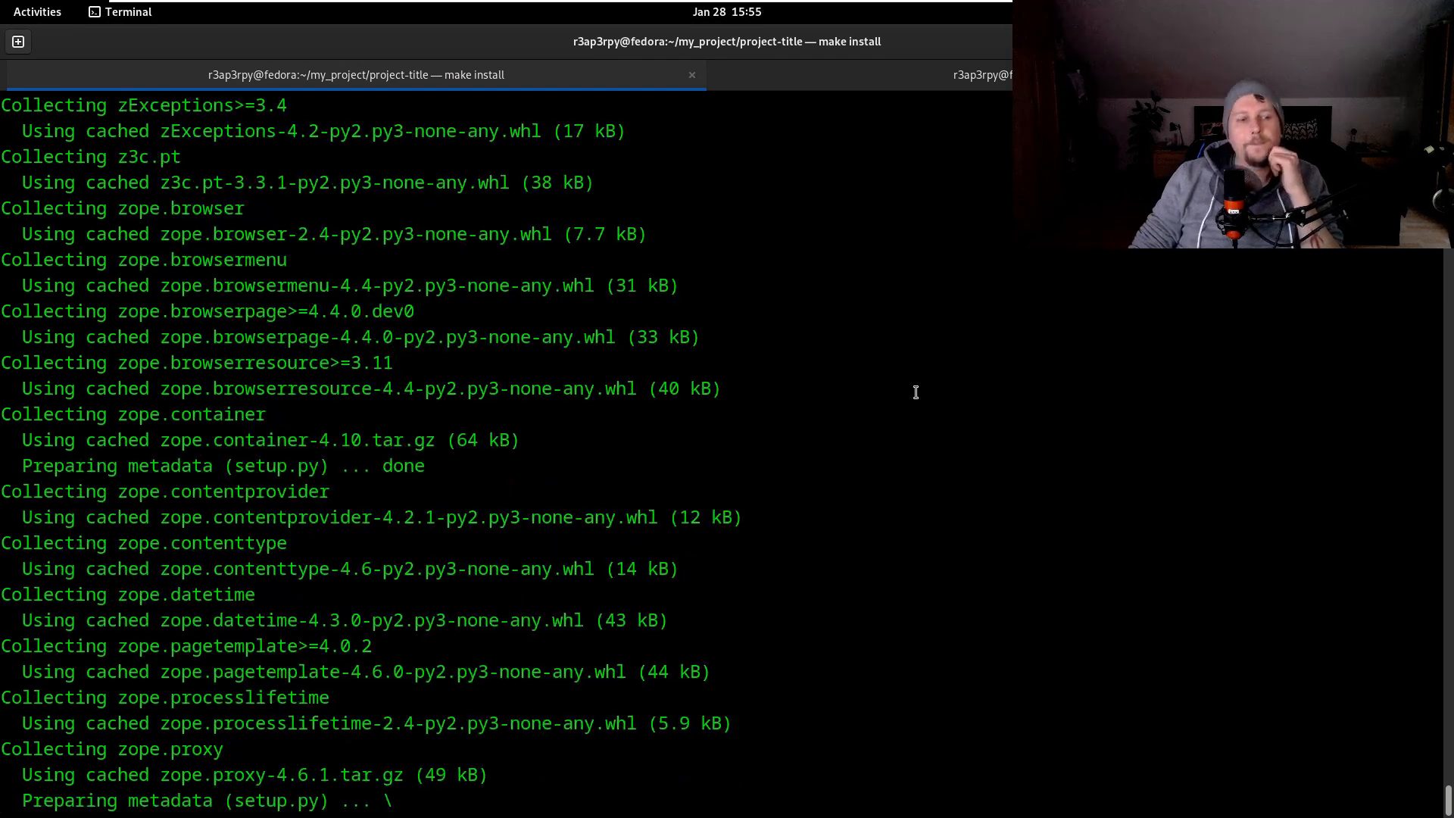
pyautogui.scroll(-3)
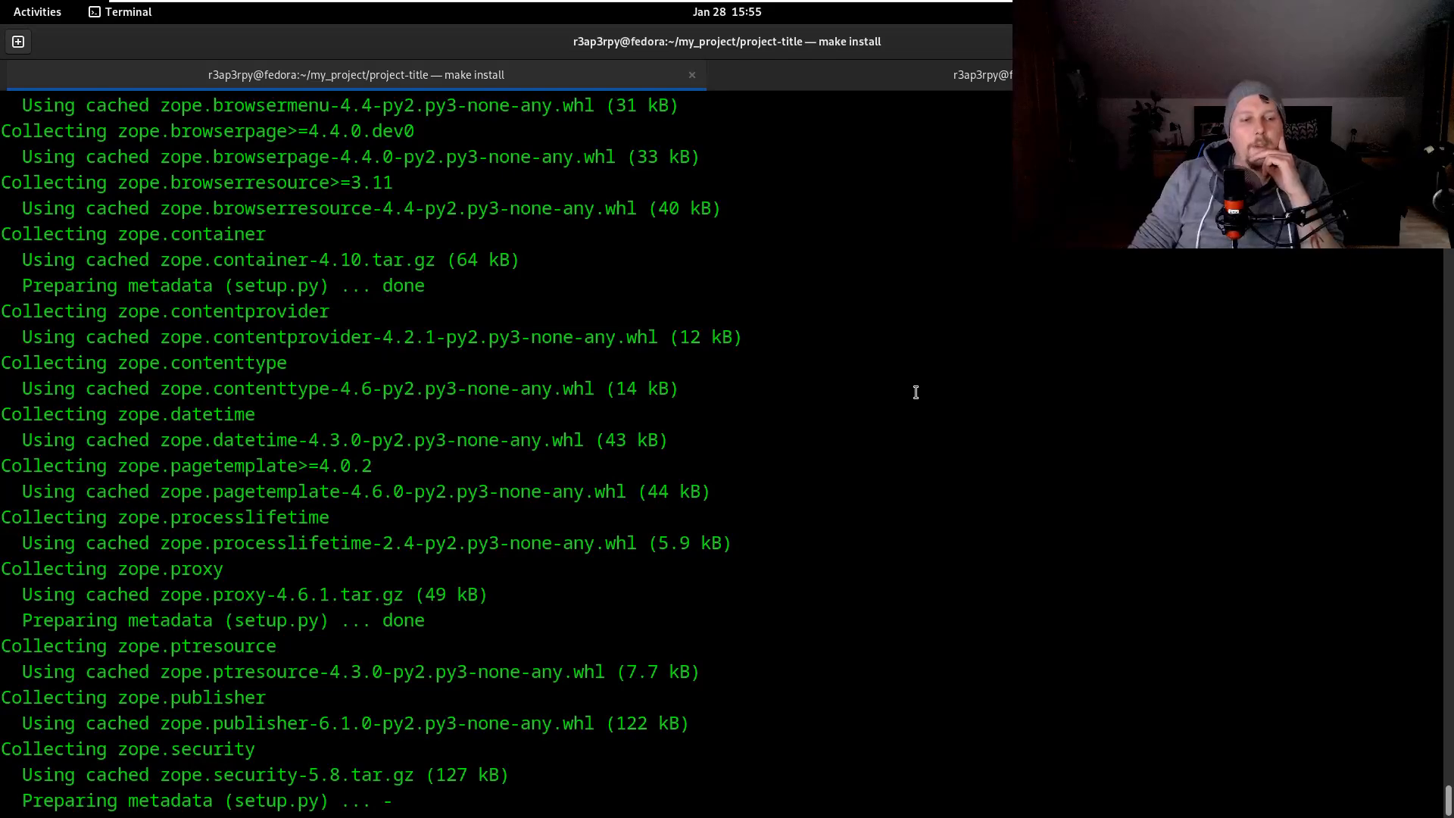
pyautogui.scroll(-3)
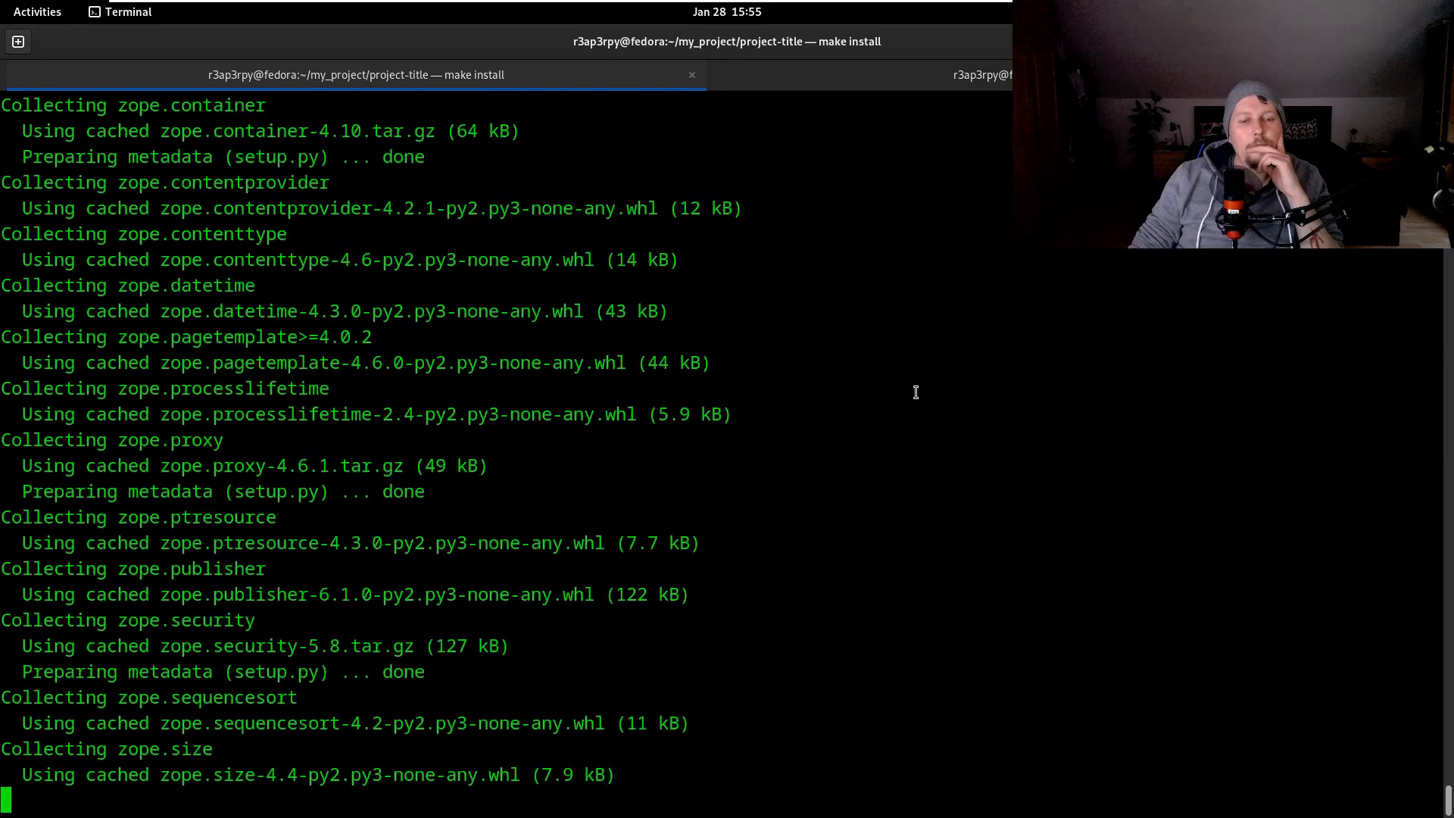
pyautogui.scroll(-3)
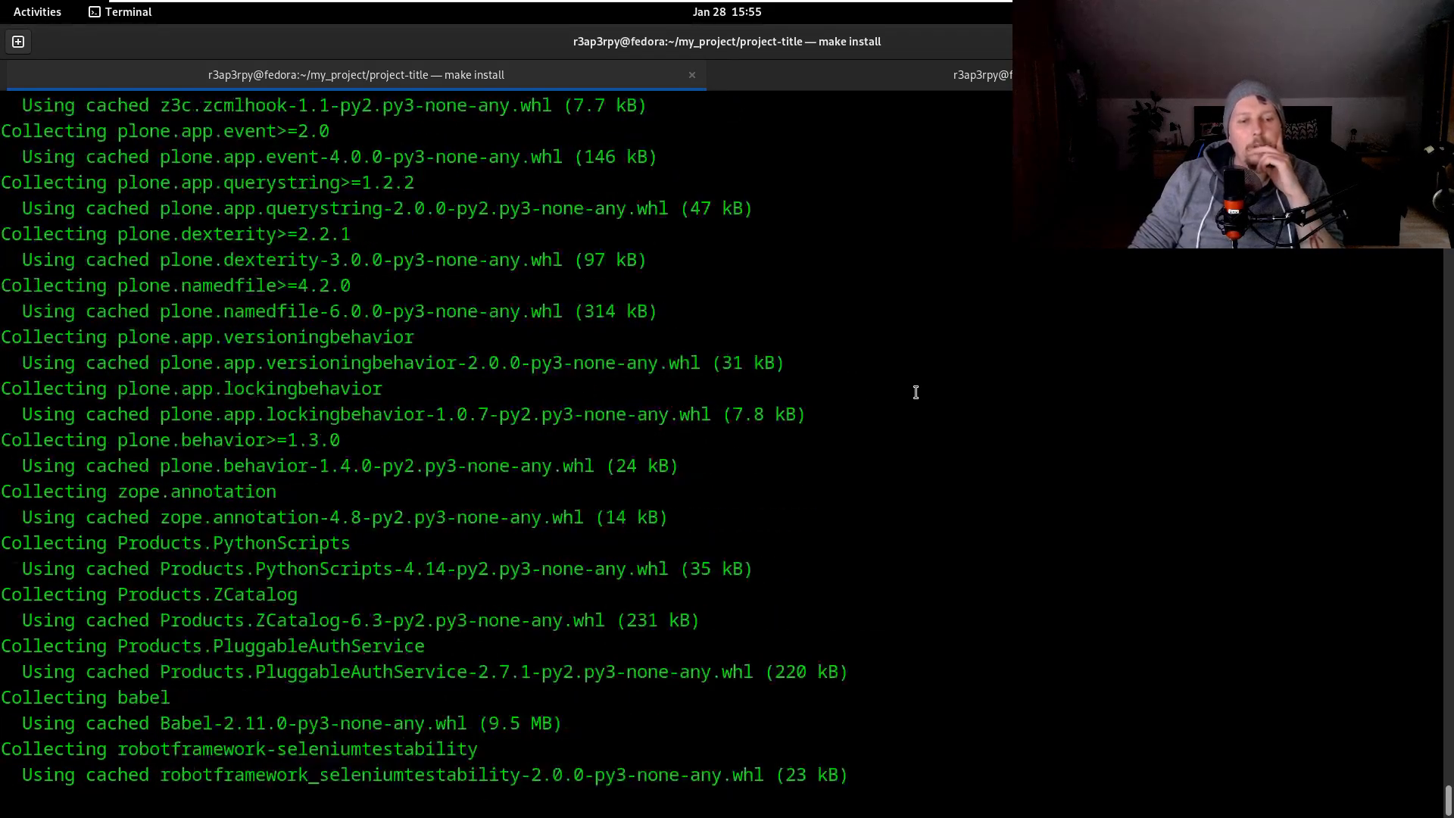
pyautogui.scroll(-3)
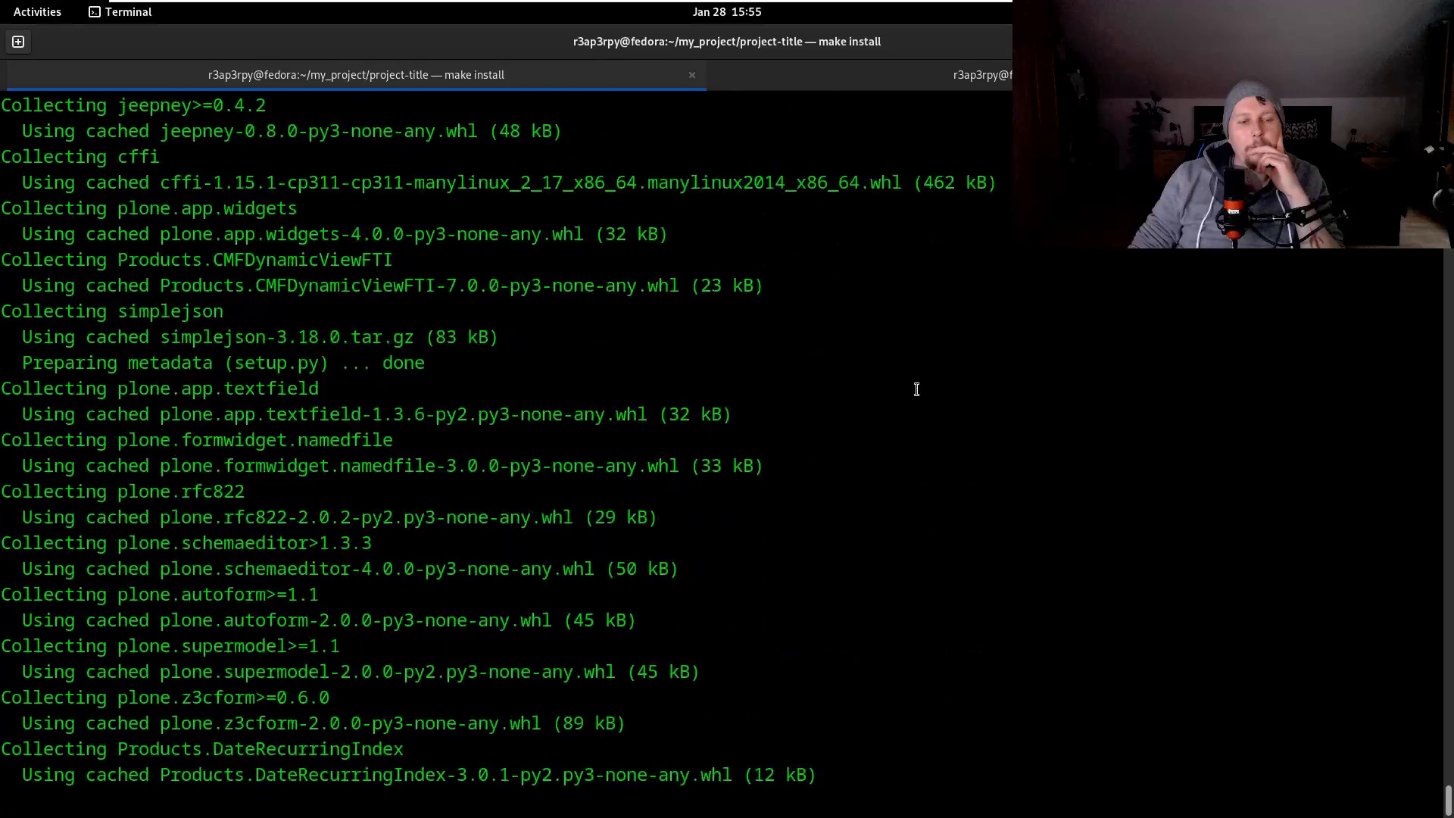
pyautogui.scroll(-3)
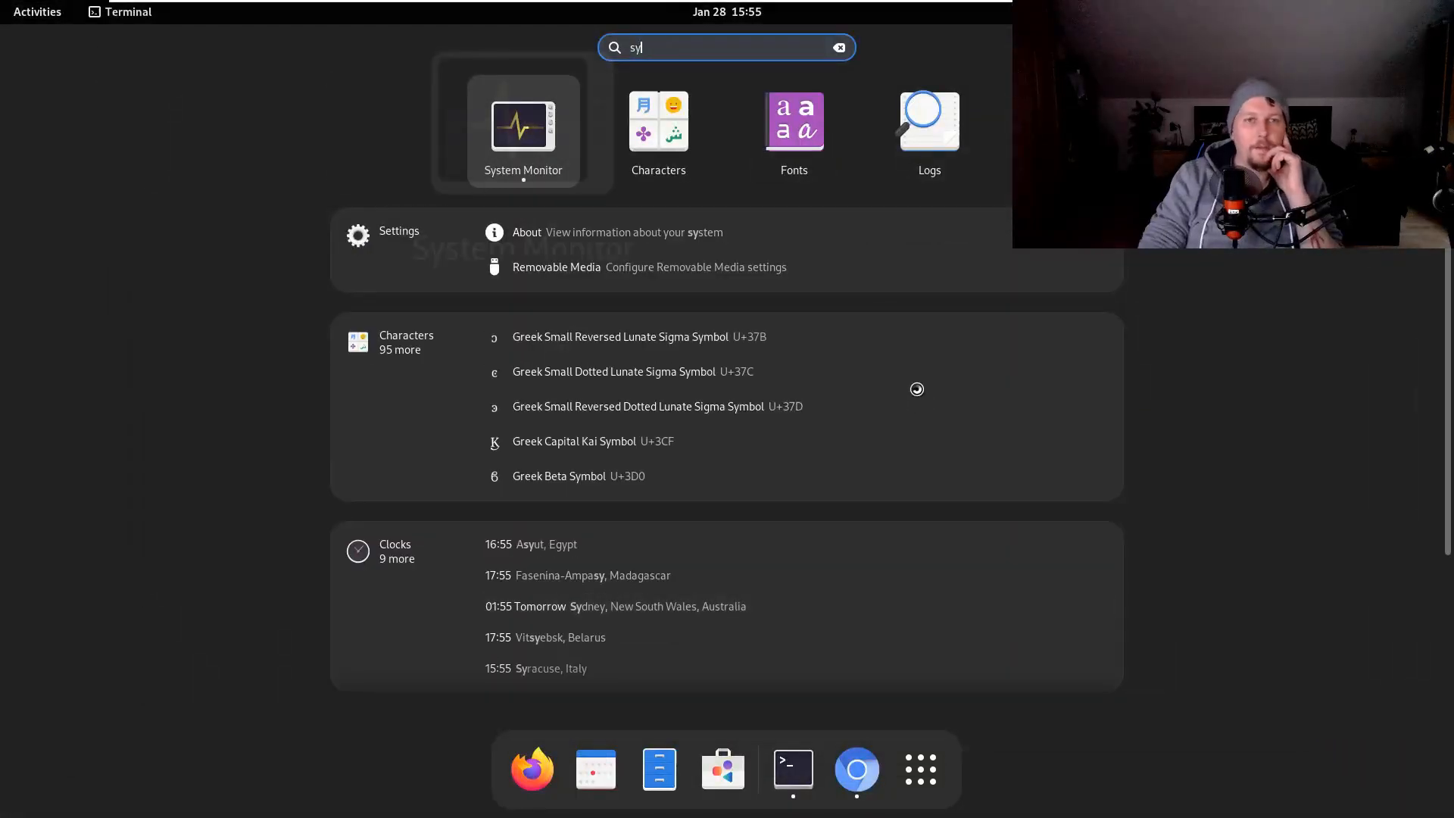
# Open System Monitor, view Resources then Processes, and return to the terminal
pyautogui.click(522, 121)
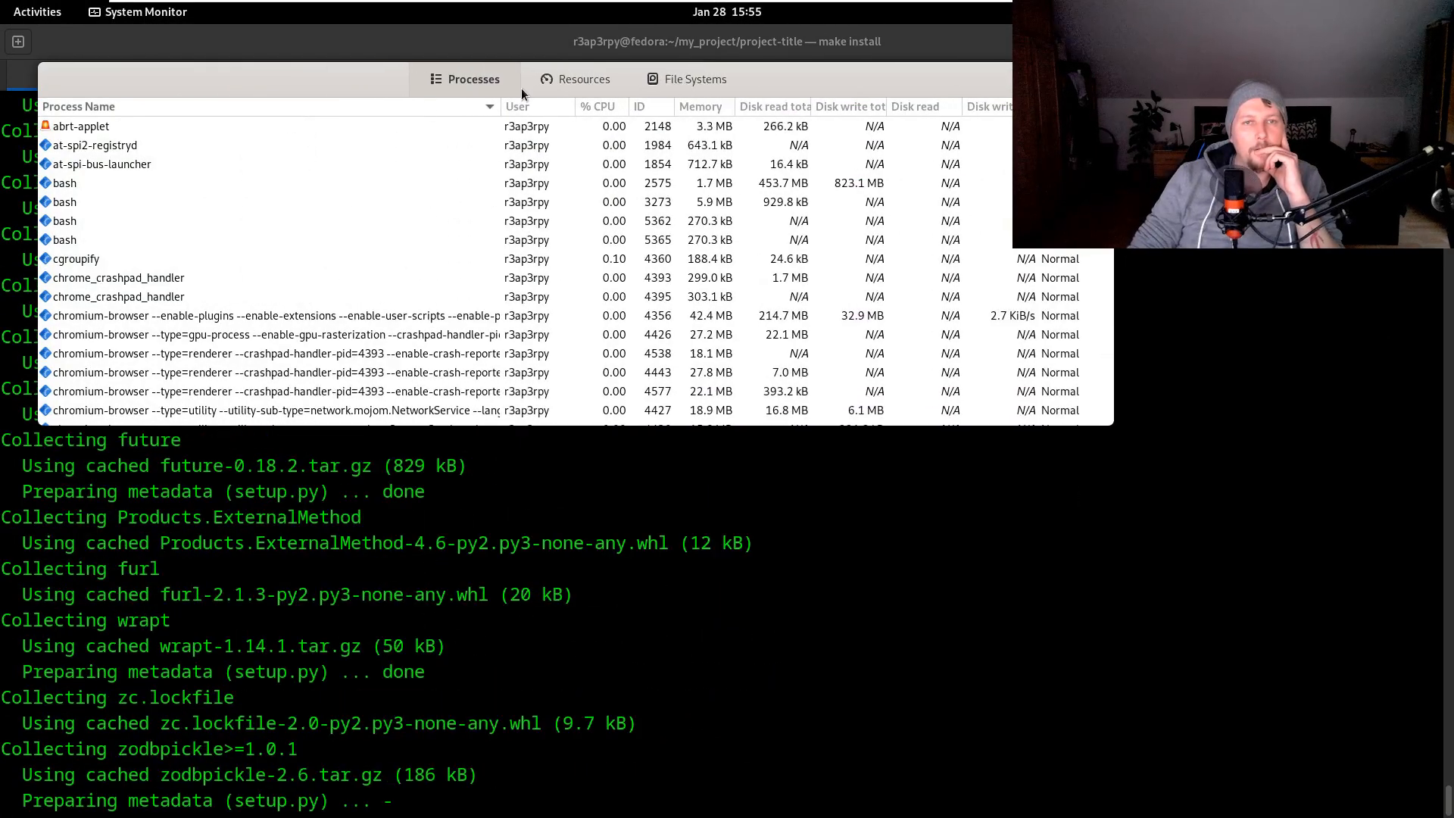
pyautogui.click(584, 79)
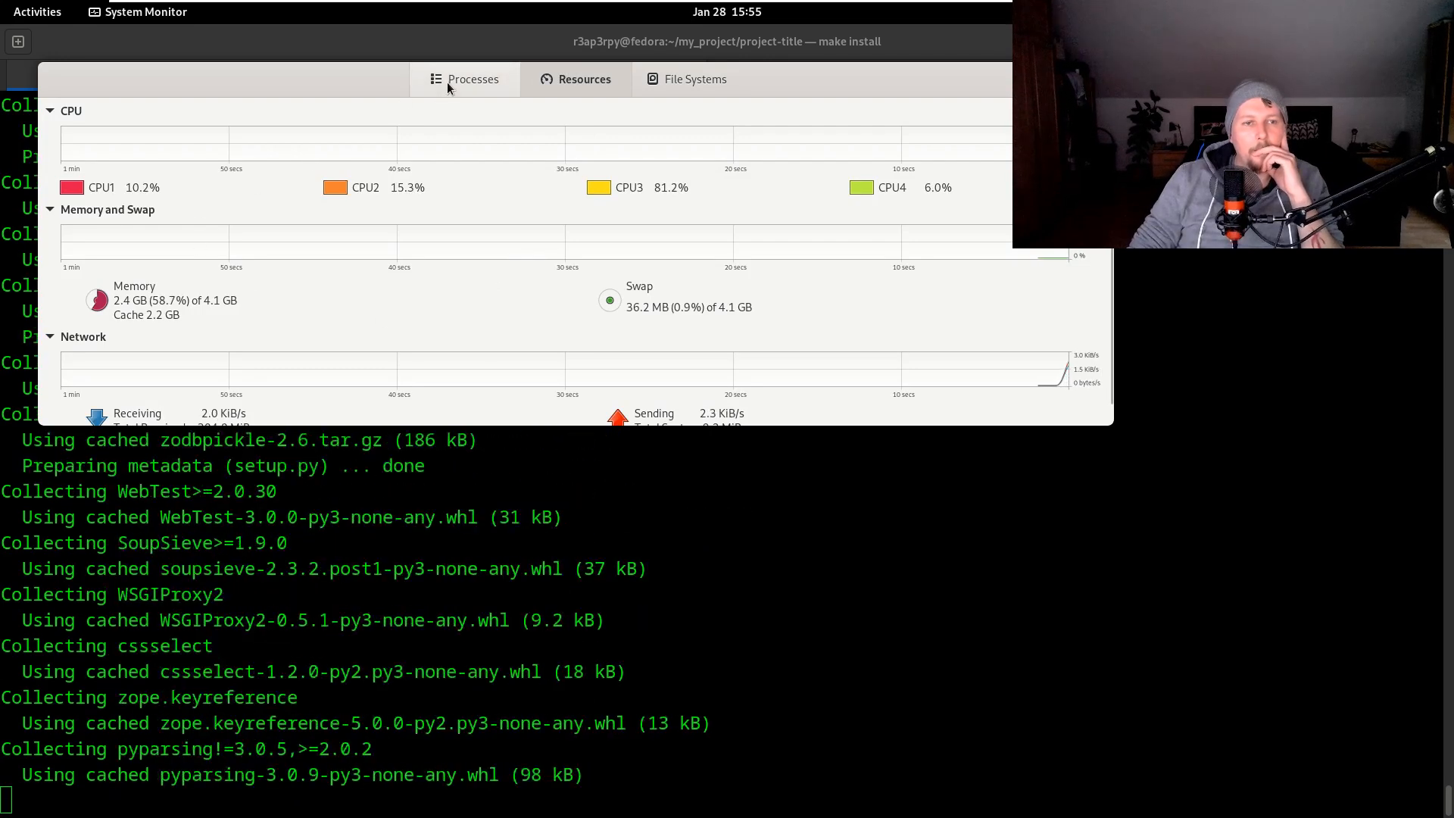
pyautogui.click(472, 79)
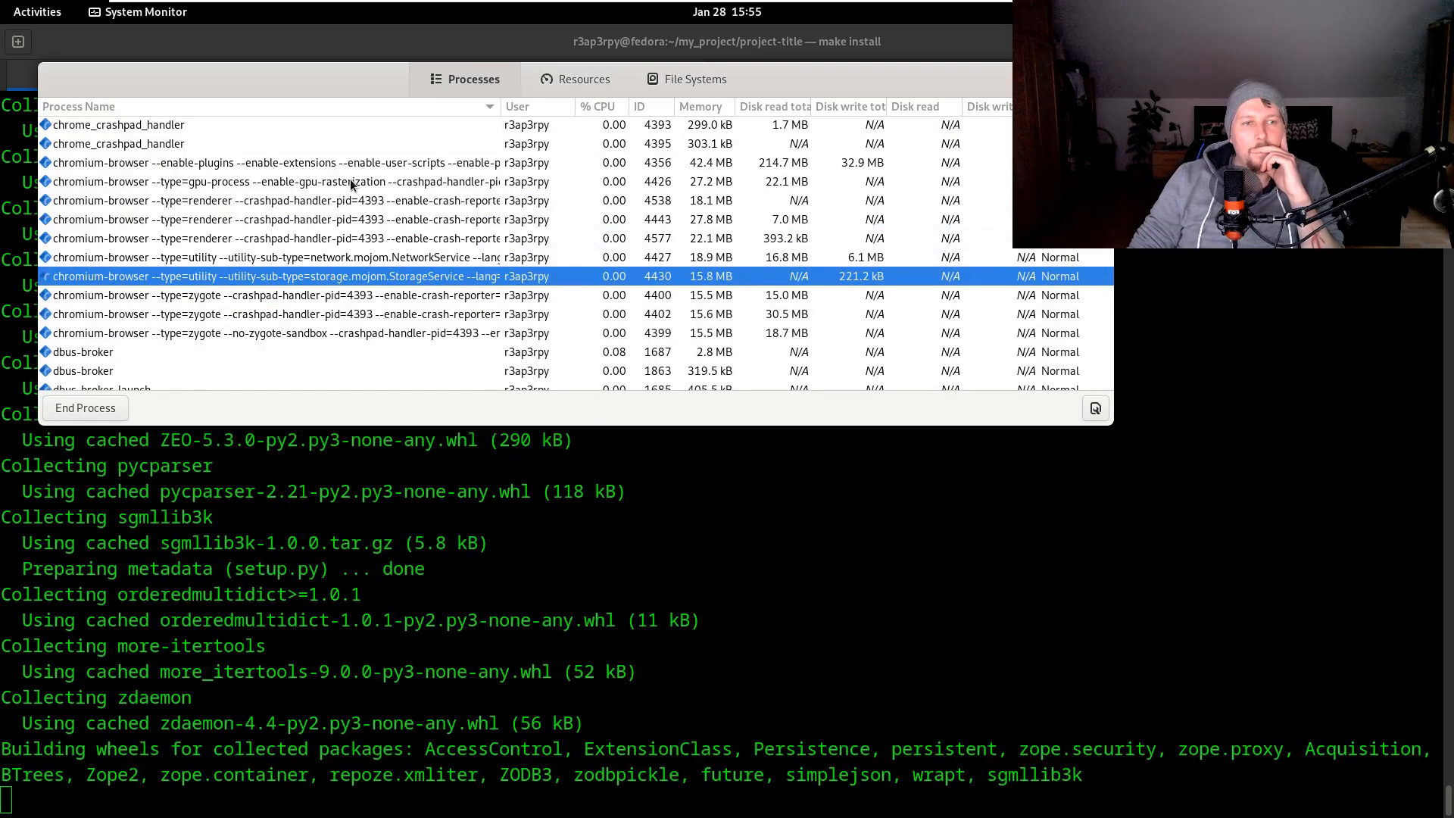
pyautogui.click(278, 162)
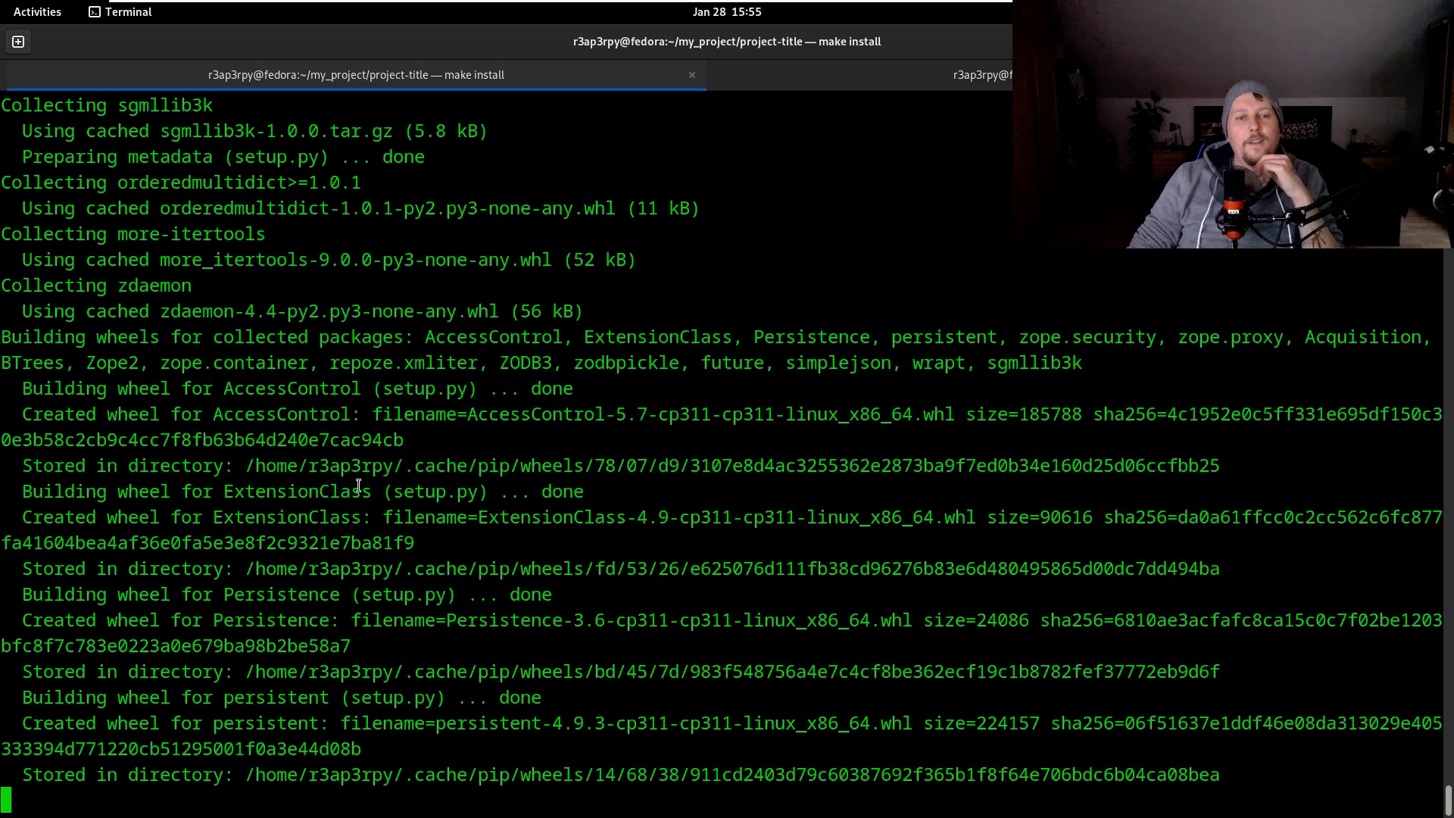
# Scroll the wheel-building output and glance at System Monitor's Resources graphs
pyautogui.scroll(-3)
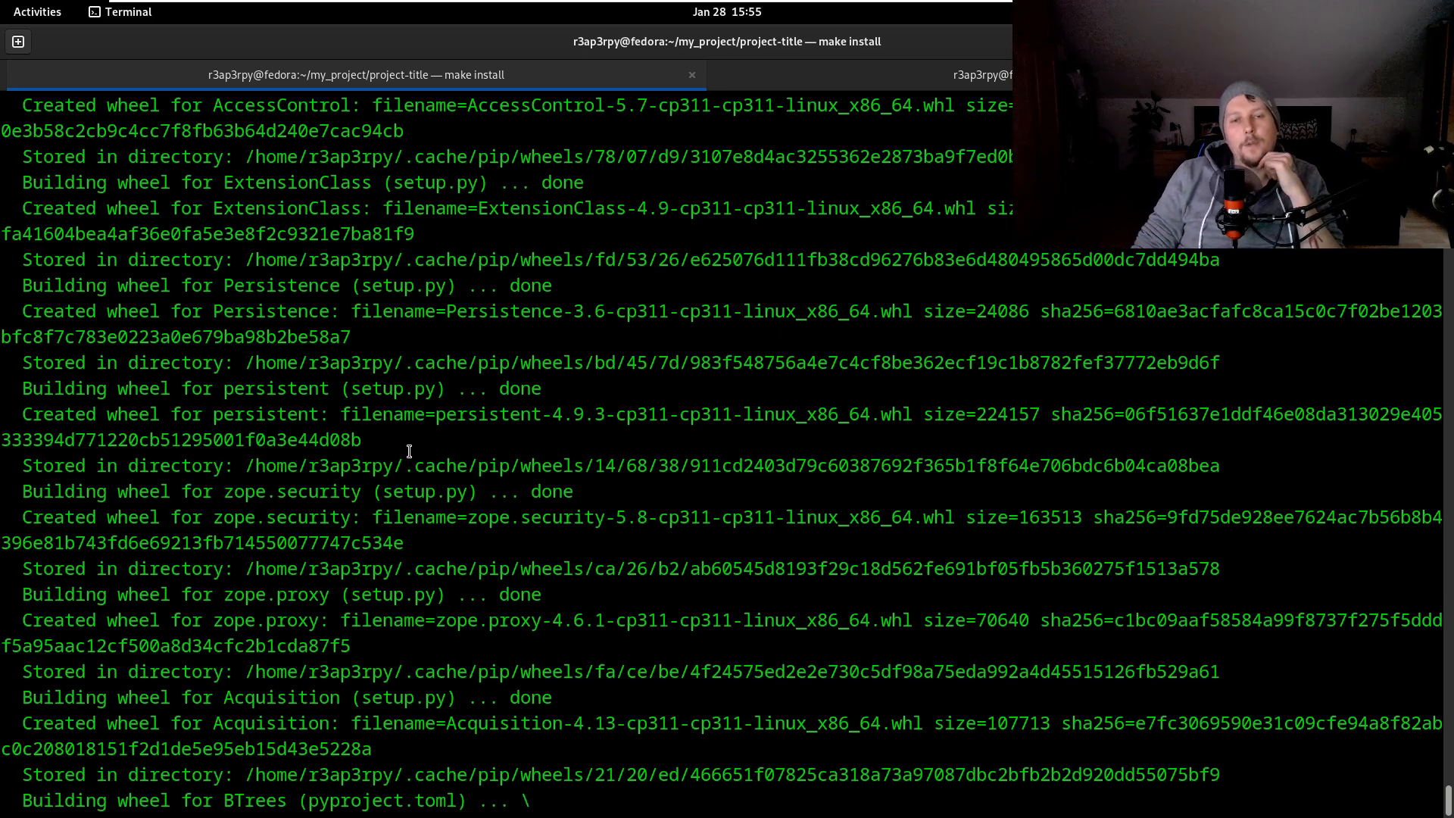
pyautogui.moveTo(476, 383)
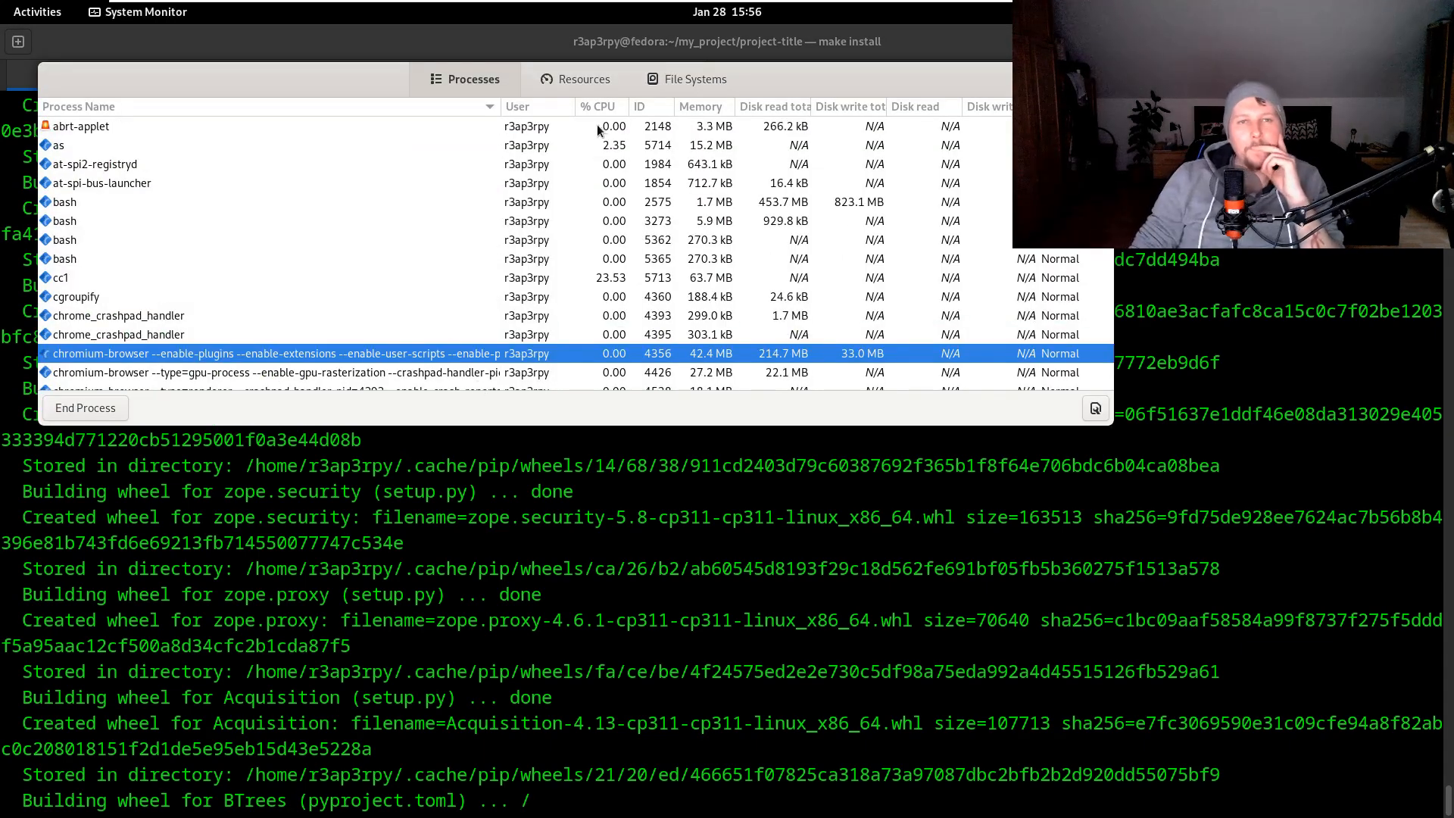
pyautogui.click(583, 78)
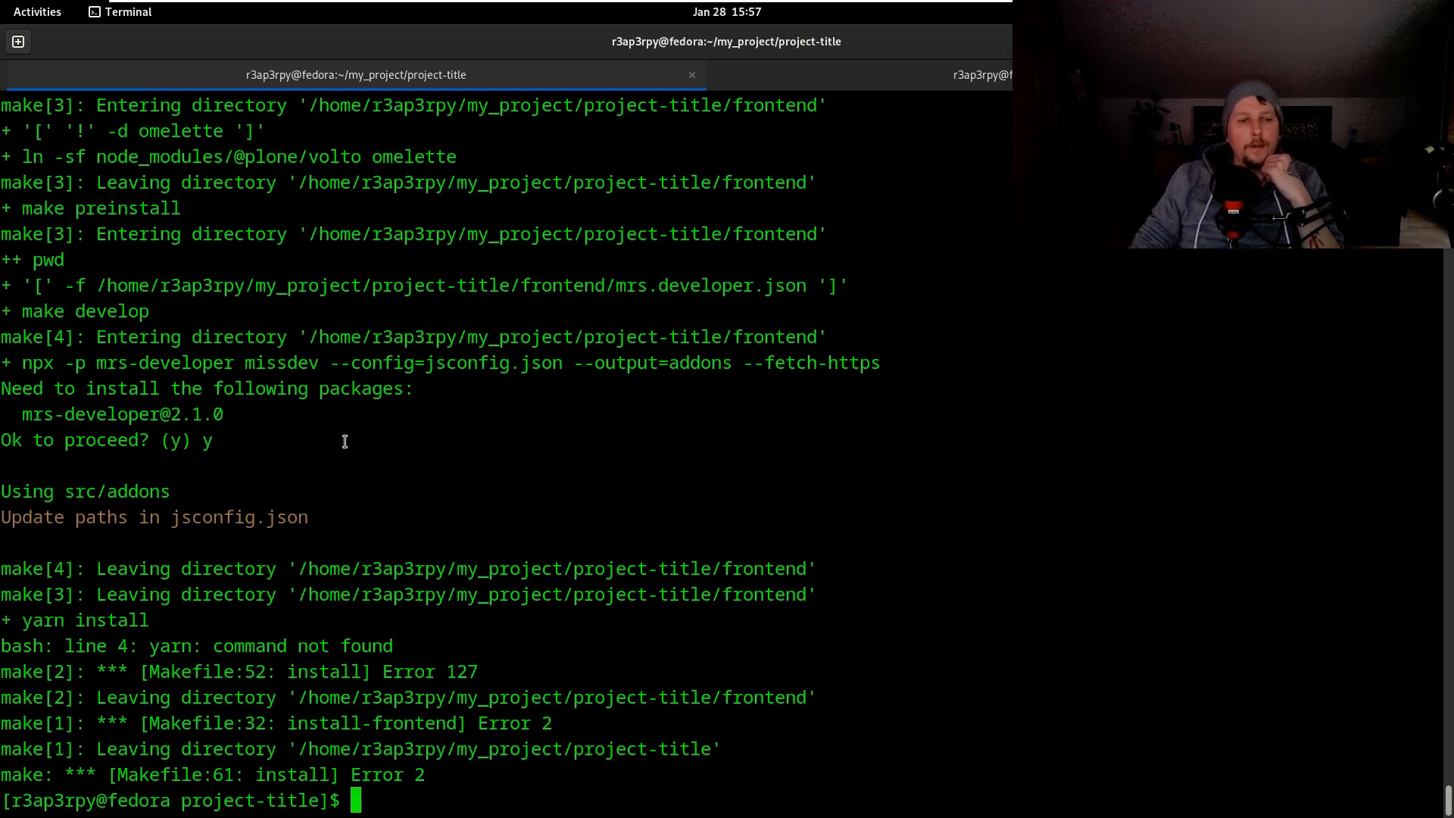
pyautogui.moveTo(414, 556)
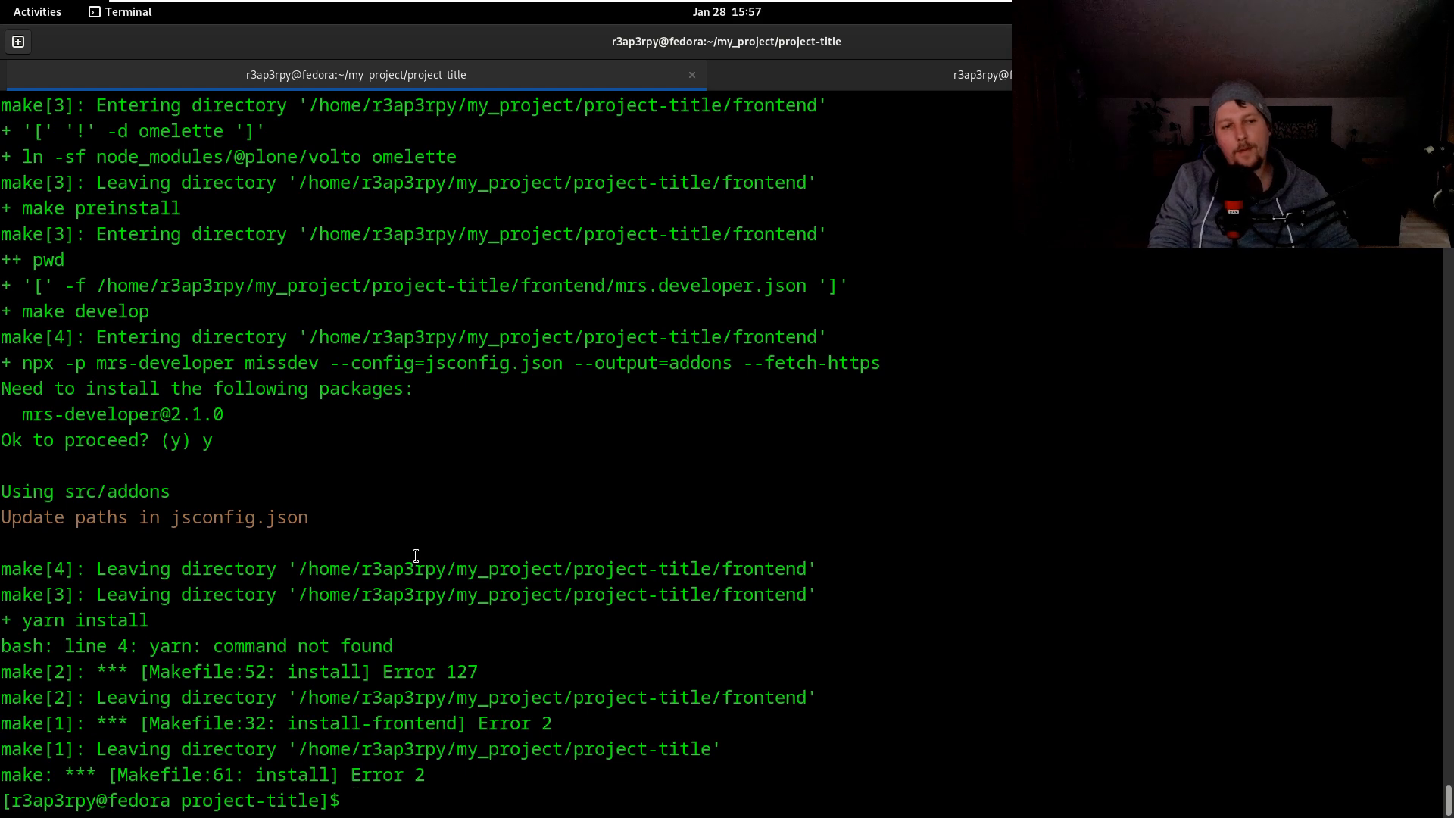
# Cancel the yarnpkg install offer with Ctrl+C, then list all files with ls -la
pyautogui.write('yum i')
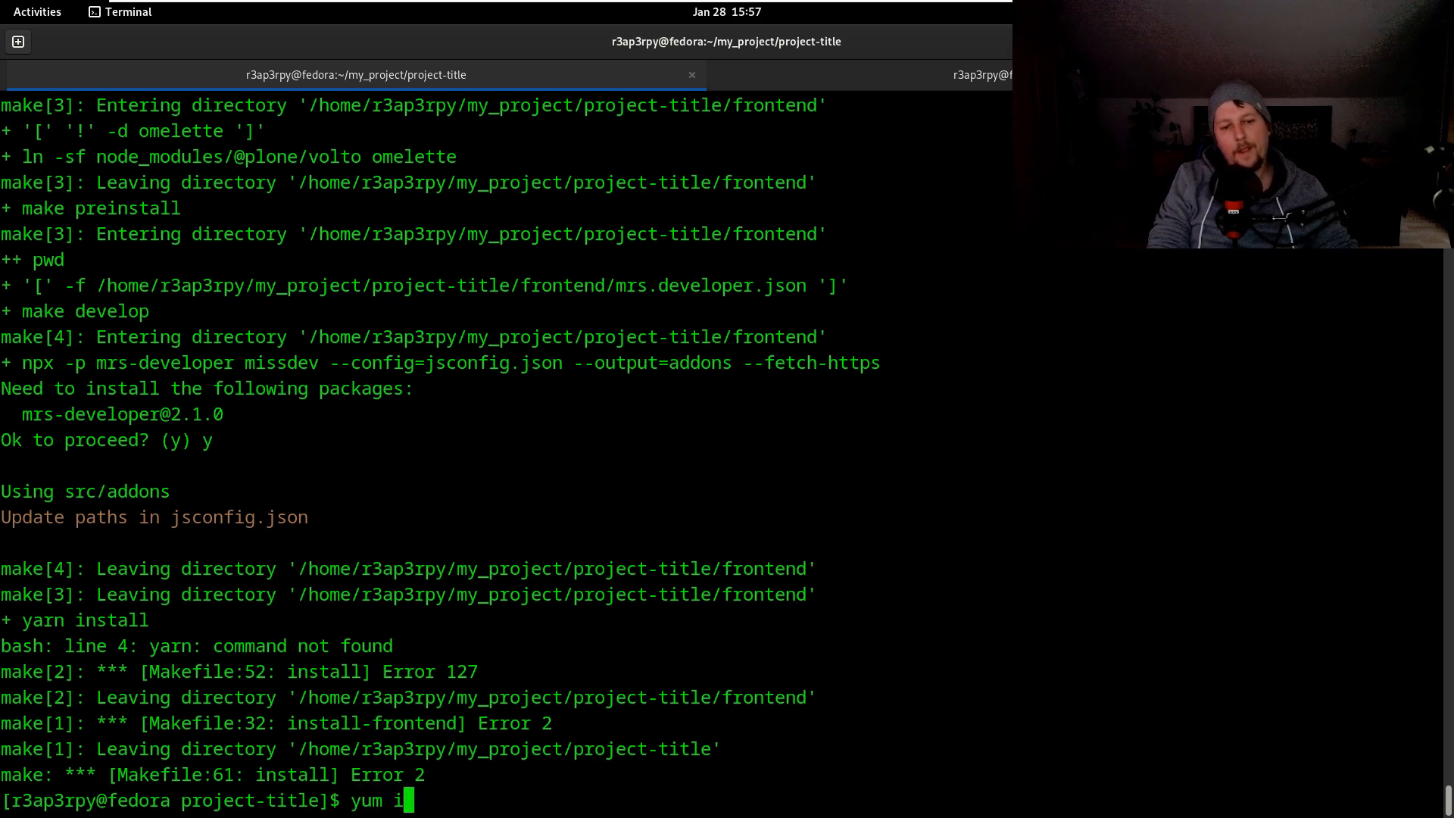
pyautogui.write('nstall')
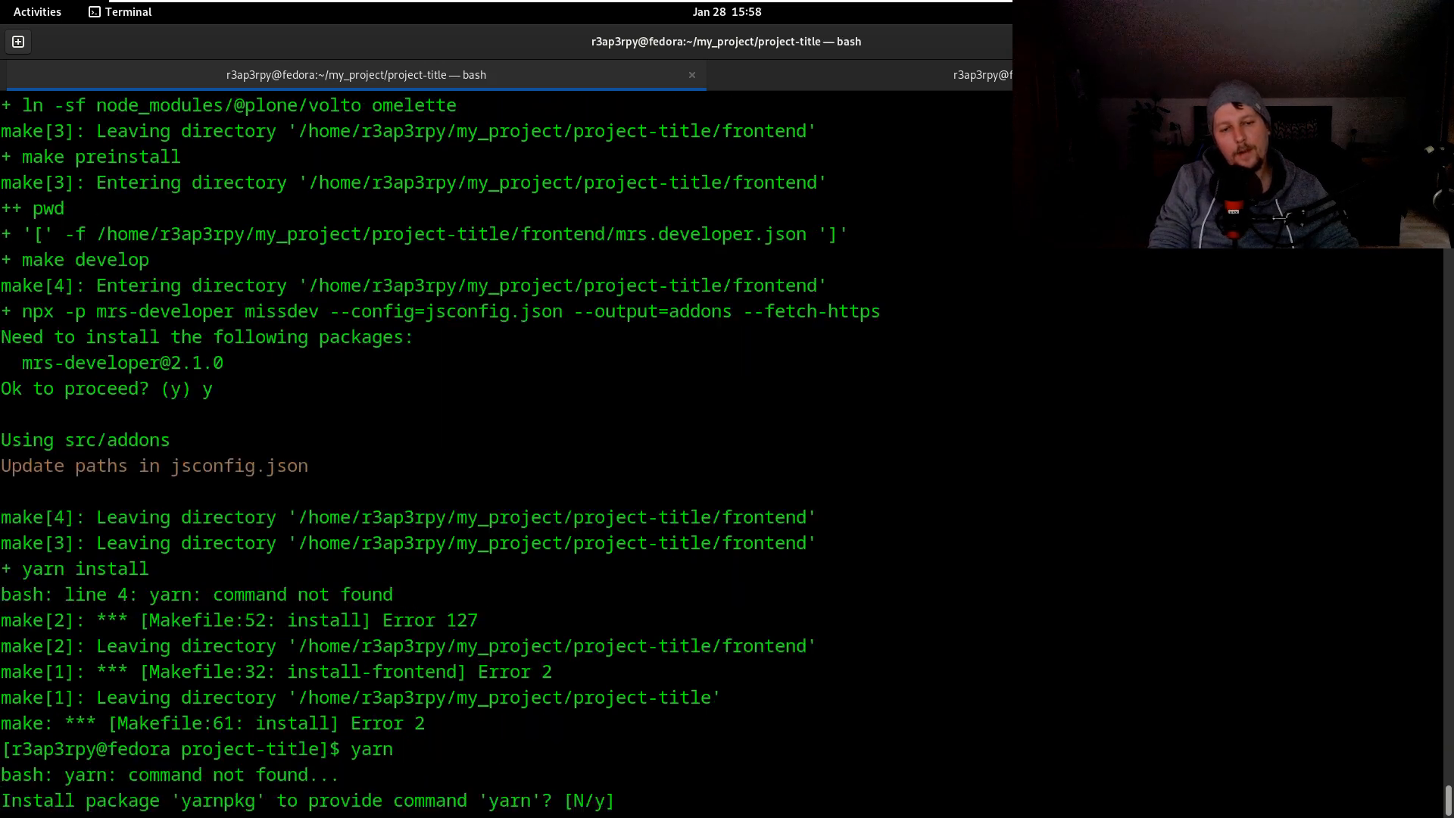
pyautogui.press('ctrl+c')
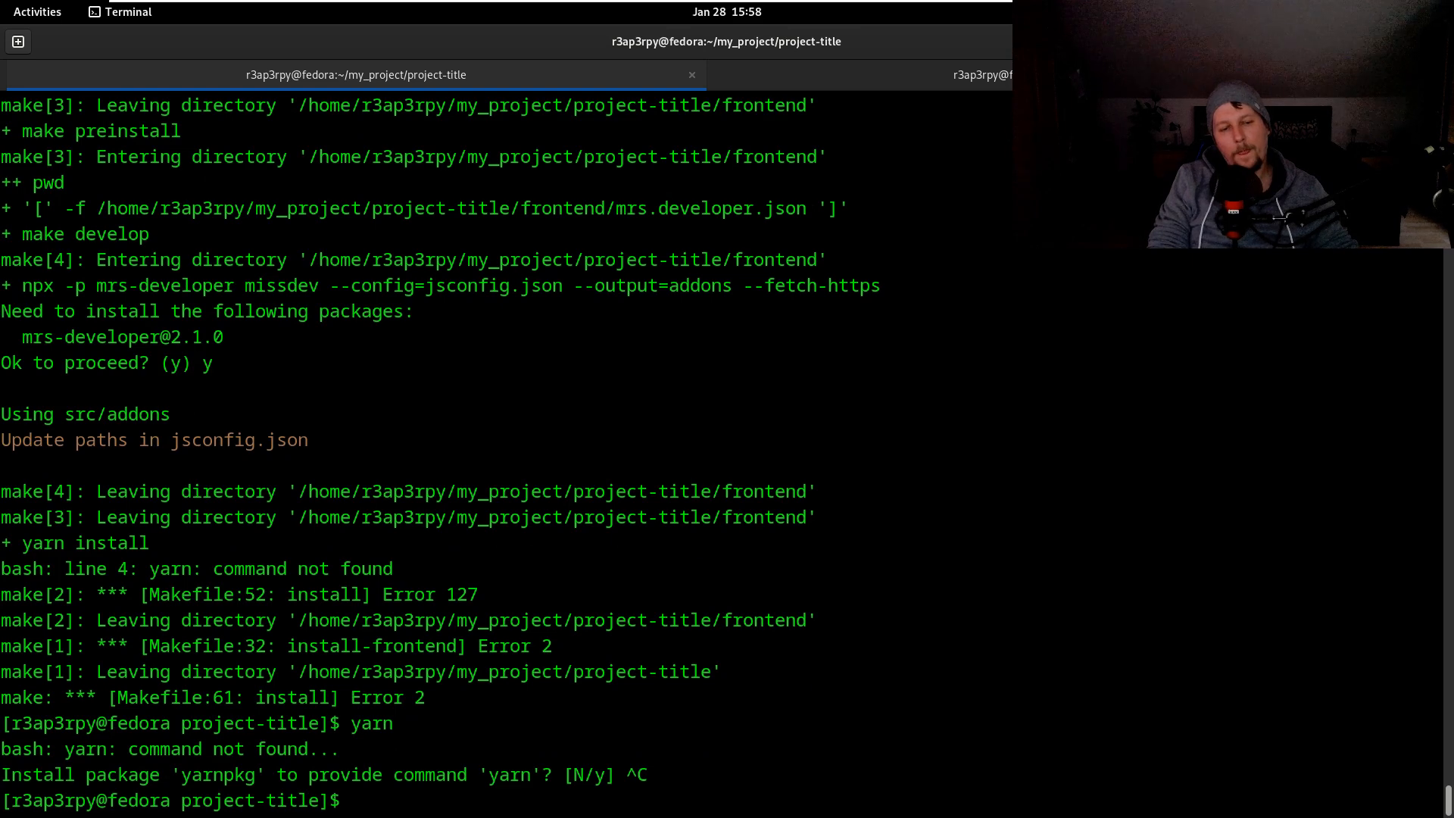
pyautogui.write('ls -la')
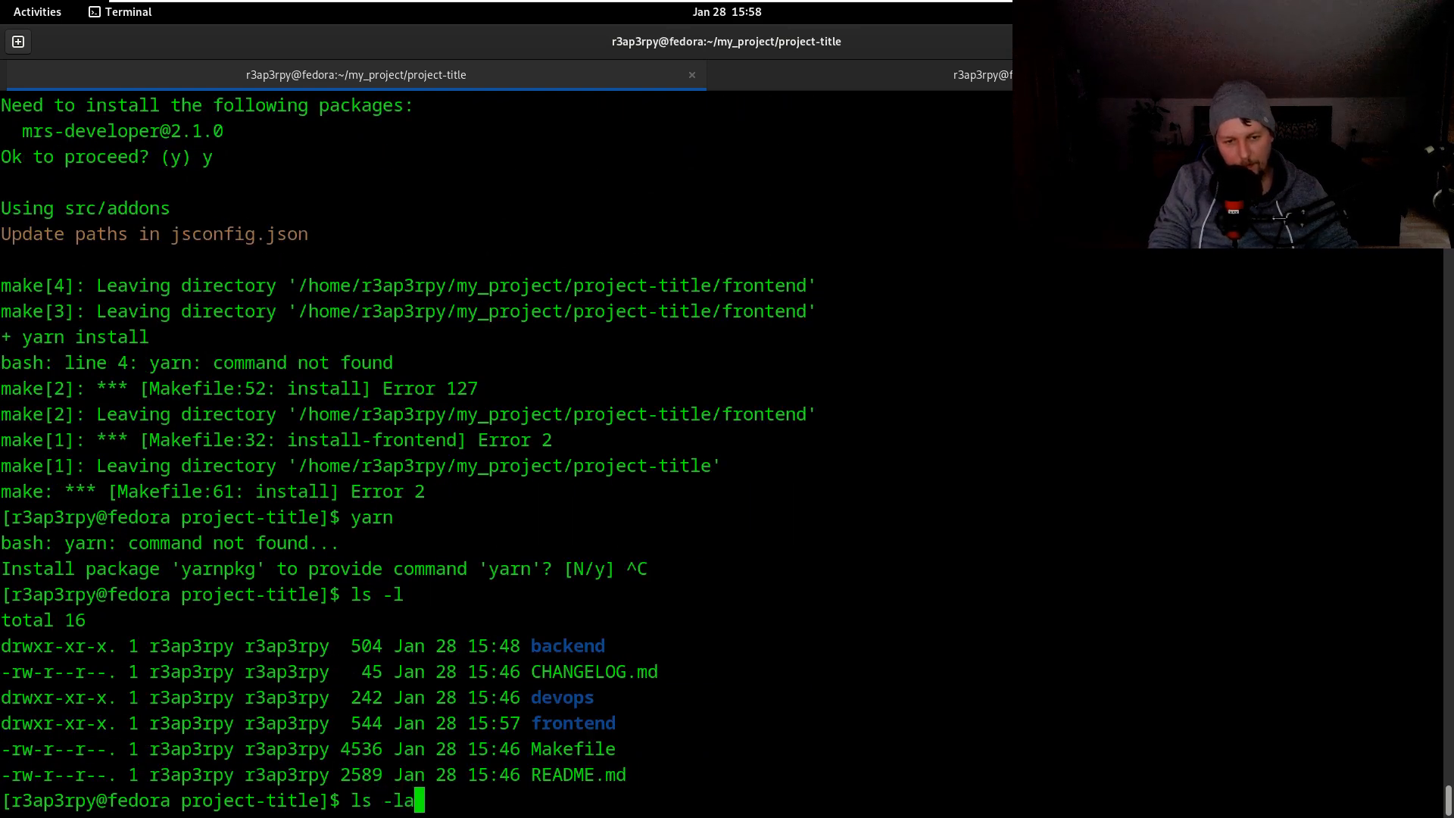
pyautogui.press('Return')
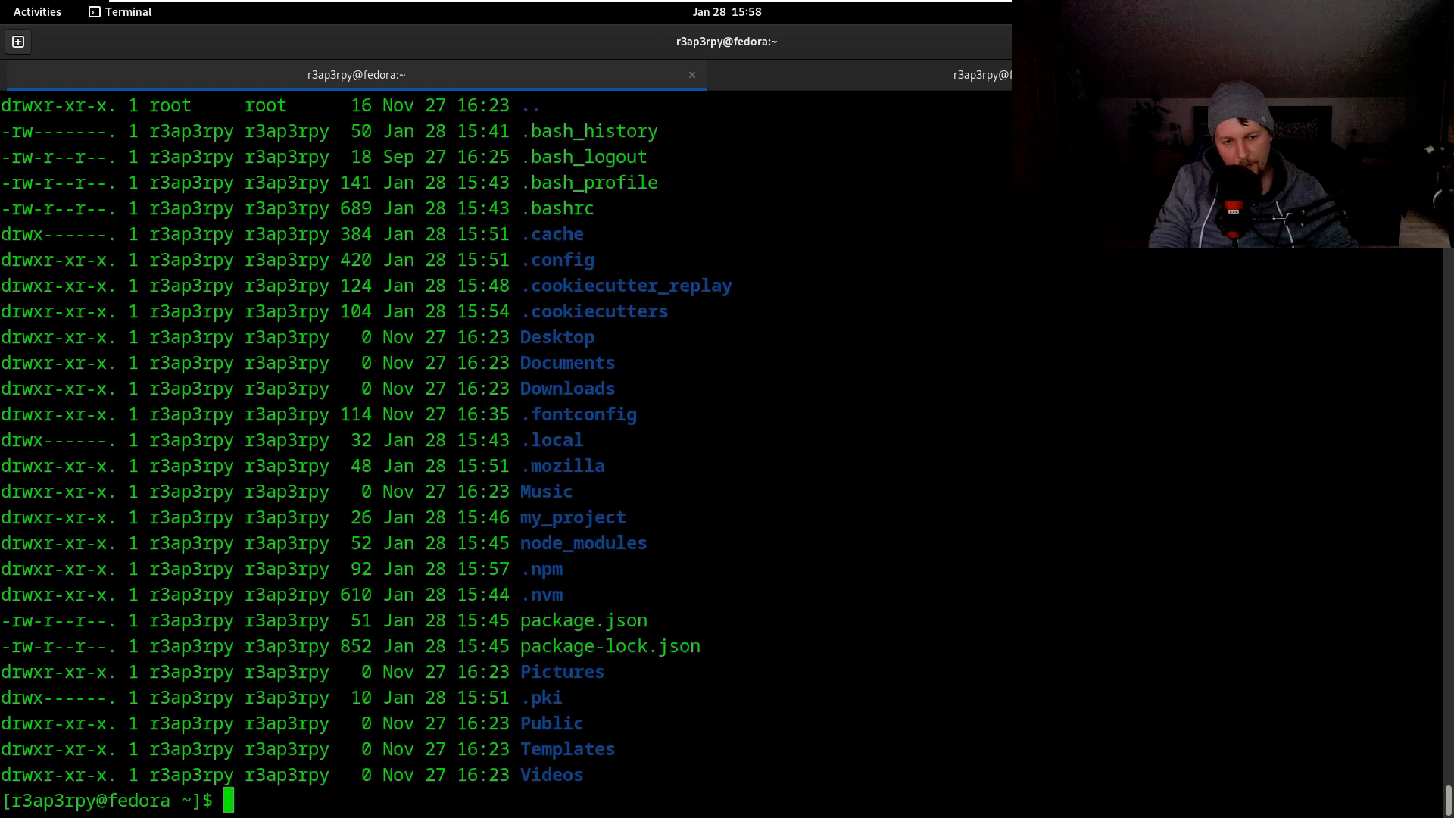
# Inspect .bash_profile and the .npm folder, then install yarn 1.22.17 and run yarn install
pyautogui.write('cat')
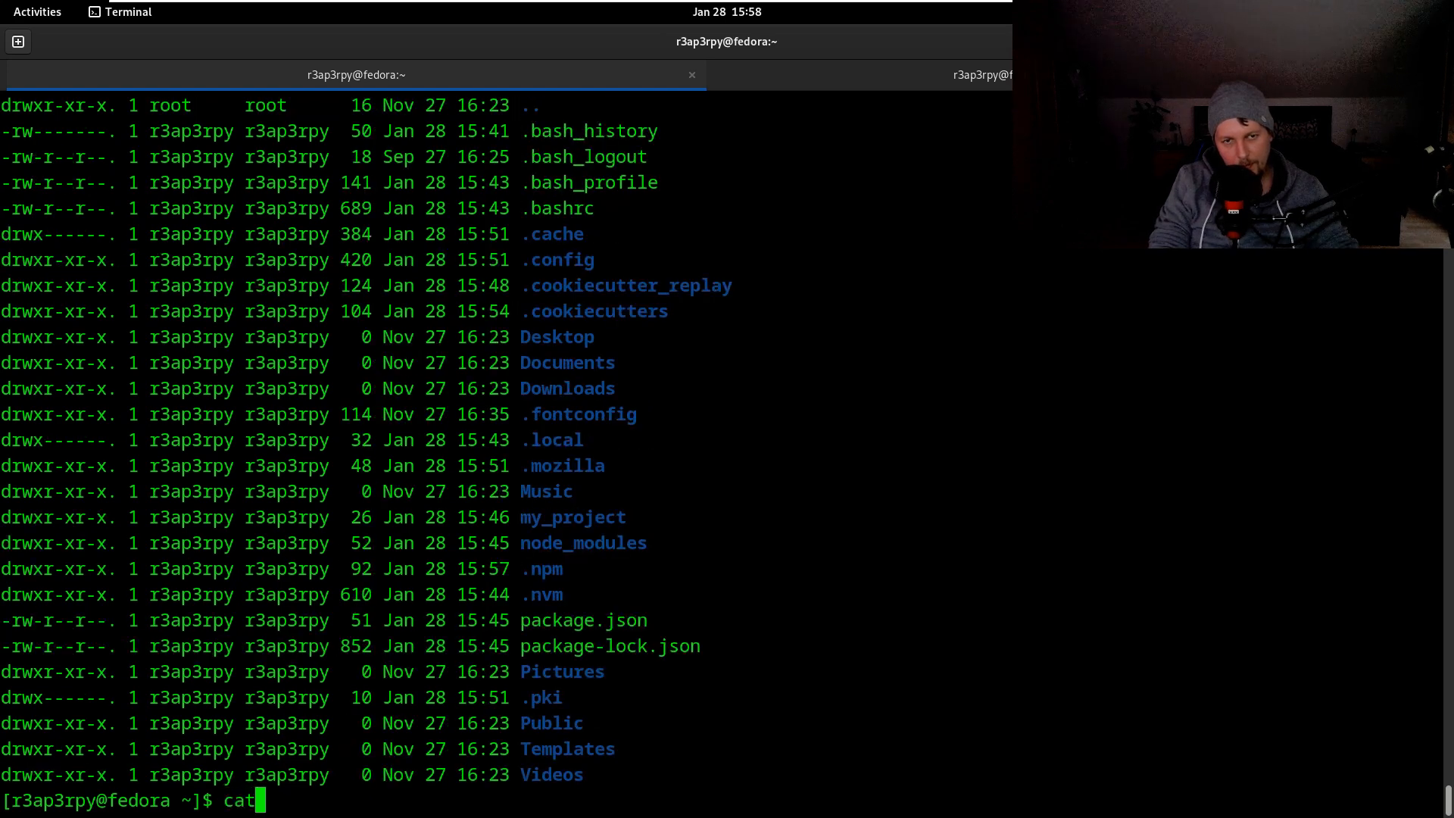
pyautogui.write('.bash_pr')
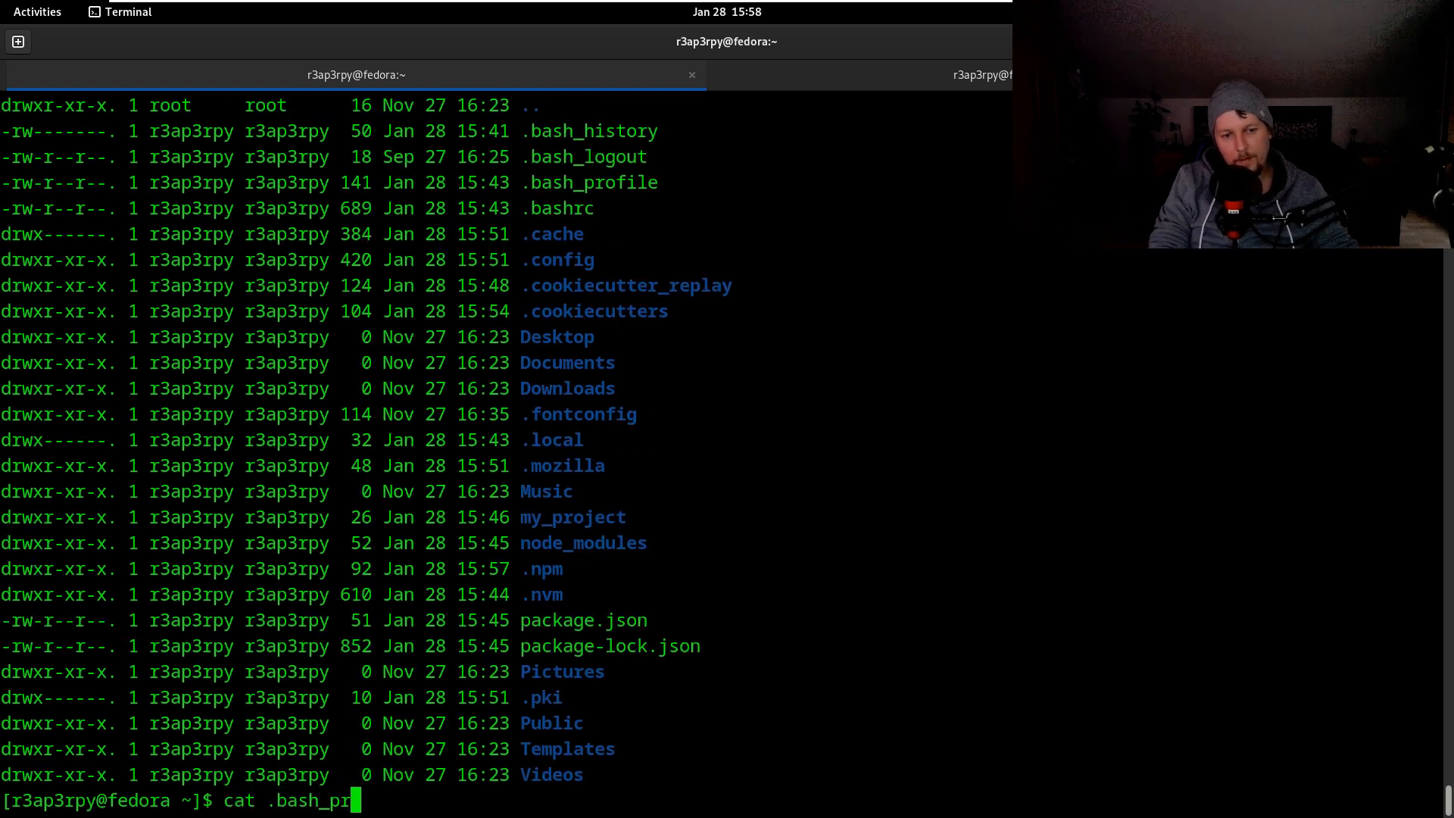
pyautogui.press('Return')
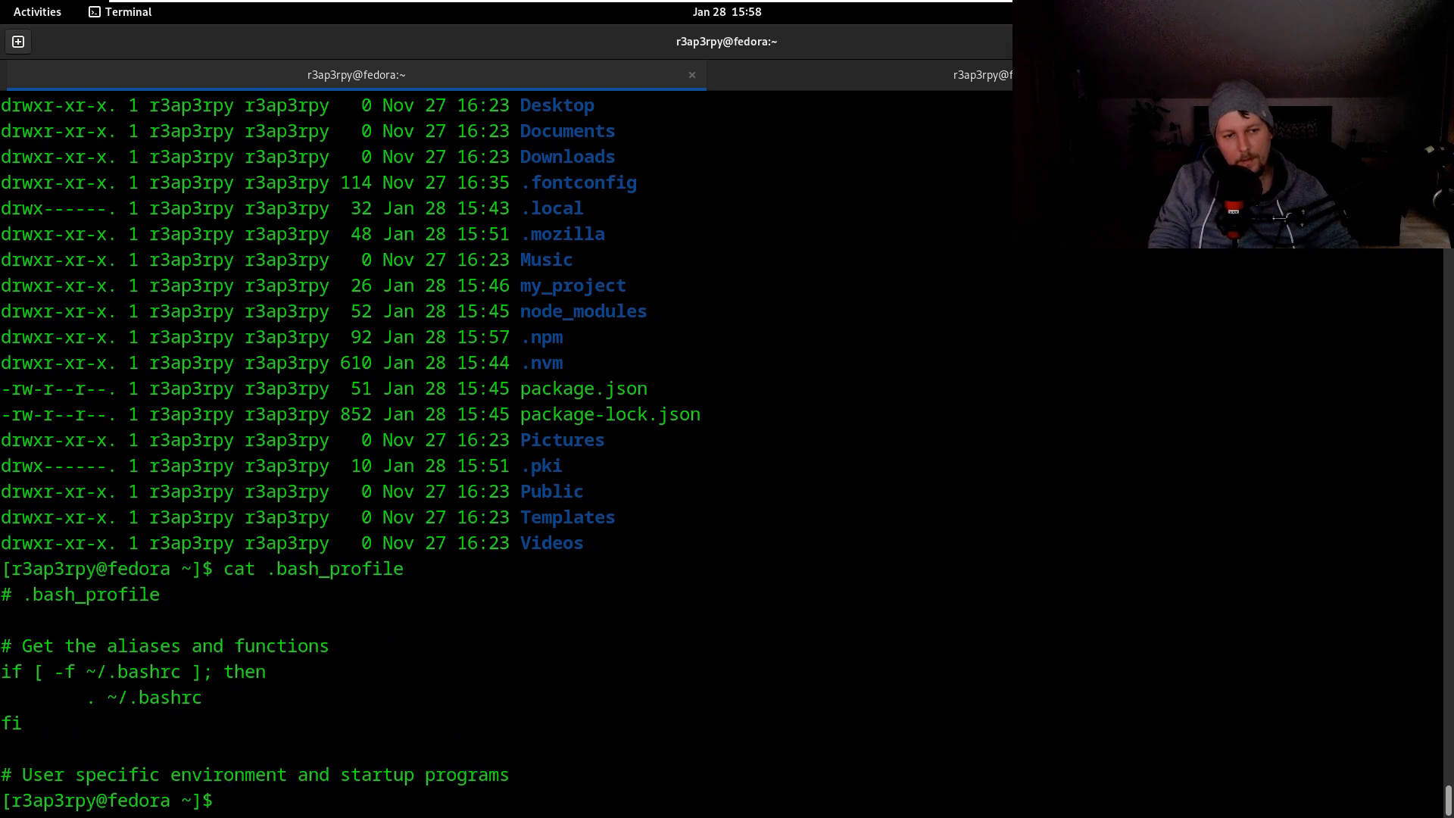
pyautogui.write('ls')
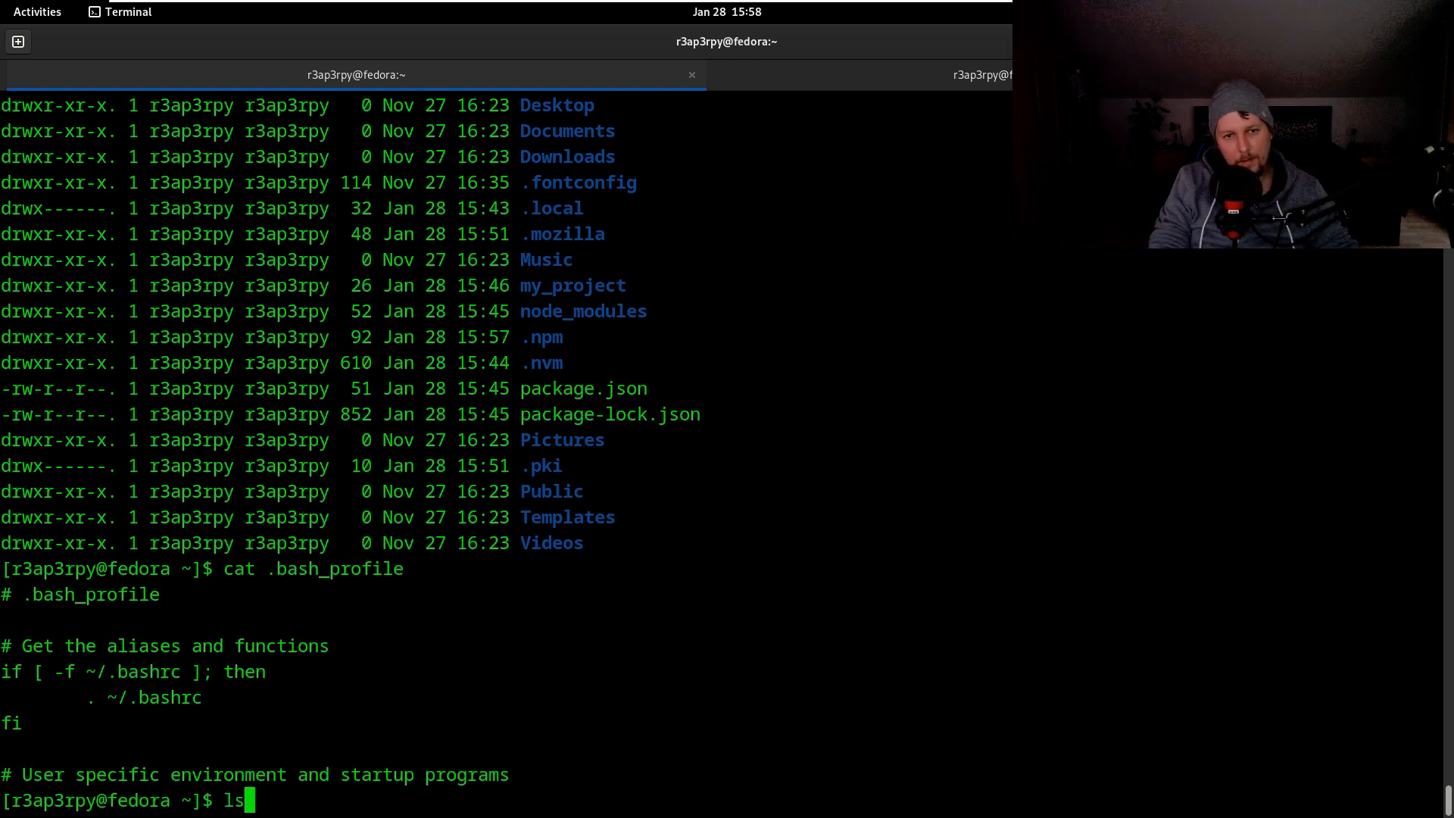
pyautogui.write('-l n')
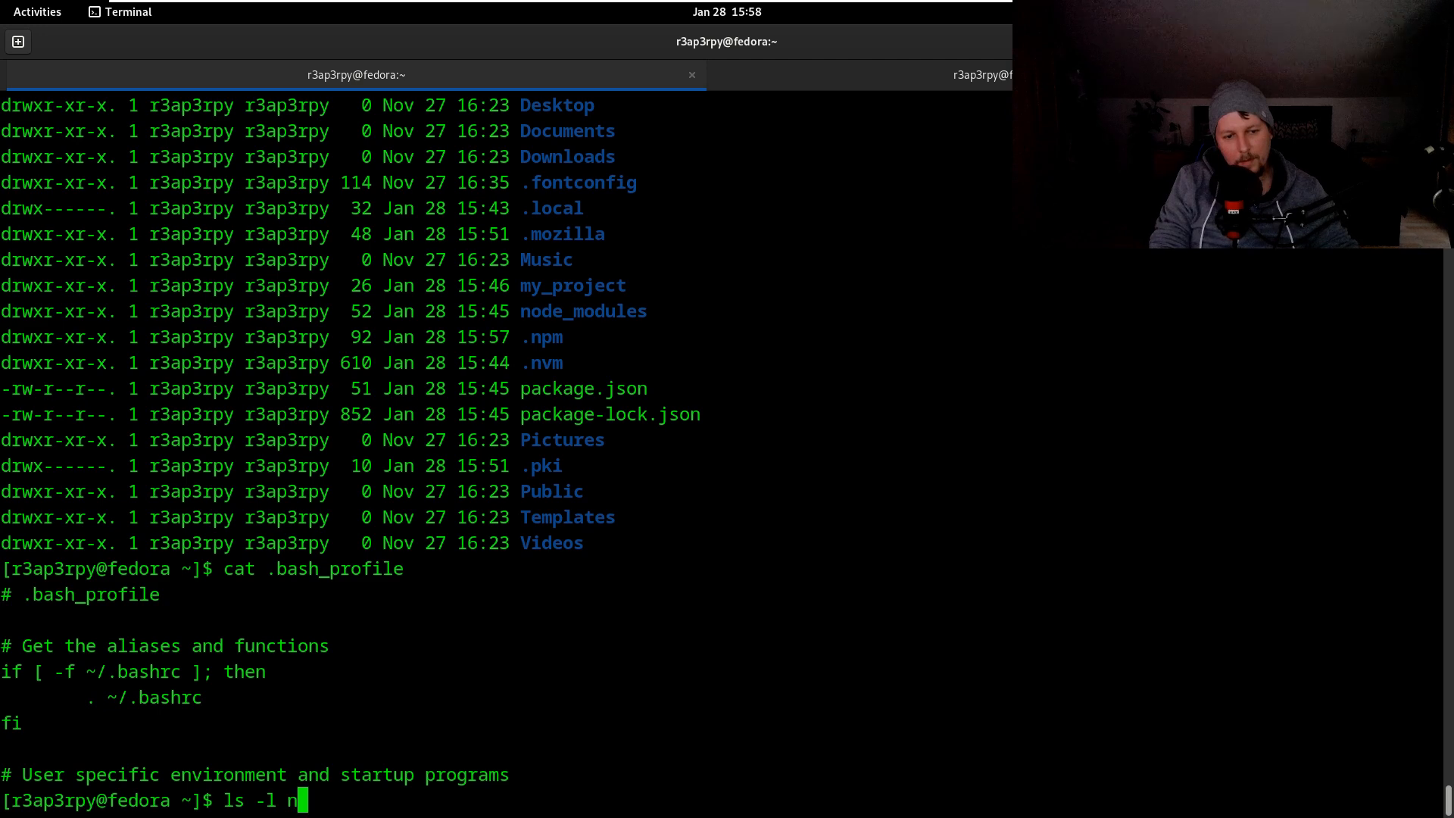
pyautogui.press('Return')
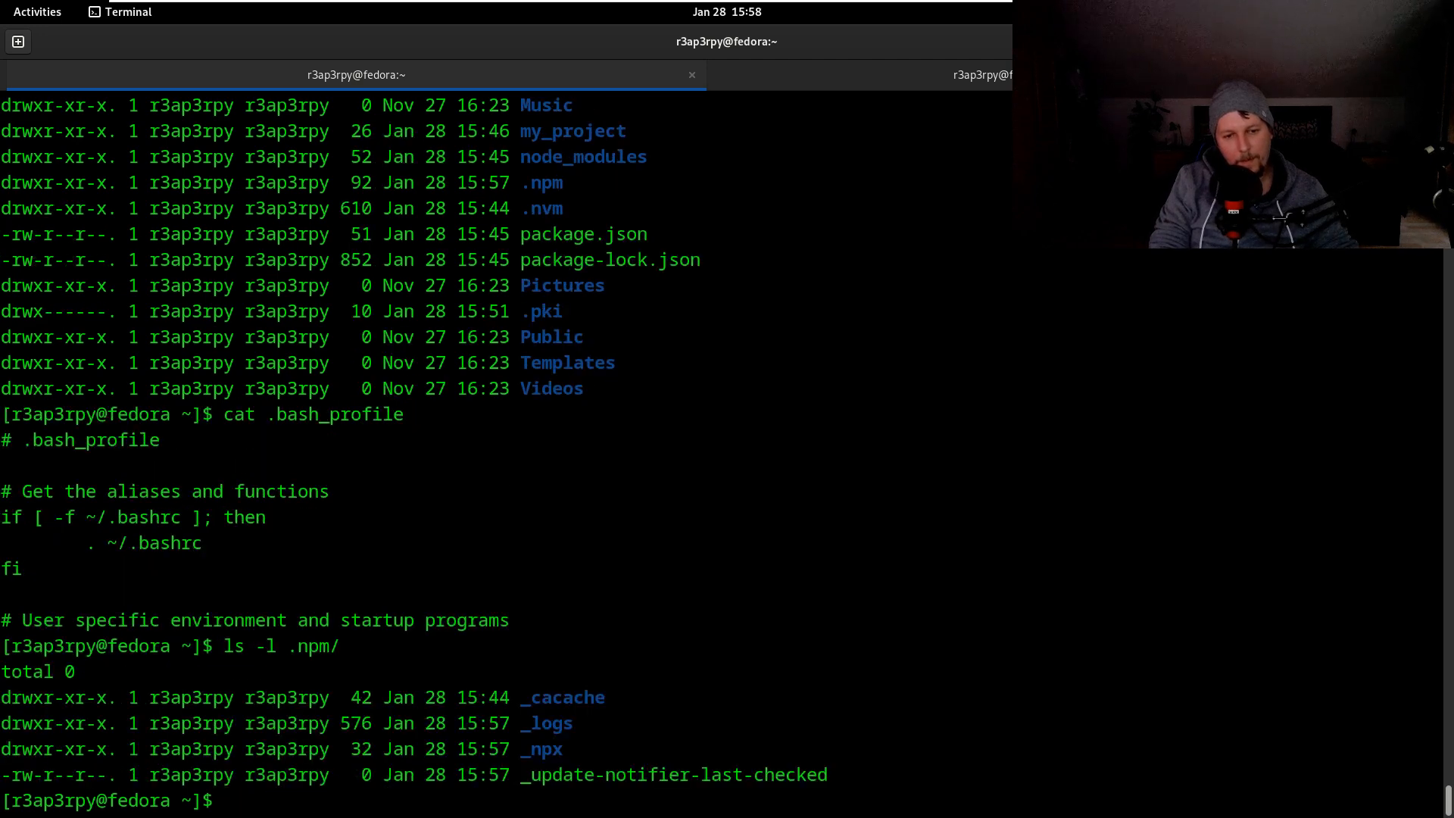
pyautogui.write('yar')
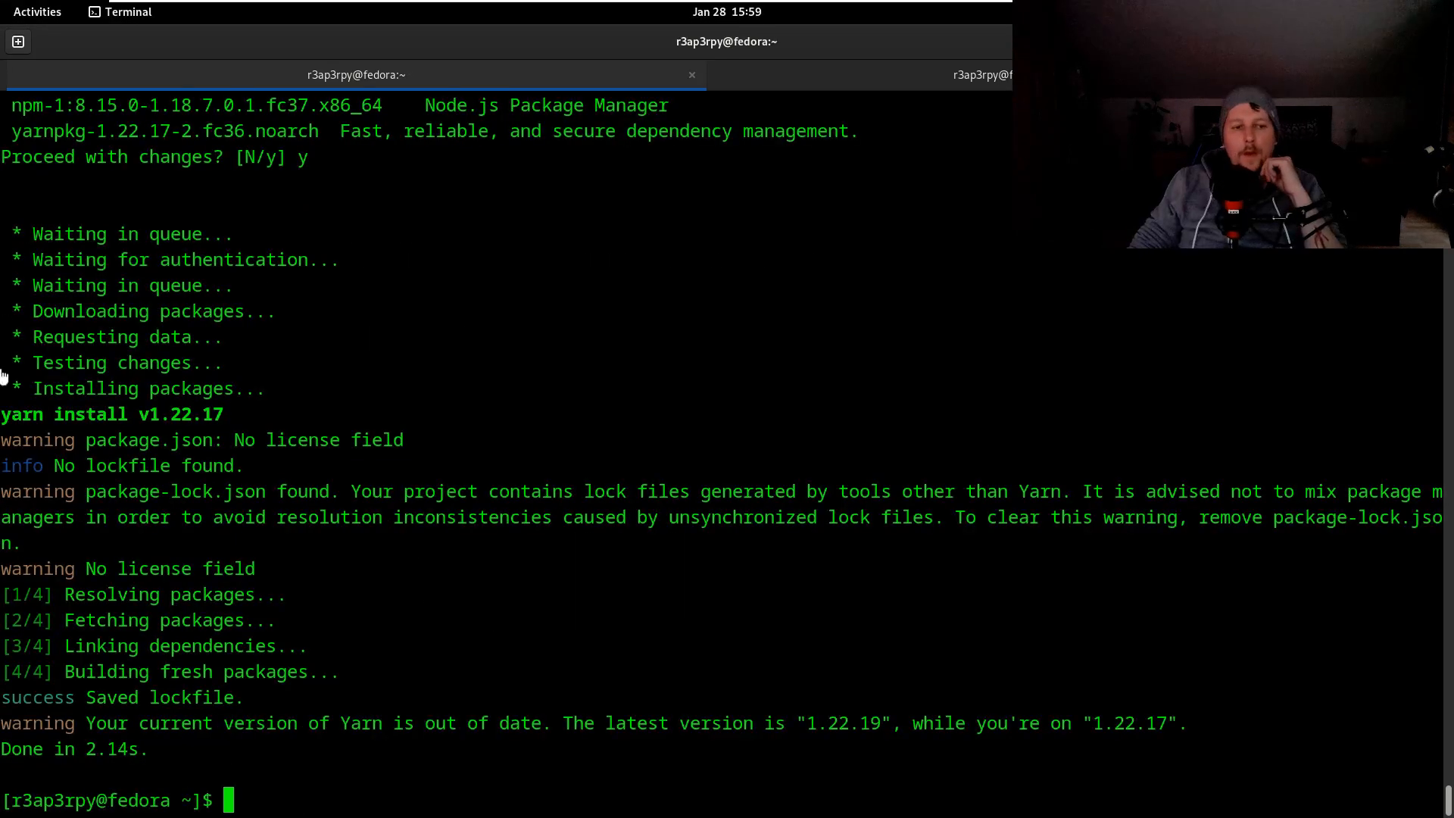
pyautogui.write('cat .bash_profile ^C')
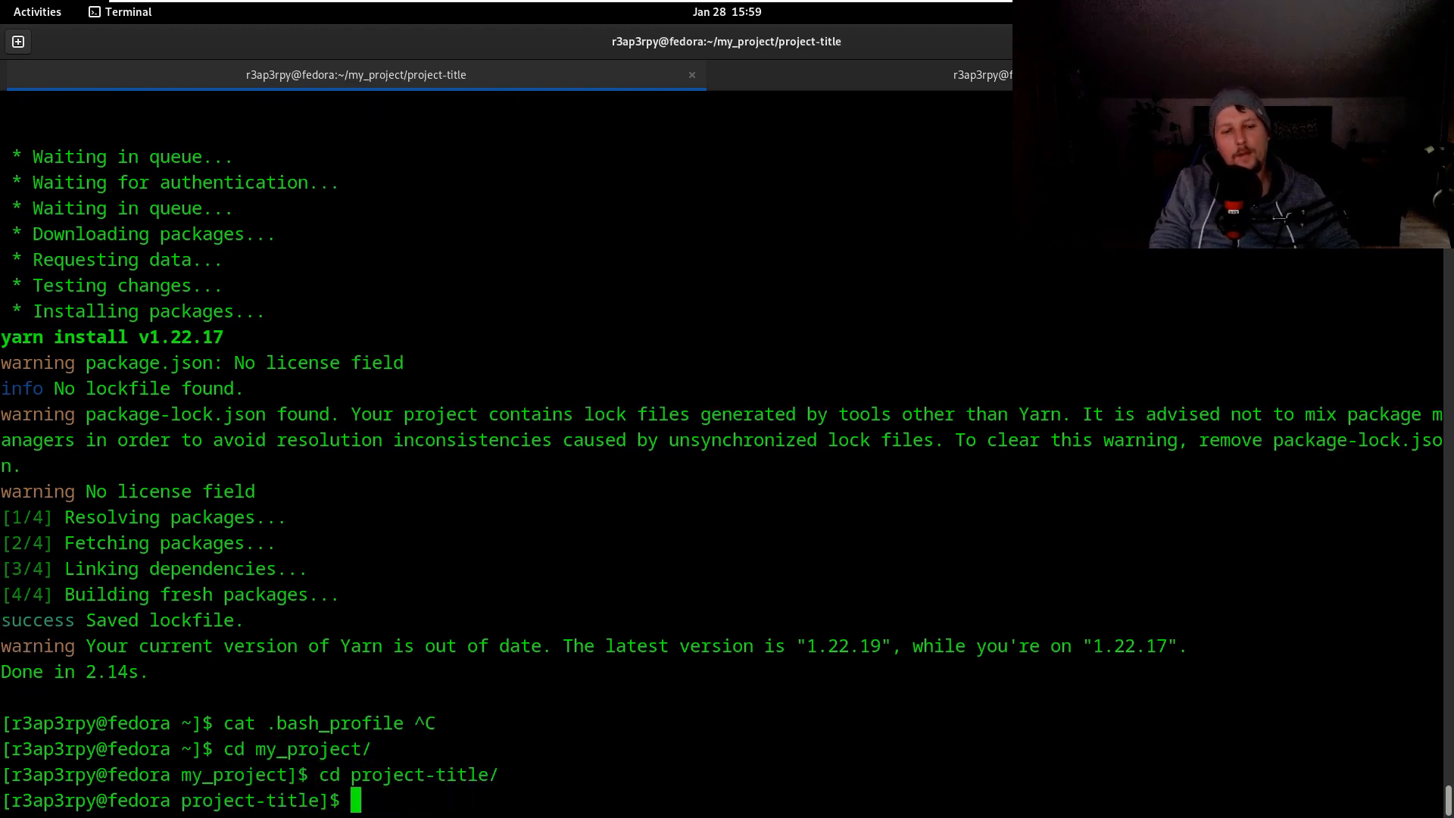
# Run make install in project-title and scroll through the Python requirements being resolved
pyautogui.write('make install')
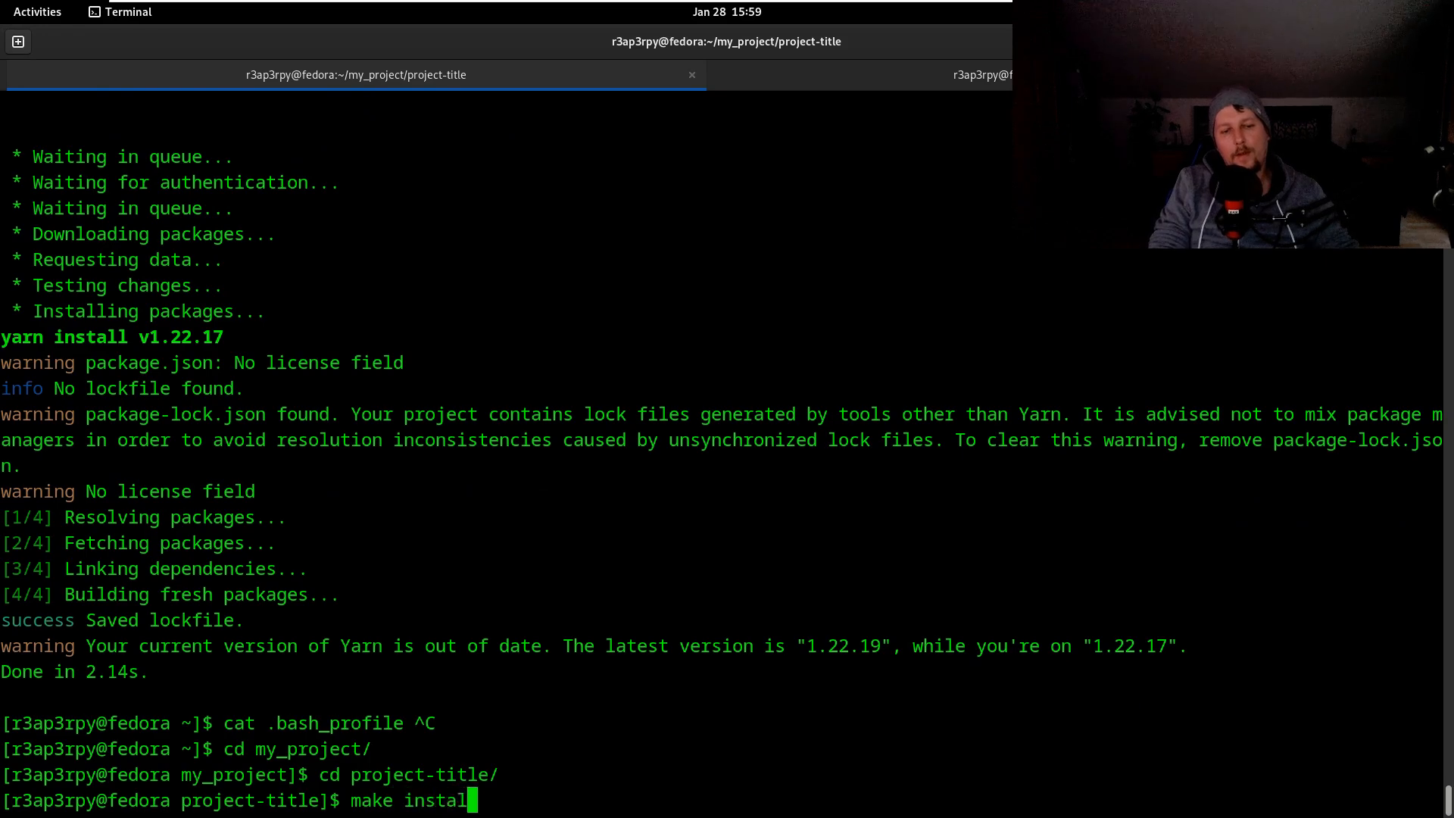
pyautogui.press('Return')
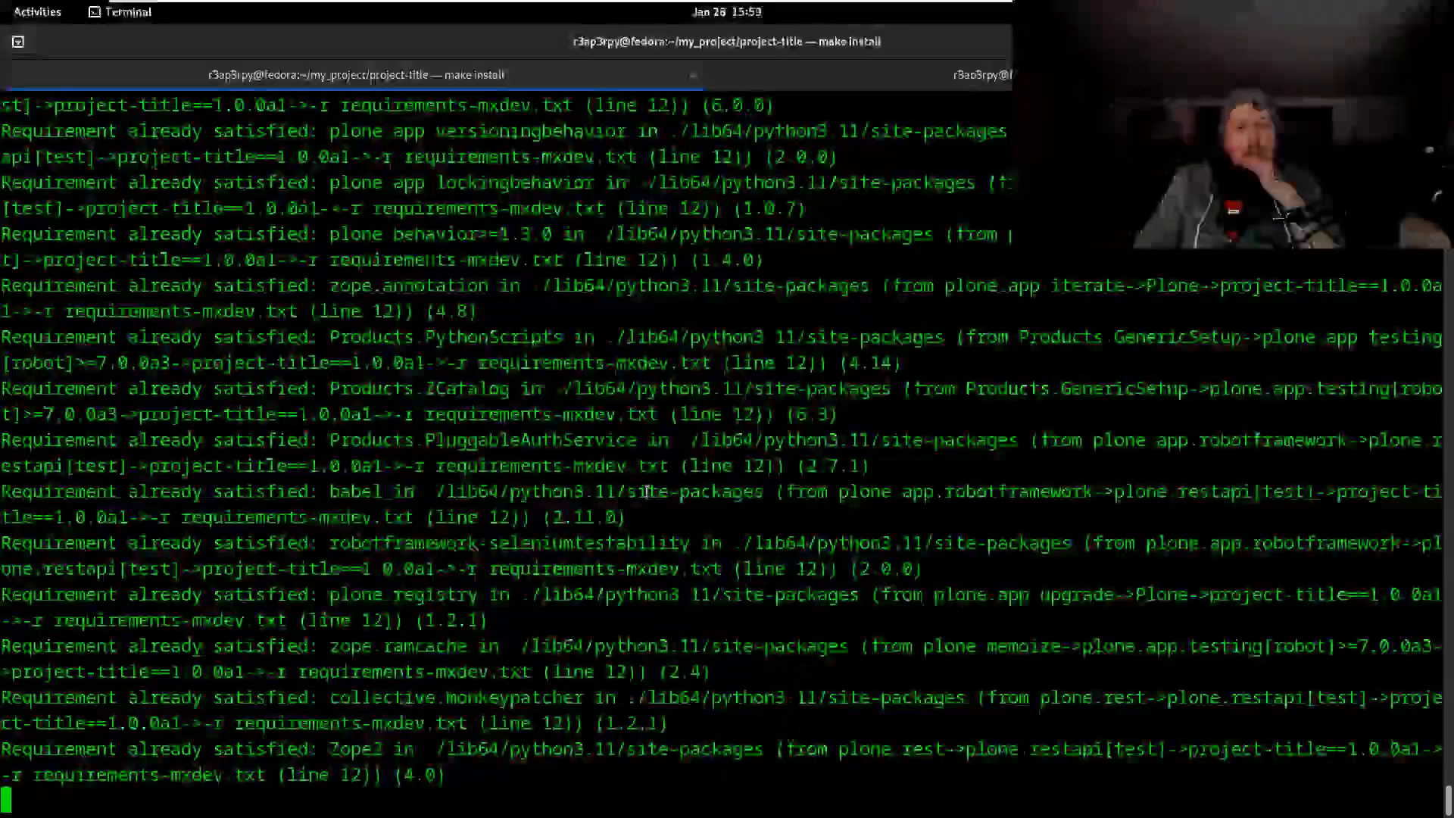
pyautogui.scroll(-3)
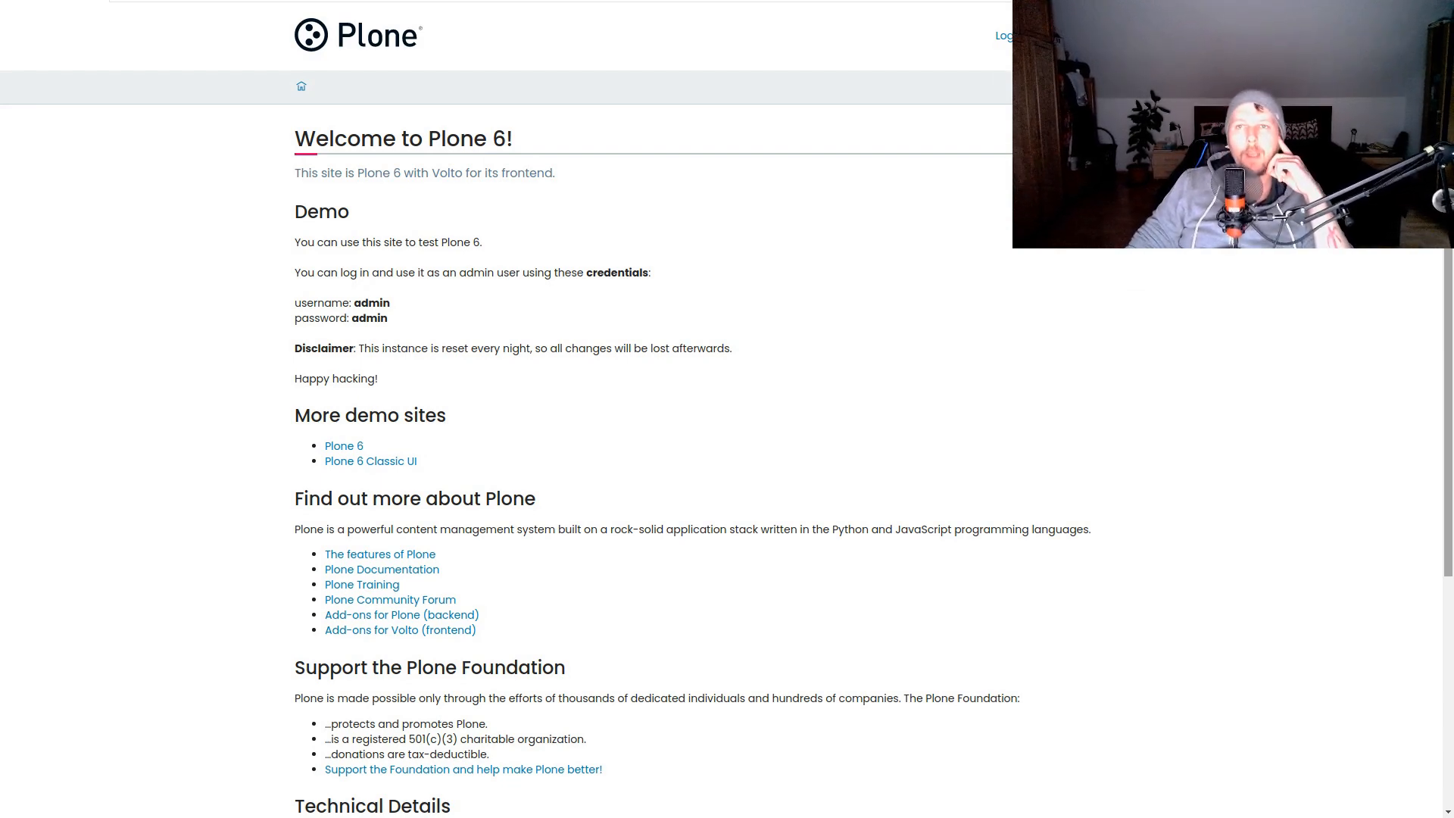
pyautogui.moveTo(528, 162)
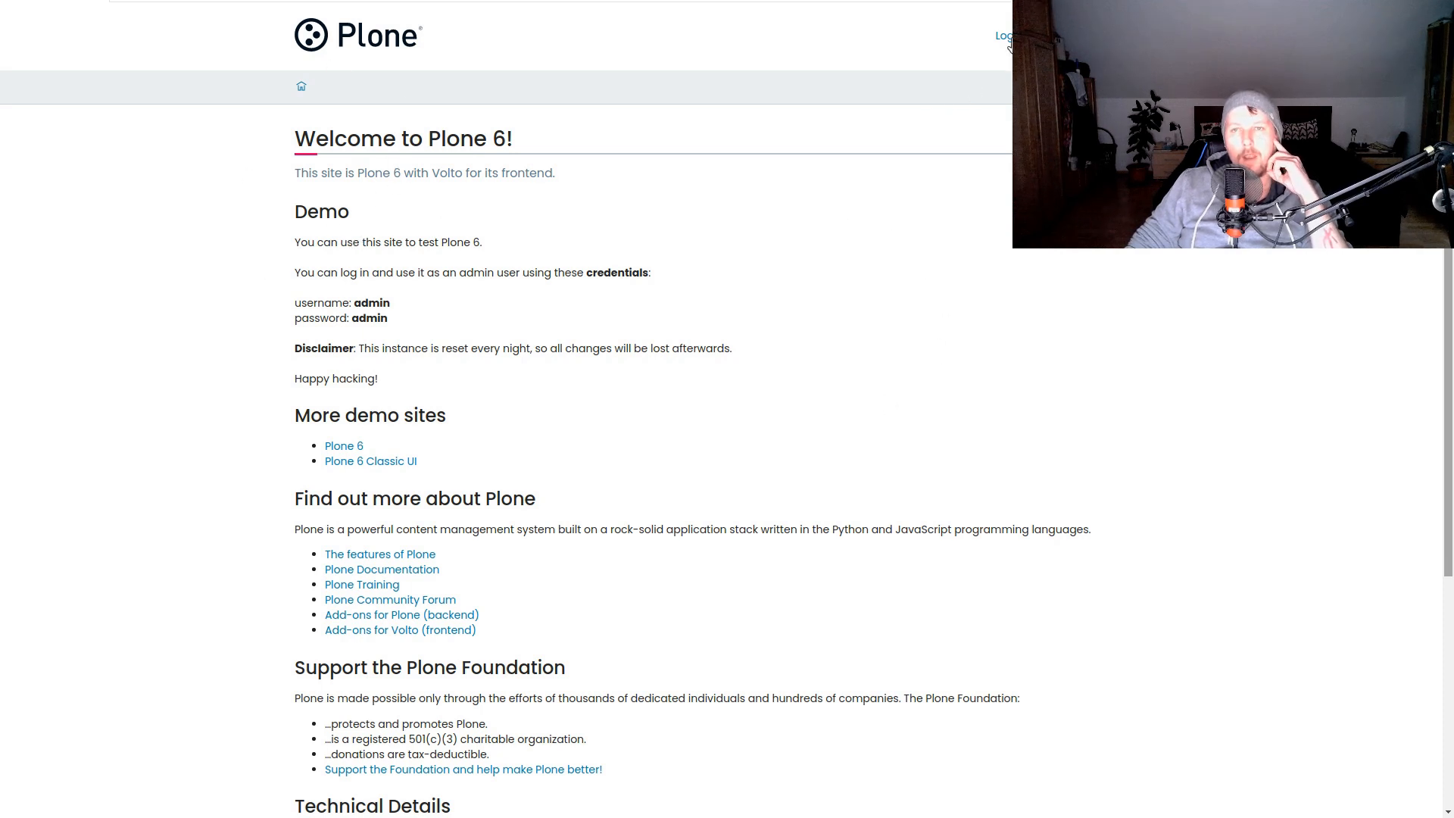
pyautogui.click(1004, 35)
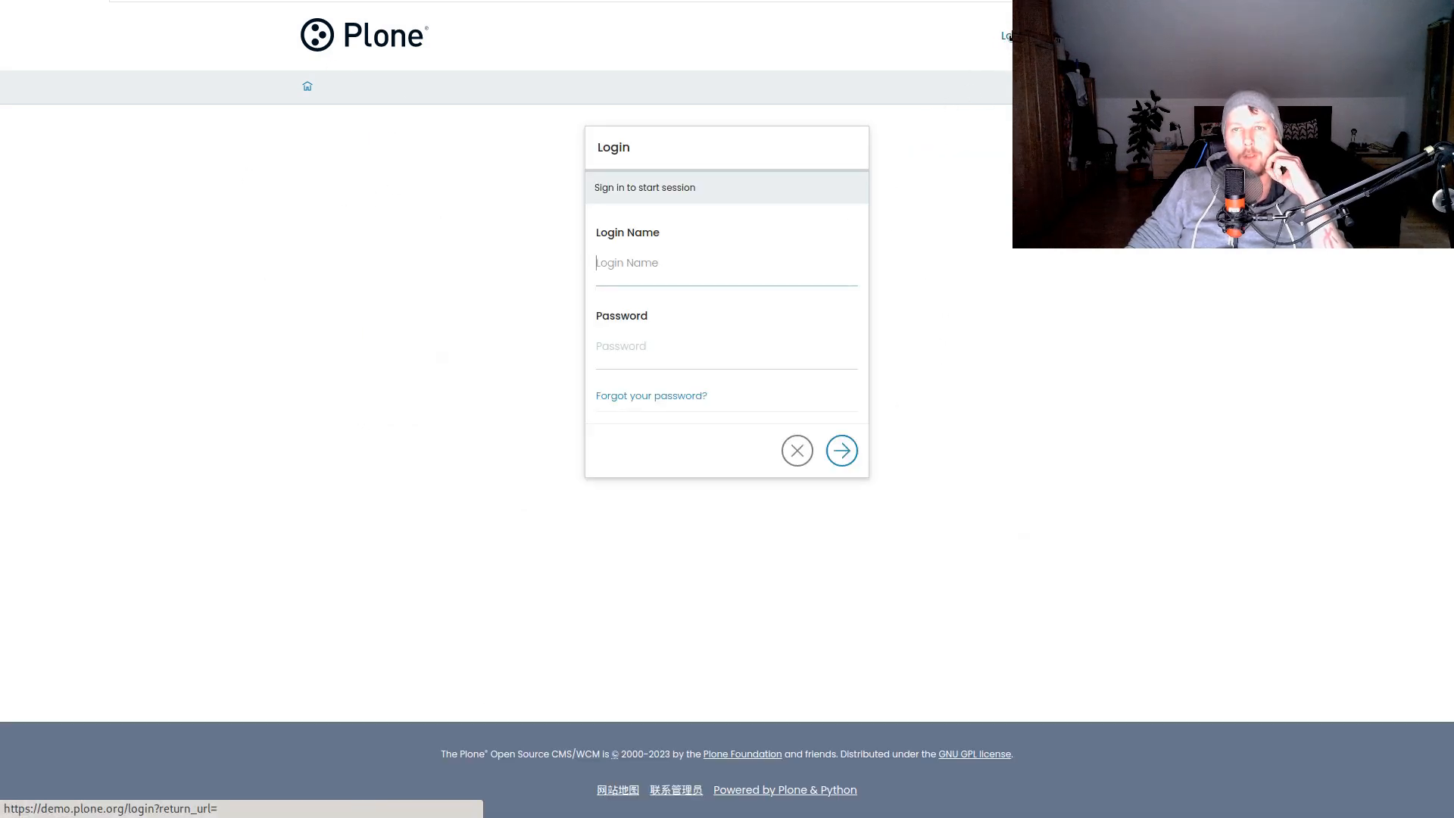
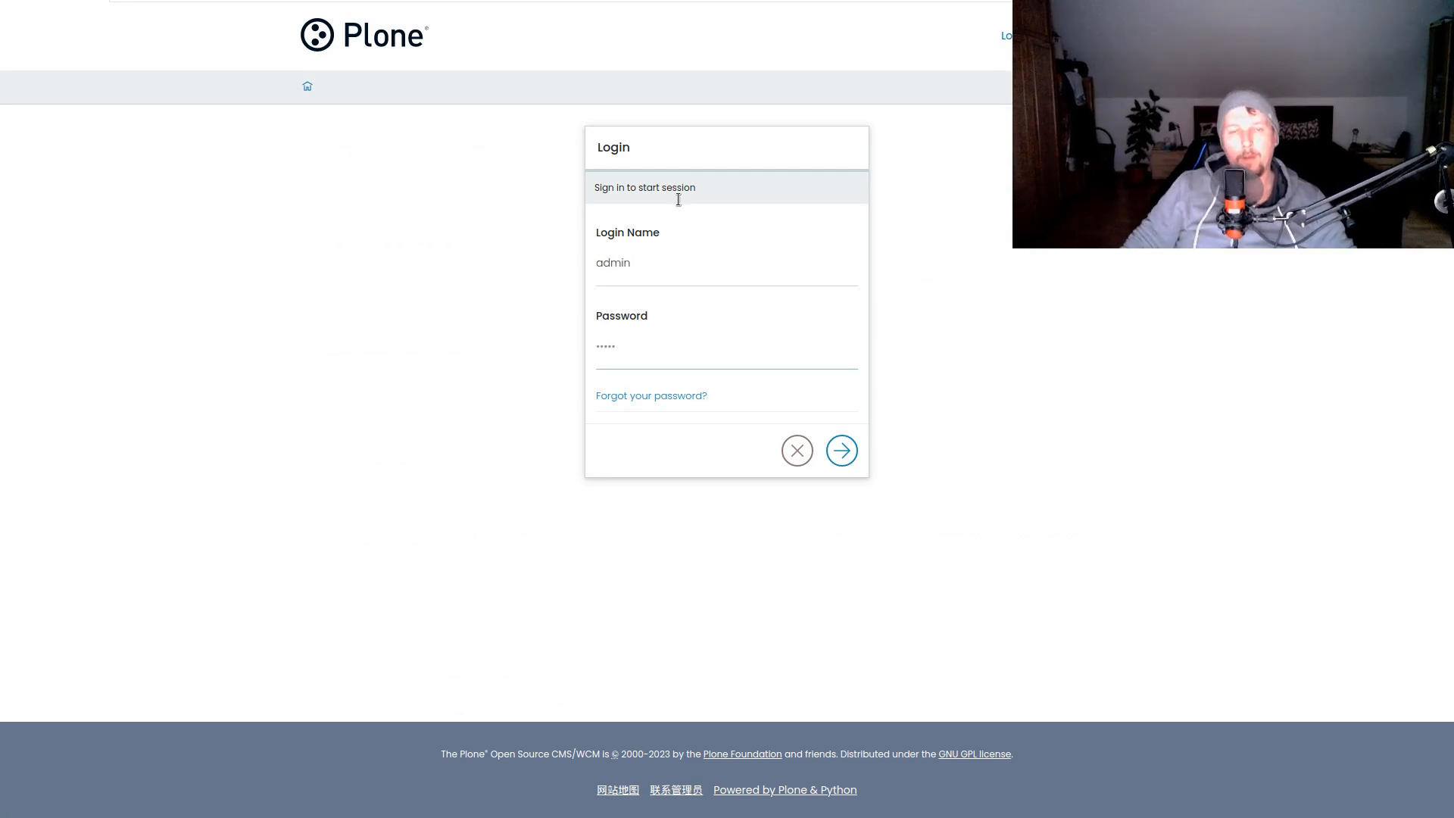
pyautogui.click(840, 450)
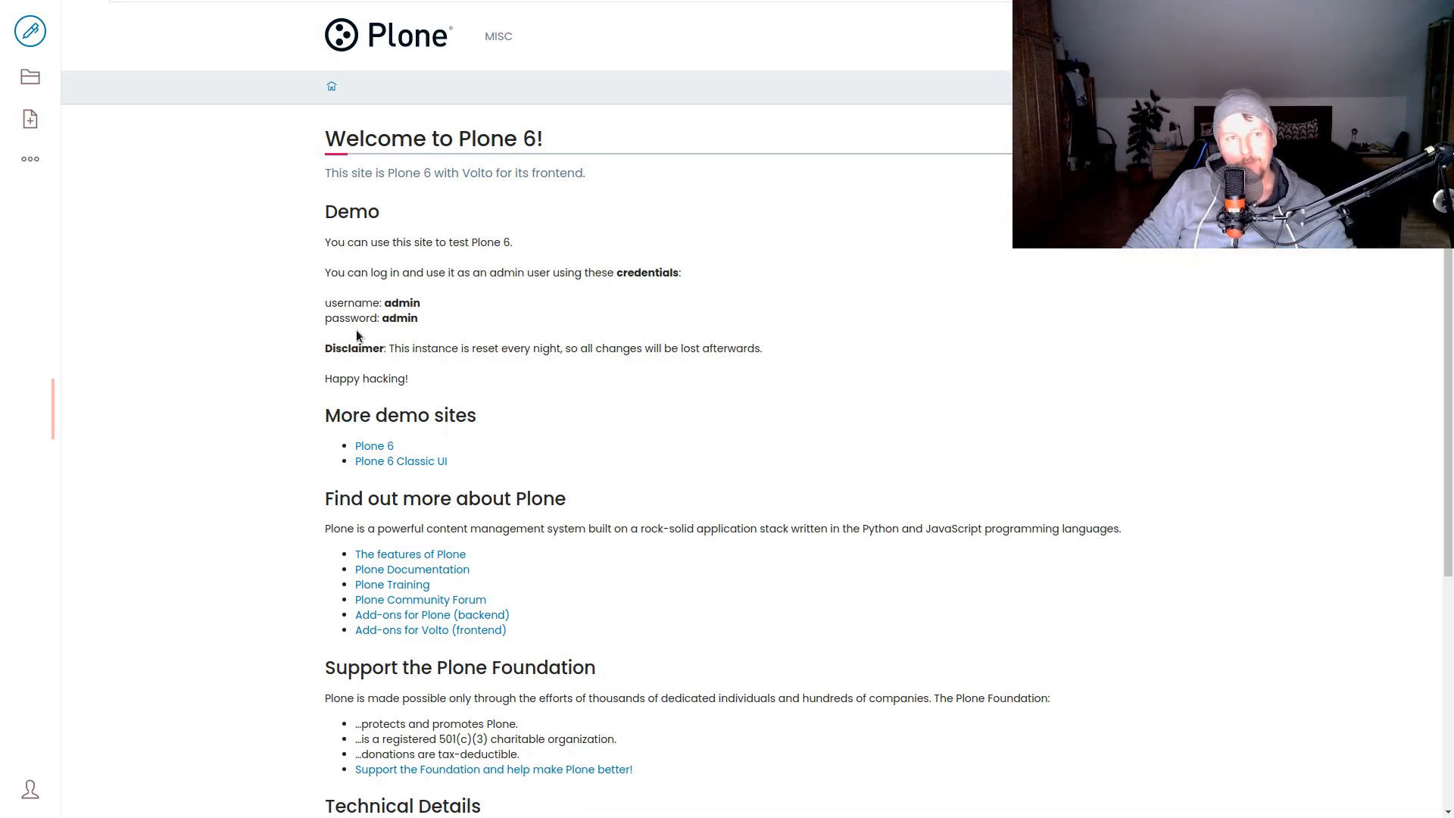
pyautogui.moveTo(223, 224)
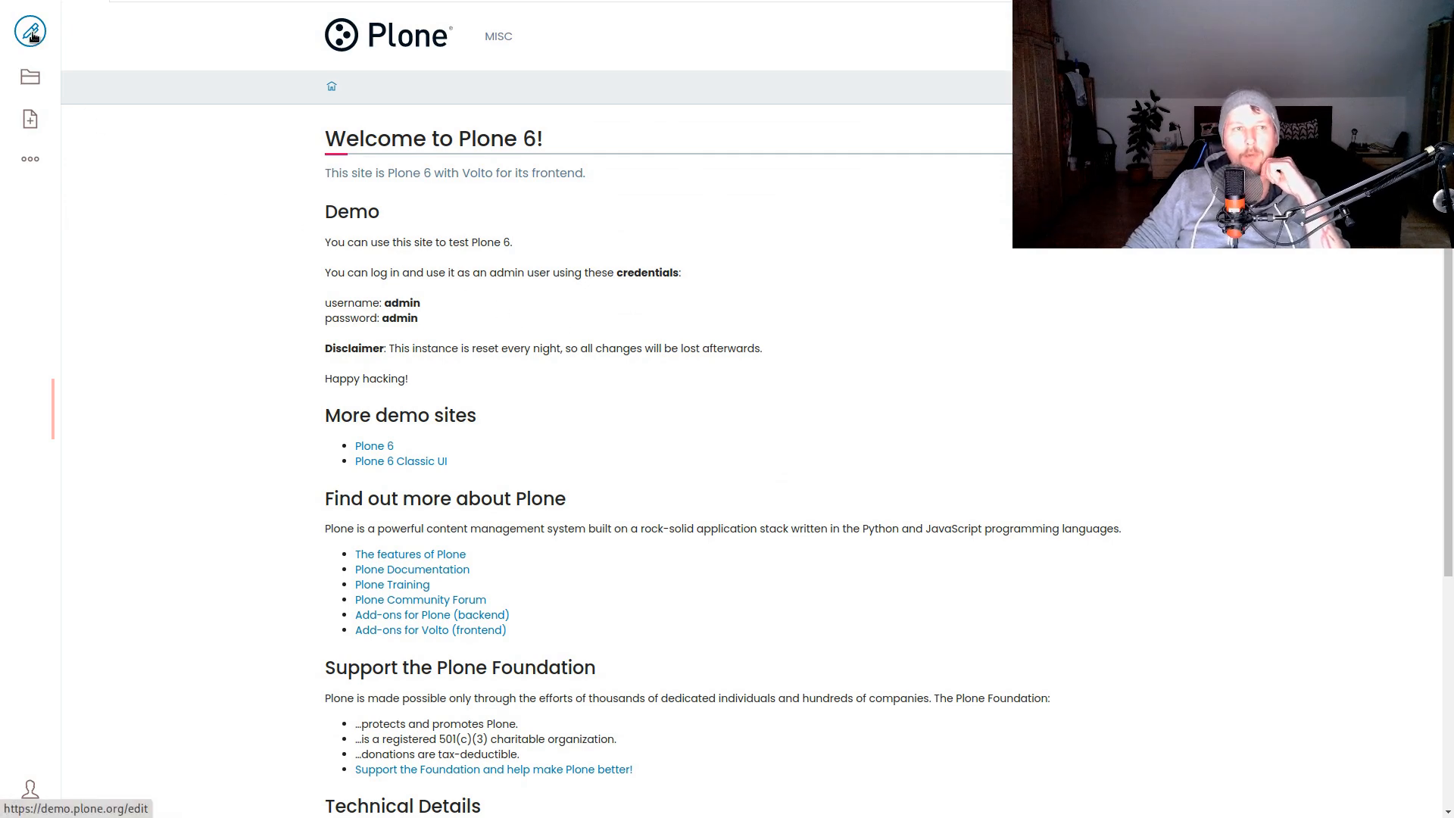
pyautogui.moveTo(272, 29)
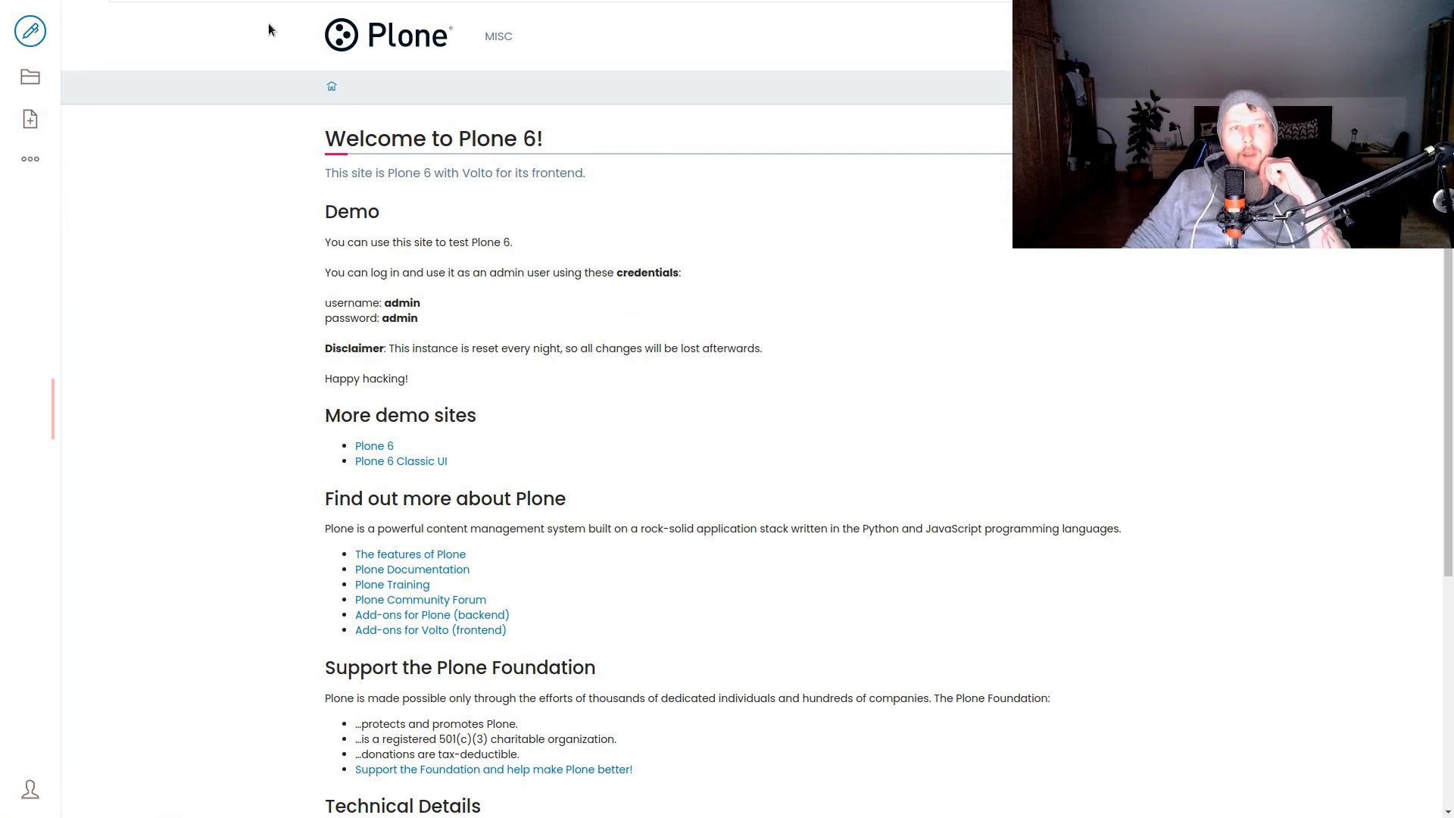
pyautogui.click(29, 31)
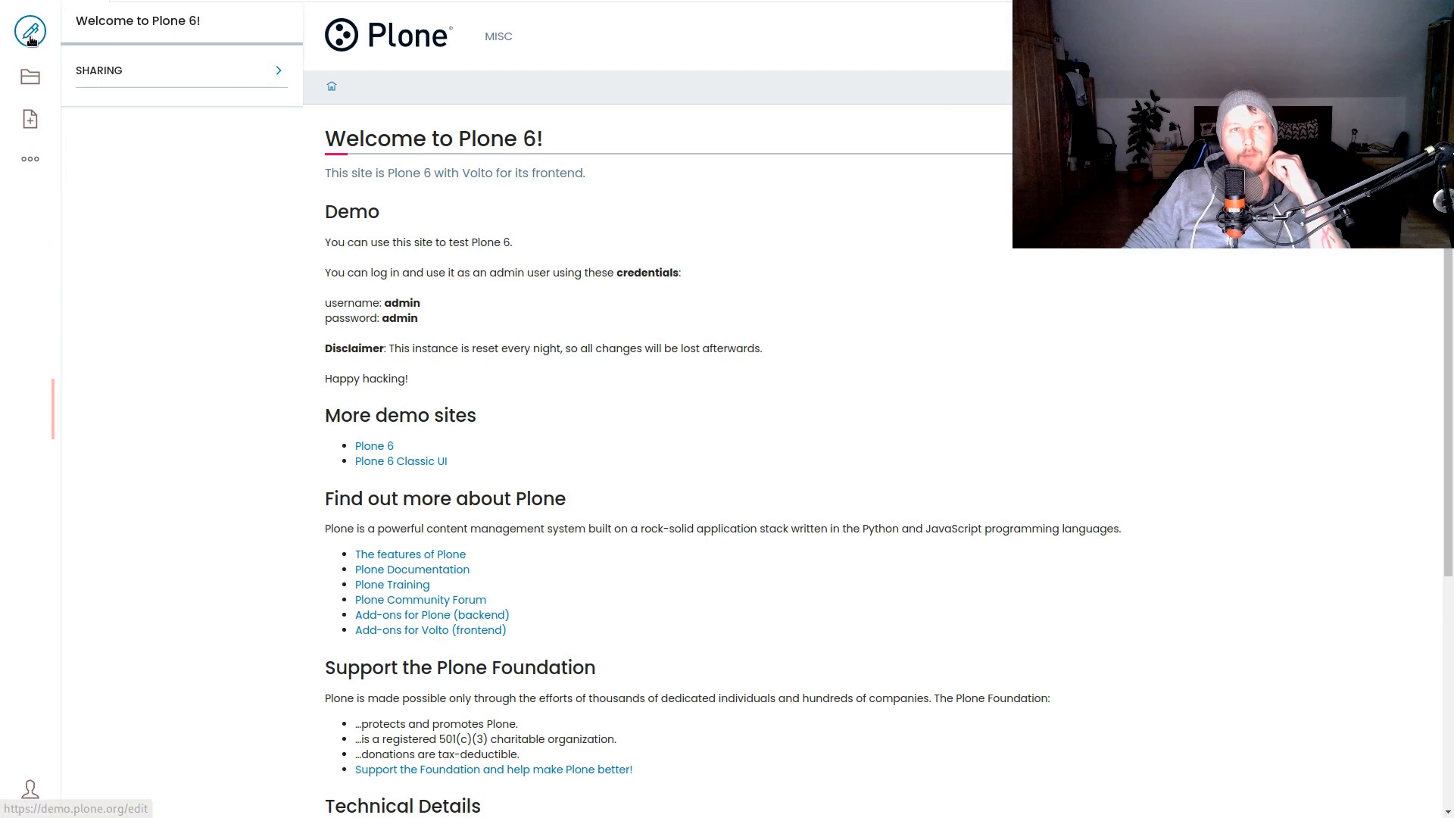
pyautogui.click(29, 30)
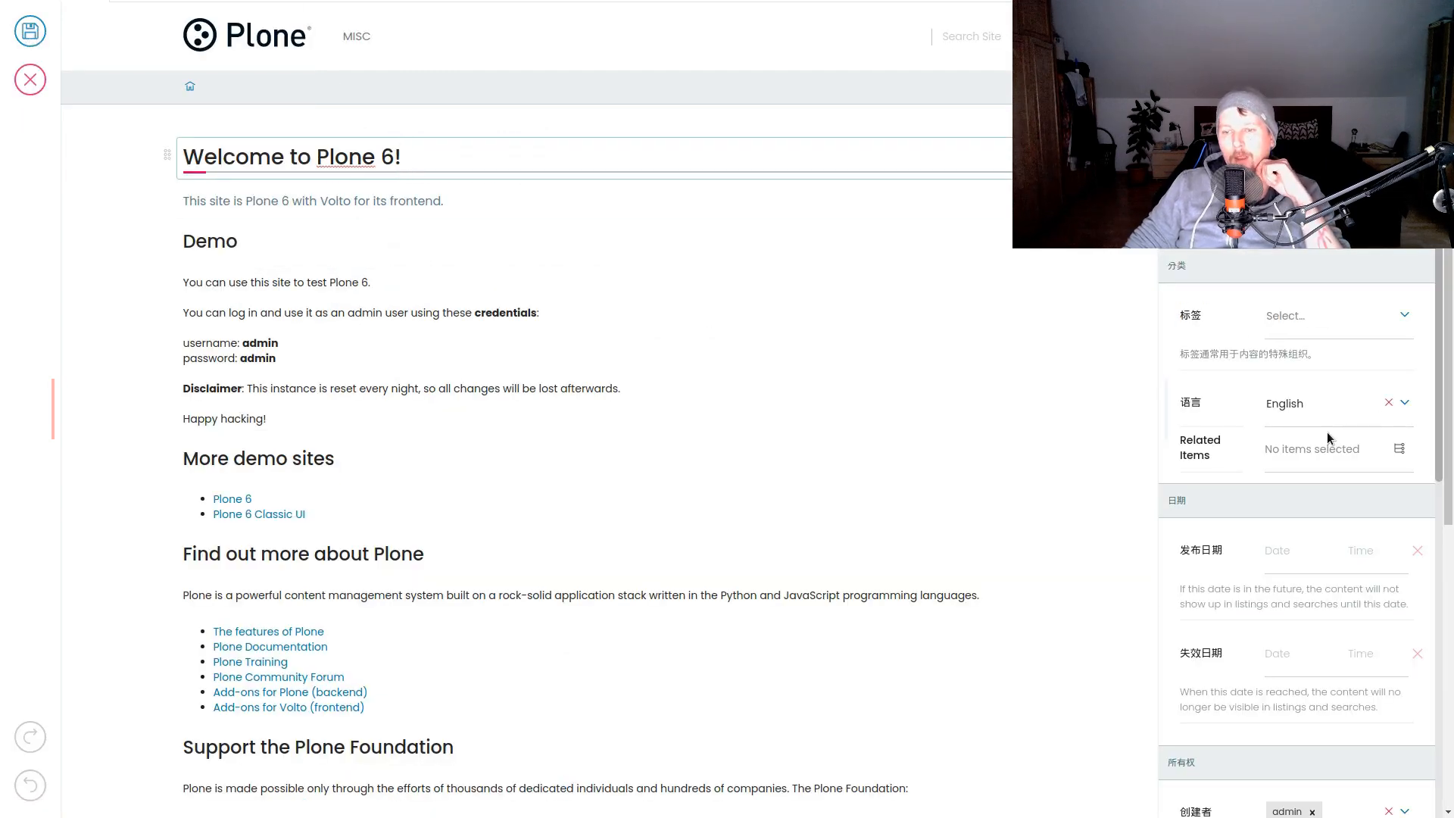
pyautogui.scroll(-3)
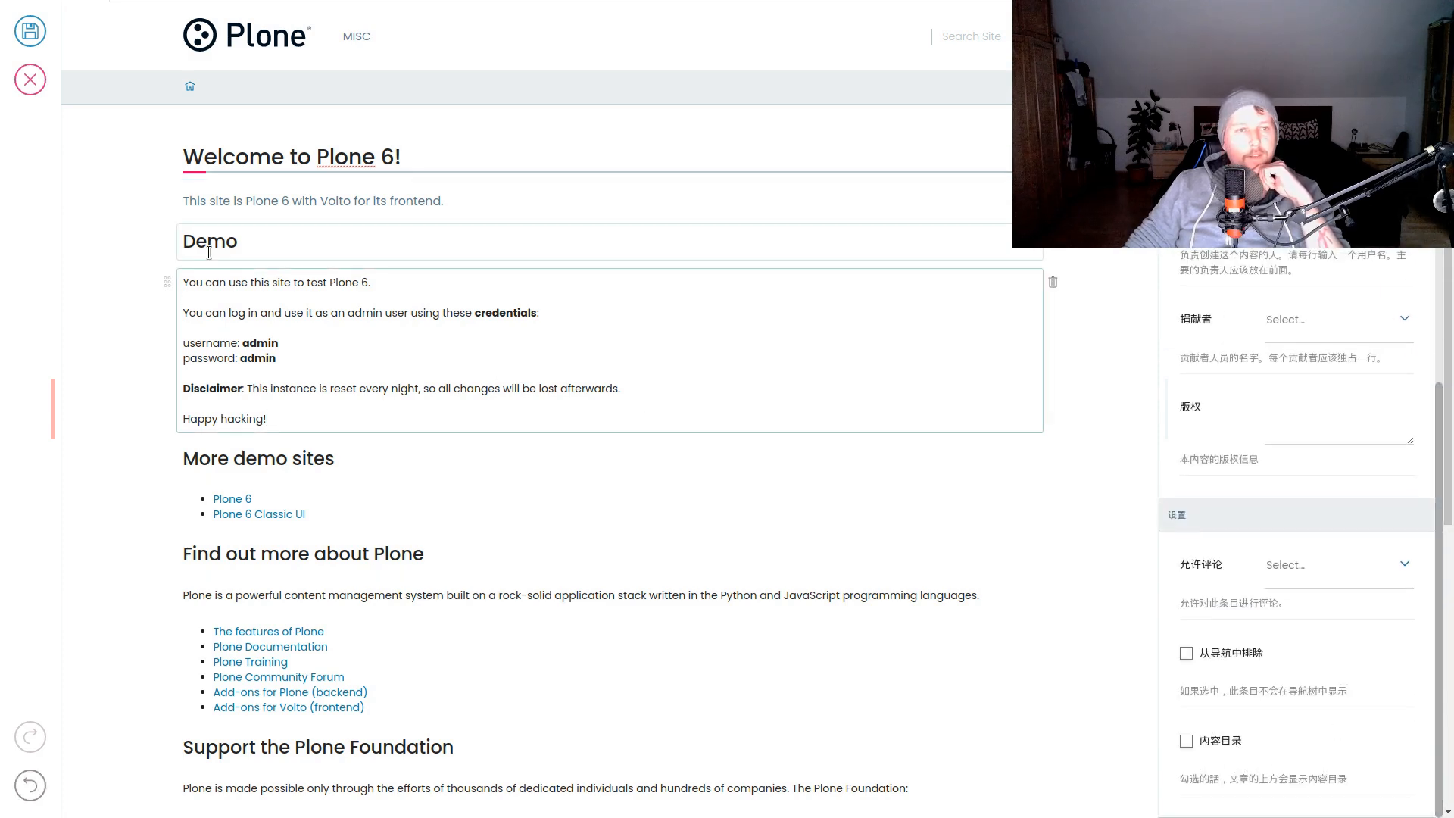
pyautogui.click(293, 157)
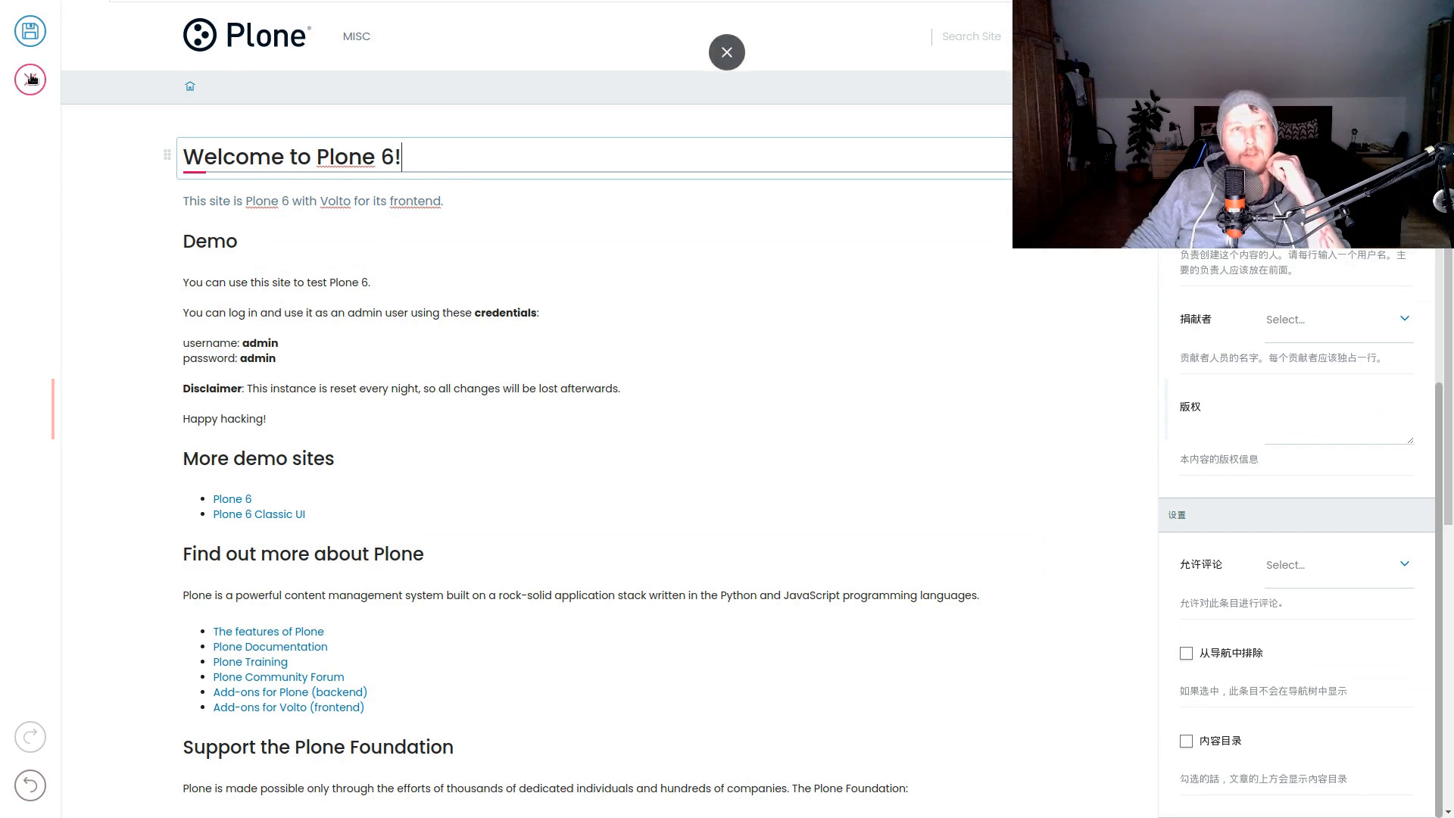
pyautogui.click(726, 52)
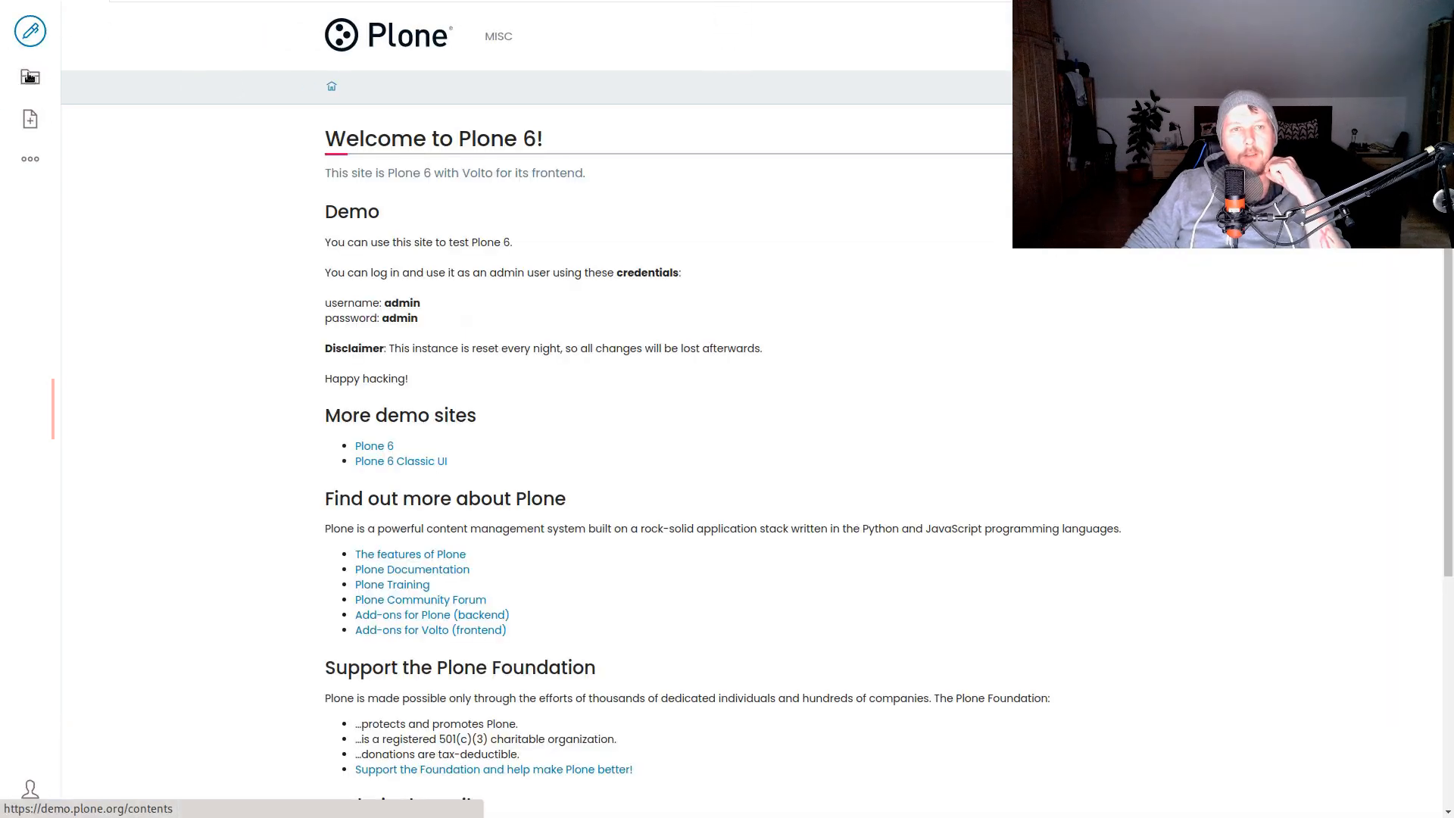
pyautogui.click(29, 78)
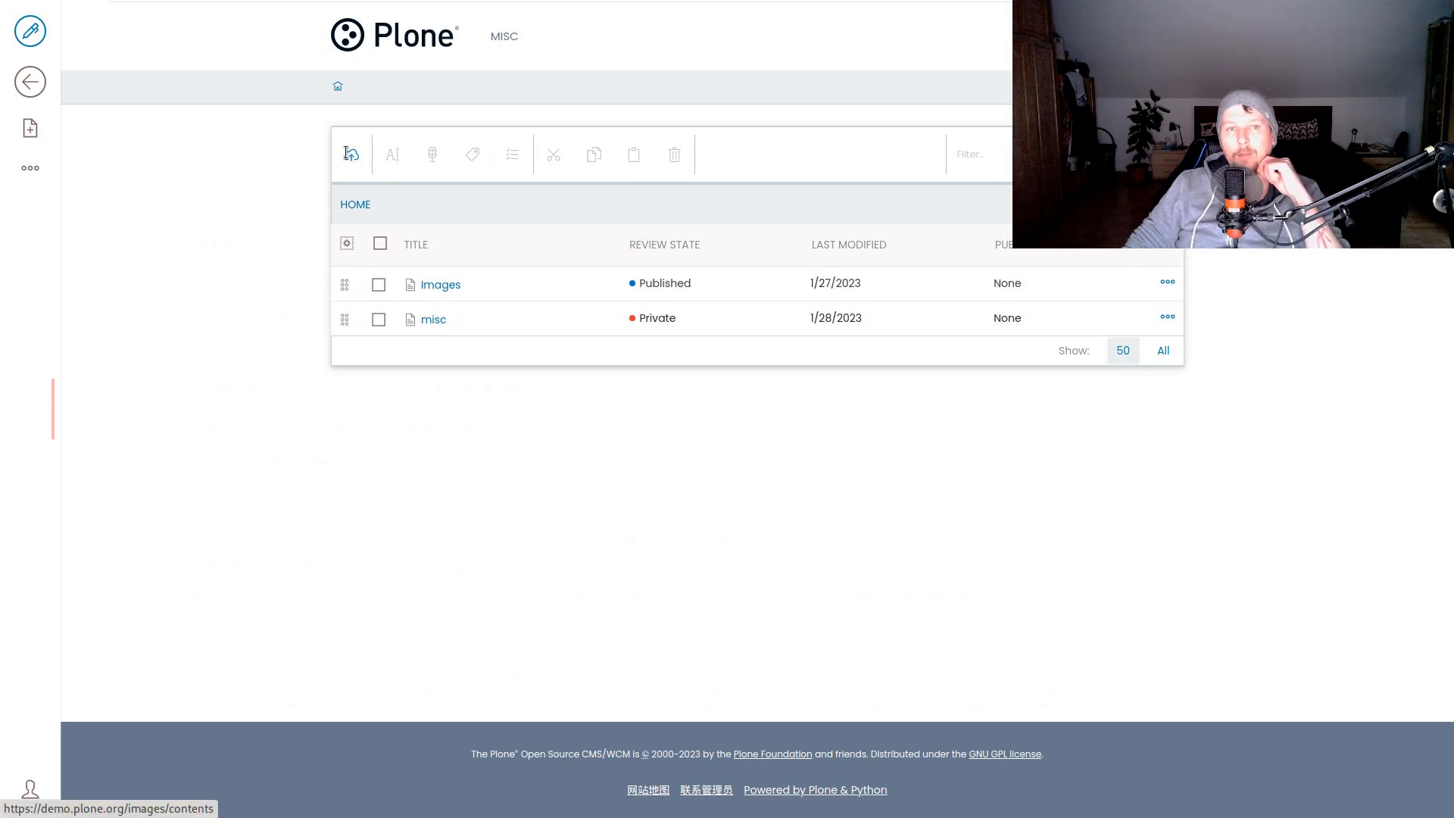
pyautogui.moveTo(372, 257)
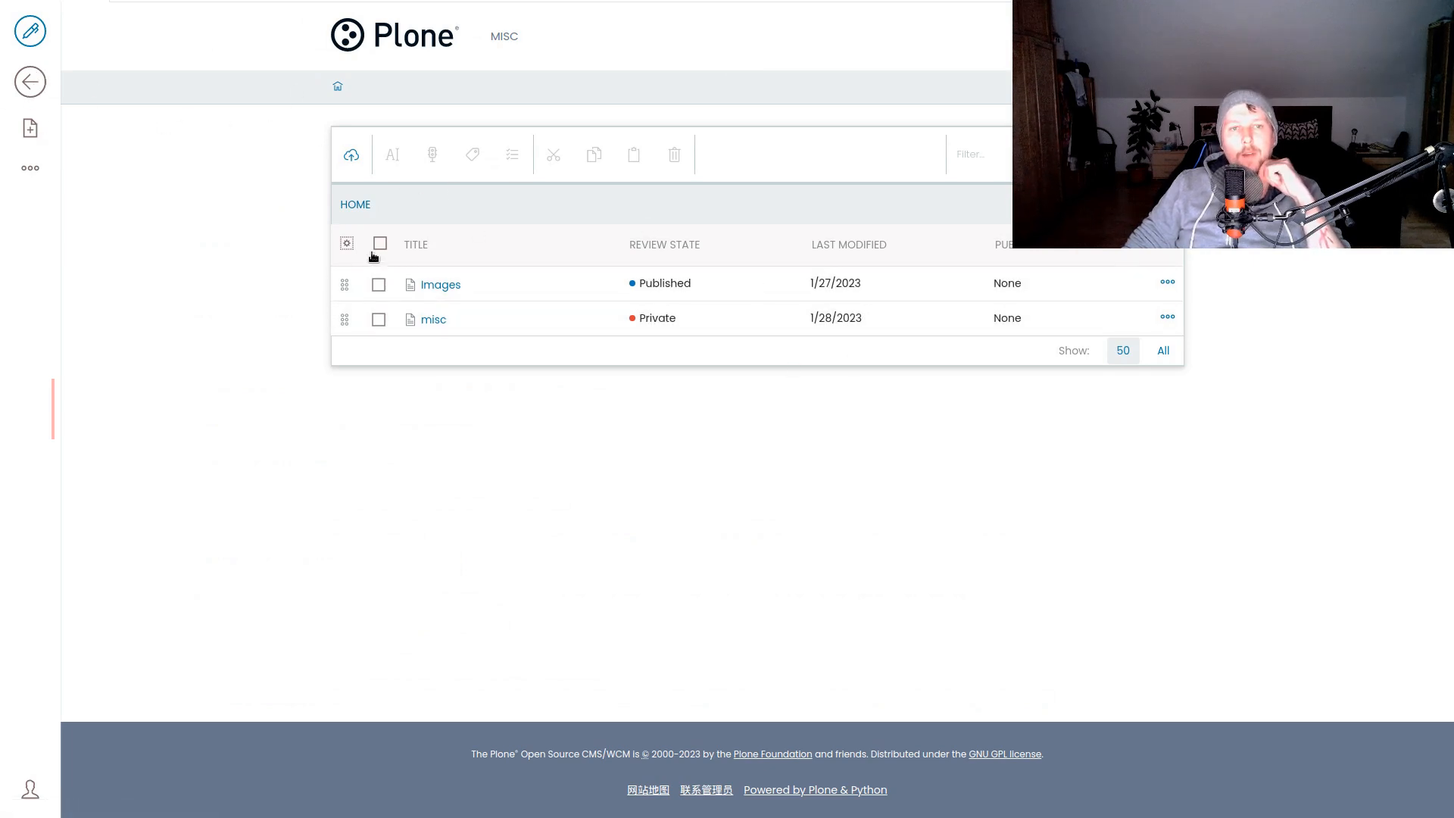
pyautogui.moveTo(294, 81)
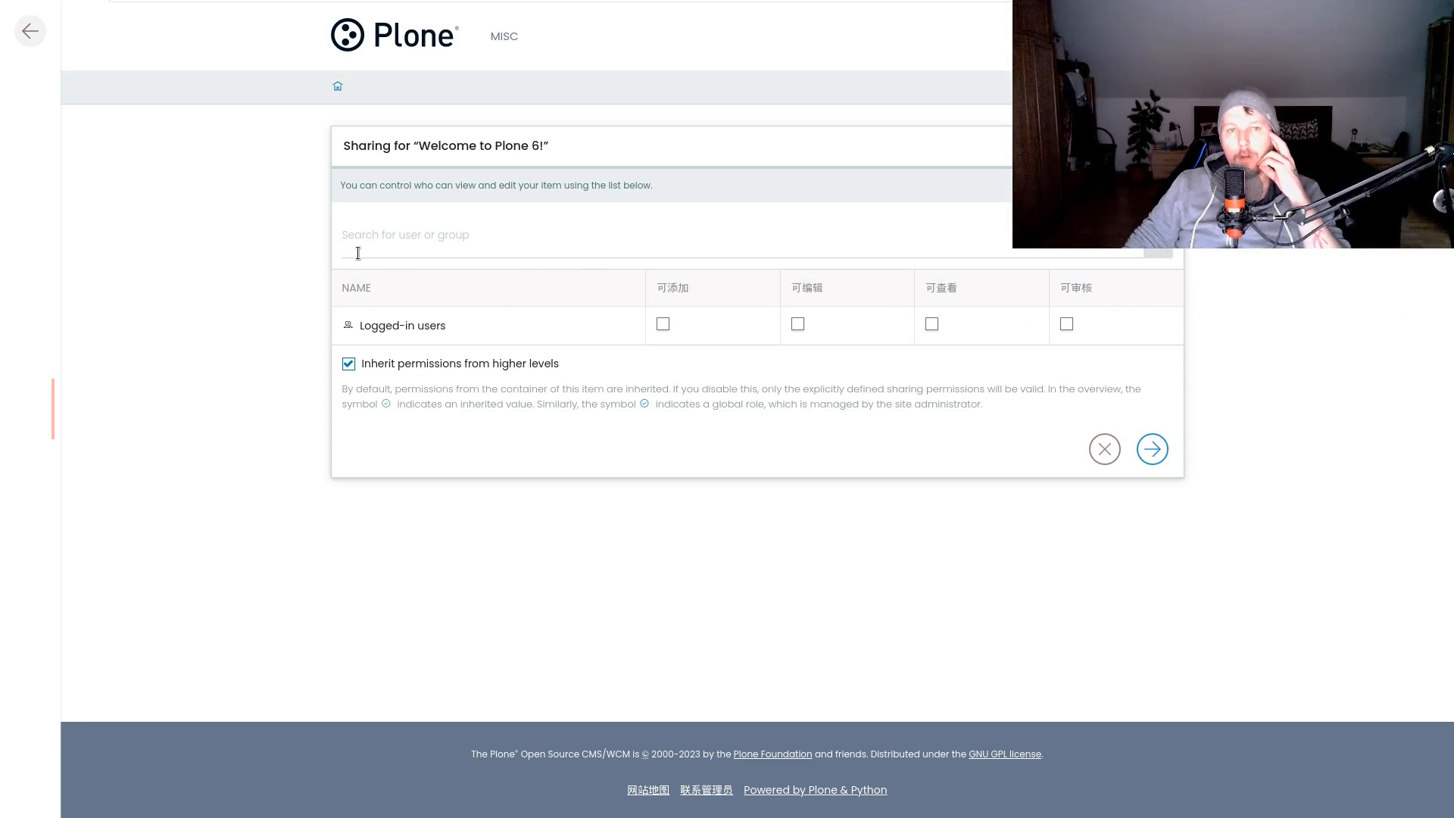
pyautogui.click(1104, 449)
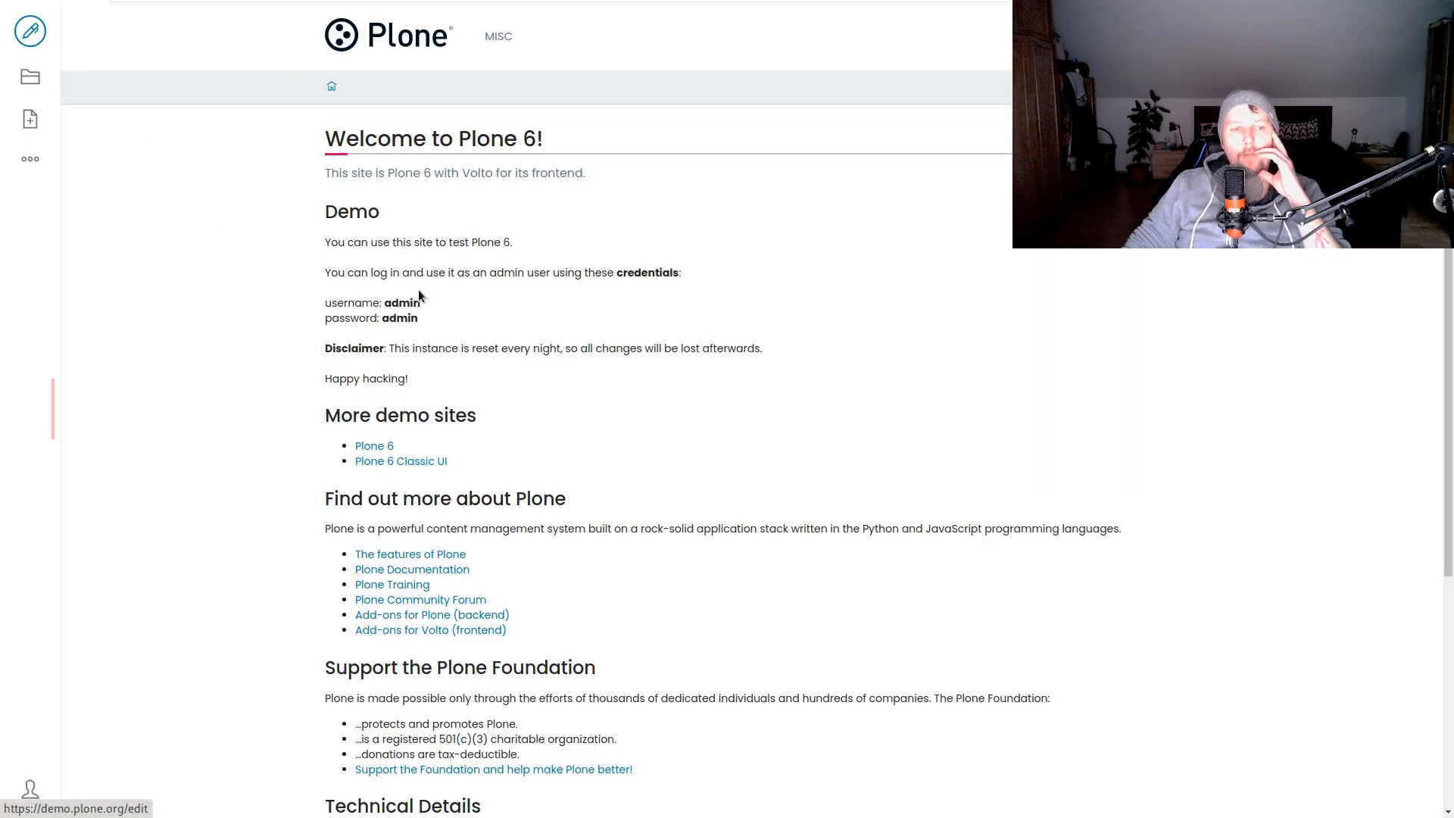
pyautogui.click(30, 790)
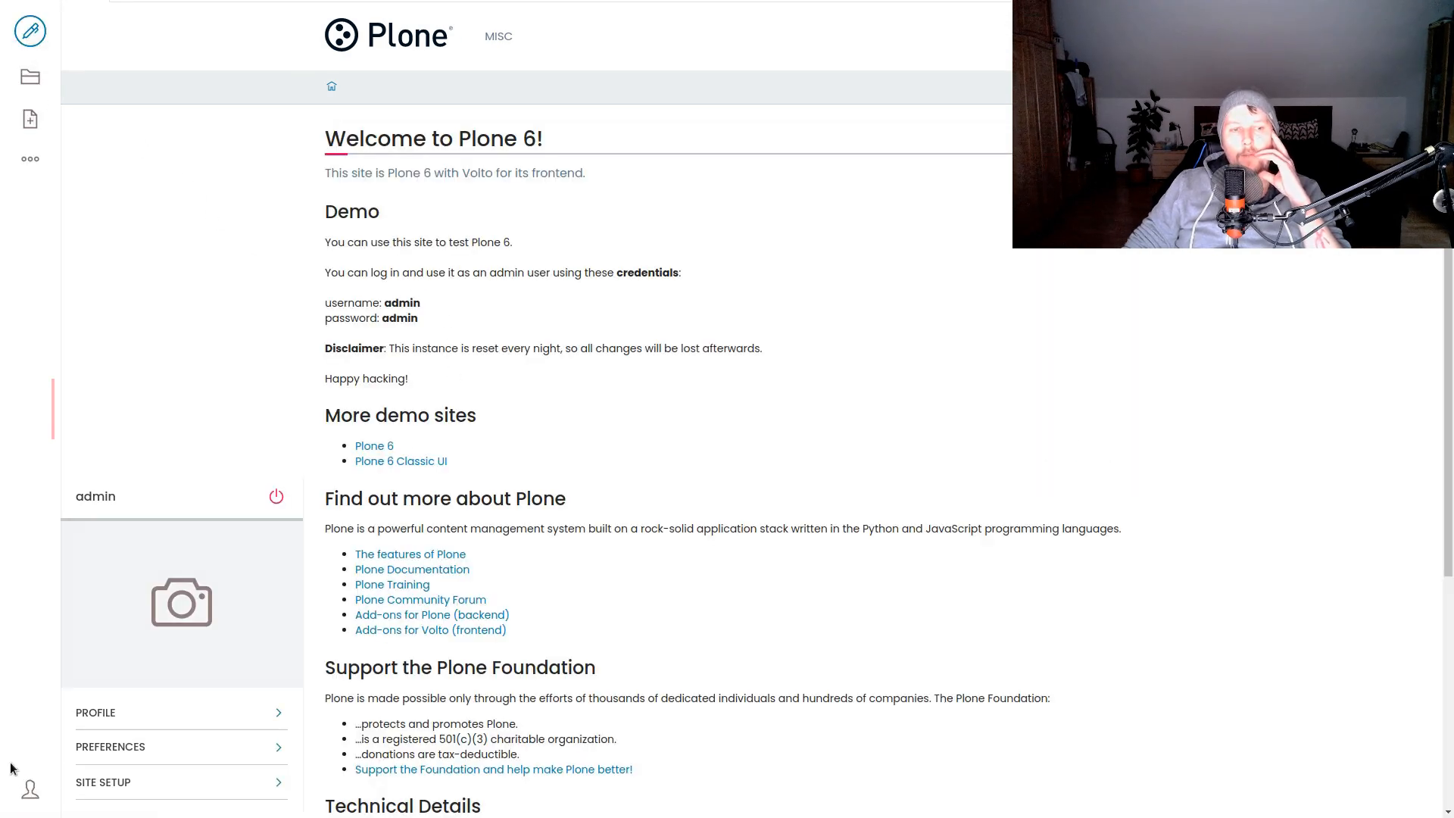
pyautogui.click(29, 789)
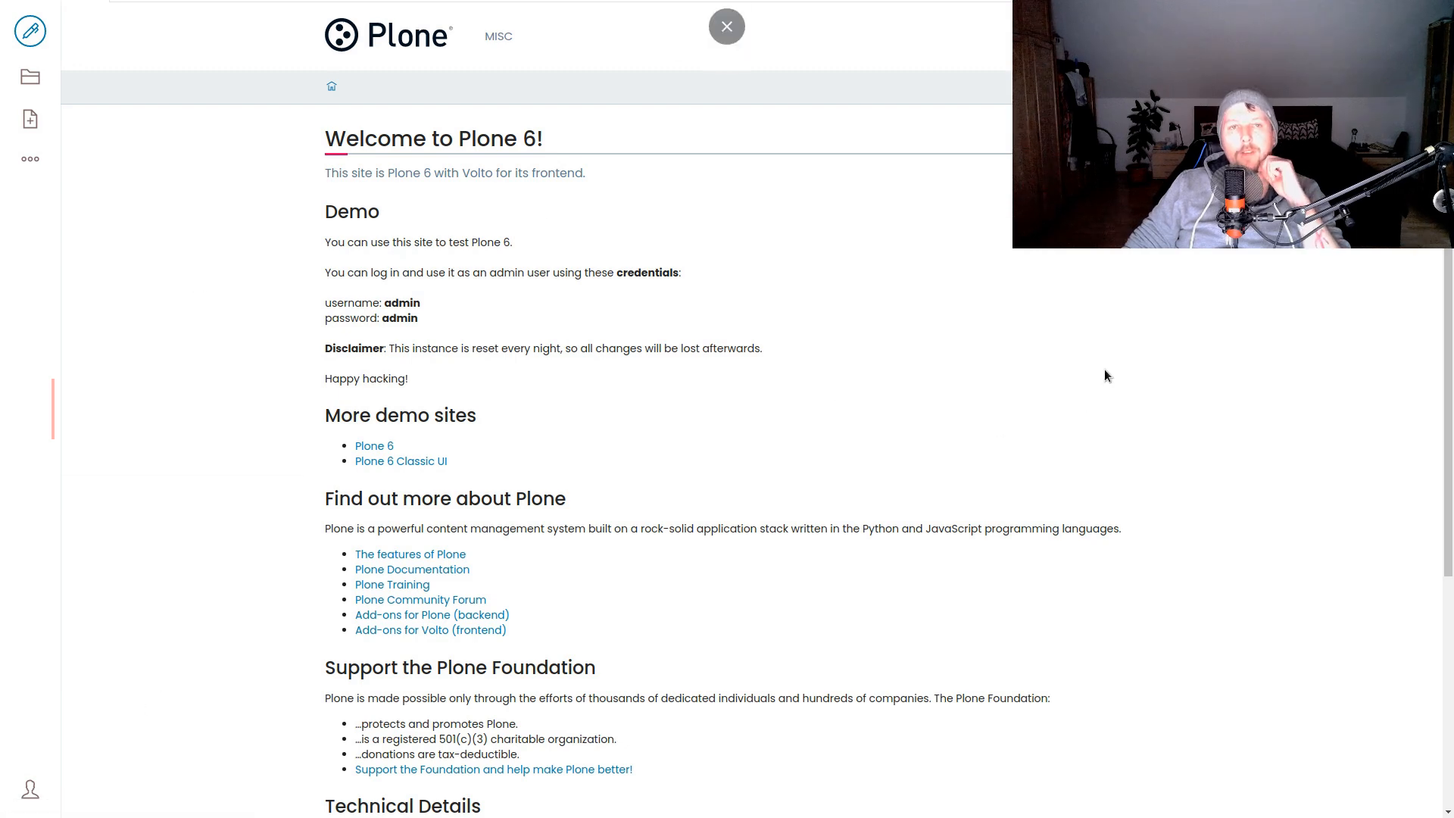